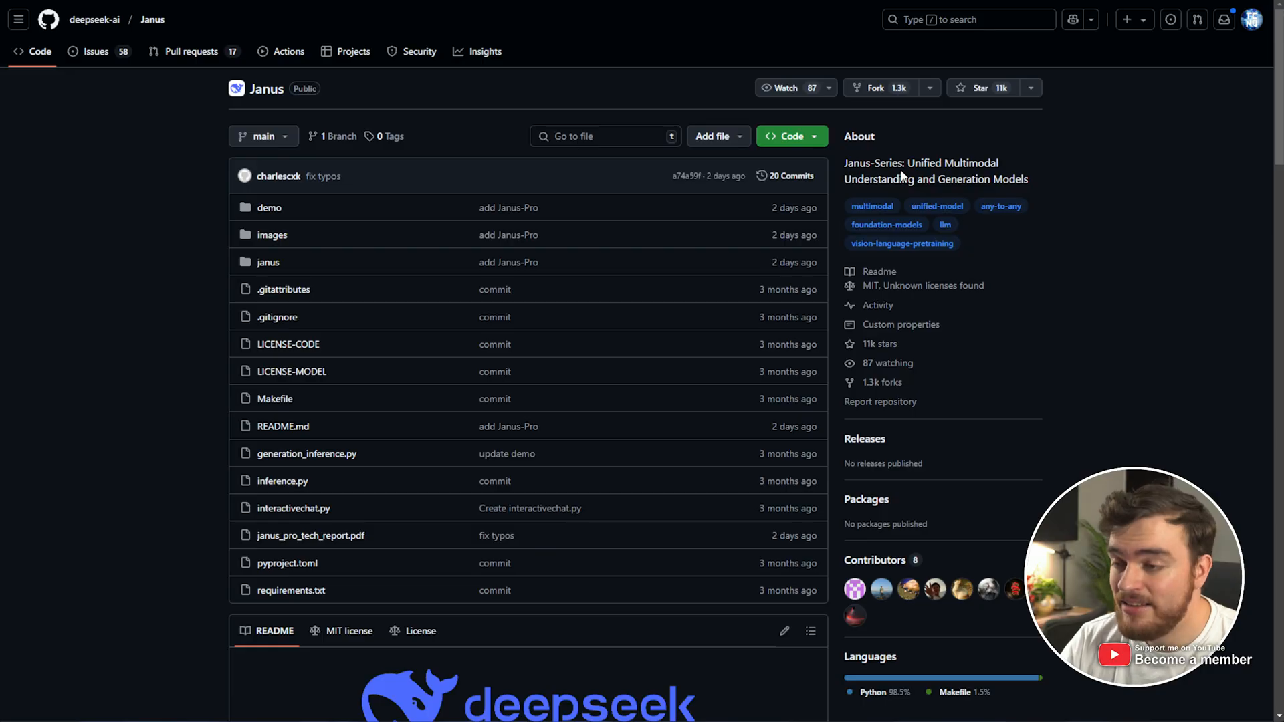
Scroll the Janus README to Model Download and highlight the Janus-Pro-1B and Janus-Pro-7B rows
{"action": "scroll", "scroll_direction": "down", "scroll_amount": 3}
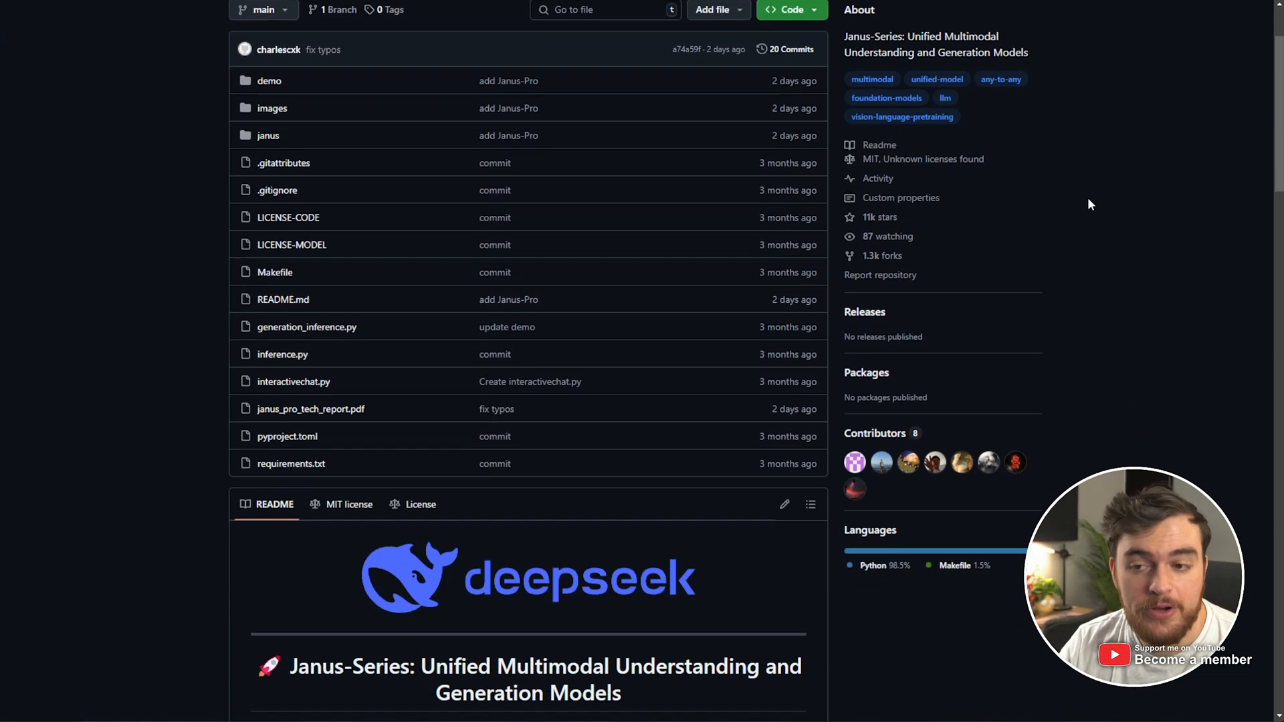
{"action": "scroll", "scroll_direction": "down", "scroll_amount": 3}
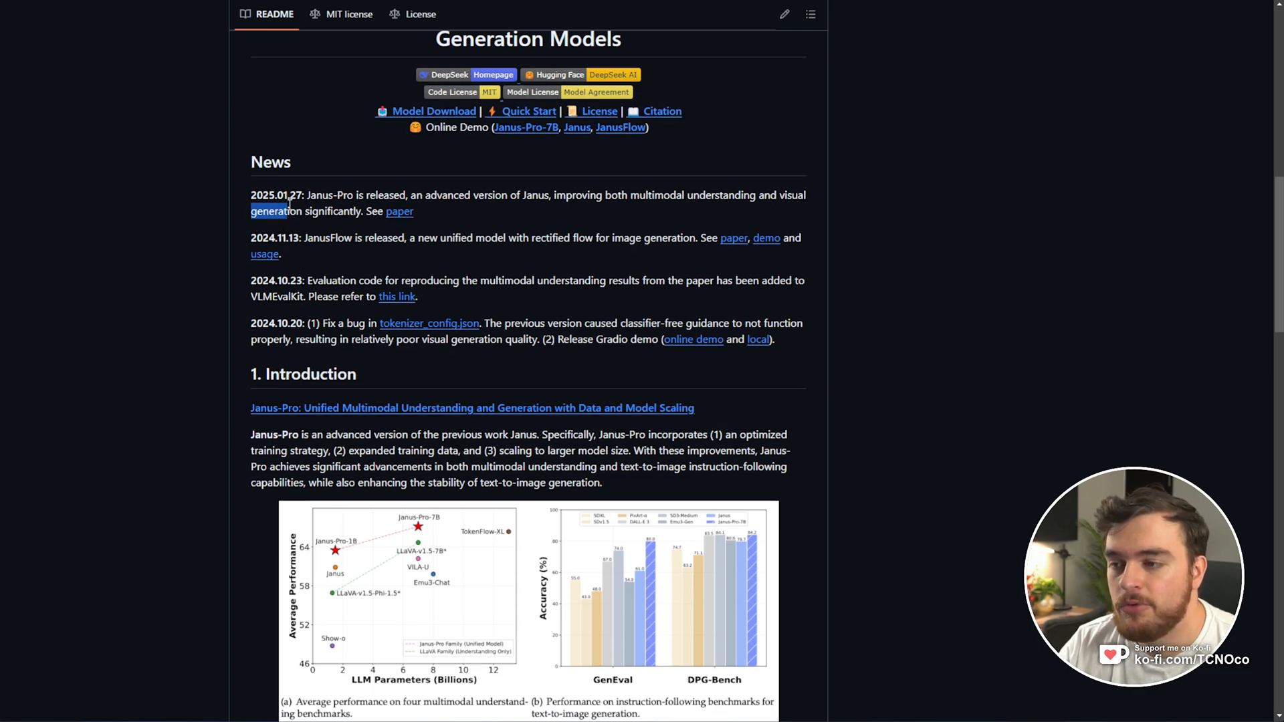
{"action": "scroll", "scroll_direction": "down", "scroll_amount": 3}
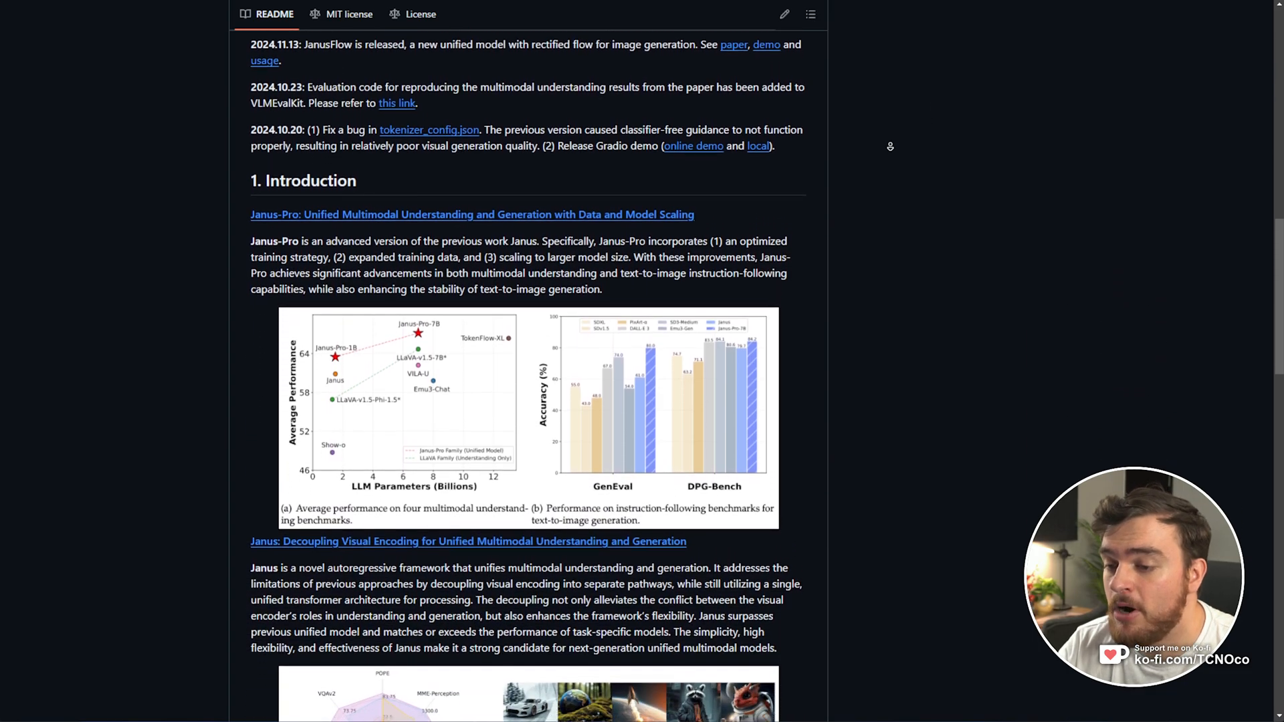
{"action": "scroll", "scroll_direction": "down", "scroll_amount": 3}
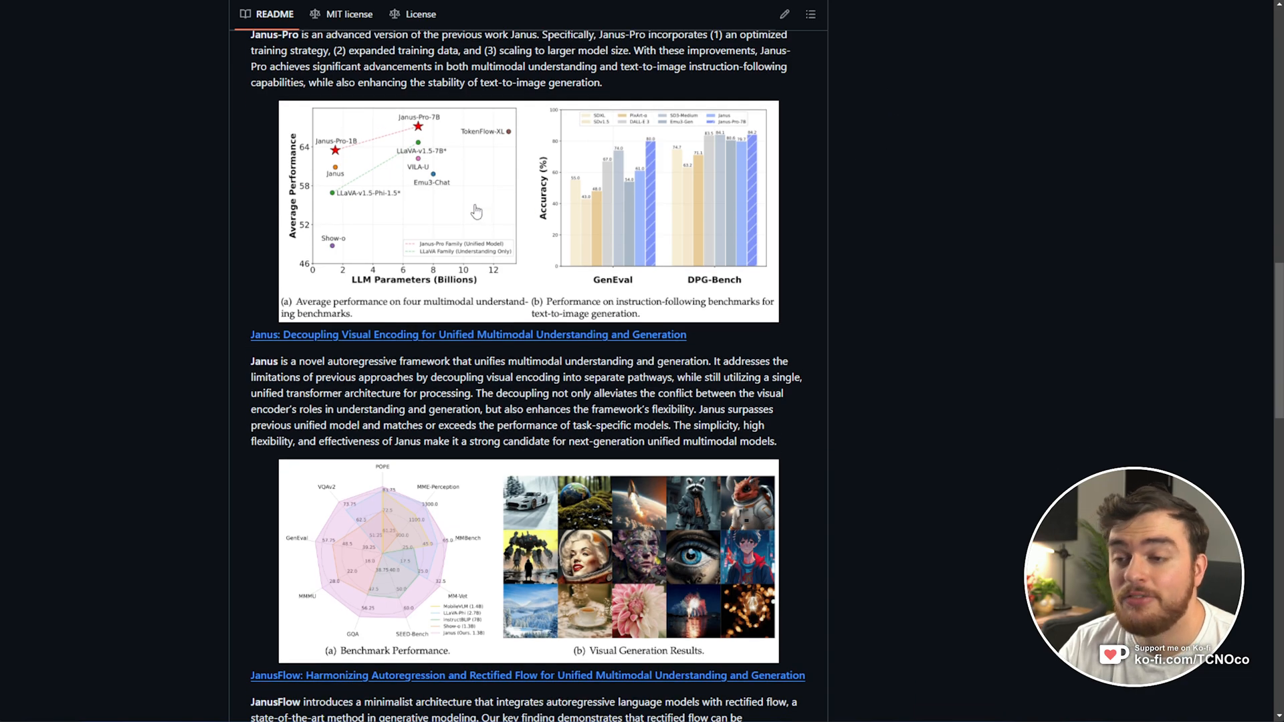
{"action": "scroll", "scroll_direction": "down", "scroll_amount": 3}
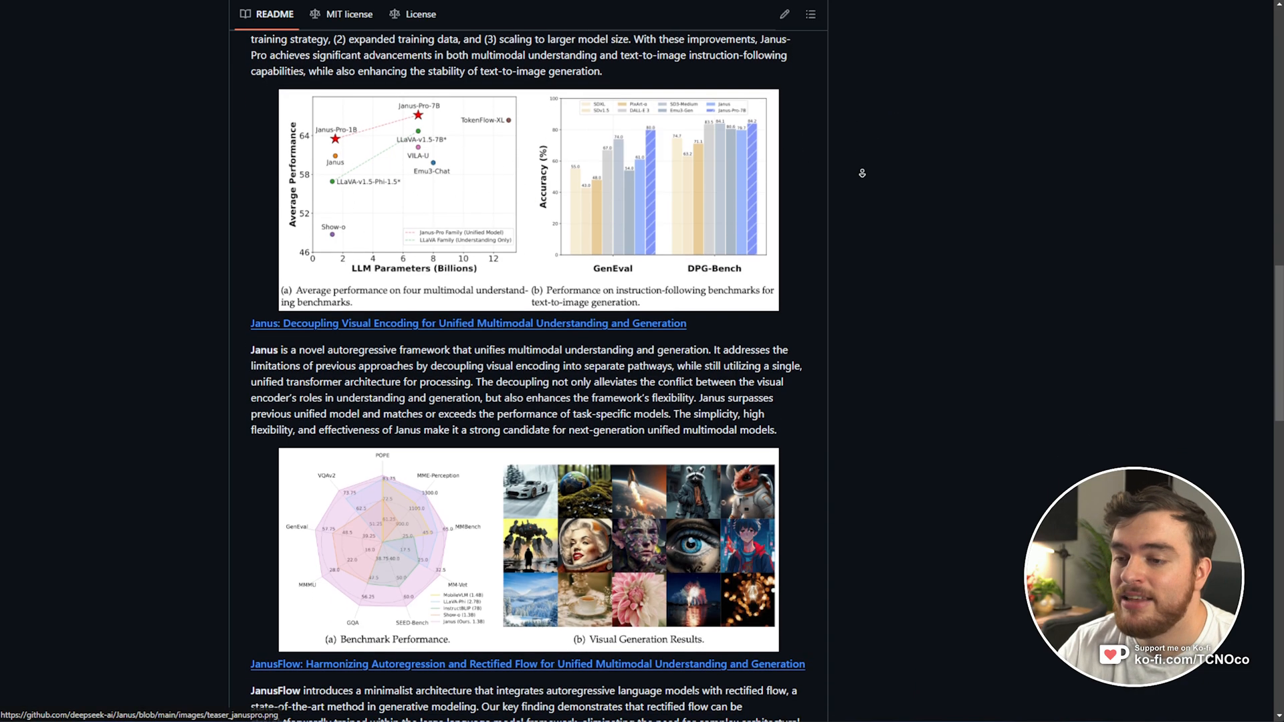
{"action": "scroll", "scroll_direction": "down", "scroll_amount": 3}
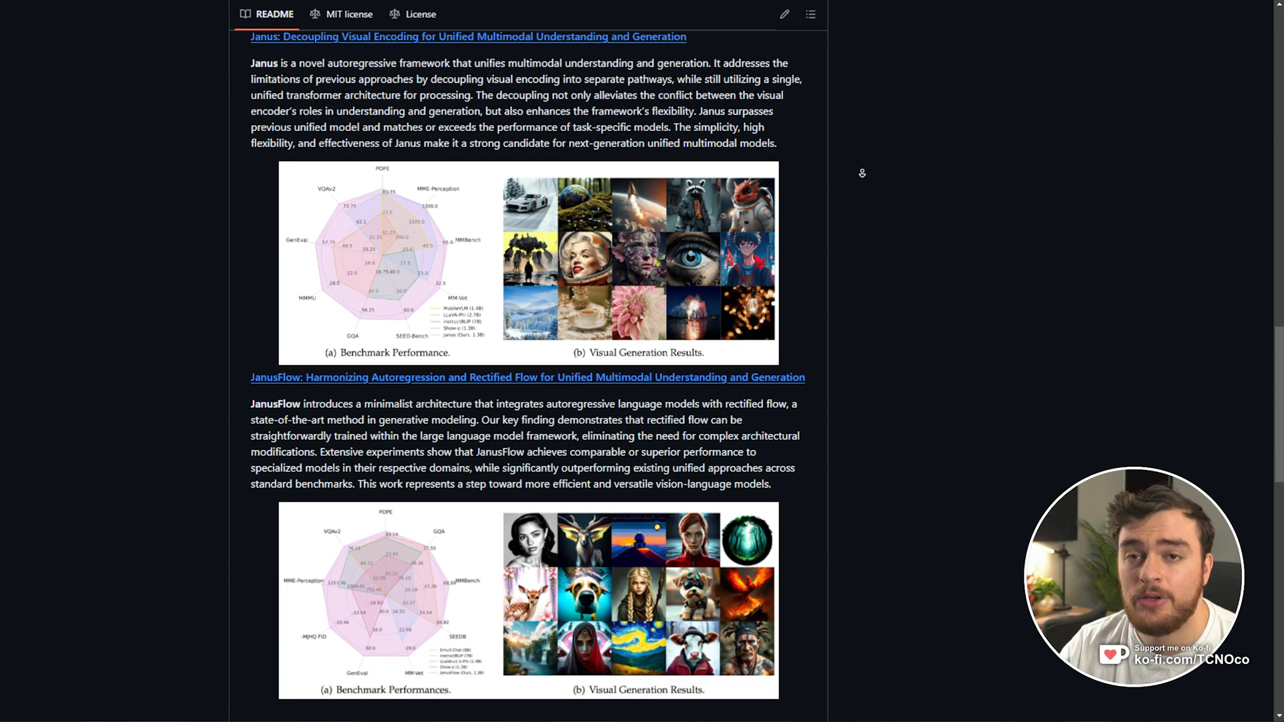
{"action": "scroll", "scroll_direction": "down", "scroll_amount": 3}
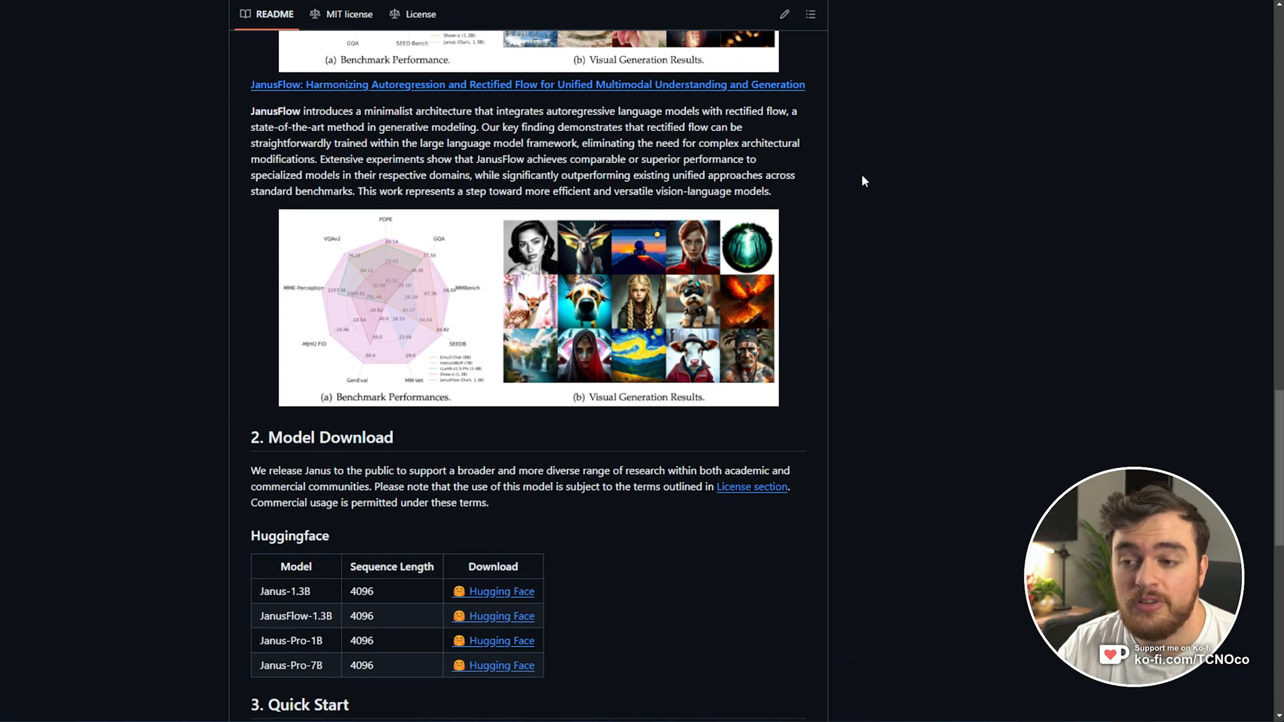
{"action": "scroll", "scroll_direction": "down", "scroll_amount": 3}
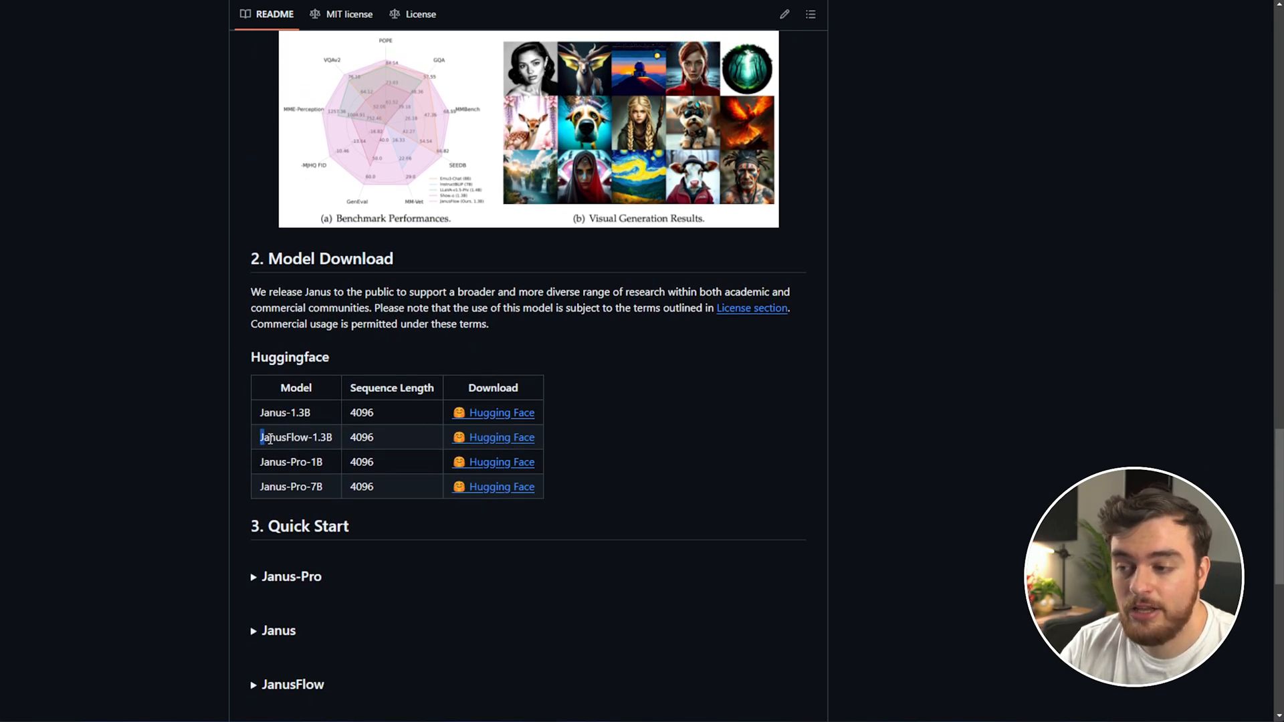
{"action": "double_click", "coordinate": [290, 462]}
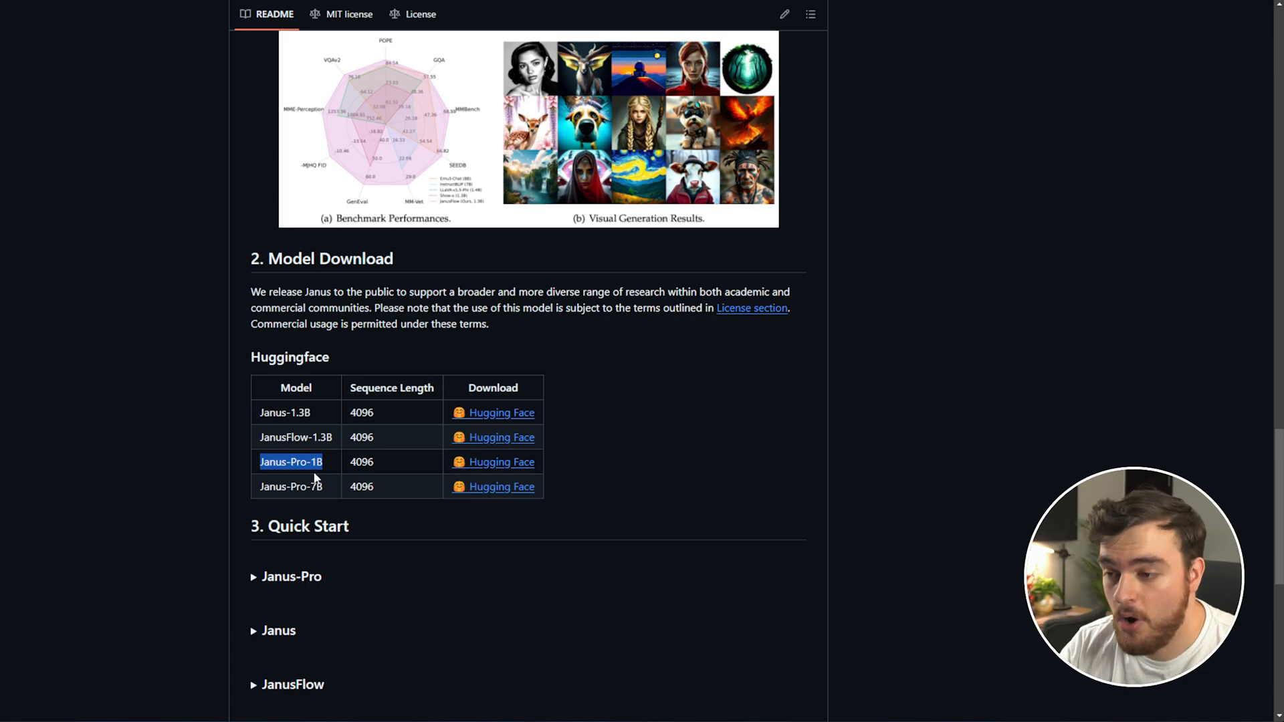
{"action": "left_click_drag", "start_coordinate": [291, 462], "coordinate": [511, 487]}
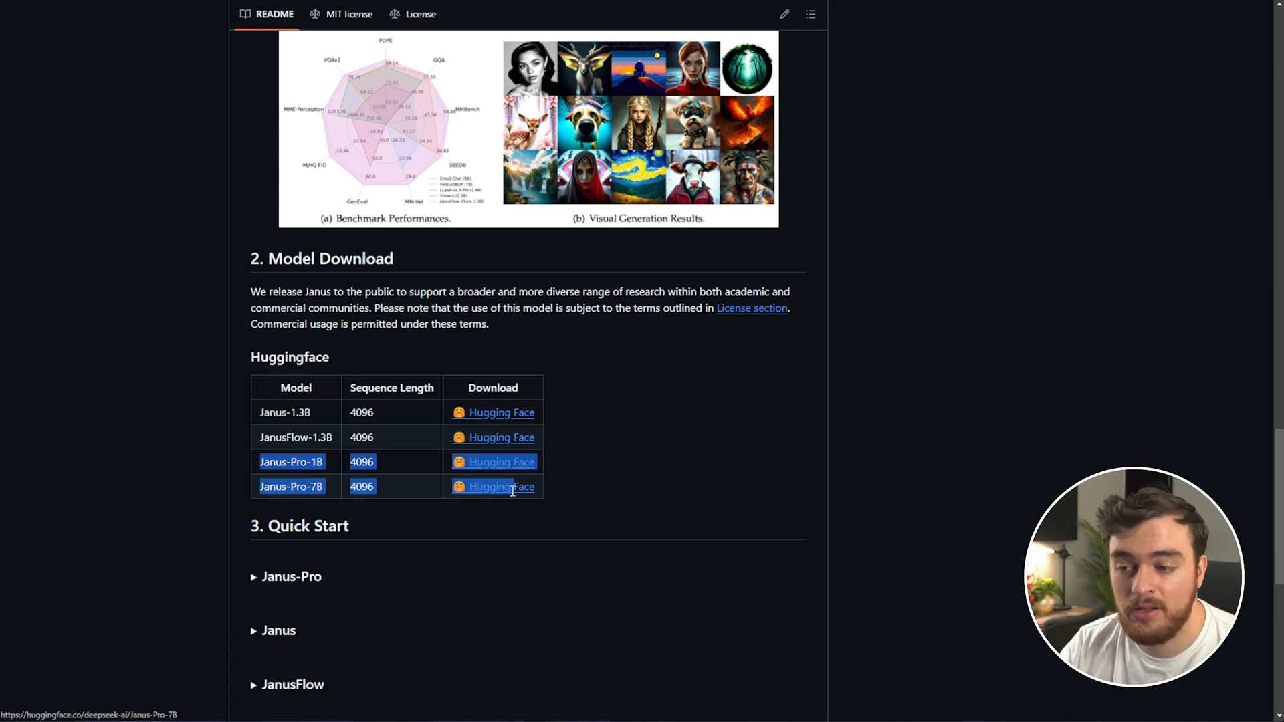
{"action": "mouse_move", "coordinate": [620, 471]}
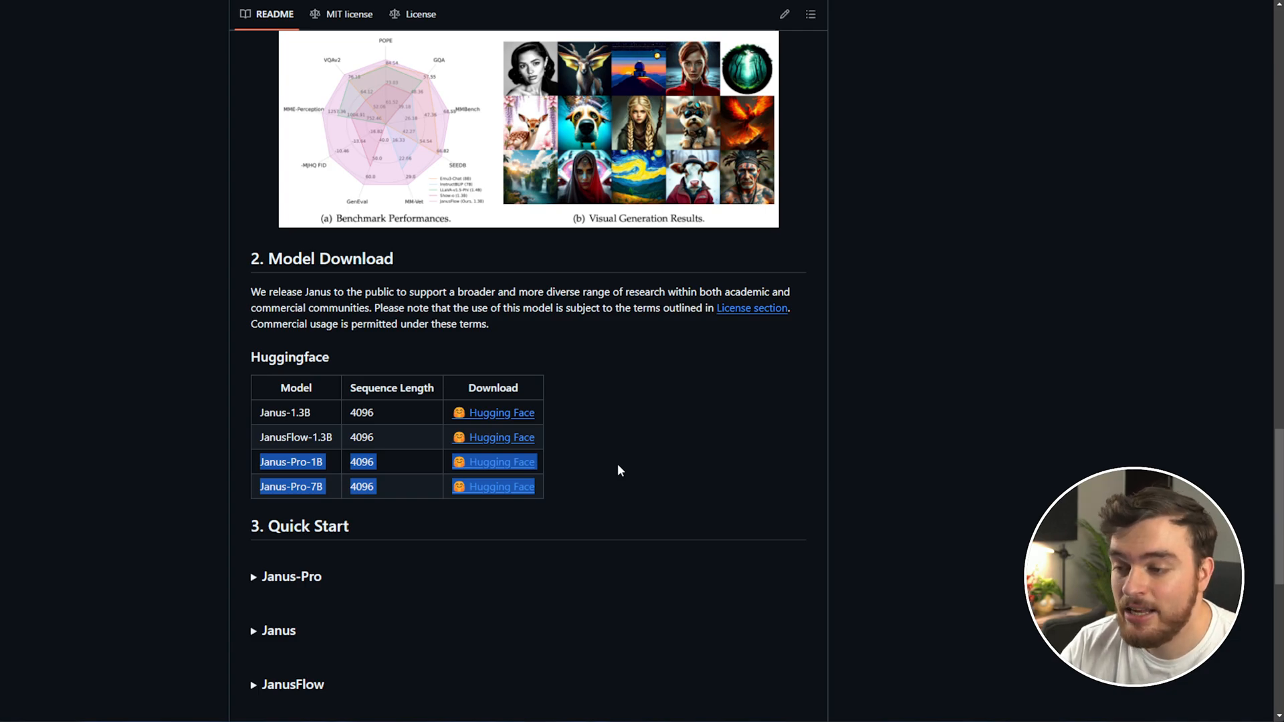
{"action": "mouse_move", "coordinate": [357, 410]}
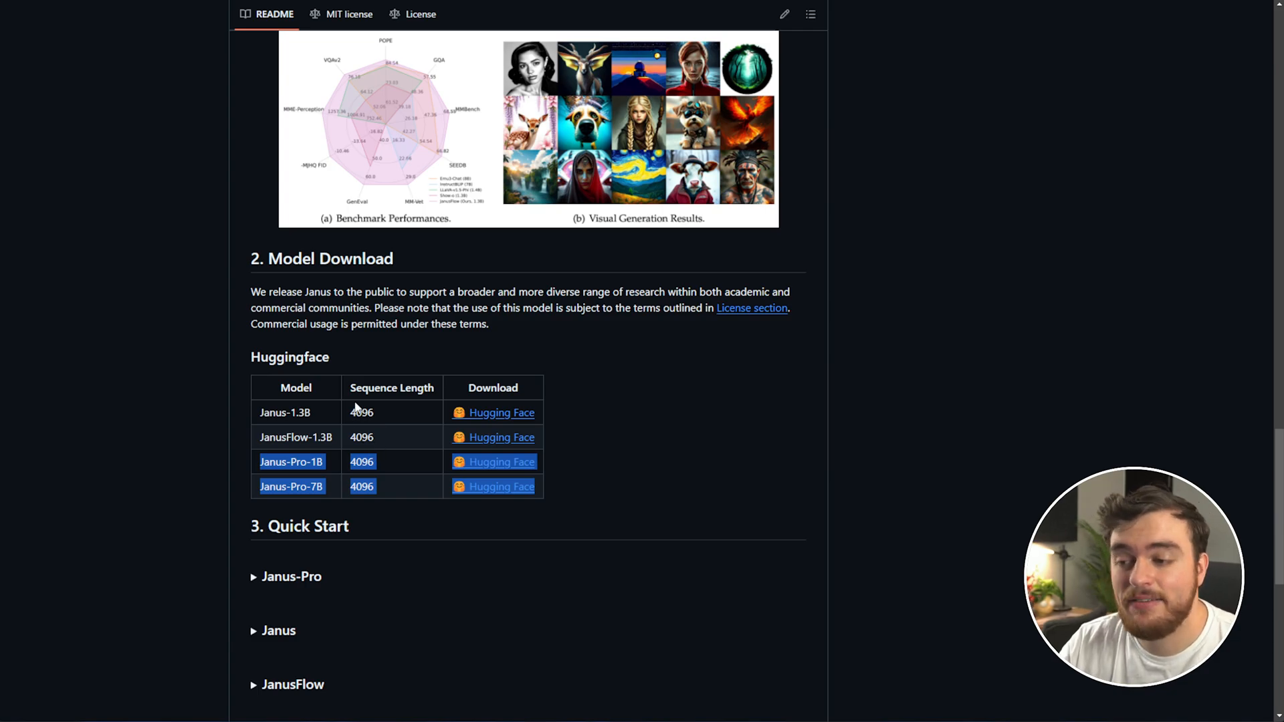
{"action": "mouse_move", "coordinate": [408, 437]}
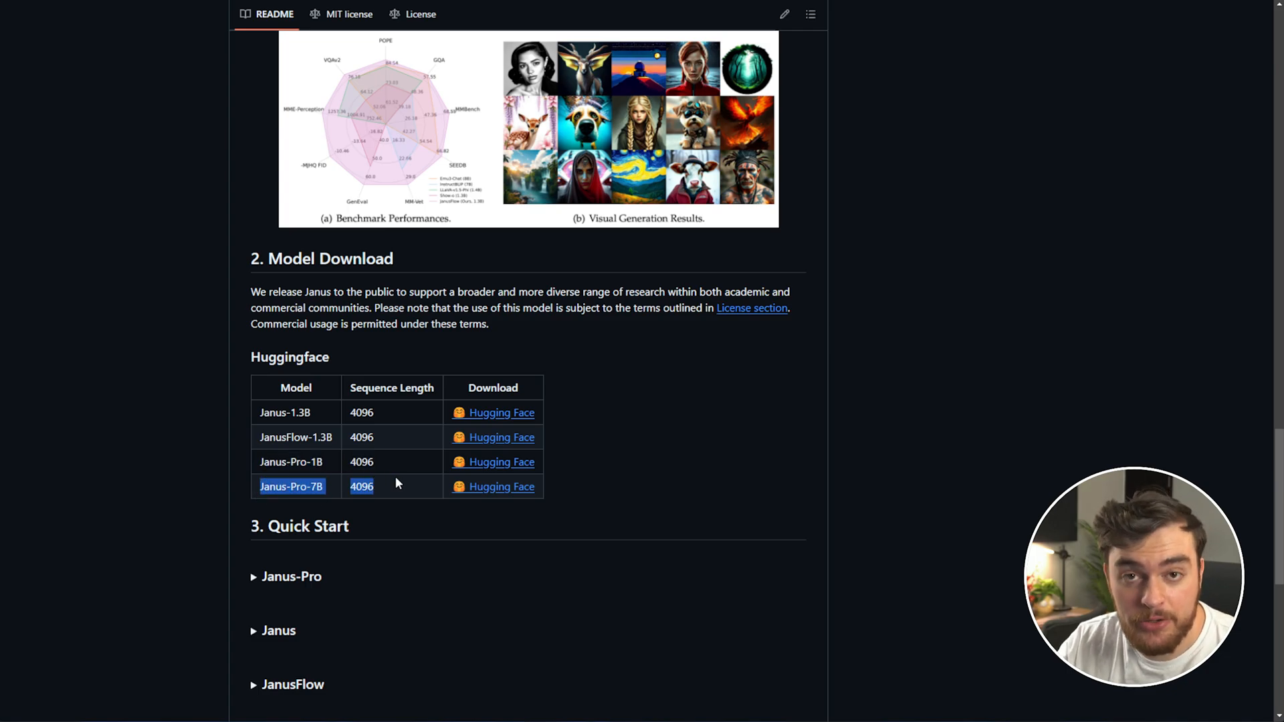
{"action": "mouse_move", "coordinate": [383, 462]}
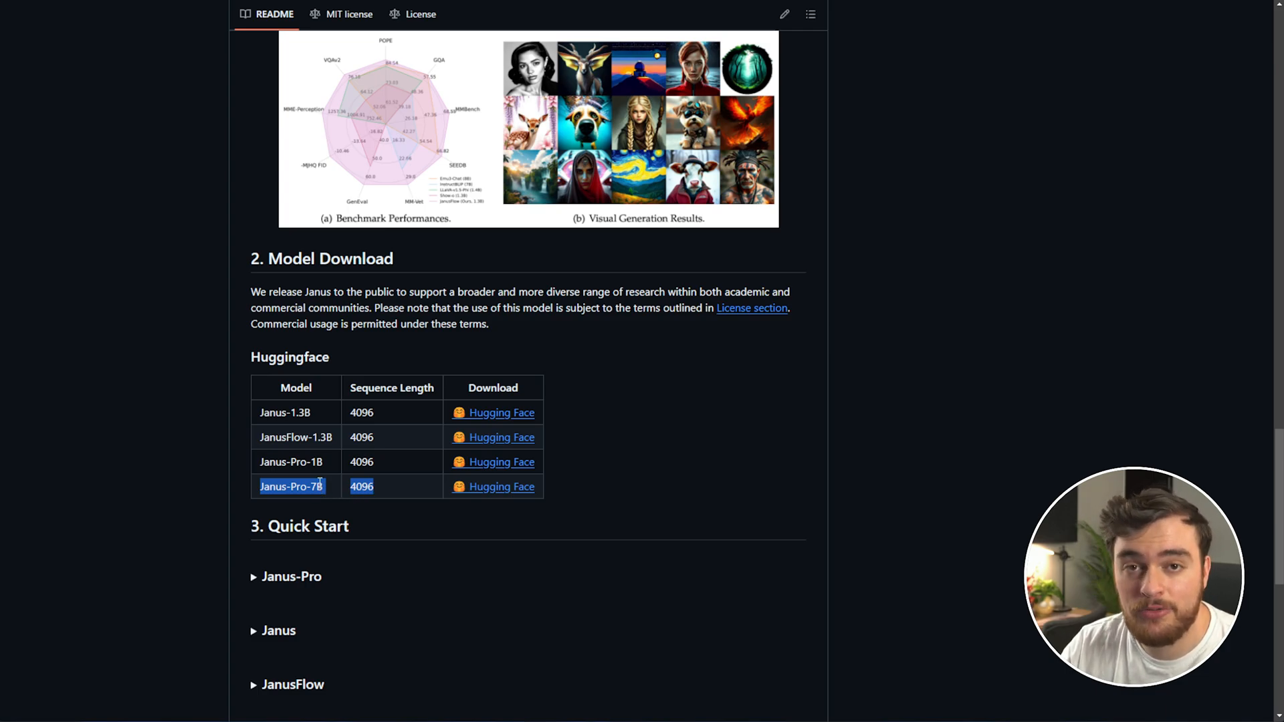
{"action": "mouse_move", "coordinate": [592, 461]}
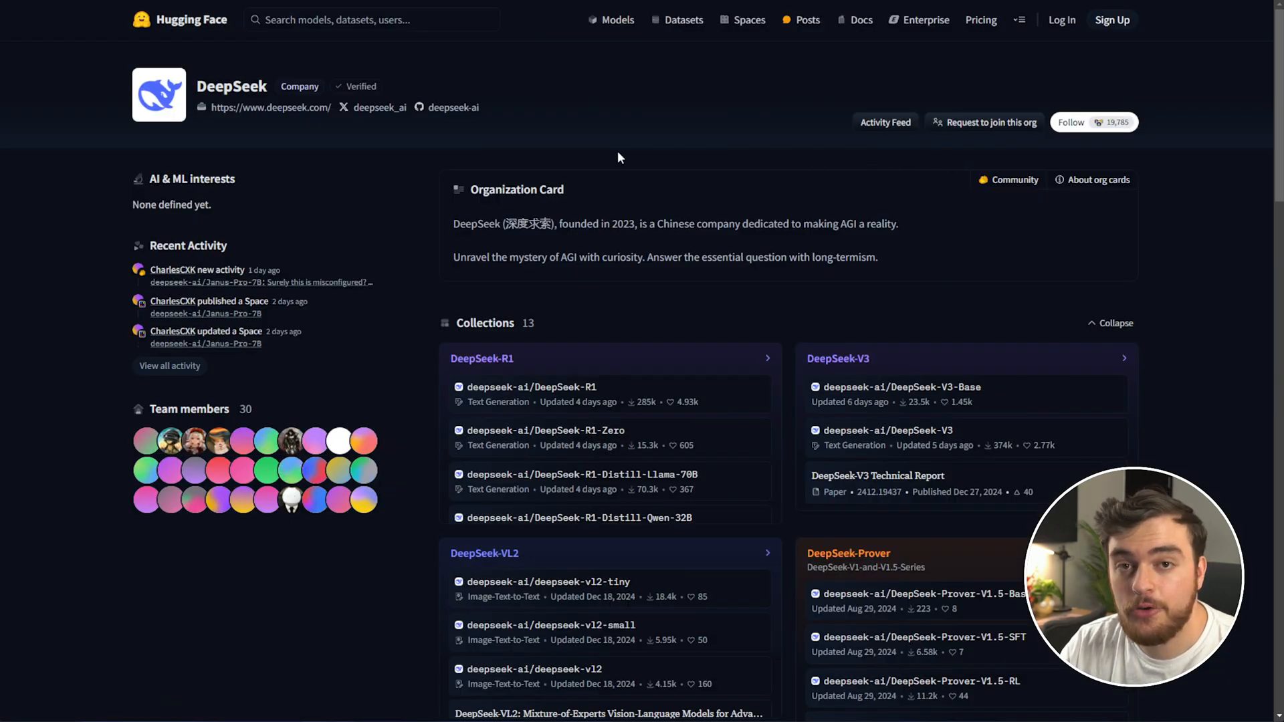
Scroll through the Collections list on DeepSeek's Hugging Face organisation page
{"action": "scroll", "scroll_direction": "down", "scroll_amount": 3}
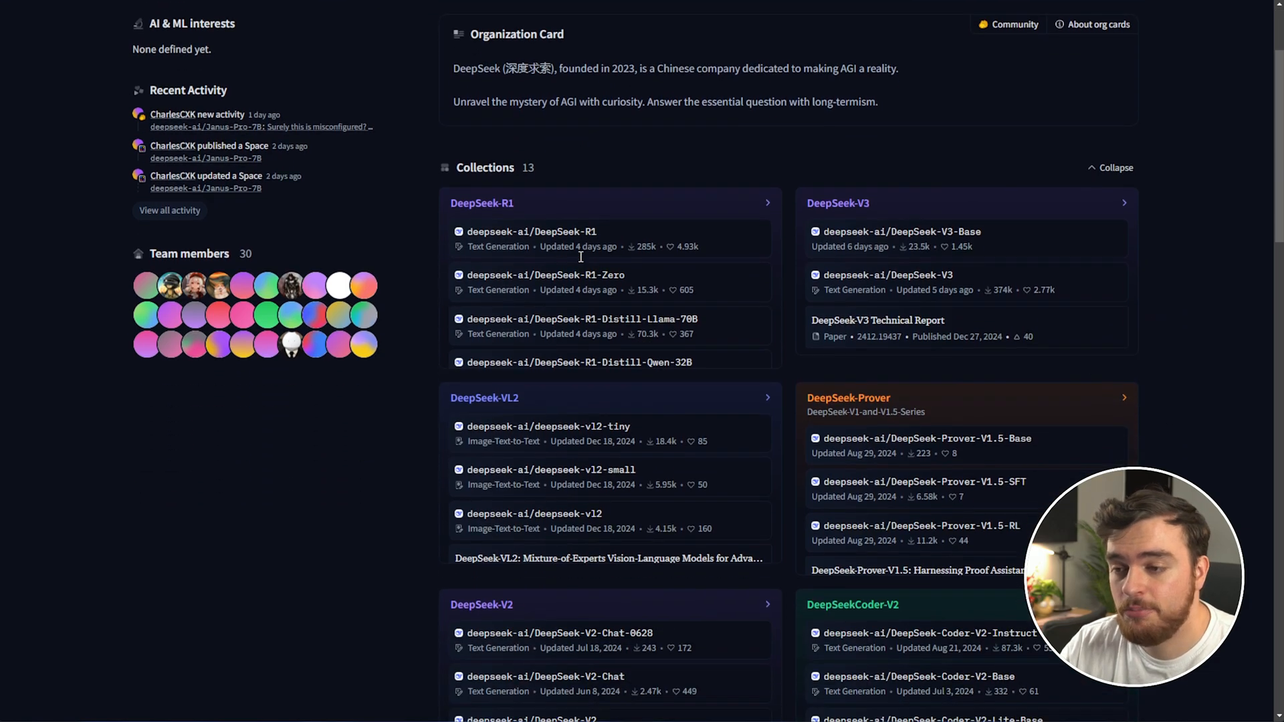
{"action": "scroll", "scroll_direction": "down", "scroll_amount": 3}
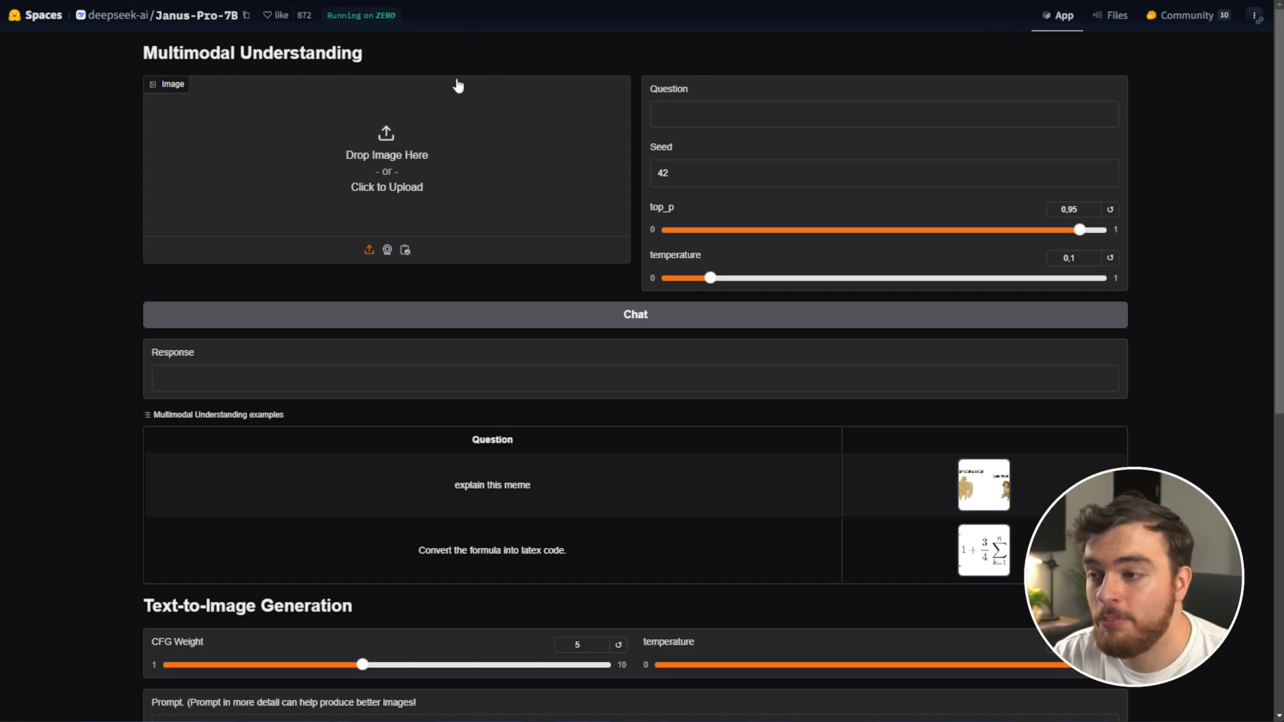
Highlight the Multimodal Understanding heading and scroll down to the Text-to-Image Generation section
{"action": "double_click", "coordinate": [253, 52]}
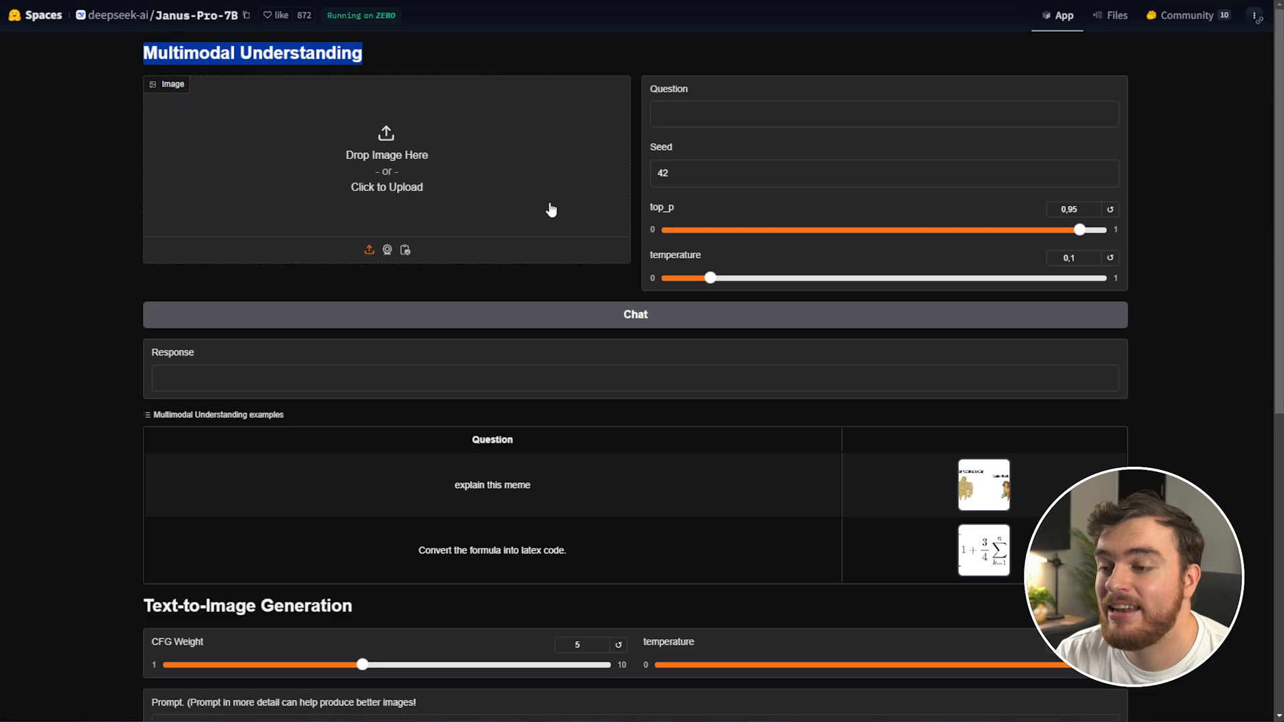
{"action": "scroll", "scroll_direction": "down", "scroll_amount": 3}
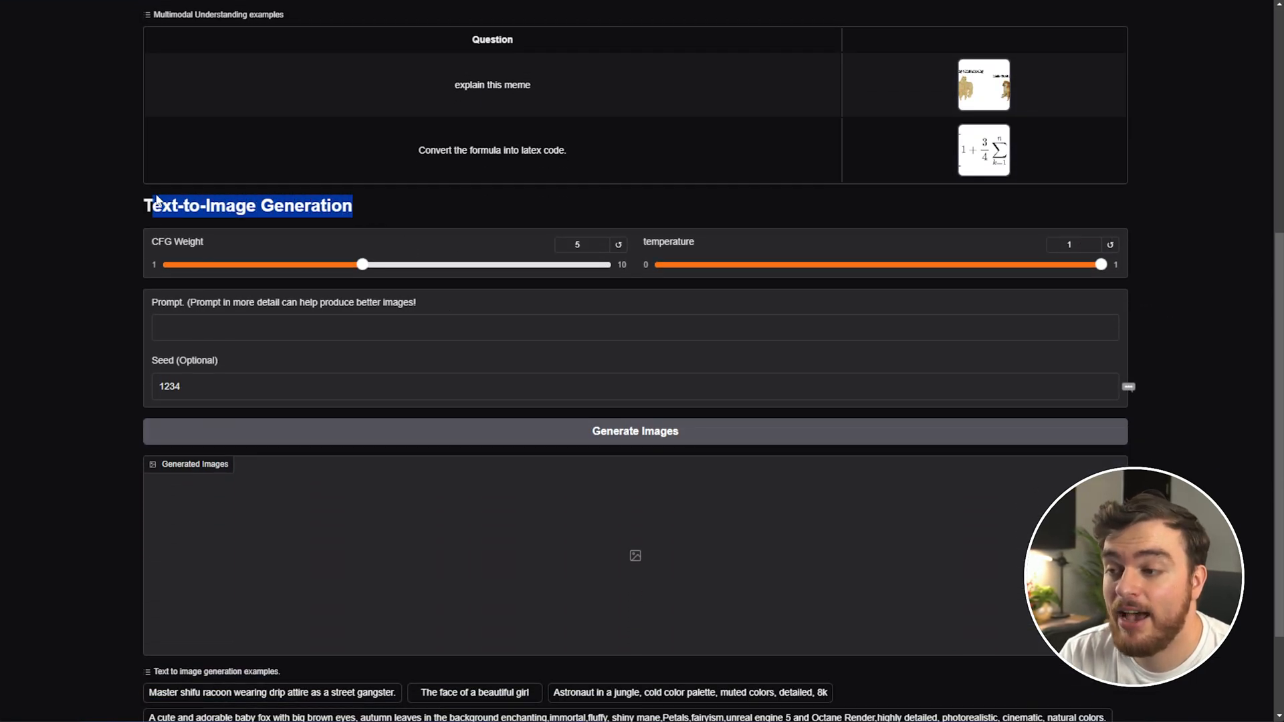
{"action": "scroll", "scroll_direction": "down", "scroll_amount": 3}
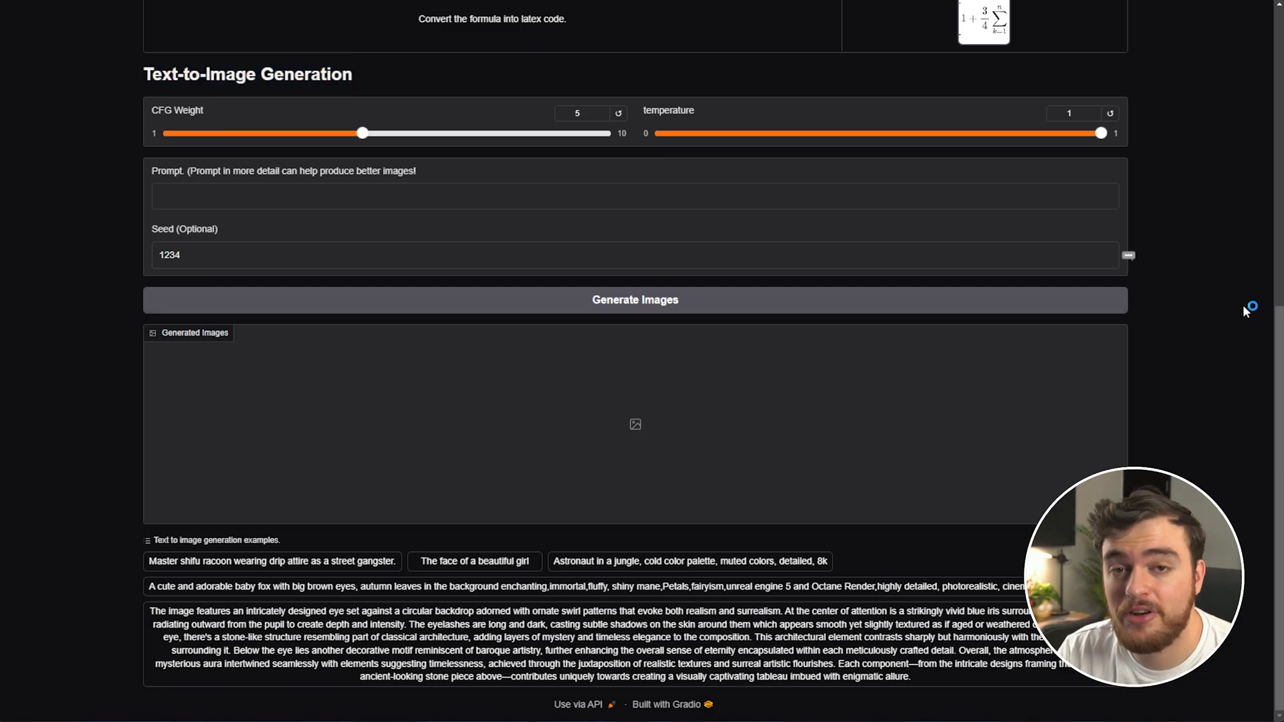
{"action": "mouse_move", "coordinate": [1169, 261]}
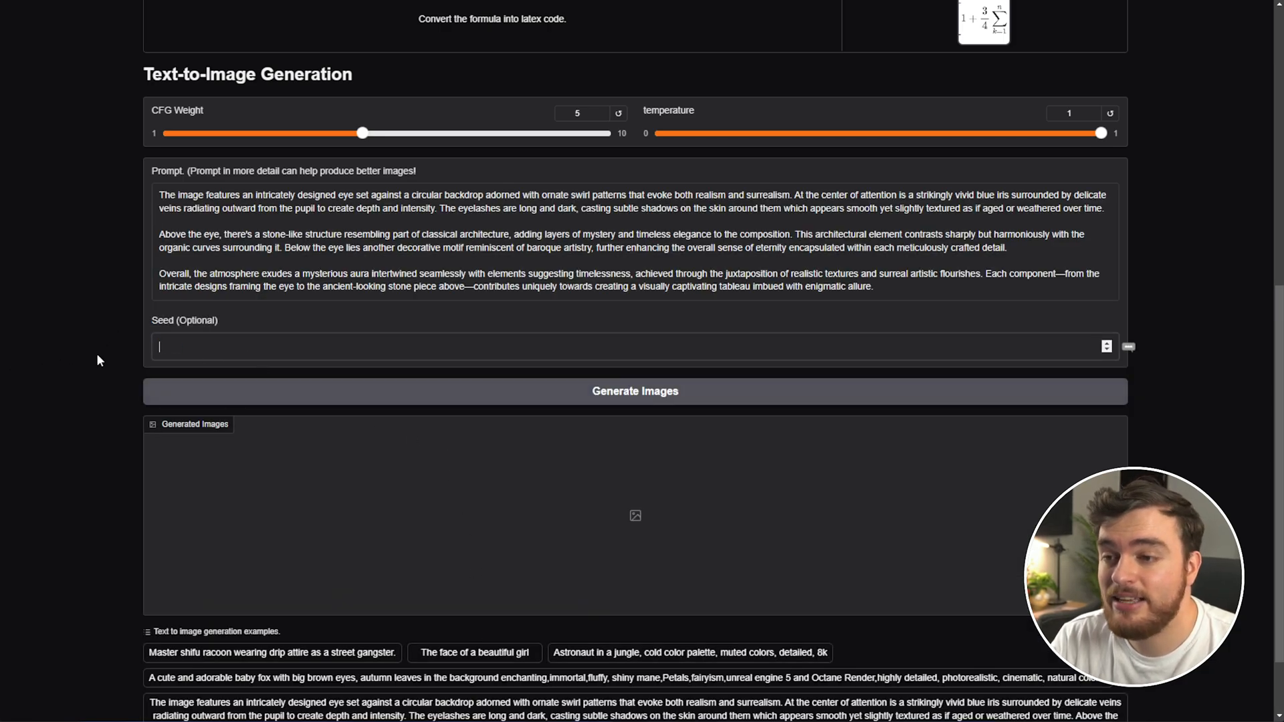
Generate images from the ornate-eye example prompt and wait for the results
{"action": "left_click", "coordinate": [635, 392]}
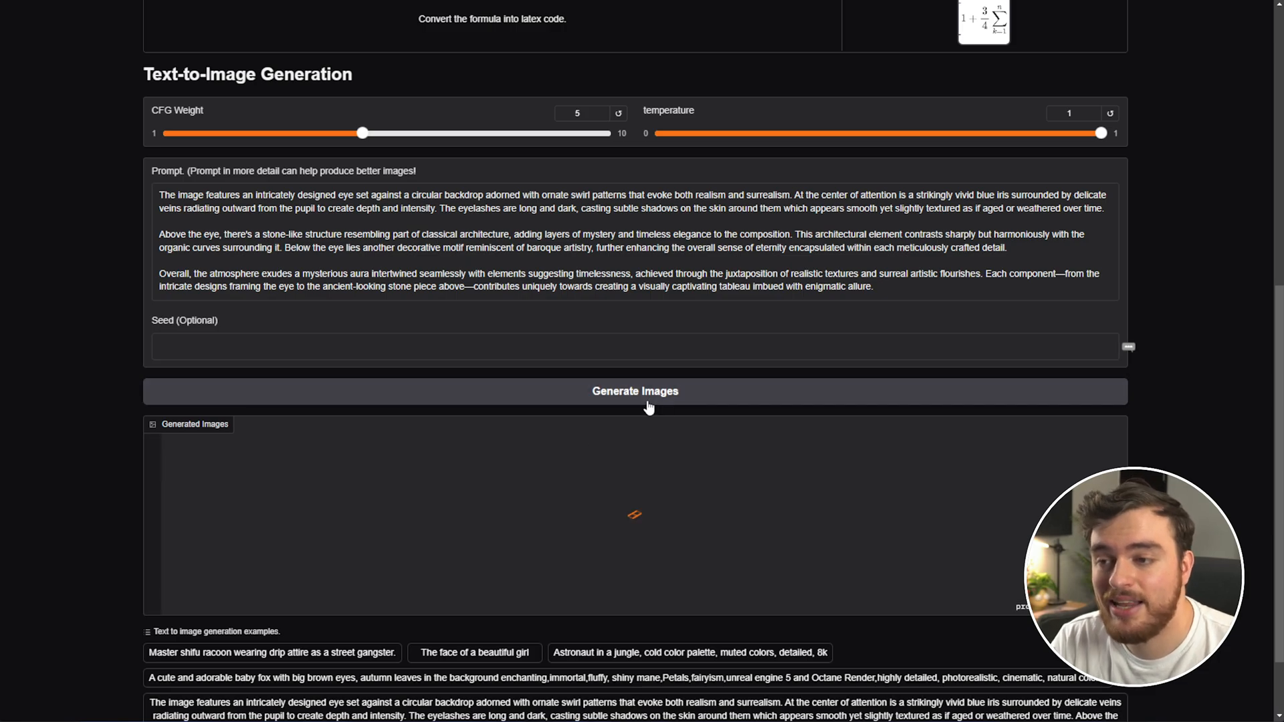
{"action": "scroll", "scroll_direction": "down", "scroll_amount": 3}
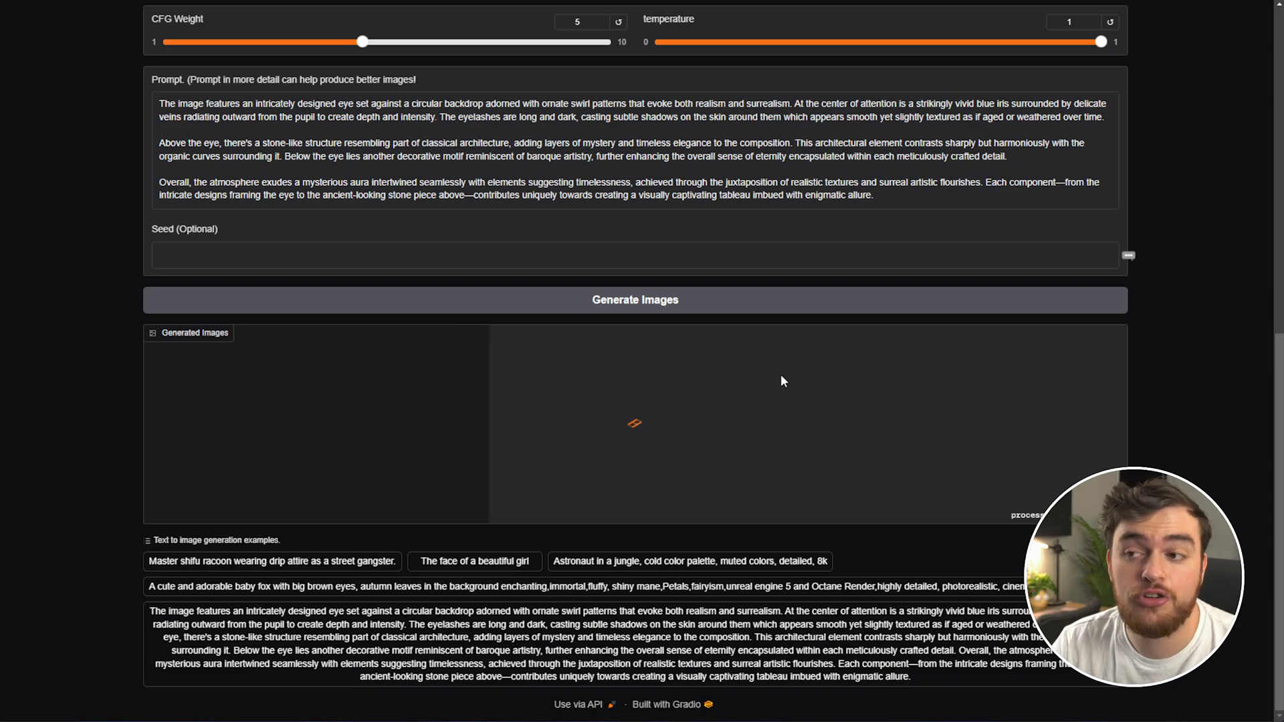
{"action": "mouse_move", "coordinate": [908, 493]}
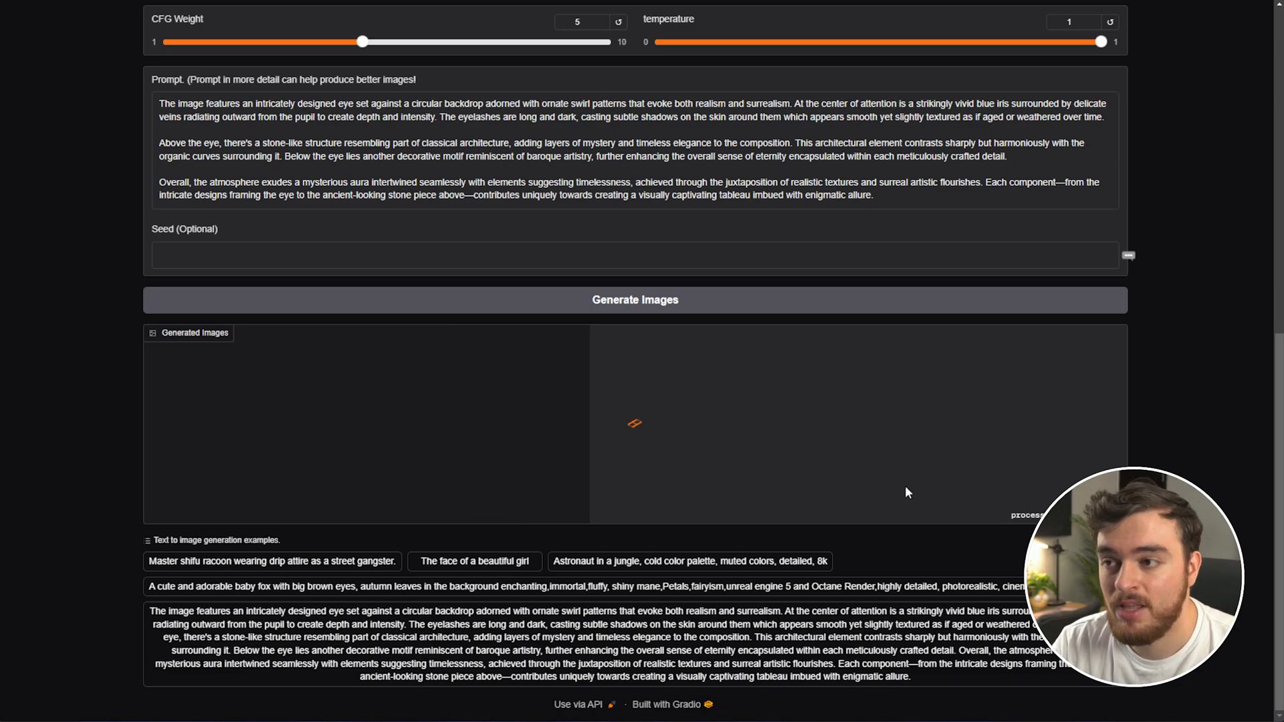
{"action": "scroll", "scroll_direction": "up", "scroll_amount": 3}
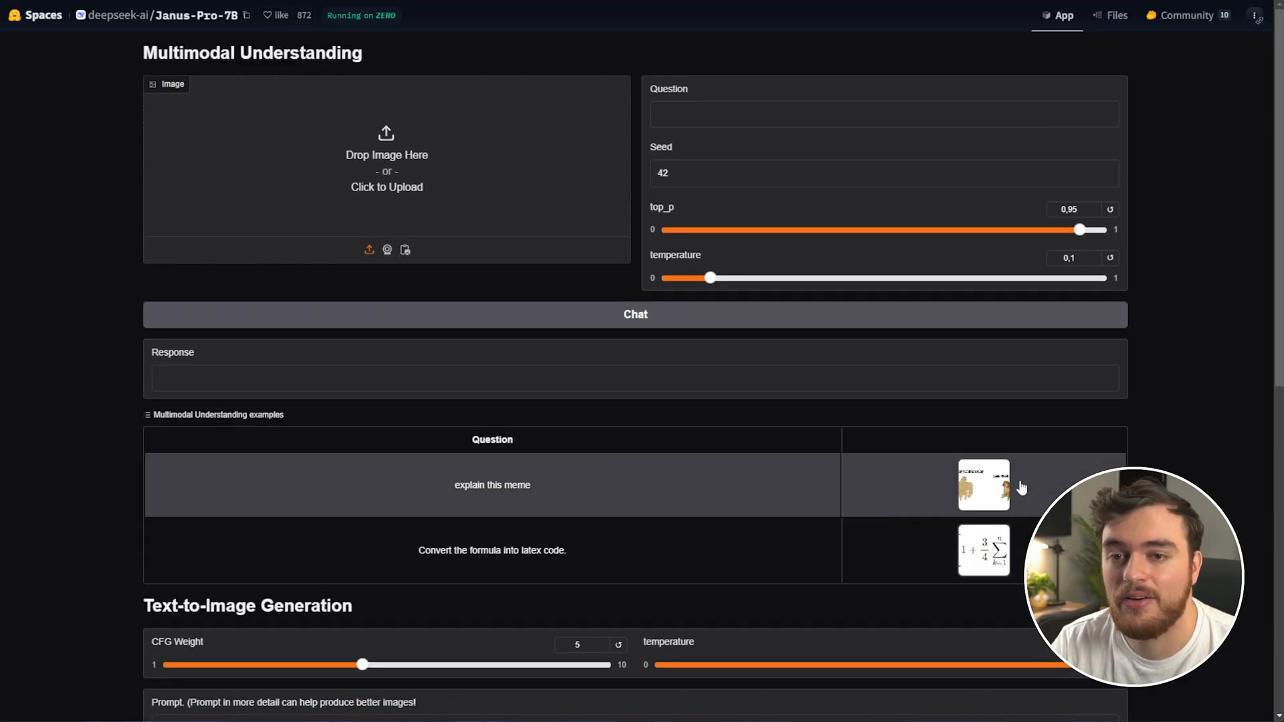
{"action": "mouse_move", "coordinate": [1169, 101]}
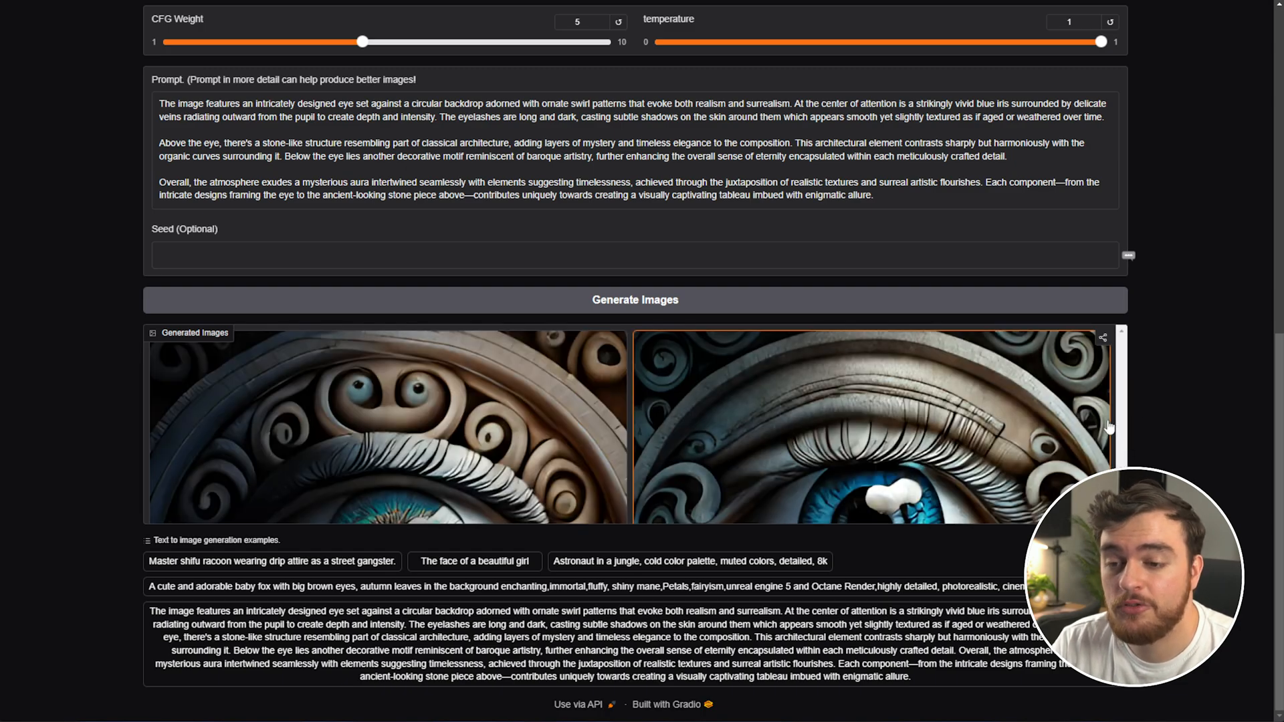
{"action": "mouse_move", "coordinate": [804, 386]}
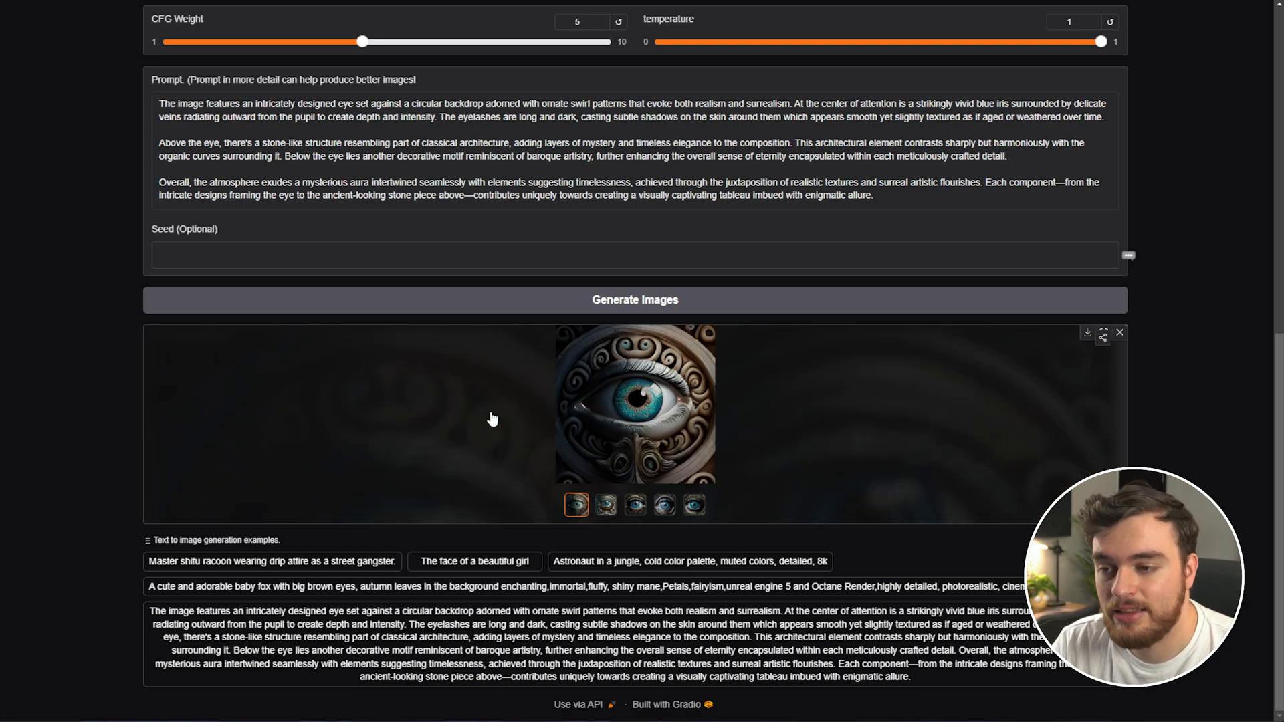
View the generated eye images full screen, stepping through the thumbnails
{"action": "left_click", "coordinate": [637, 411]}
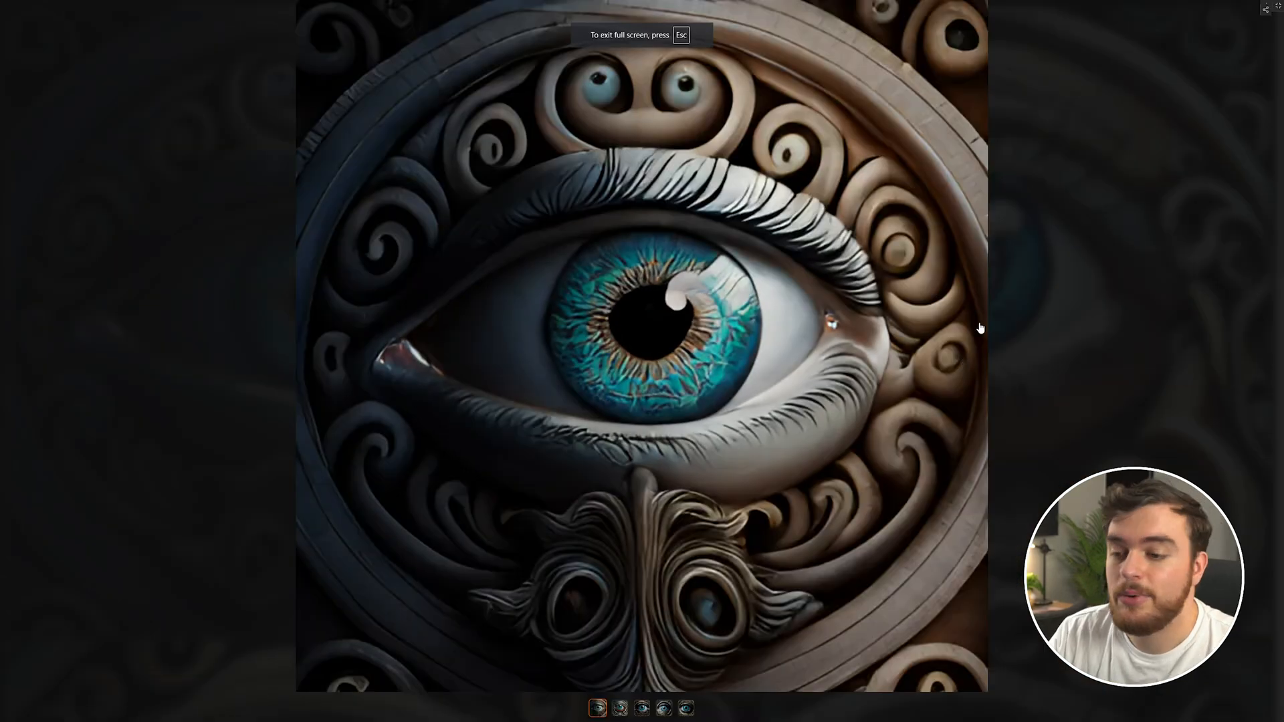
{"action": "left_click", "coordinate": [641, 709]}
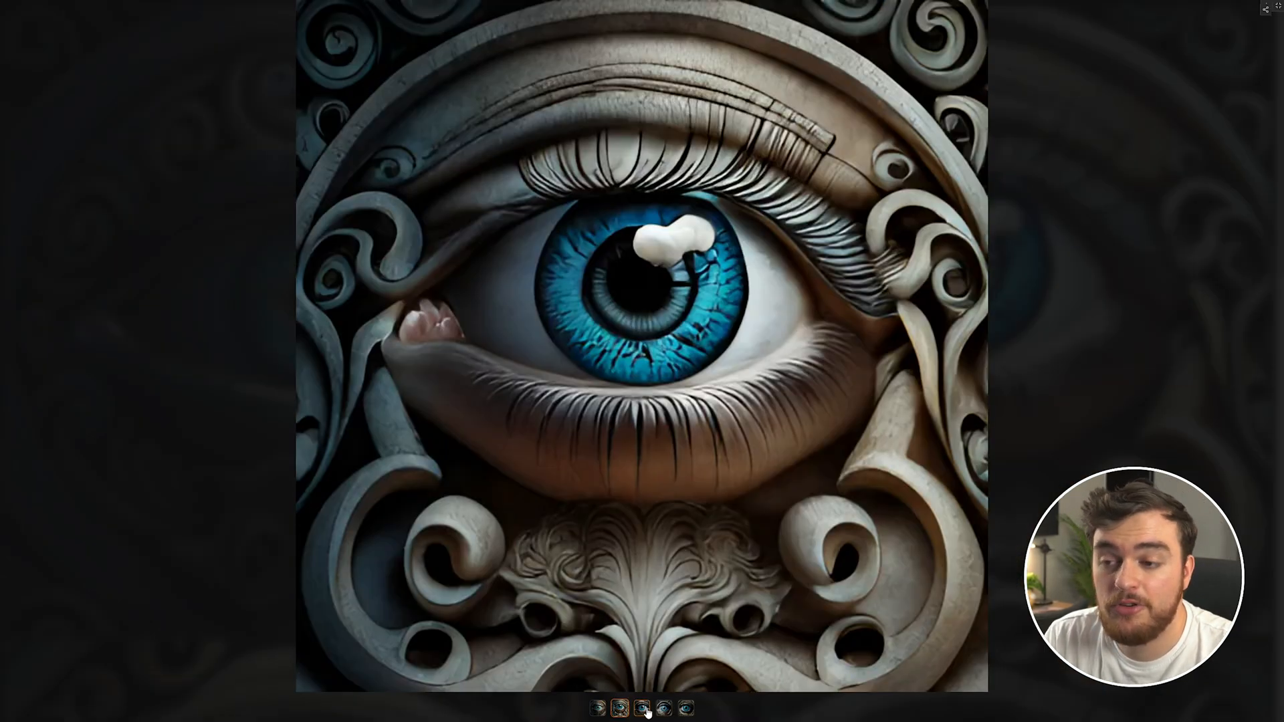
{"action": "left_click", "coordinate": [682, 713]}
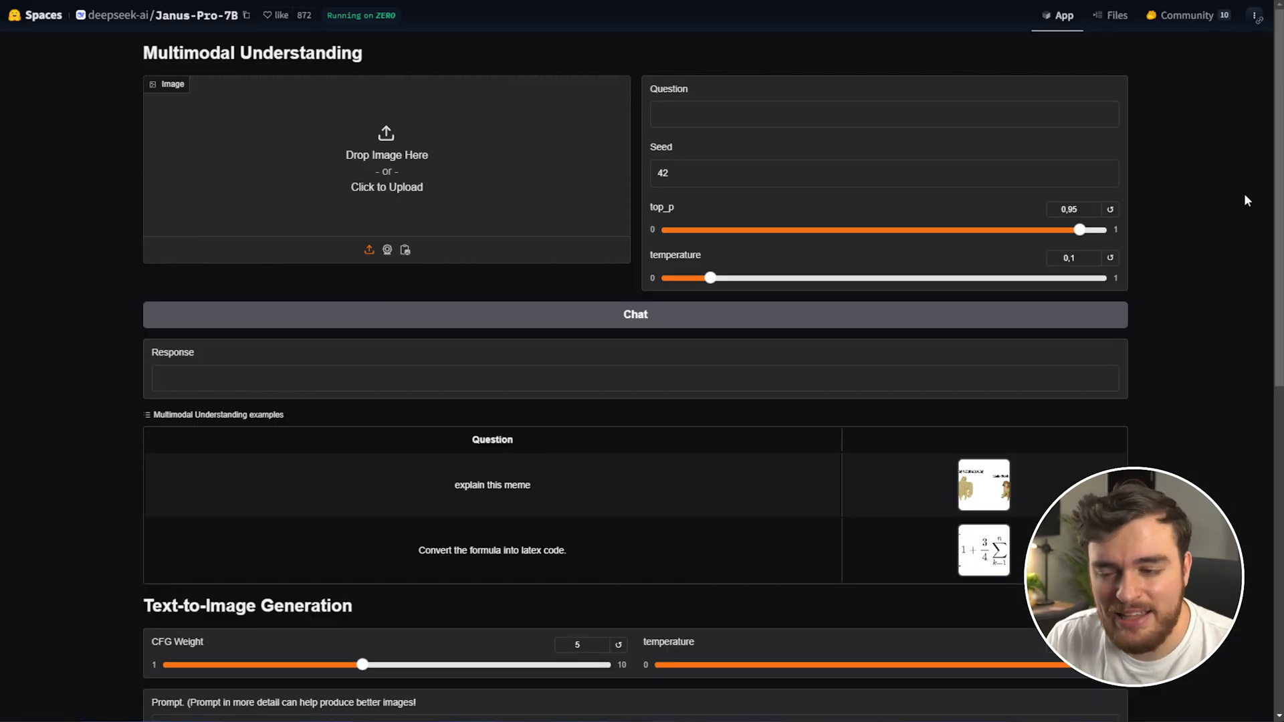
Generate images from the prompt 'close-up of a young woman with pale blue smoke curling from her lips'
{"action": "scroll", "scroll_direction": "down", "scroll_amount": 3}
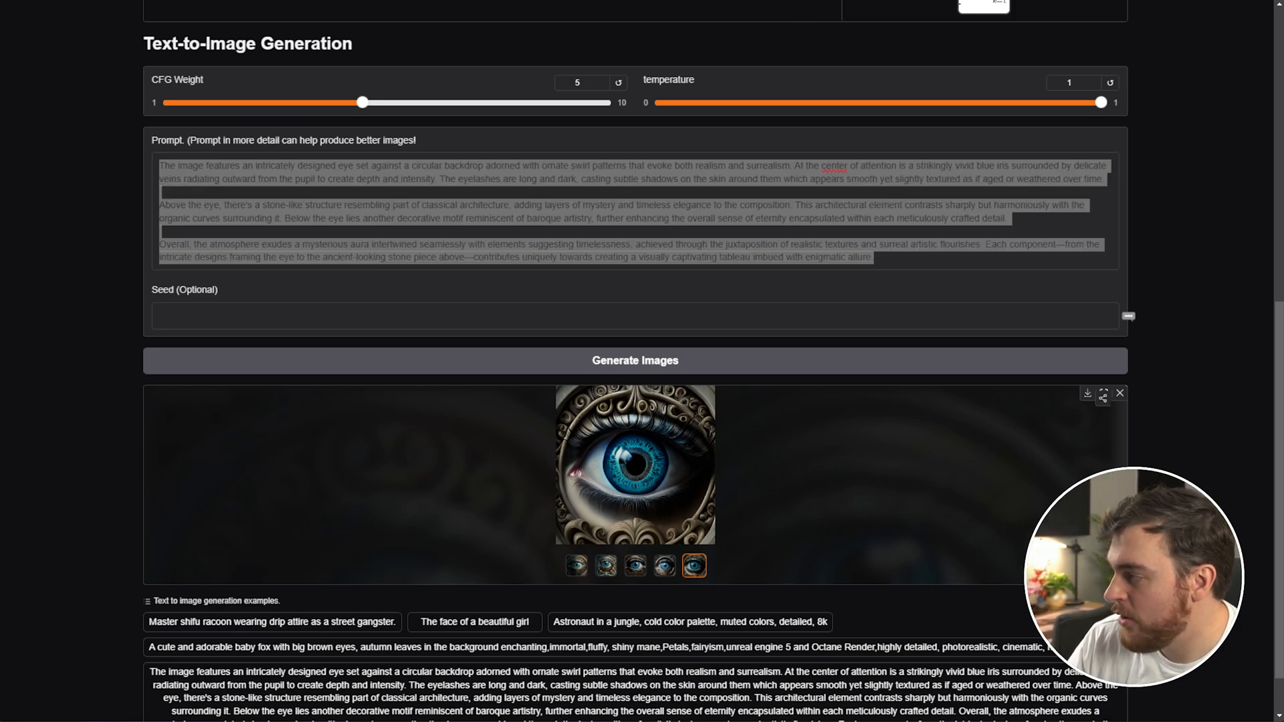
{"action": "type", "text": "close-up of a young woman with pale blue smoke curling from her lips against a stark white background, her features emphasized by soft lighting that casts gentle shadows, capturing a moment of quiet solitude and introspection, her dark hair contrasting with the lightness of the smoke and her surroundings"}
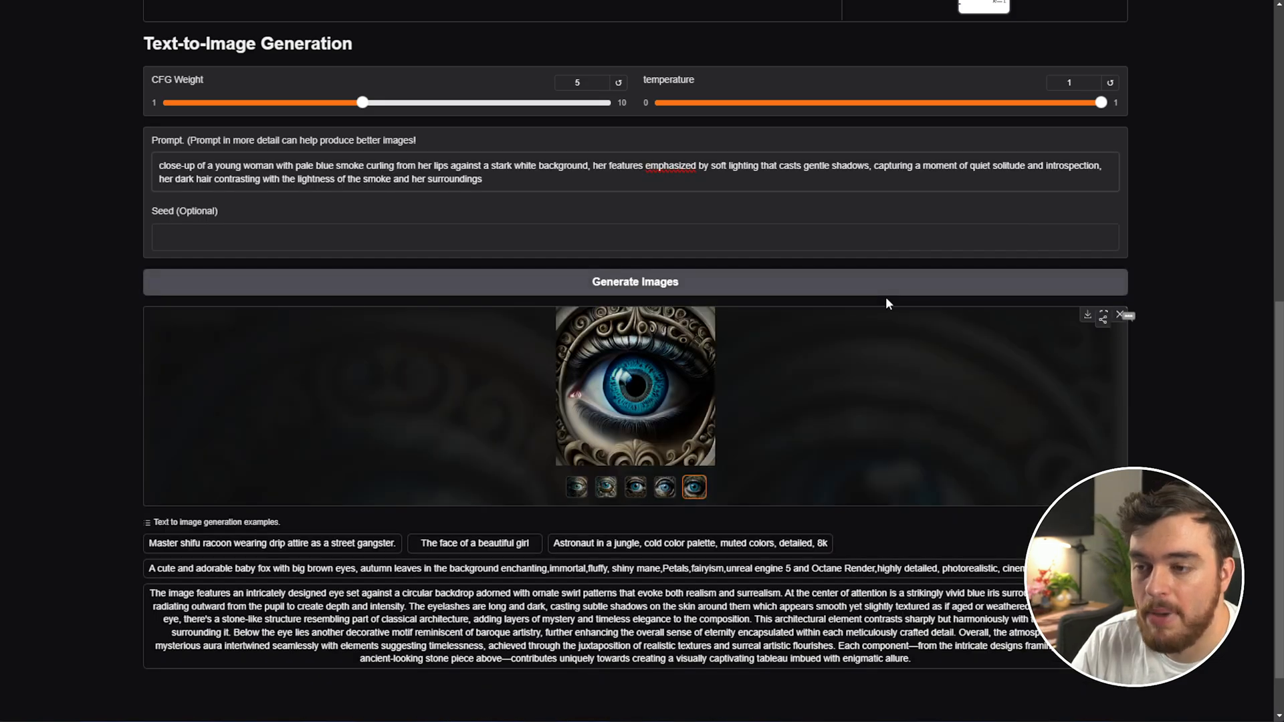
{"action": "left_click", "coordinate": [634, 282]}
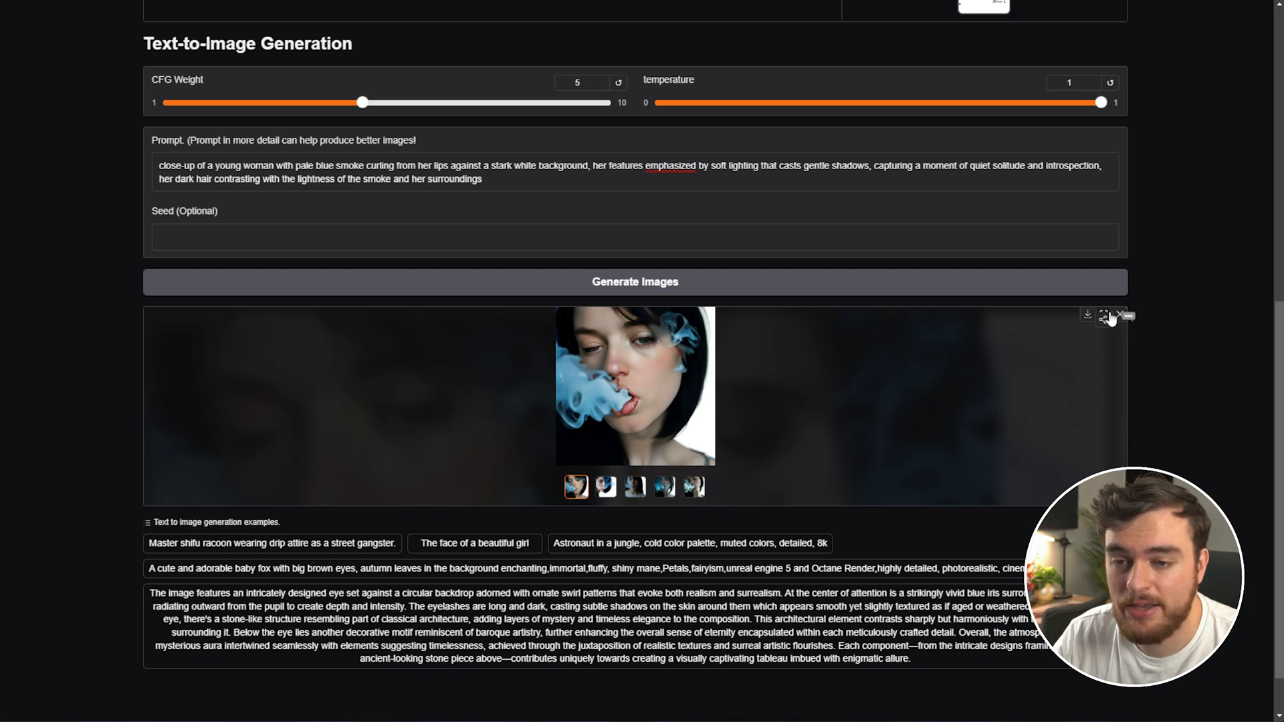
Enlarge the generated smoke portraits and scroll back up to Multimodal Understanding
{"action": "left_click", "coordinate": [1106, 317]}
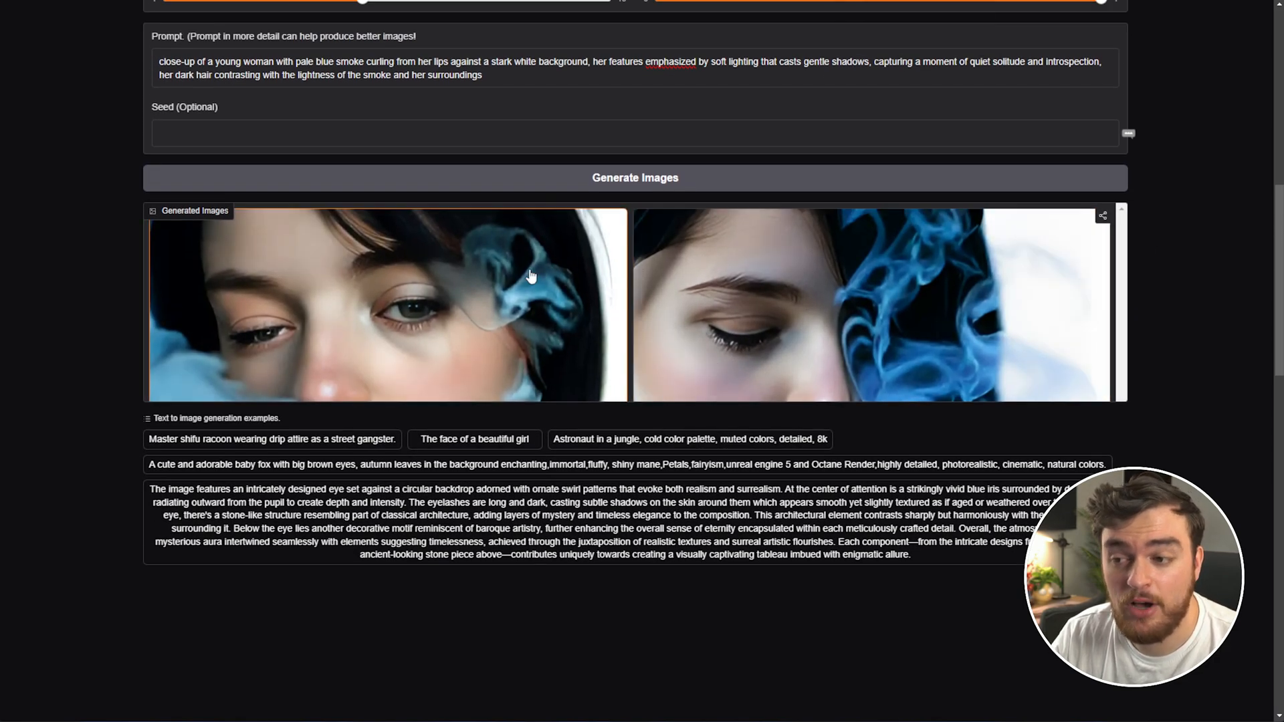
{"action": "mouse_move", "coordinate": [582, 307]}
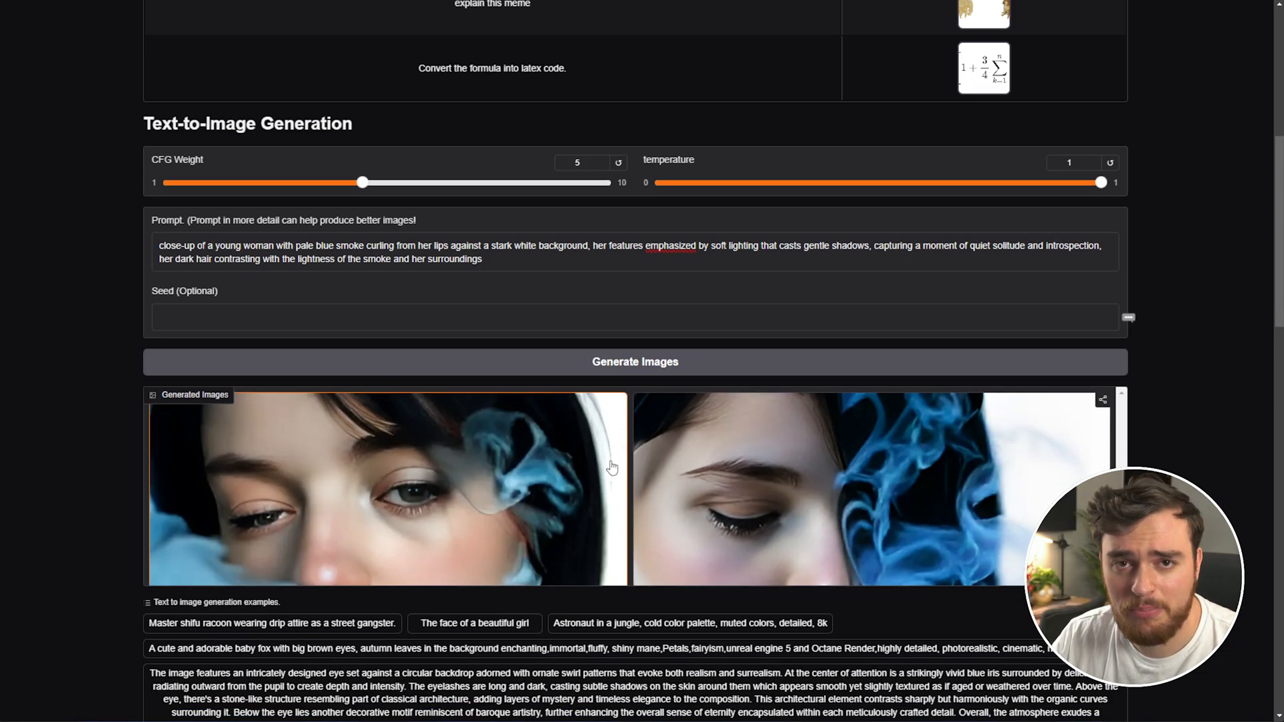
{"action": "scroll", "scroll_direction": "down", "scroll_amount": 3}
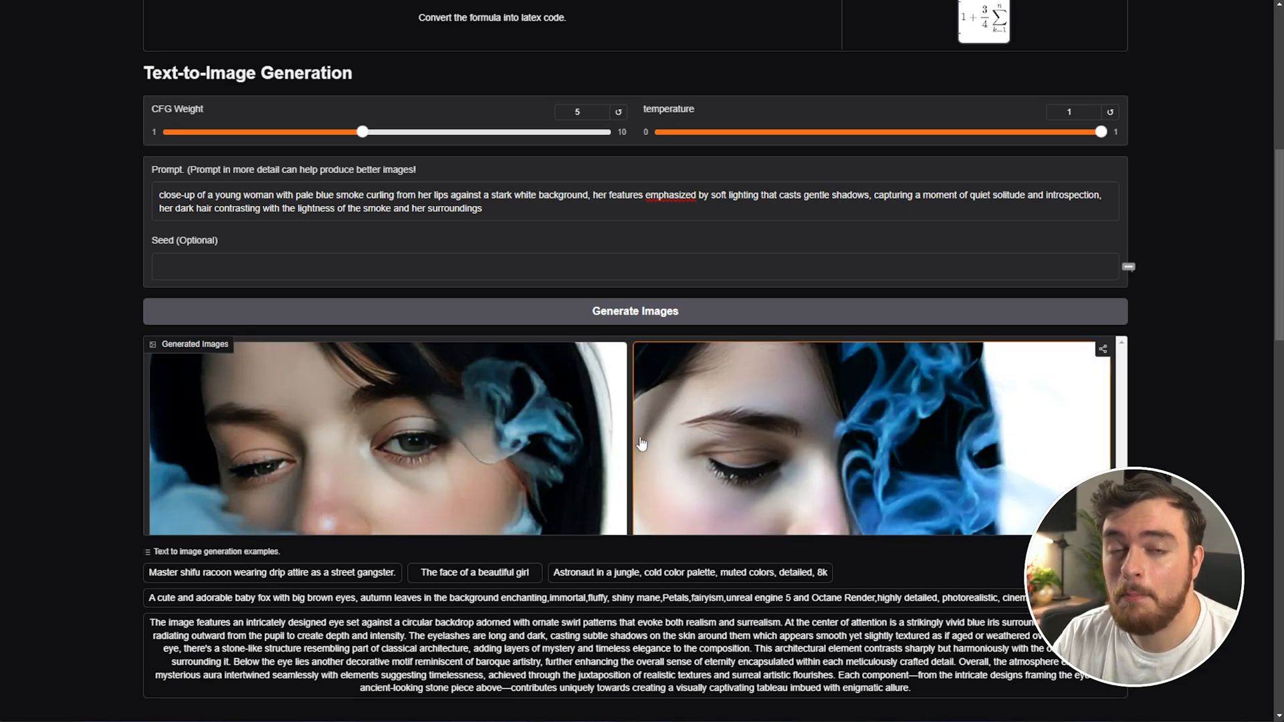
{"action": "scroll", "scroll_direction": "up", "scroll_amount": 3}
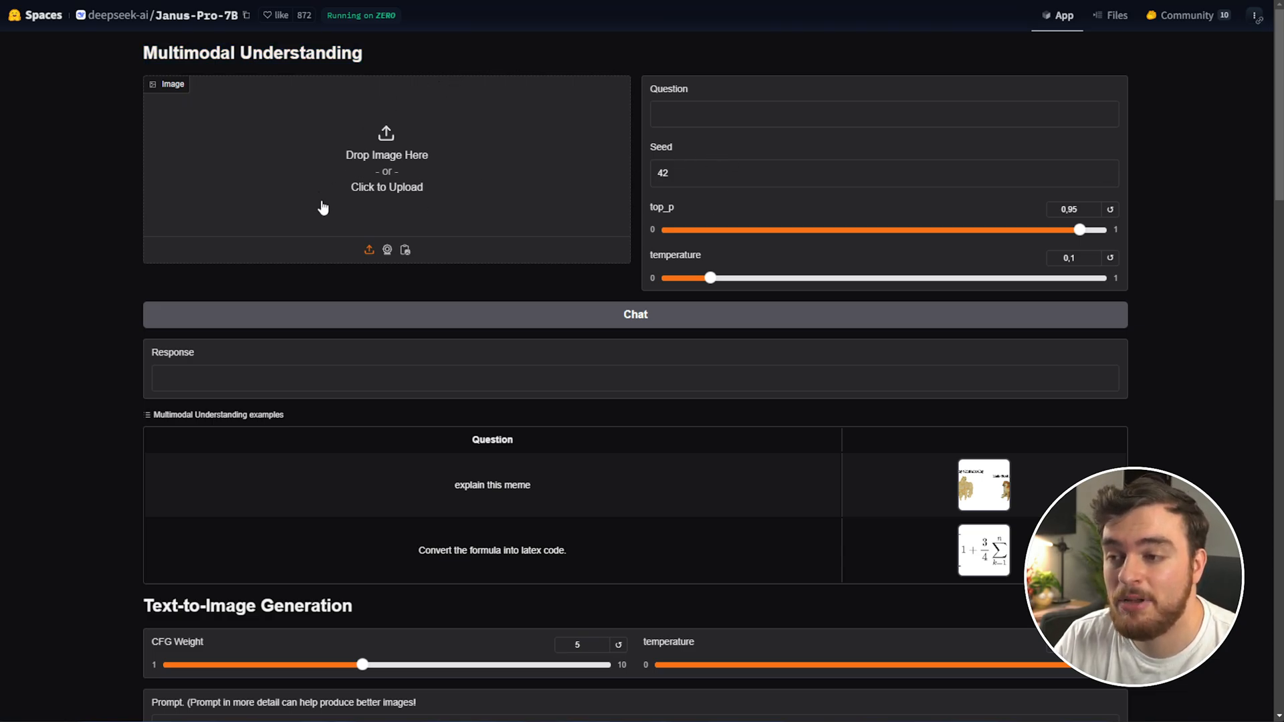
Run the 'explain this meme' Doge example through Chat and scroll through the explanation
{"action": "left_click", "coordinate": [791, 111]}
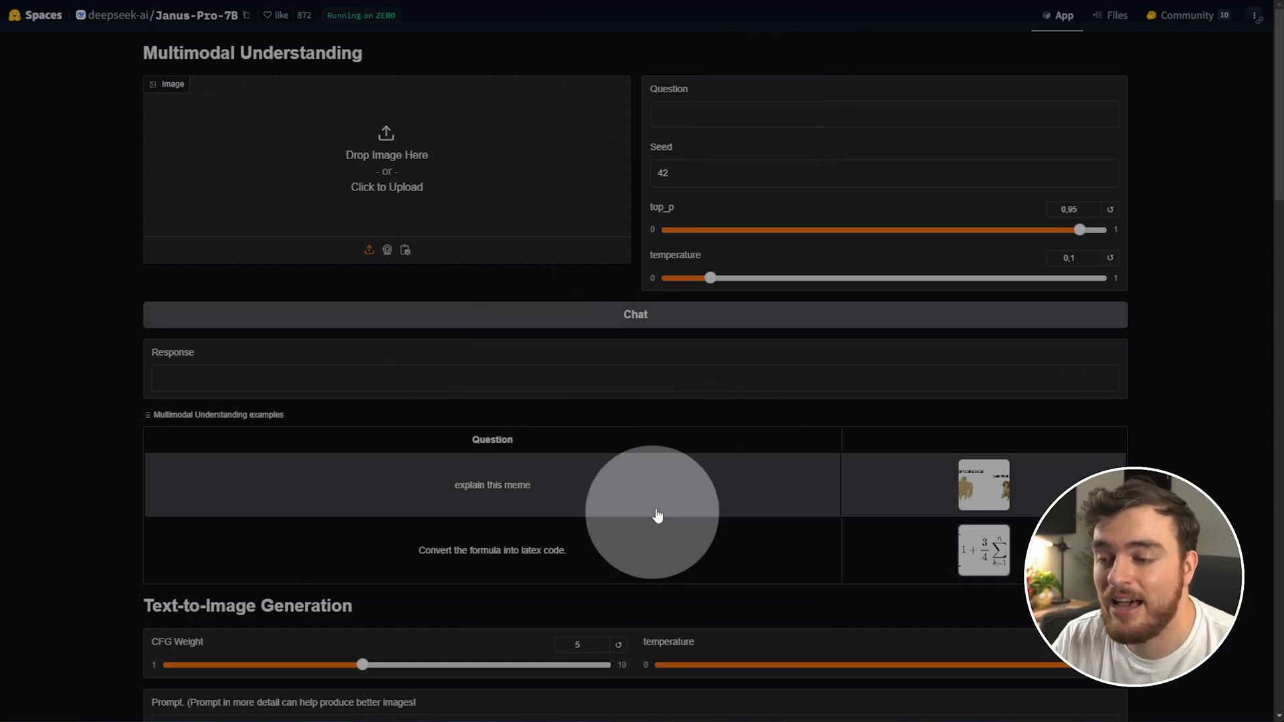
{"action": "left_click", "coordinate": [492, 485]}
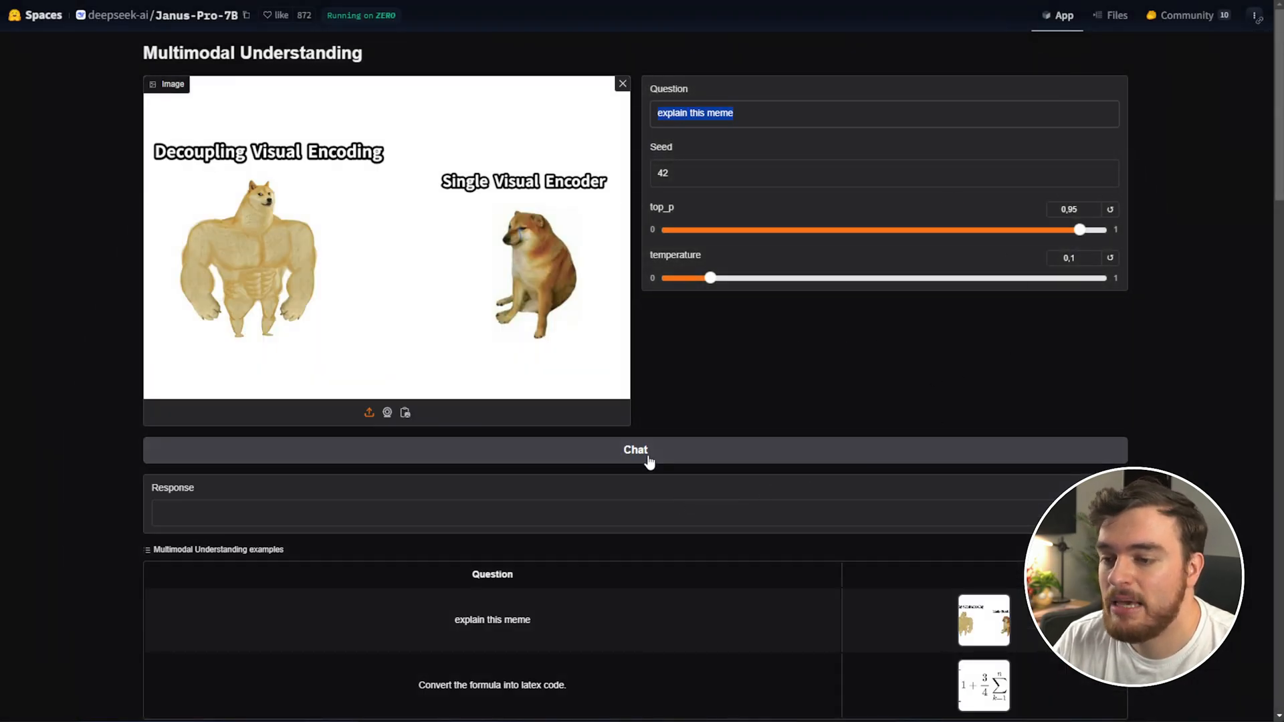
{"action": "left_click", "coordinate": [635, 450]}
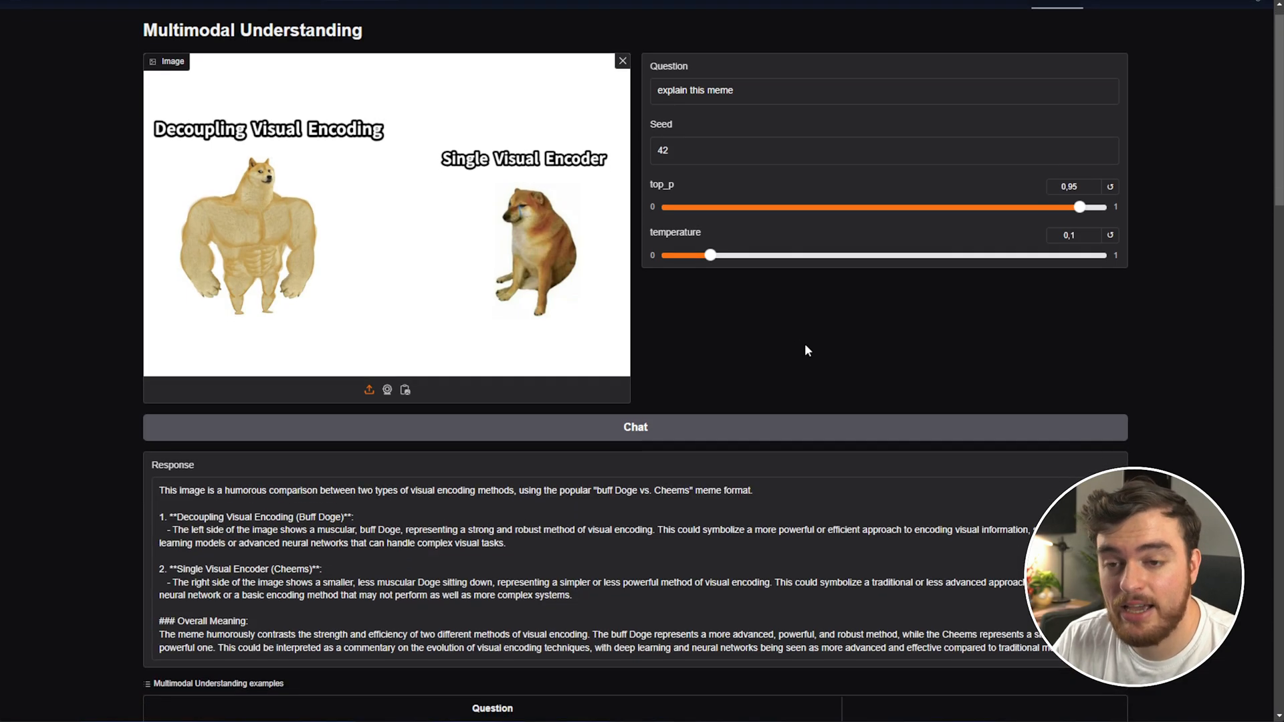
{"action": "scroll", "scroll_direction": "down", "scroll_amount": 3}
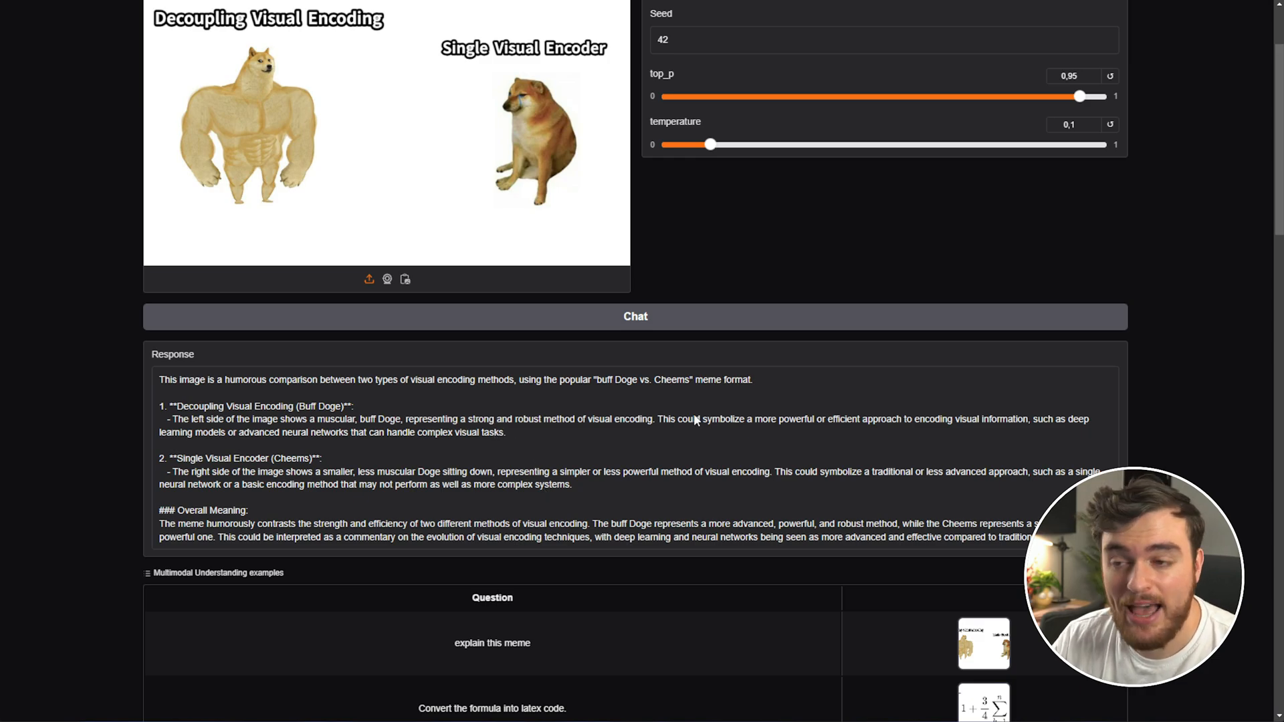
{"action": "mouse_move", "coordinate": [641, 443]}
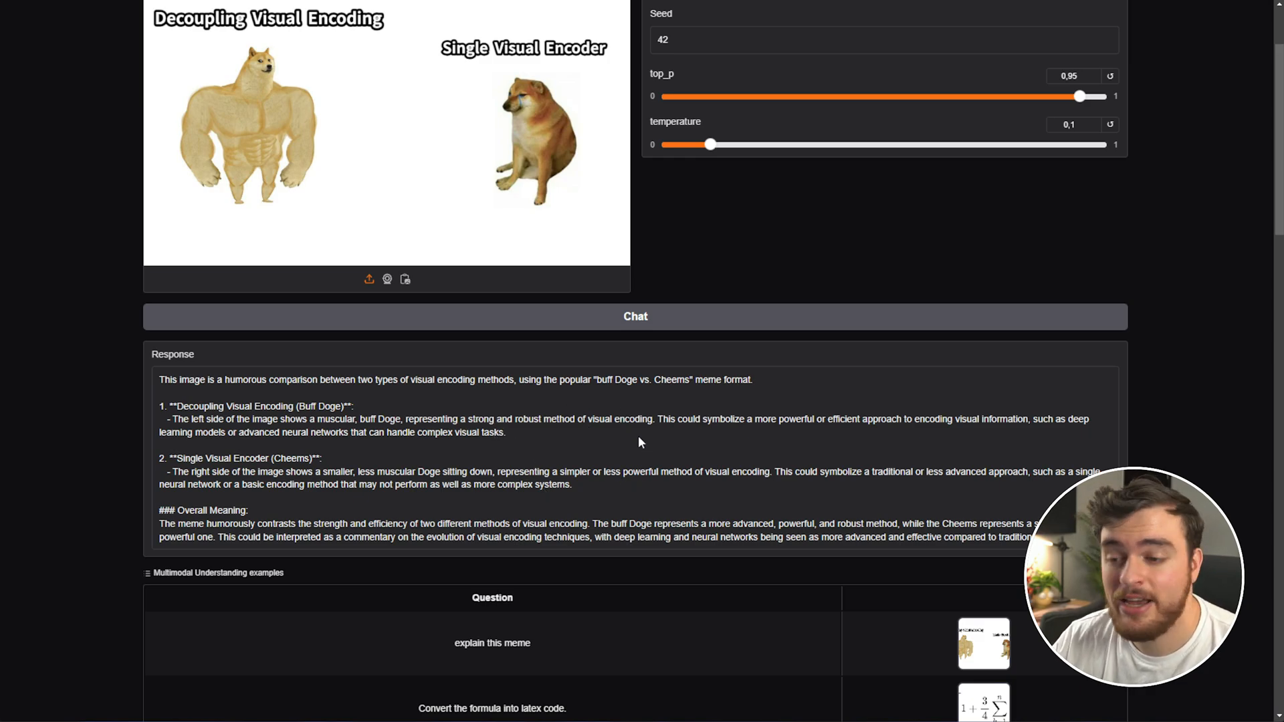
{"action": "scroll", "scroll_direction": "down", "scroll_amount": 3}
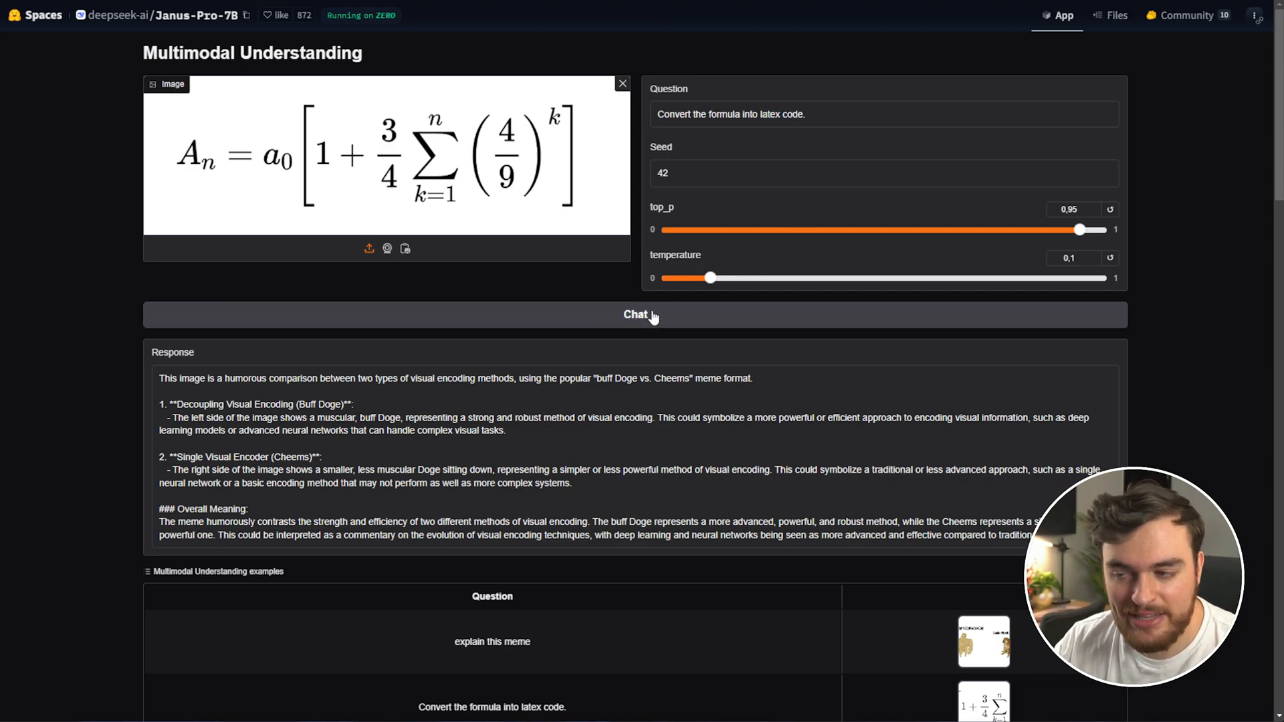
Sign in past the GPU quota error, convert the formula to LaTeX, and render it in QuickLaTeX
{"action": "left_click", "coordinate": [635, 314]}
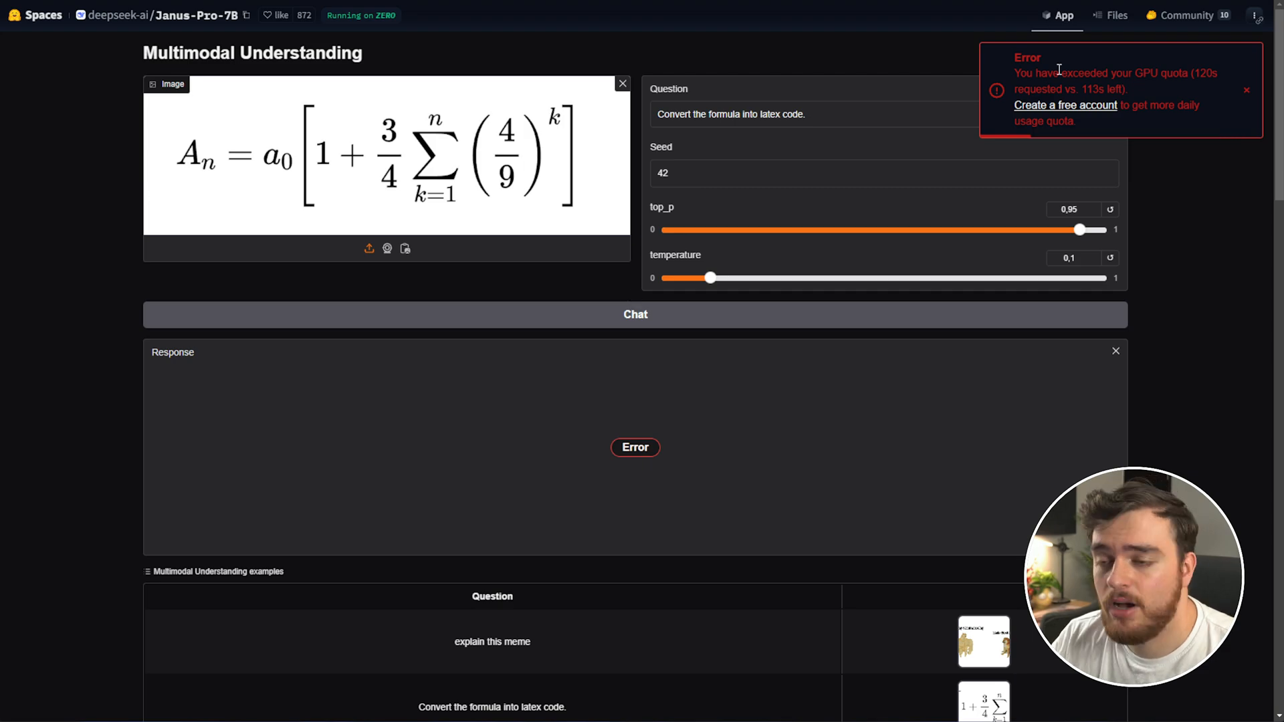
{"action": "left_click", "coordinate": [1245, 90]}
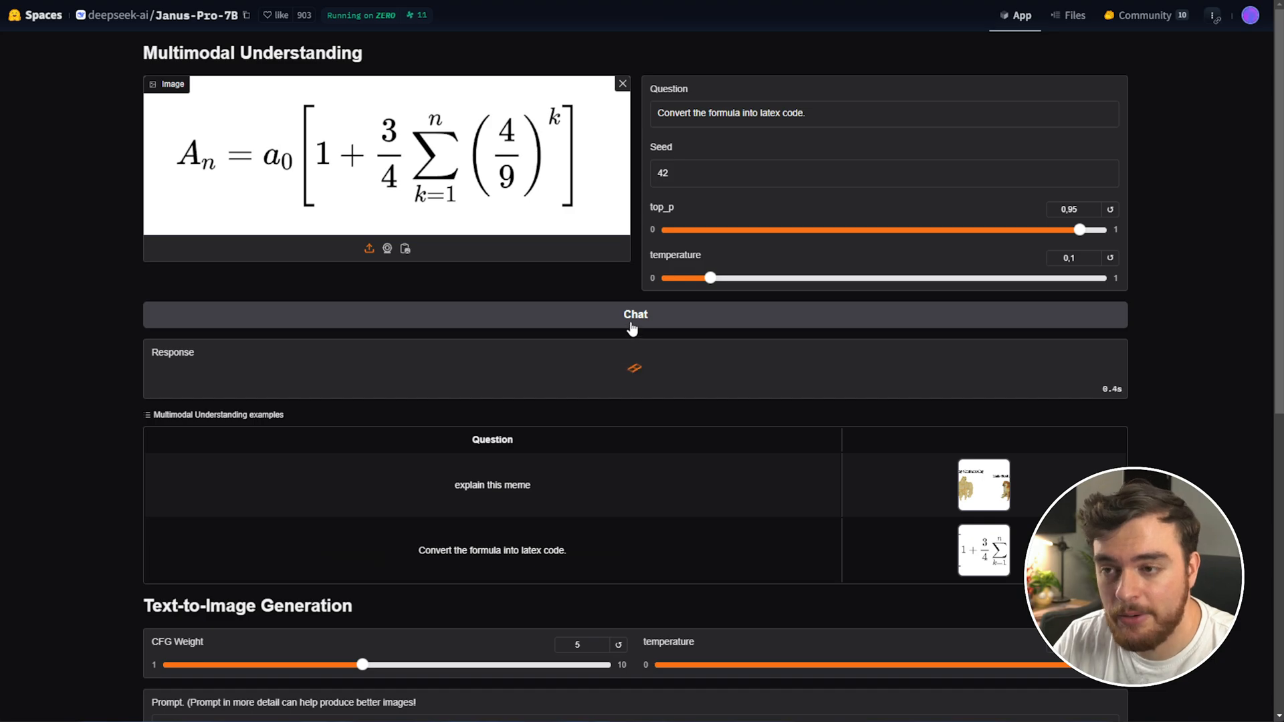
{"action": "left_click", "coordinate": [635, 315]}
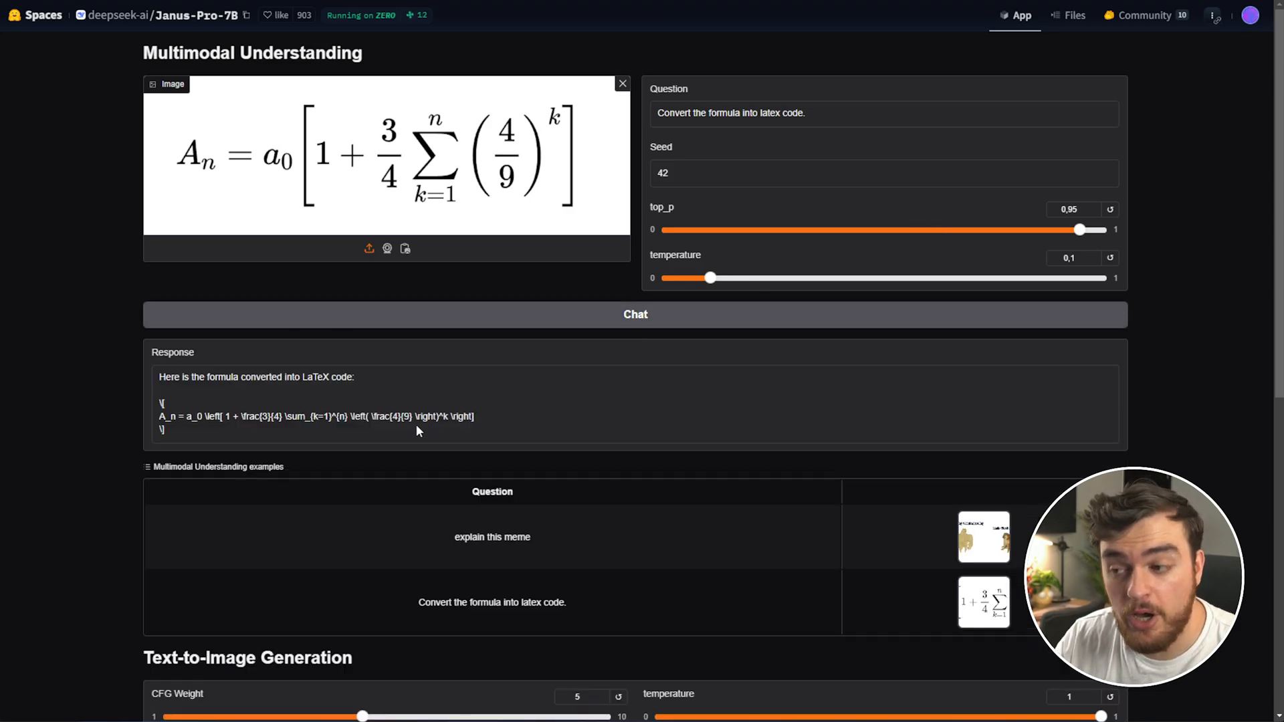
{"action": "left_click_drag", "start_coordinate": [160, 402], "coordinate": [474, 430]}
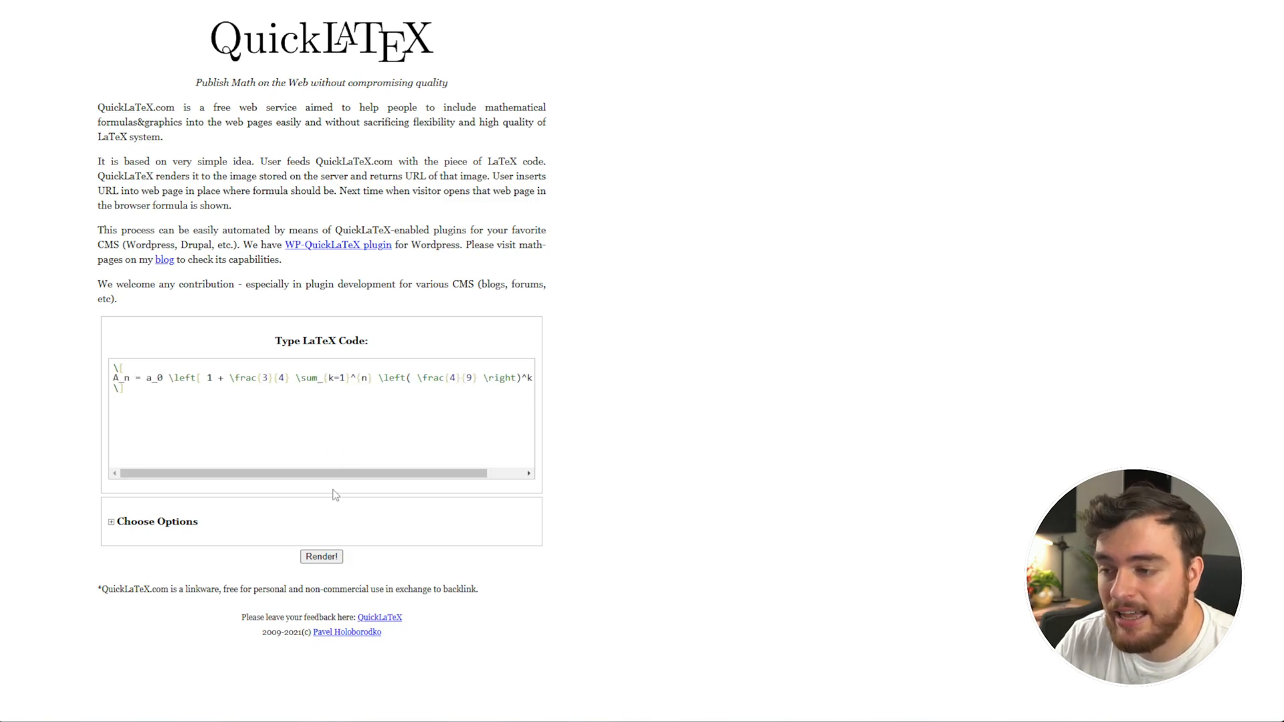
{"action": "left_click", "coordinate": [321, 556]}
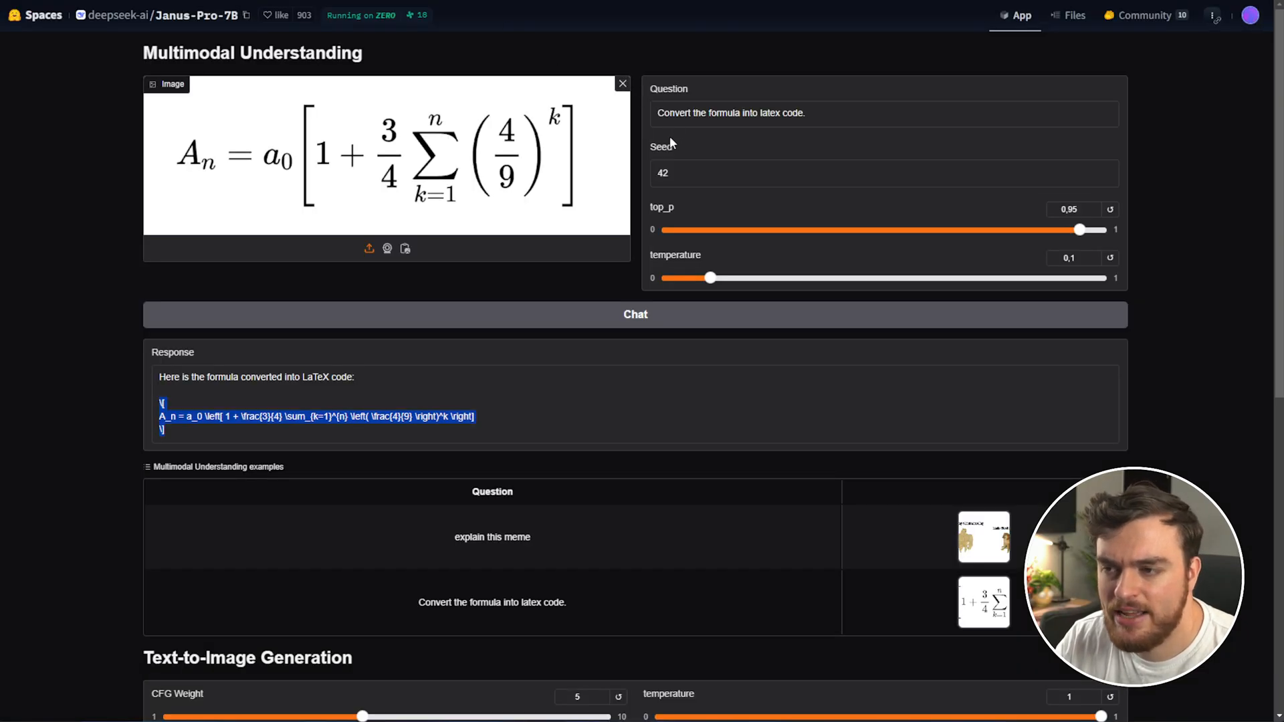
{"action": "mouse_move", "coordinate": [669, 61]}
{"action": "type", "text": "Quote the text, and explain the image."}
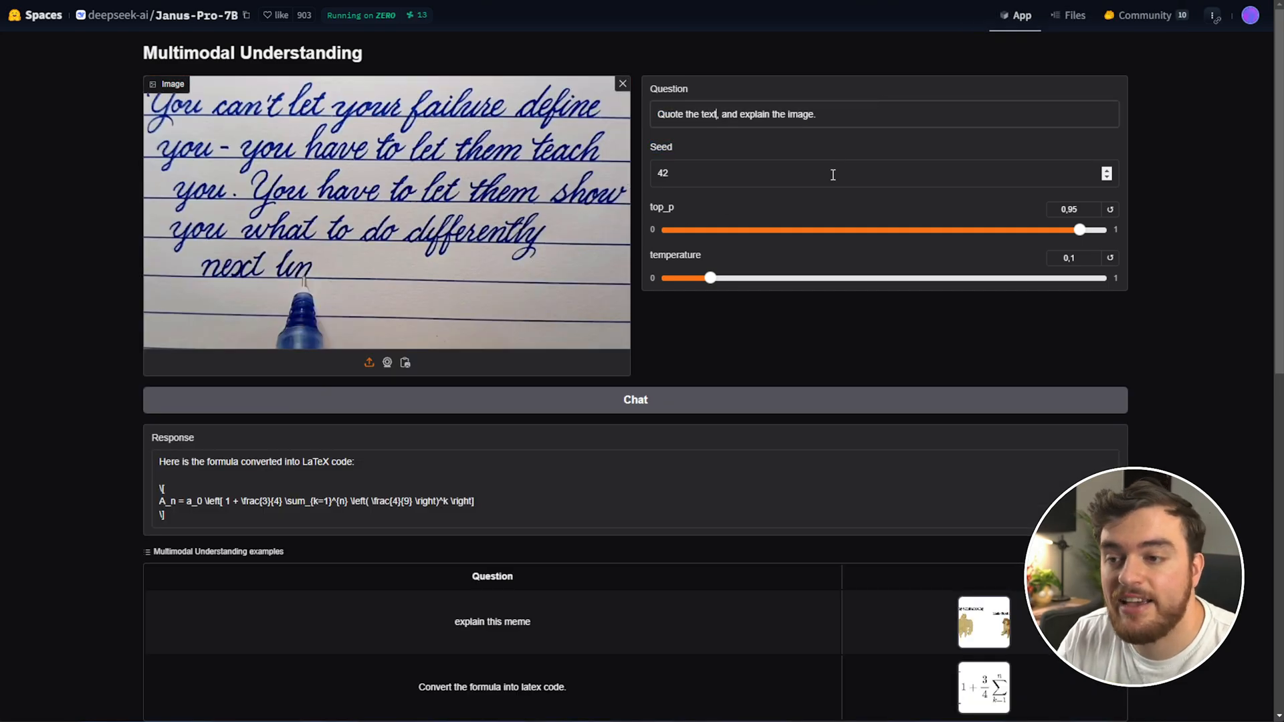
Ask the model to quote and explain the handwriting, then highlight parts of its answer
{"action": "left_click", "coordinate": [636, 400]}
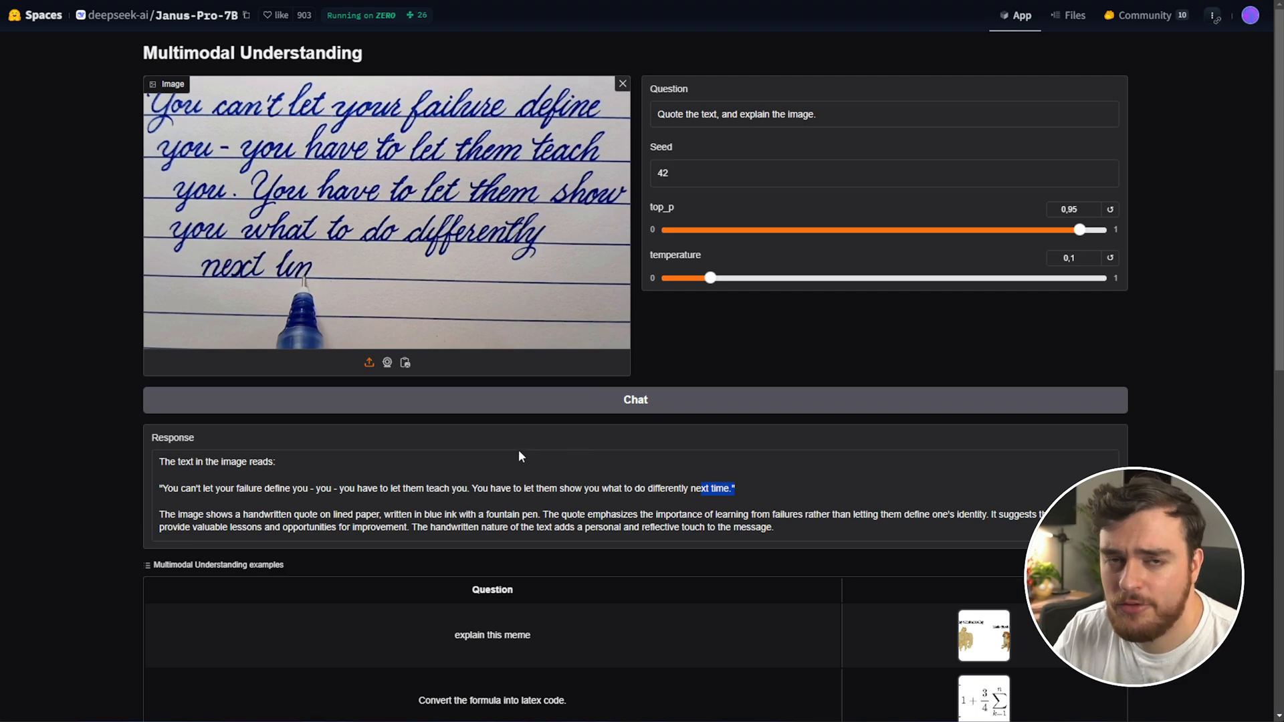
{"action": "double_click", "coordinate": [178, 514]}
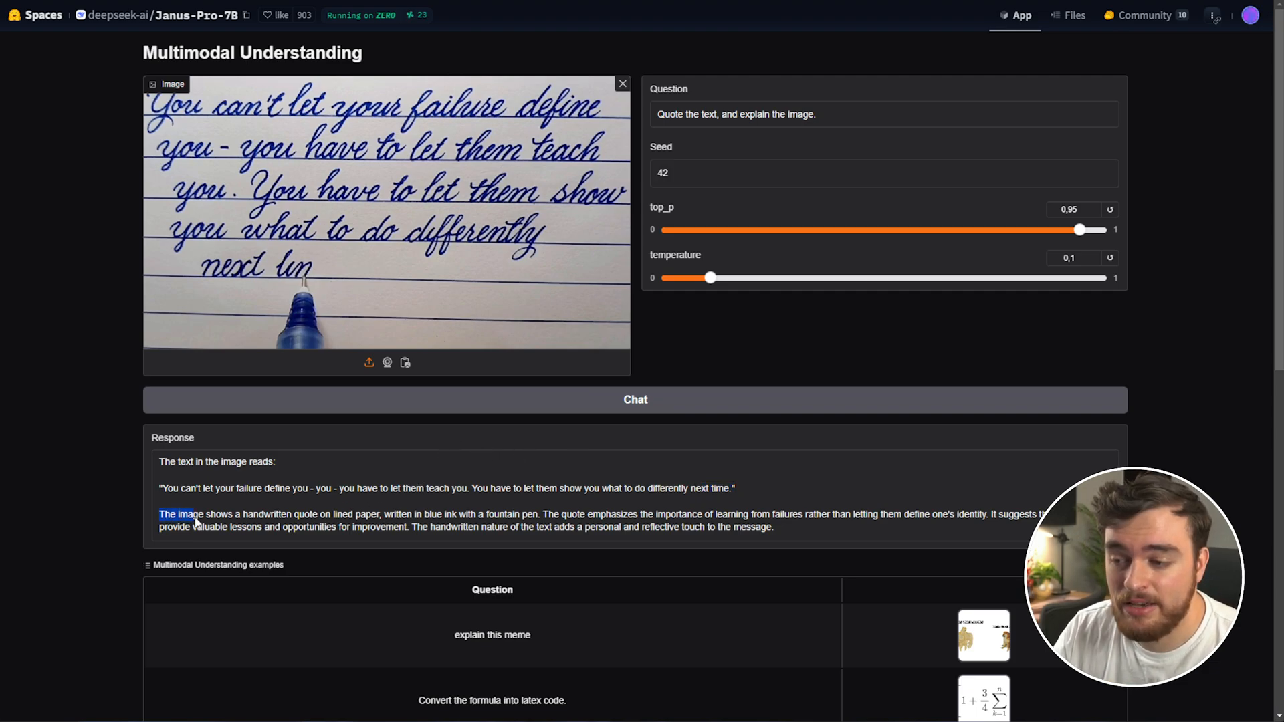
{"action": "left_click_drag", "start_coordinate": [159, 514], "coordinate": [772, 526]}
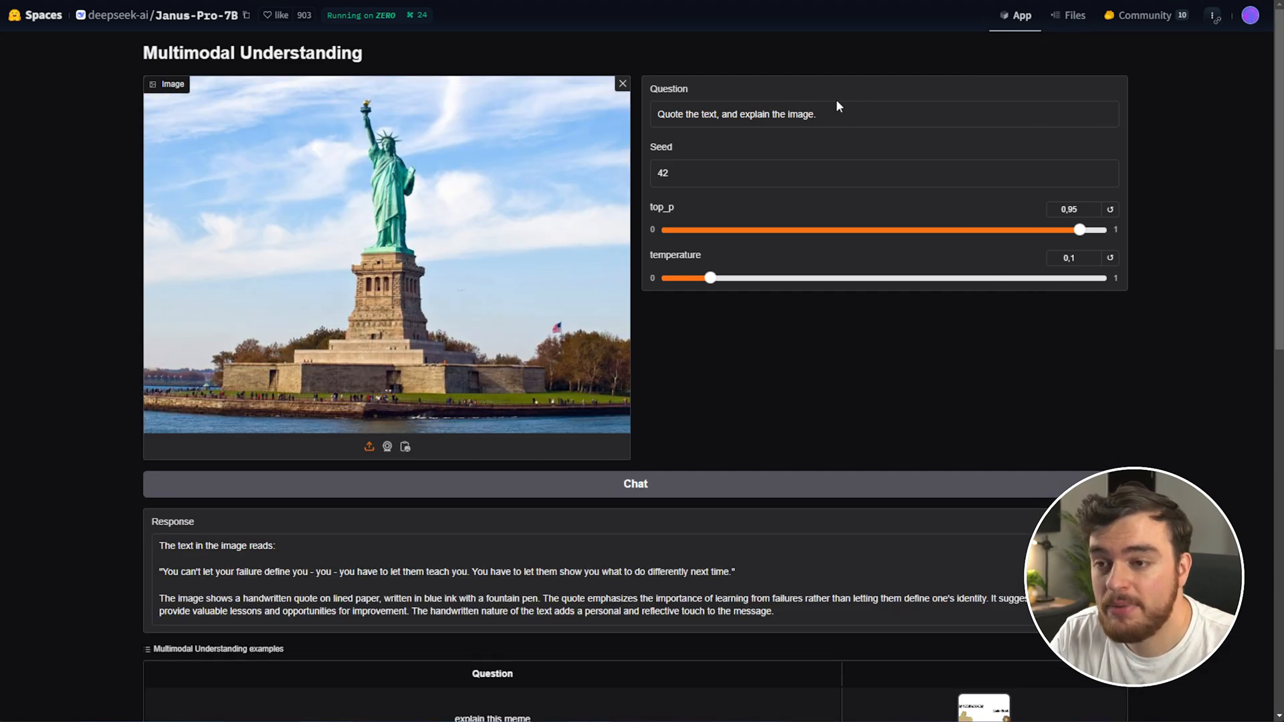
Ask 'What is this, and where is it?' about the Statue of Liberty photo
{"action": "type", "text": "What is thi"}
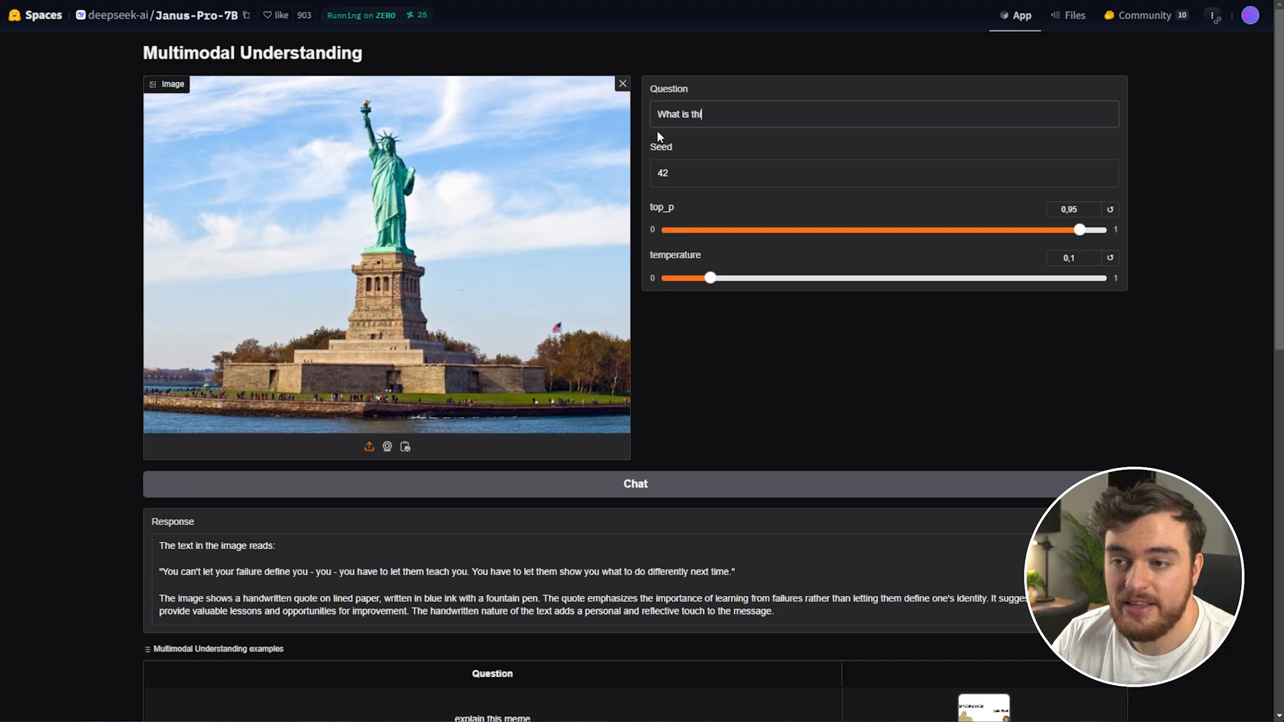
{"action": "left_click", "coordinate": [635, 483]}
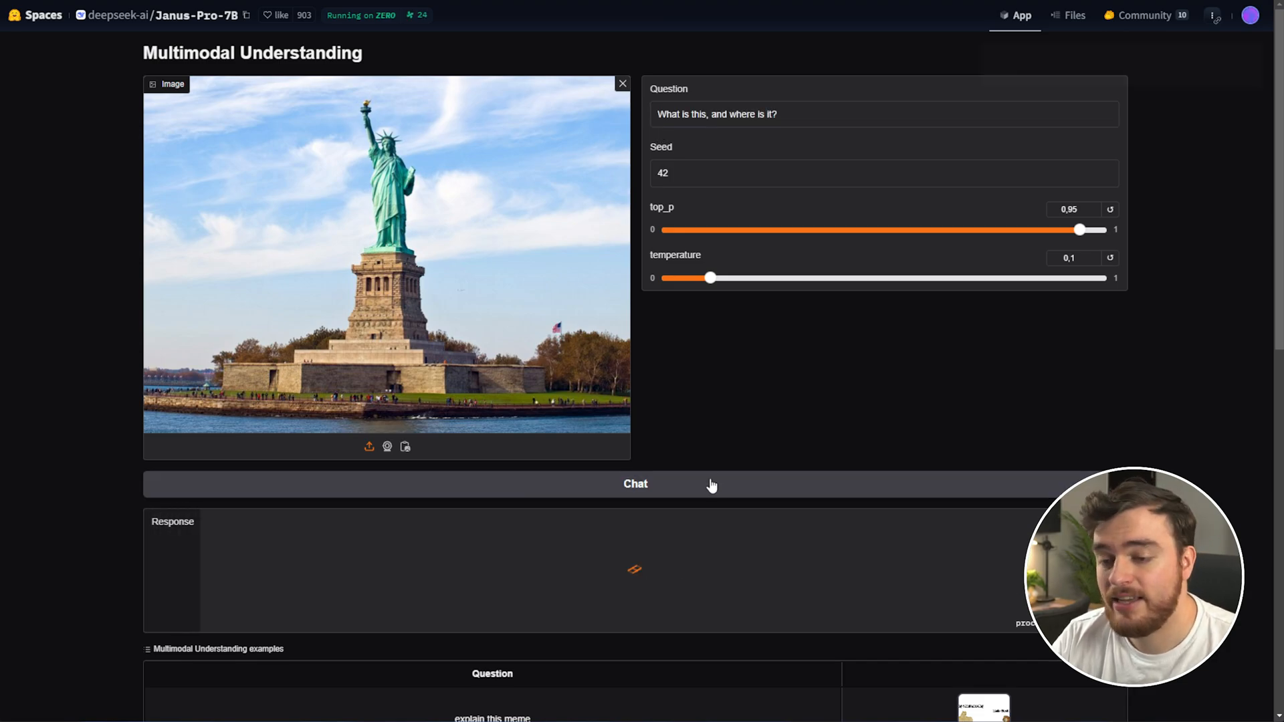
{"action": "left_click", "coordinate": [635, 484]}
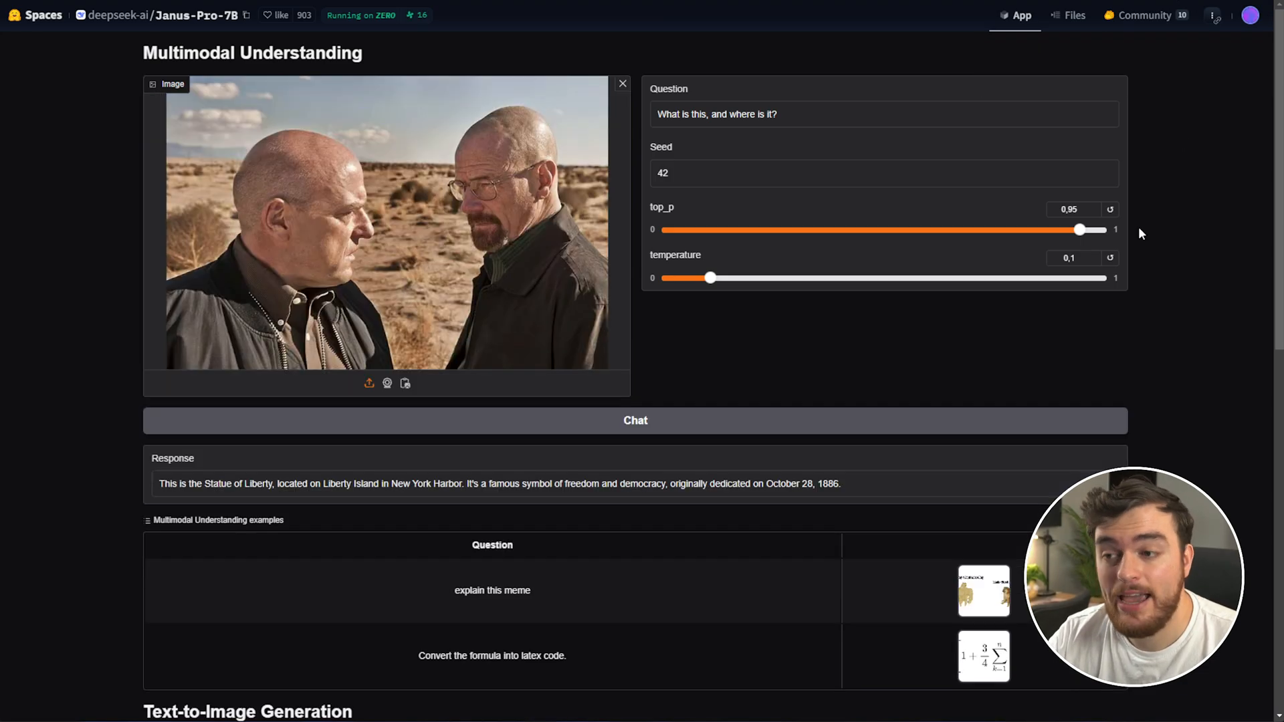
Ask 'What is this from, and who are these people?' about the desert still and highlight a name
{"action": "type", "text": "W"}
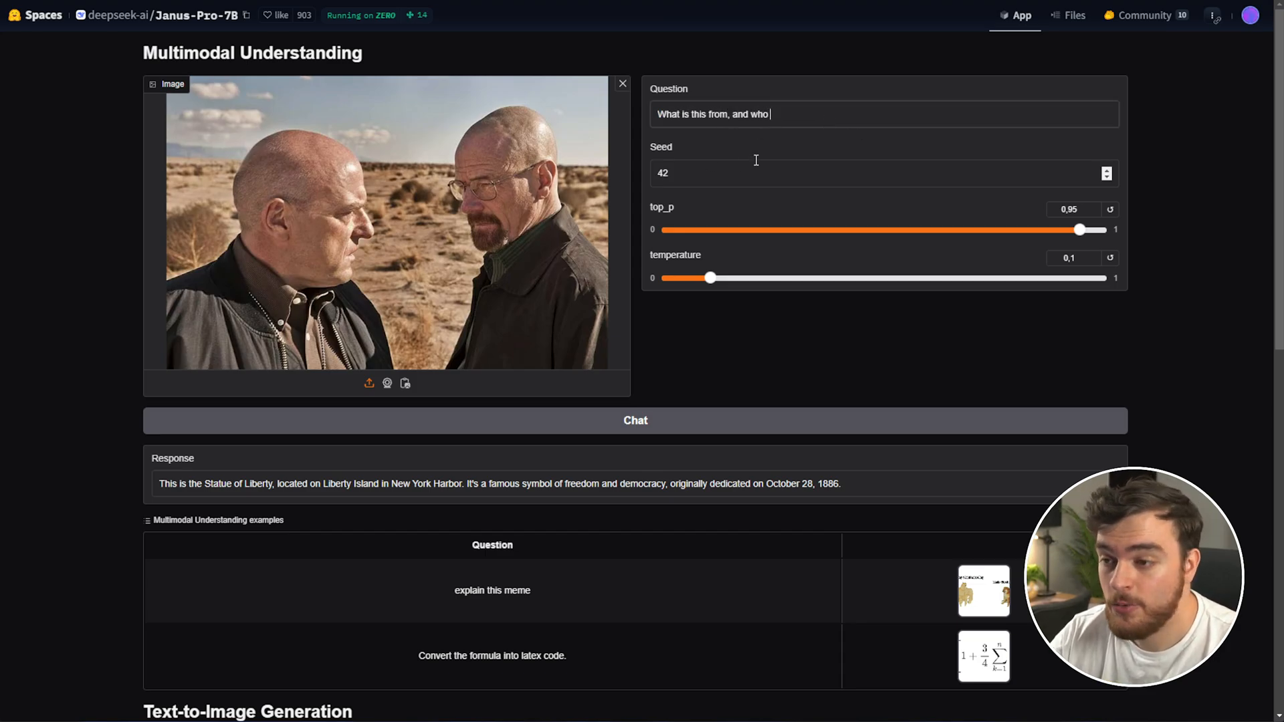
{"action": "type", "text": "are these people?"}
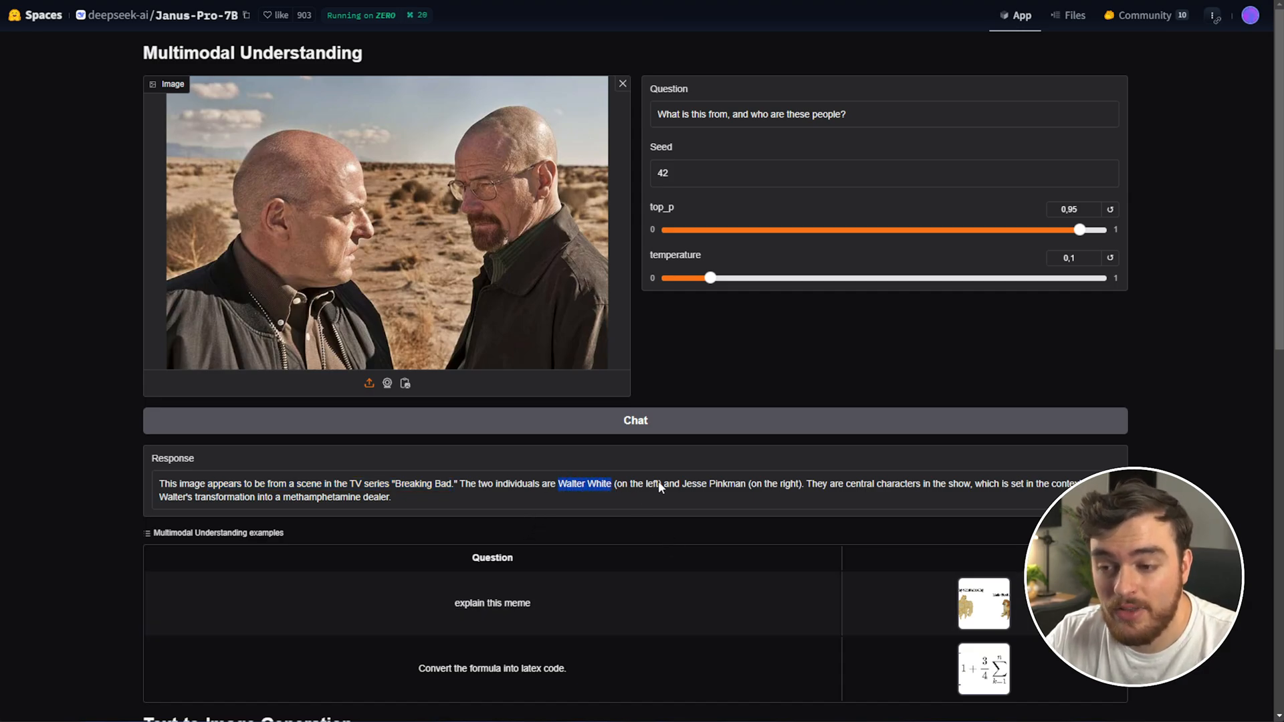
{"action": "double_click", "coordinate": [711, 483]}
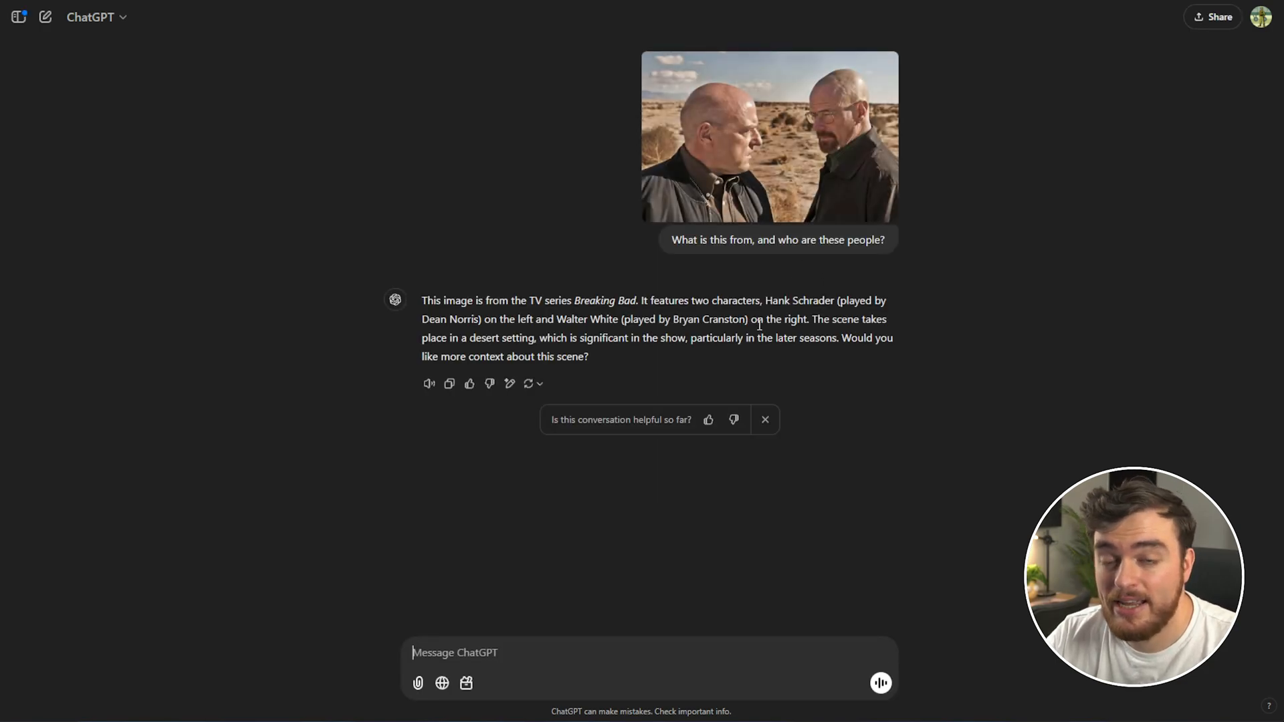
Highlight a word in ChatGPT's reply to the same Breaking Bad photo question
{"action": "double_click", "coordinate": [526, 319]}
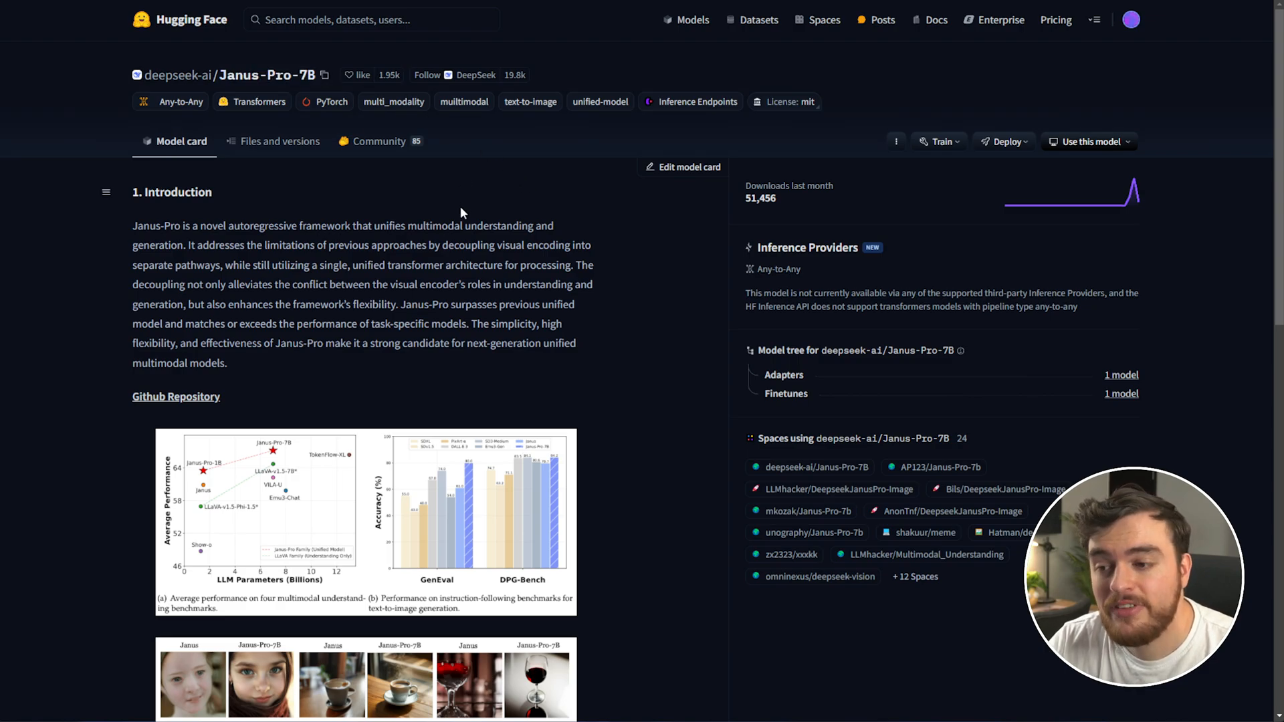
Review Janus-Pro-7B's files (9.99 GB and 4.85 GB weights), then return to the model card
{"action": "left_click", "coordinate": [279, 142]}
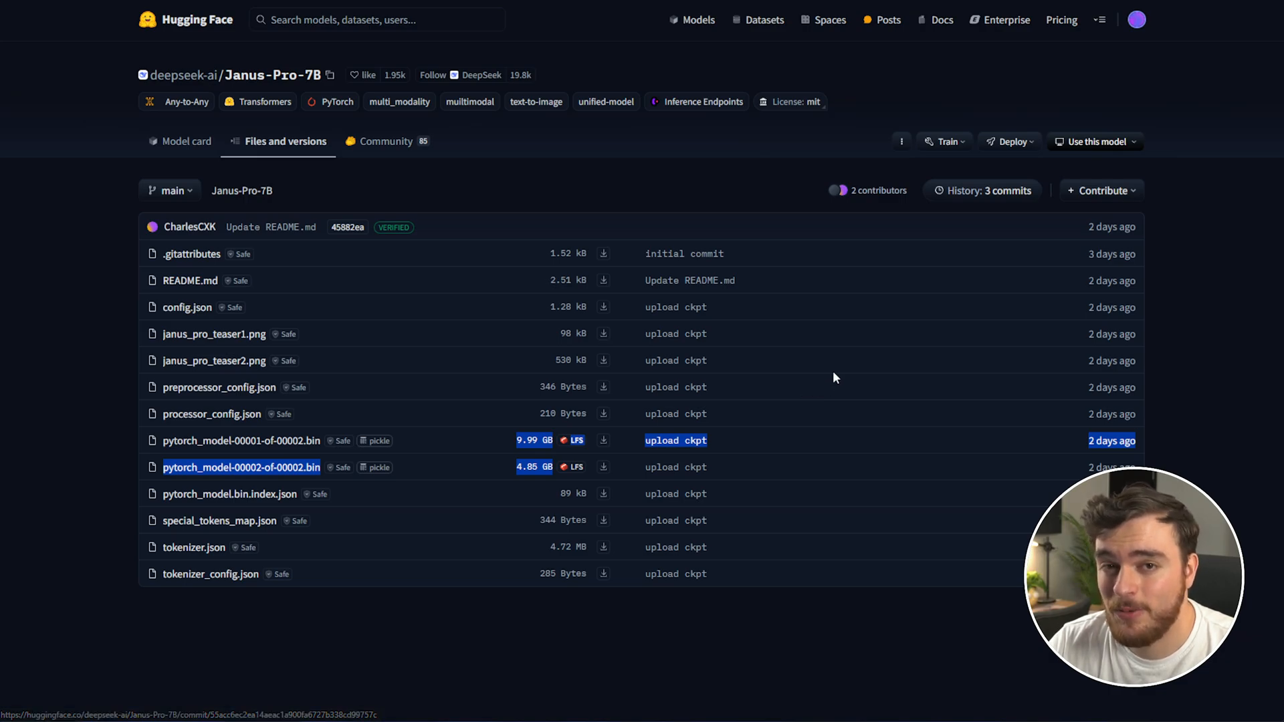
{"action": "mouse_move", "coordinate": [365, 498]}
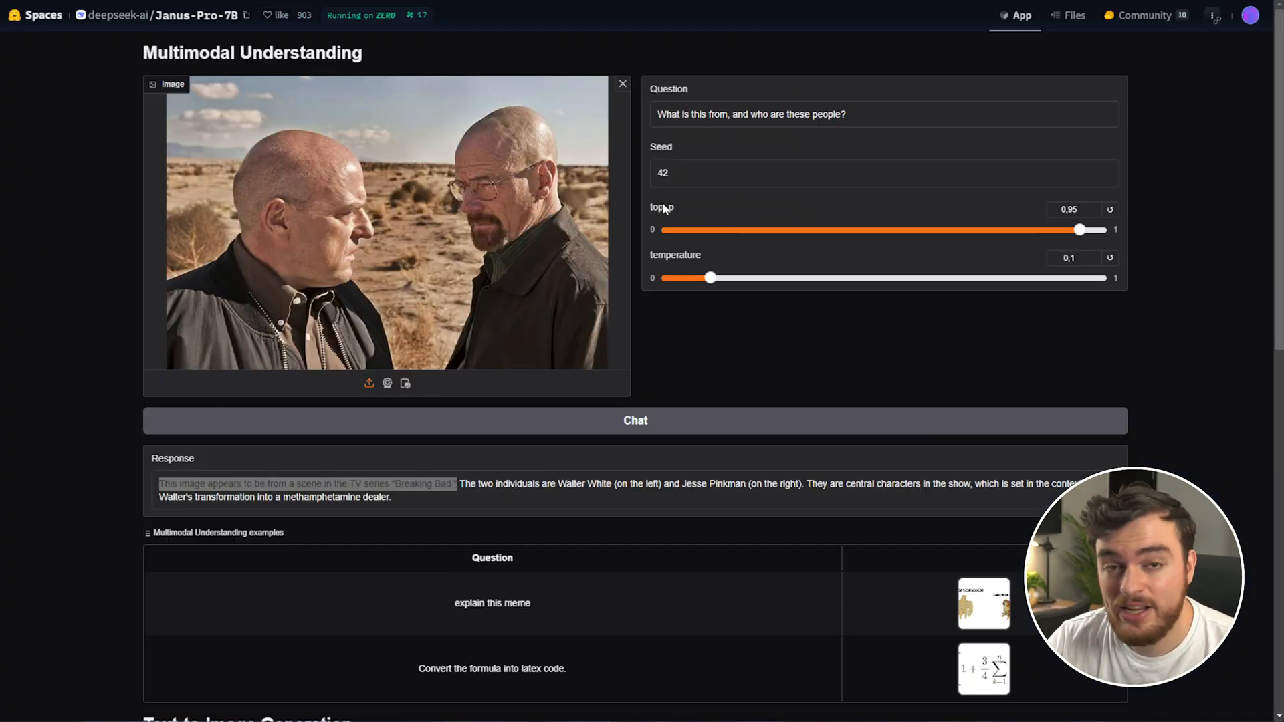
{"action": "scroll", "scroll_direction": "down", "scroll_amount": 3}
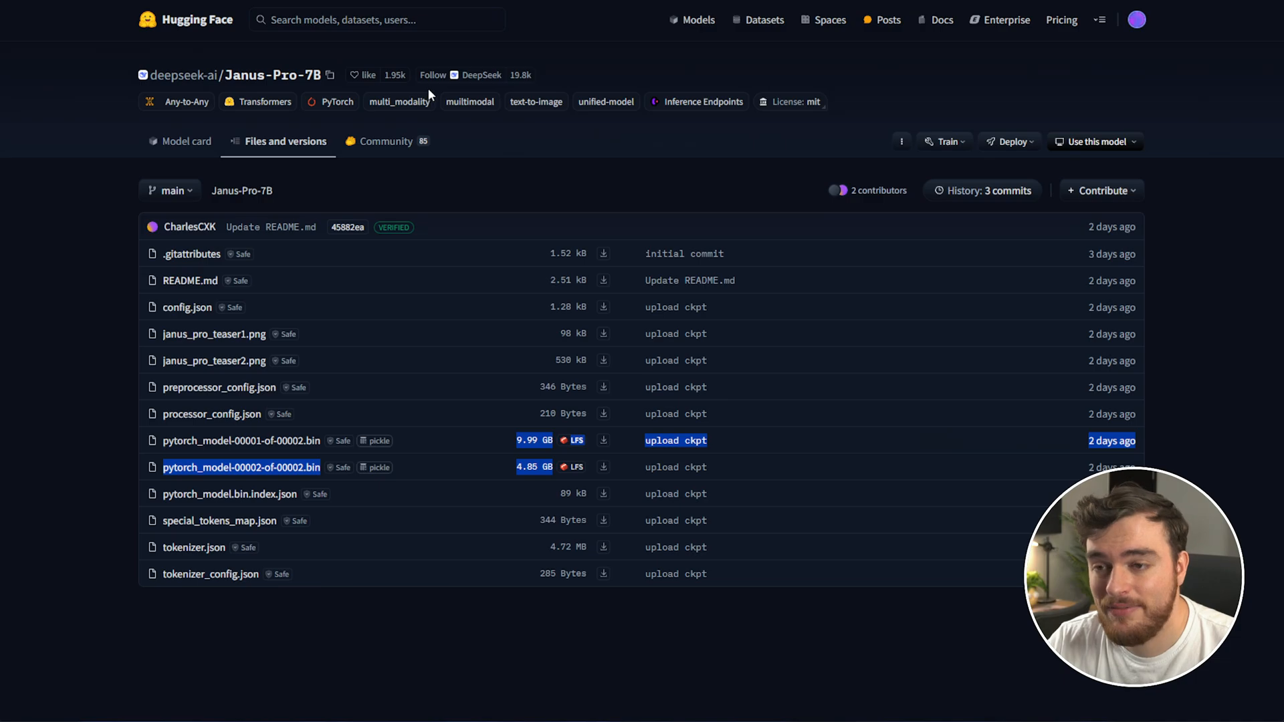
{"action": "left_click", "coordinate": [185, 141]}
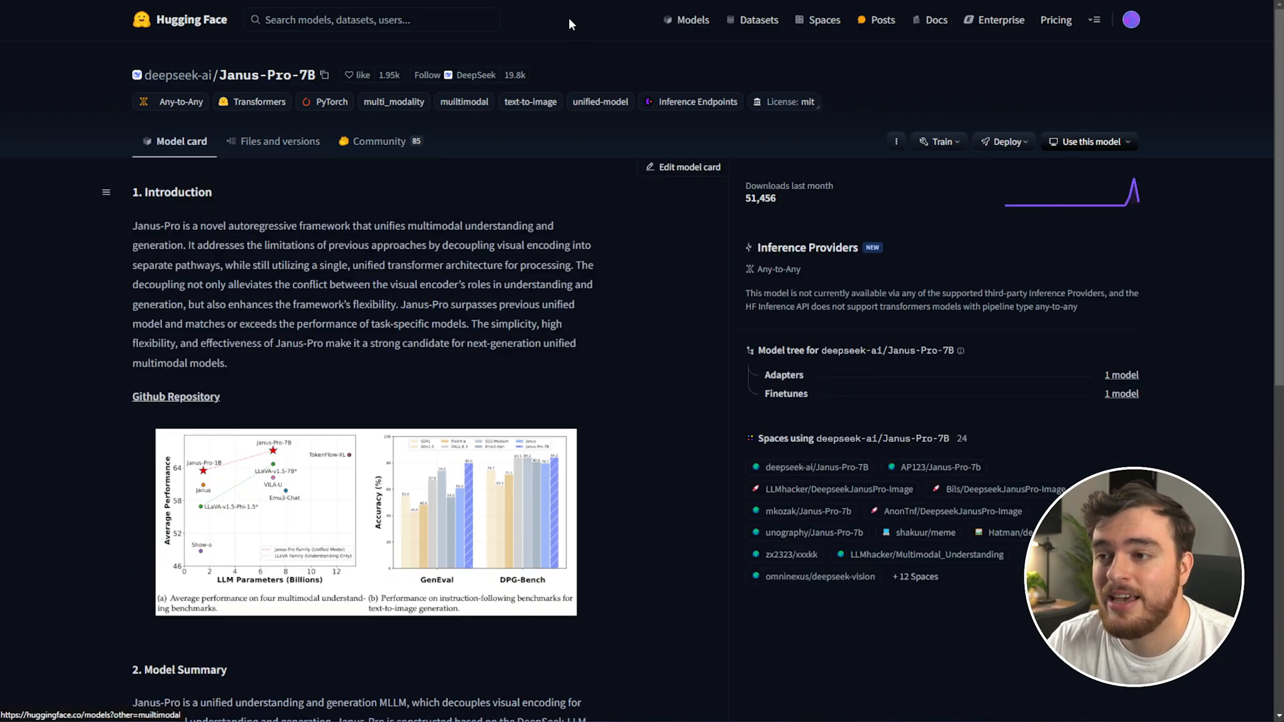
Open the deepseek-ai Janus repo and read the Janus-Pro quick start and Gradio Demo sections
{"action": "left_click", "coordinate": [176, 396]}
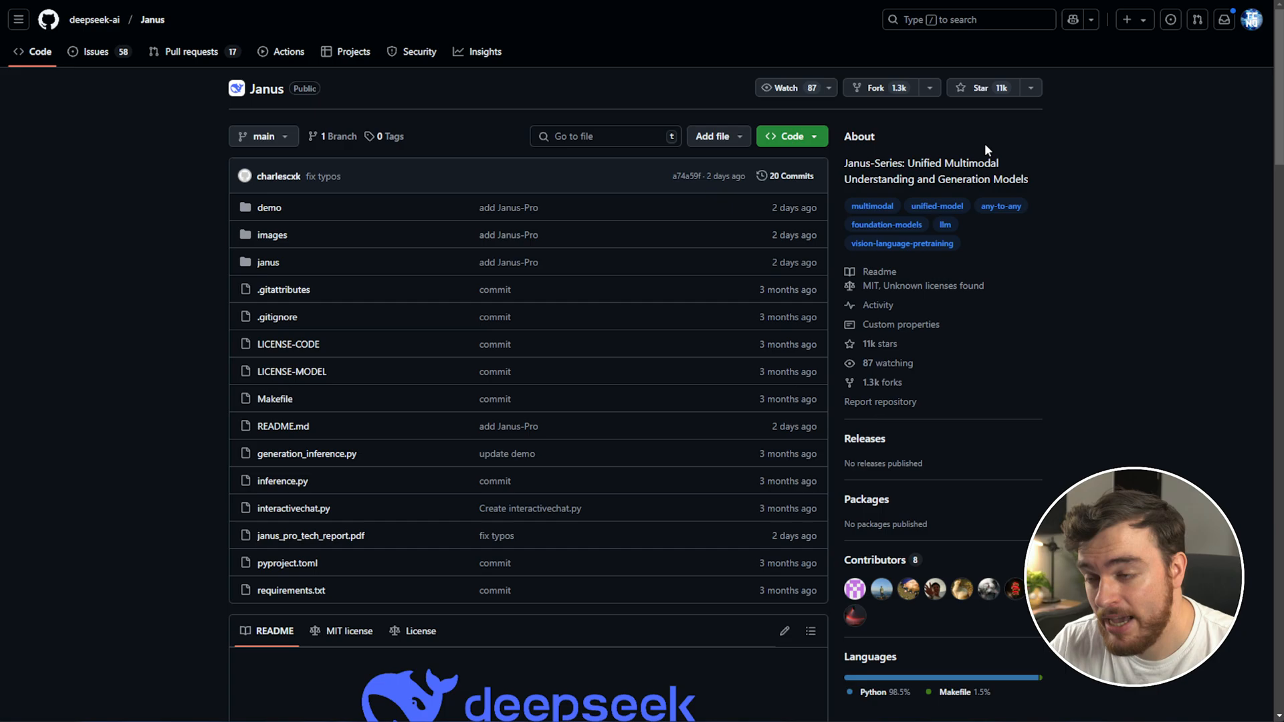
{"action": "mouse_move", "coordinate": [701, 76]}
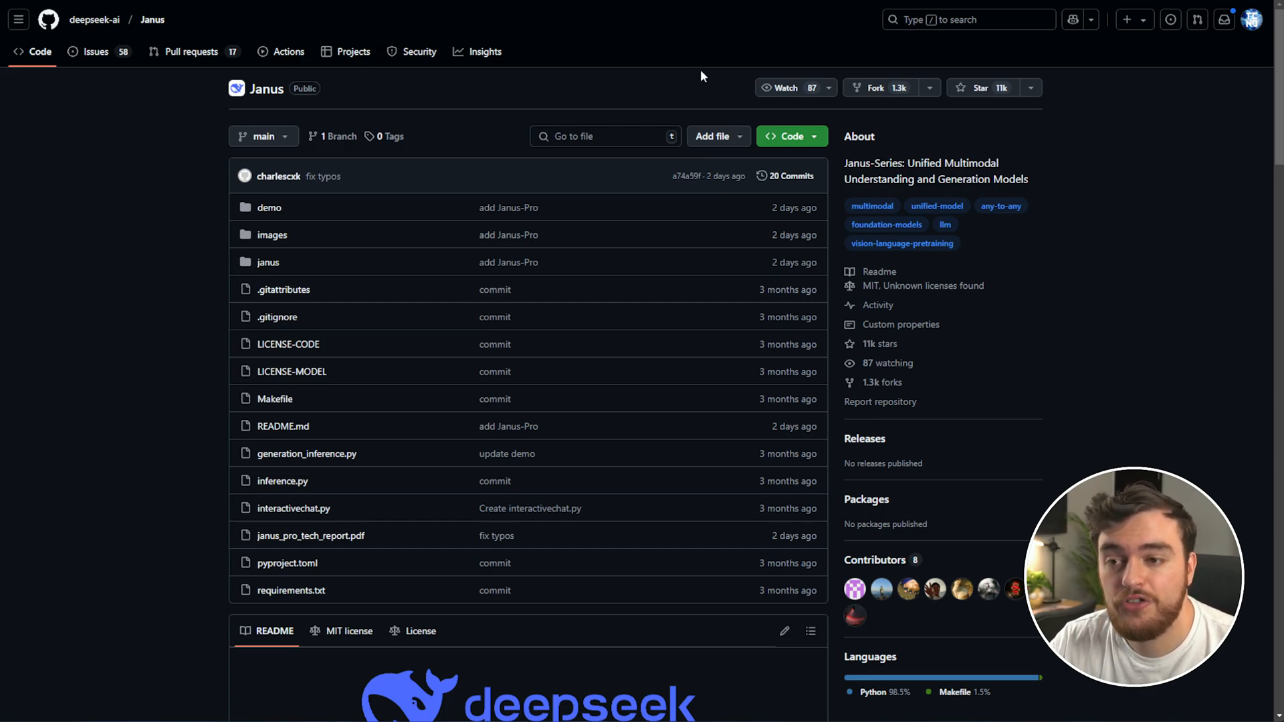
{"action": "scroll", "scroll_direction": "down", "scroll_amount": 3}
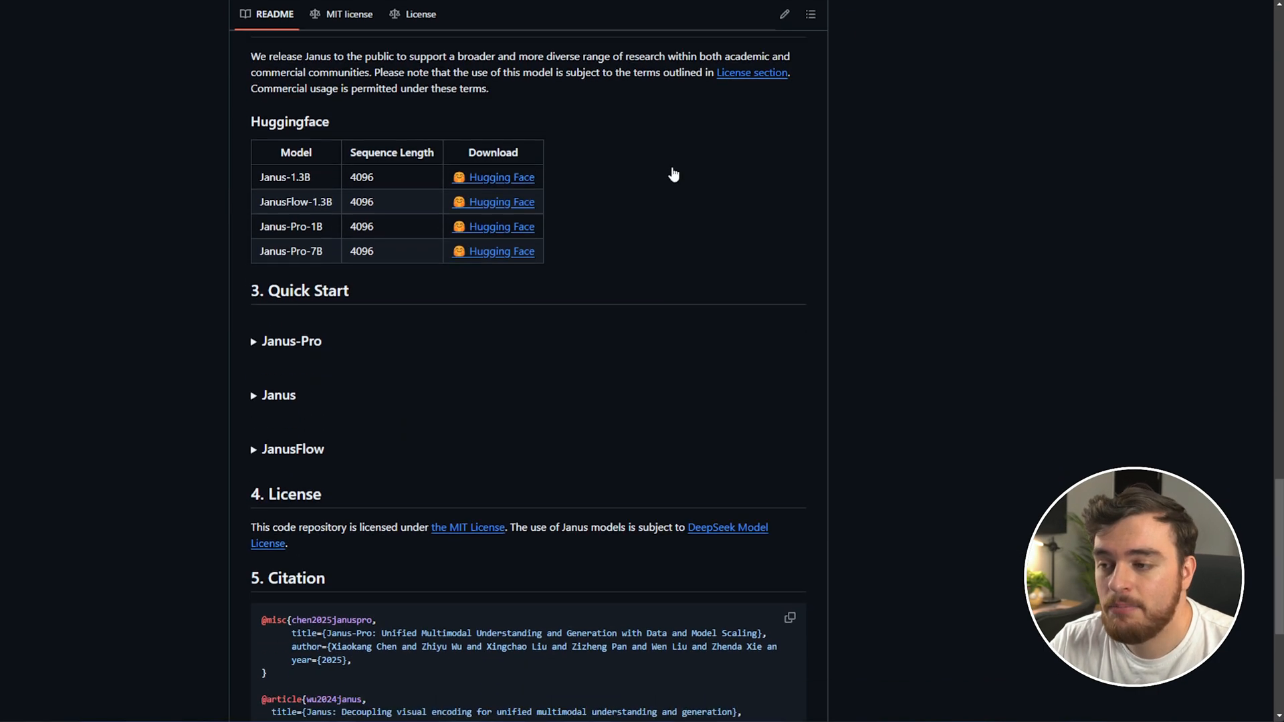
{"action": "left_click", "coordinate": [285, 341]}
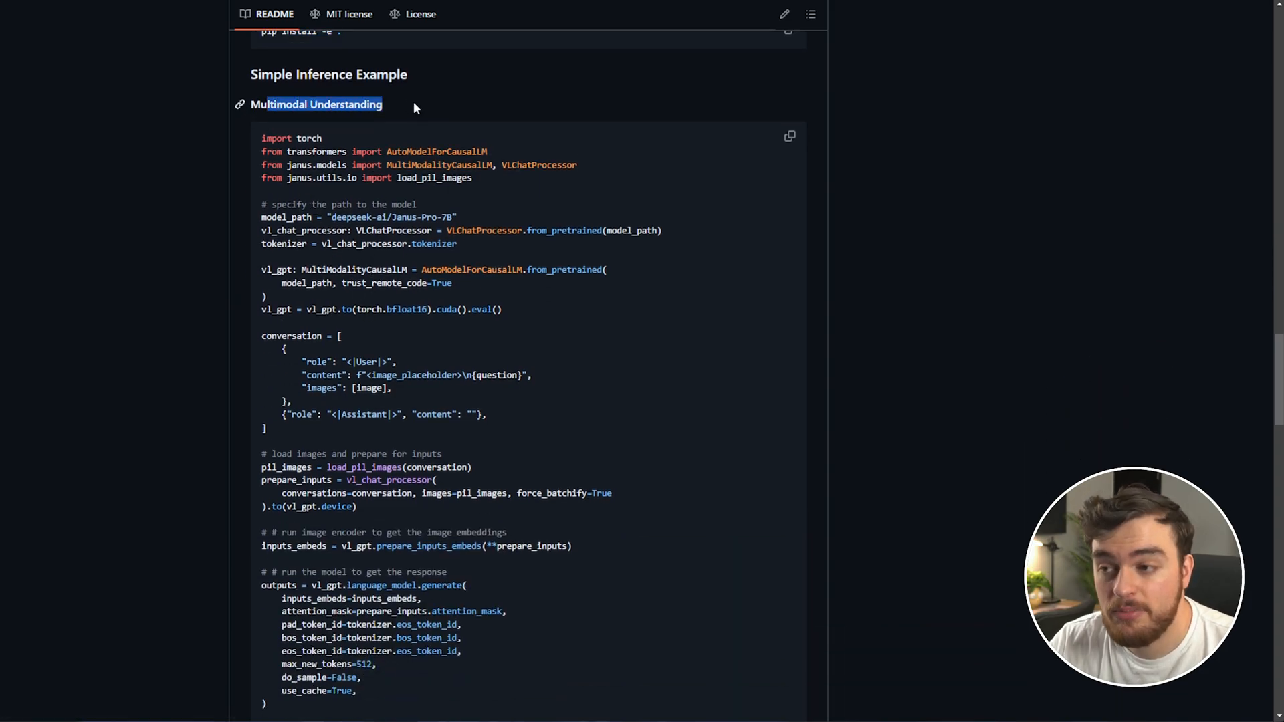
{"action": "scroll", "scroll_direction": "down", "scroll_amount": 3}
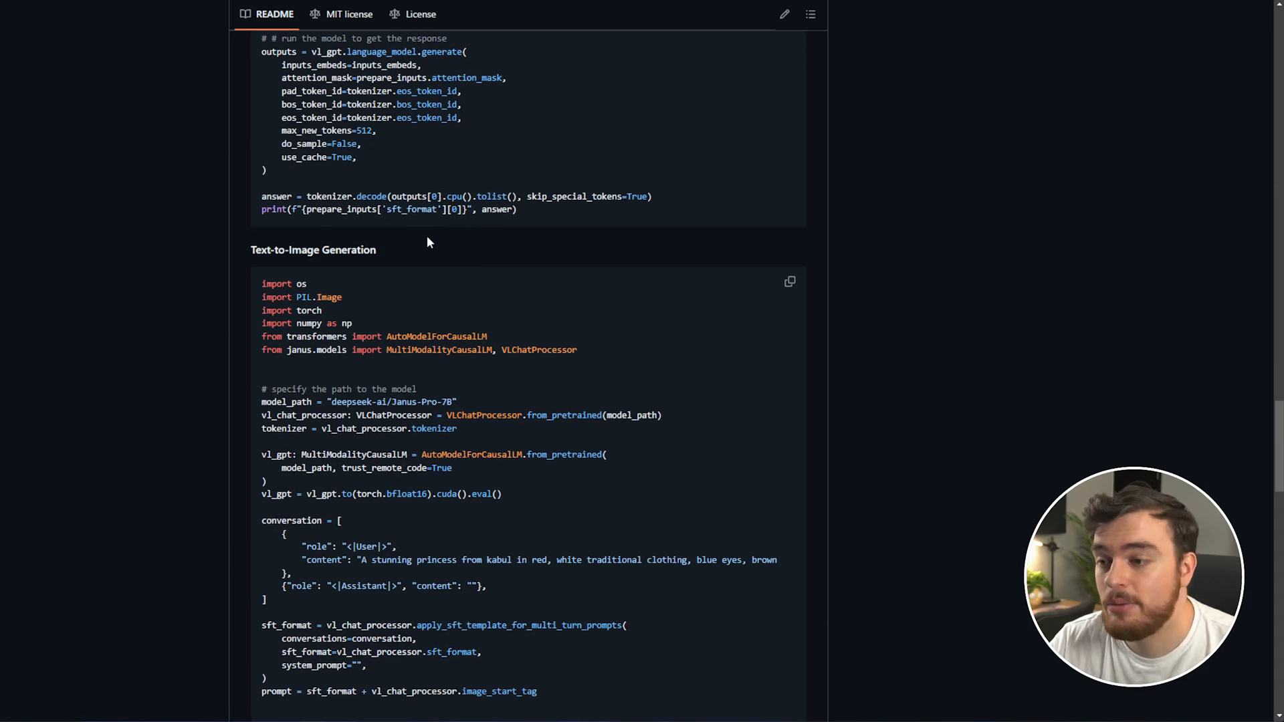
{"action": "scroll", "scroll_direction": "down", "scroll_amount": 3}
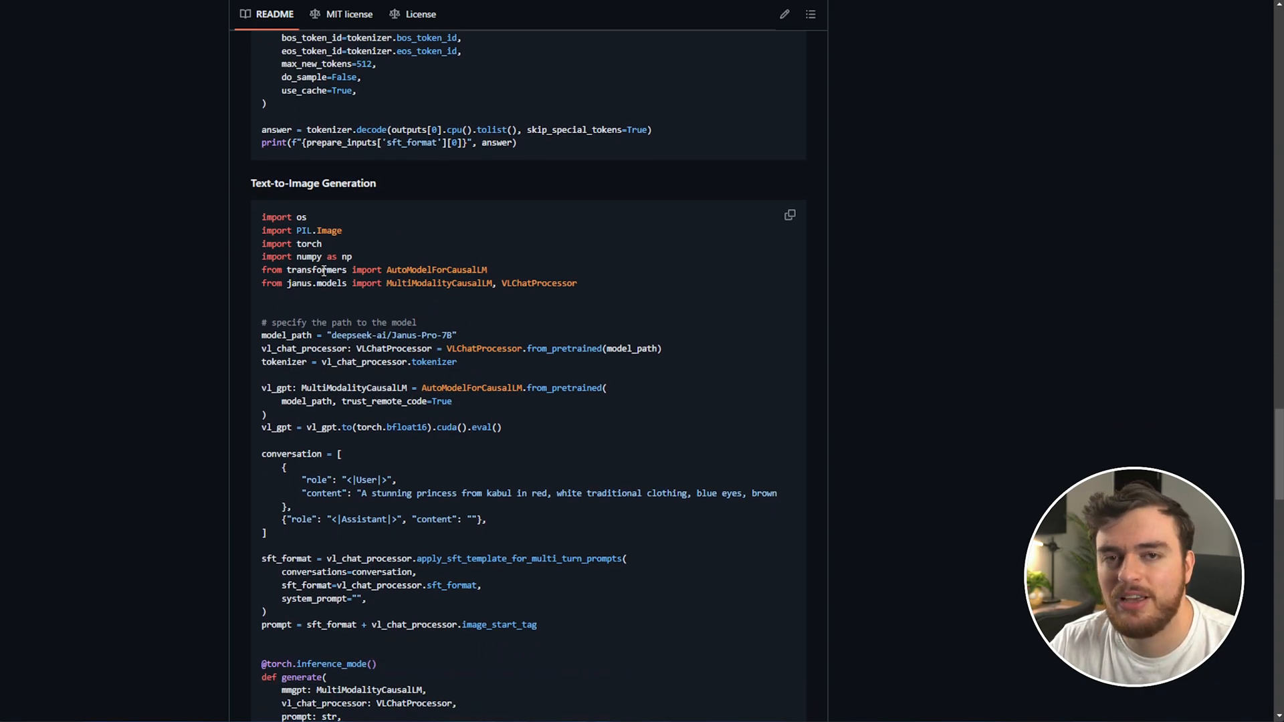
{"action": "scroll", "scroll_direction": "down", "scroll_amount": 3}
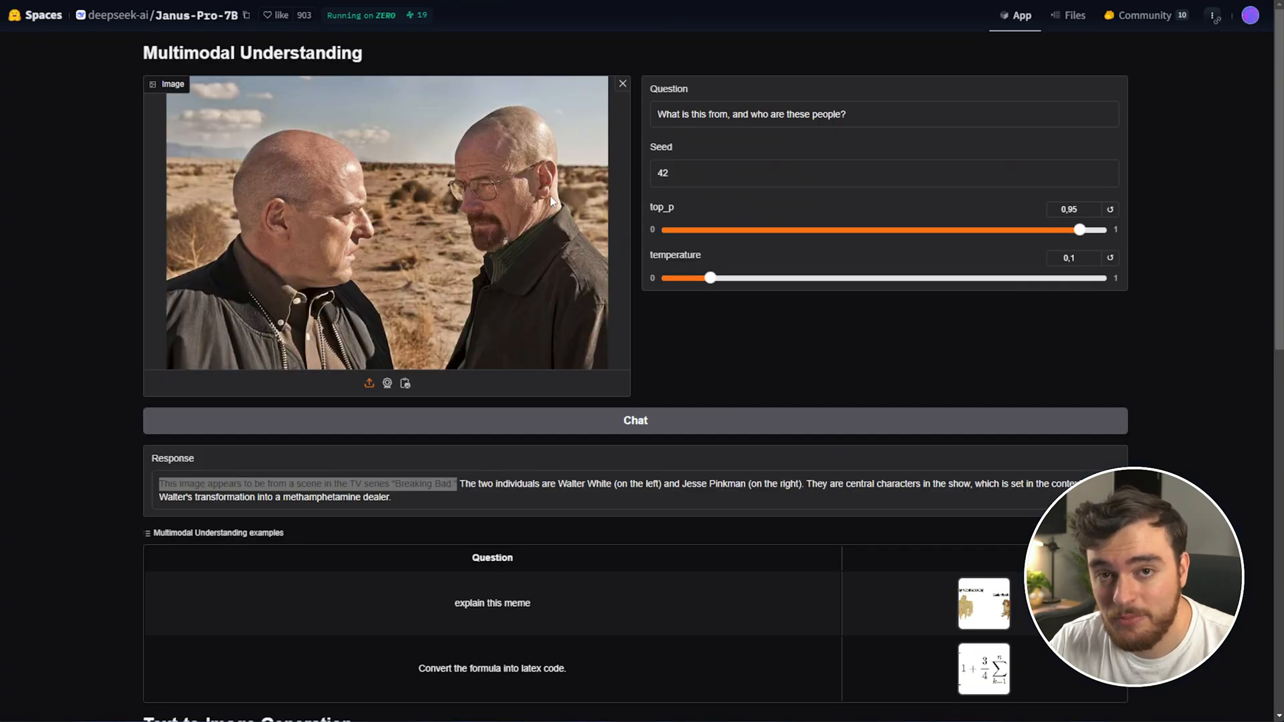
{"action": "scroll", "scroll_direction": "down", "scroll_amount": 3}
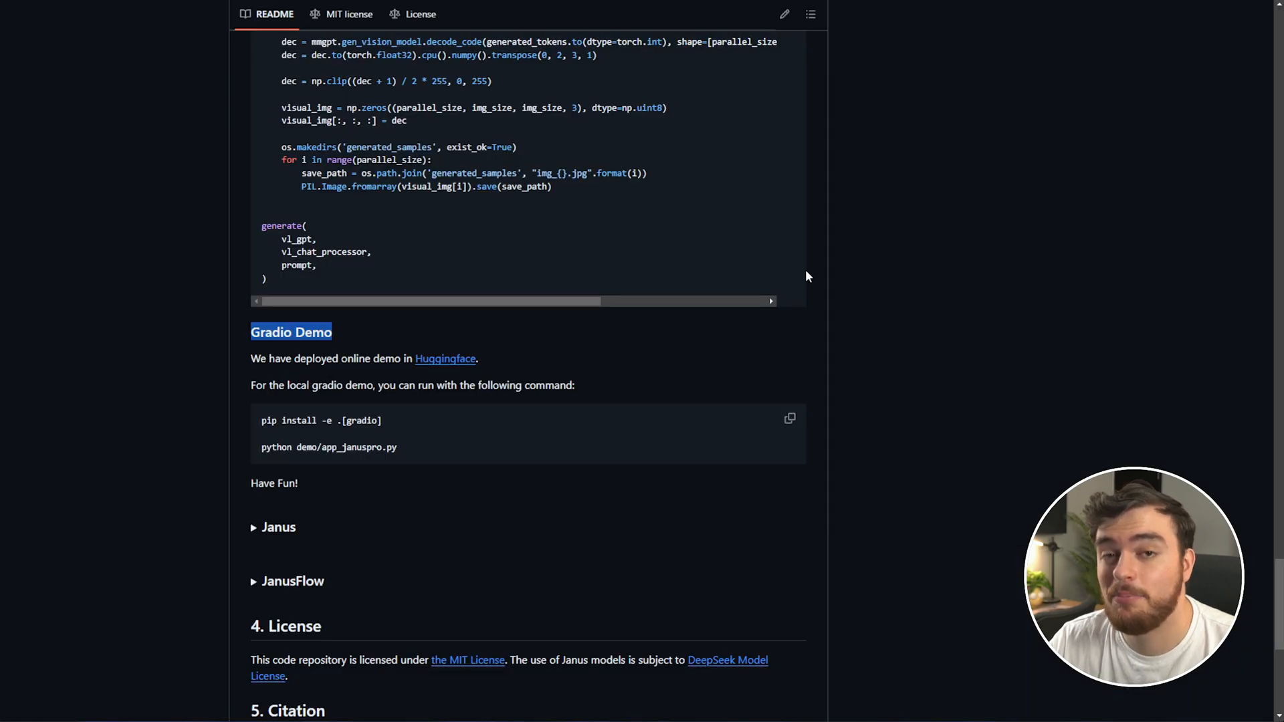
{"action": "left_click_drag", "start_coordinate": [262, 420], "coordinate": [398, 447]}
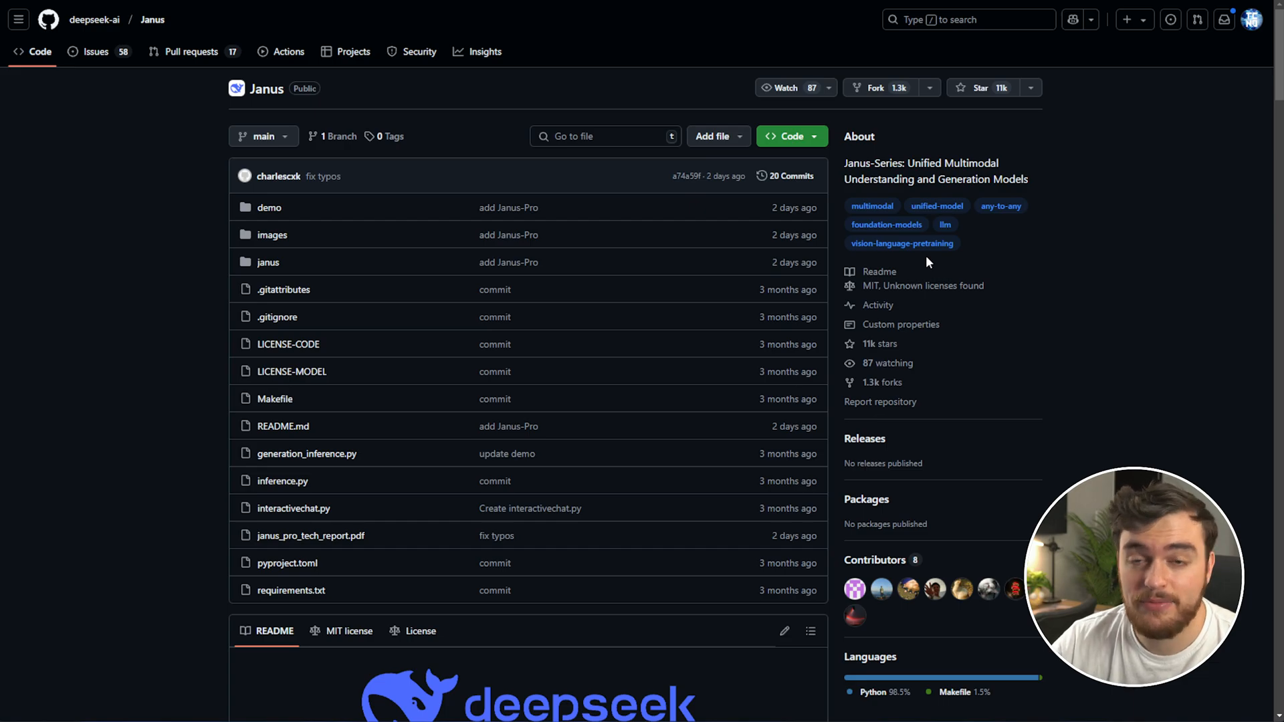
{"action": "mouse_move", "coordinate": [928, 208]}
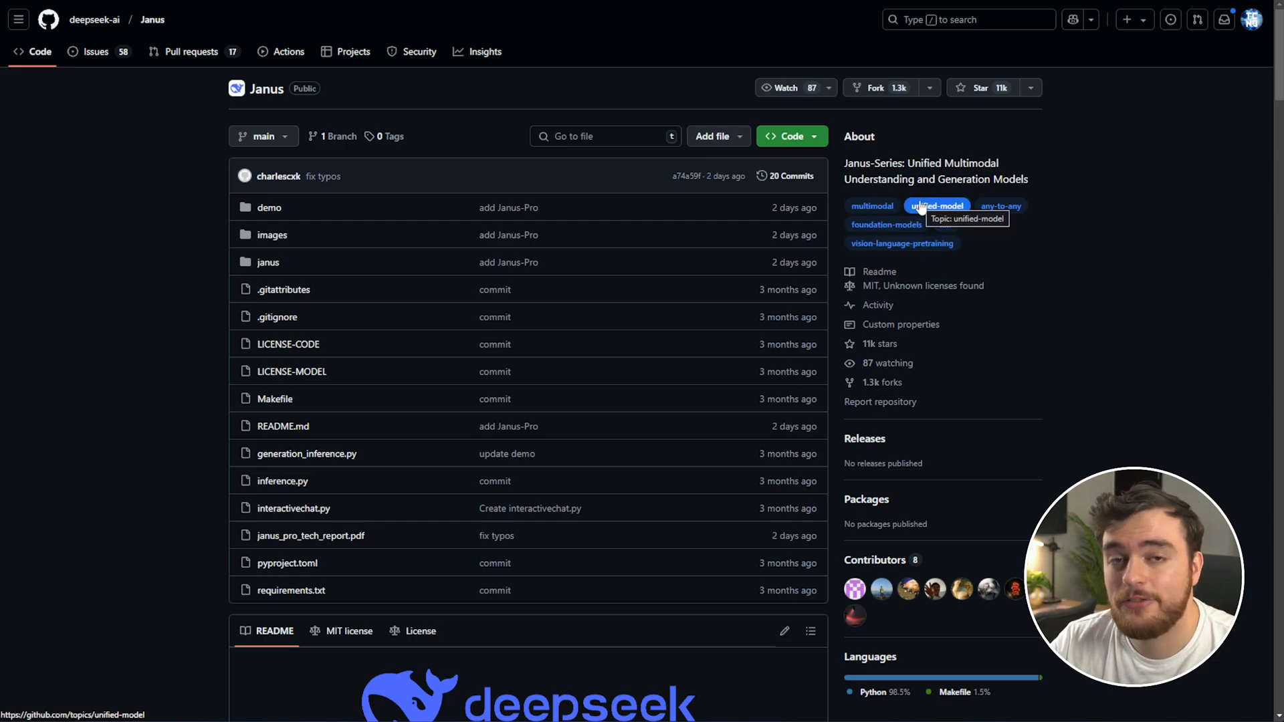
{"action": "mouse_move", "coordinate": [895, 167]}
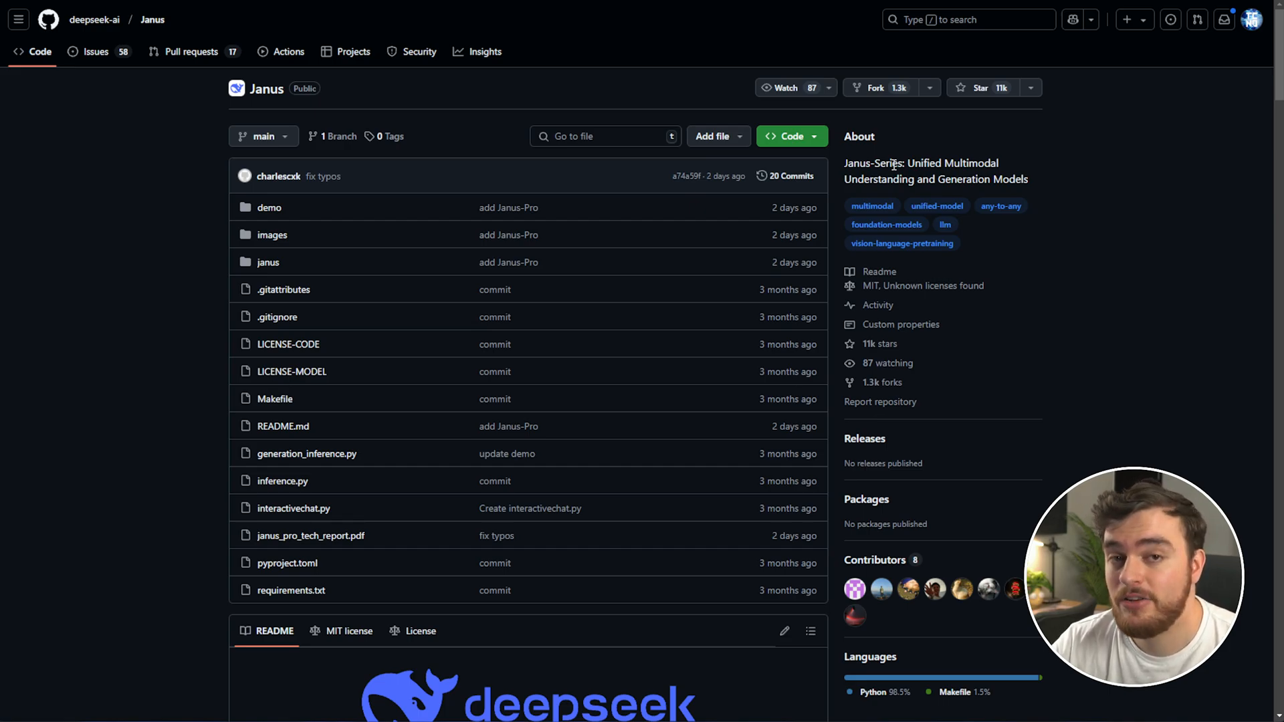
{"action": "mouse_move", "coordinate": [900, 156]}
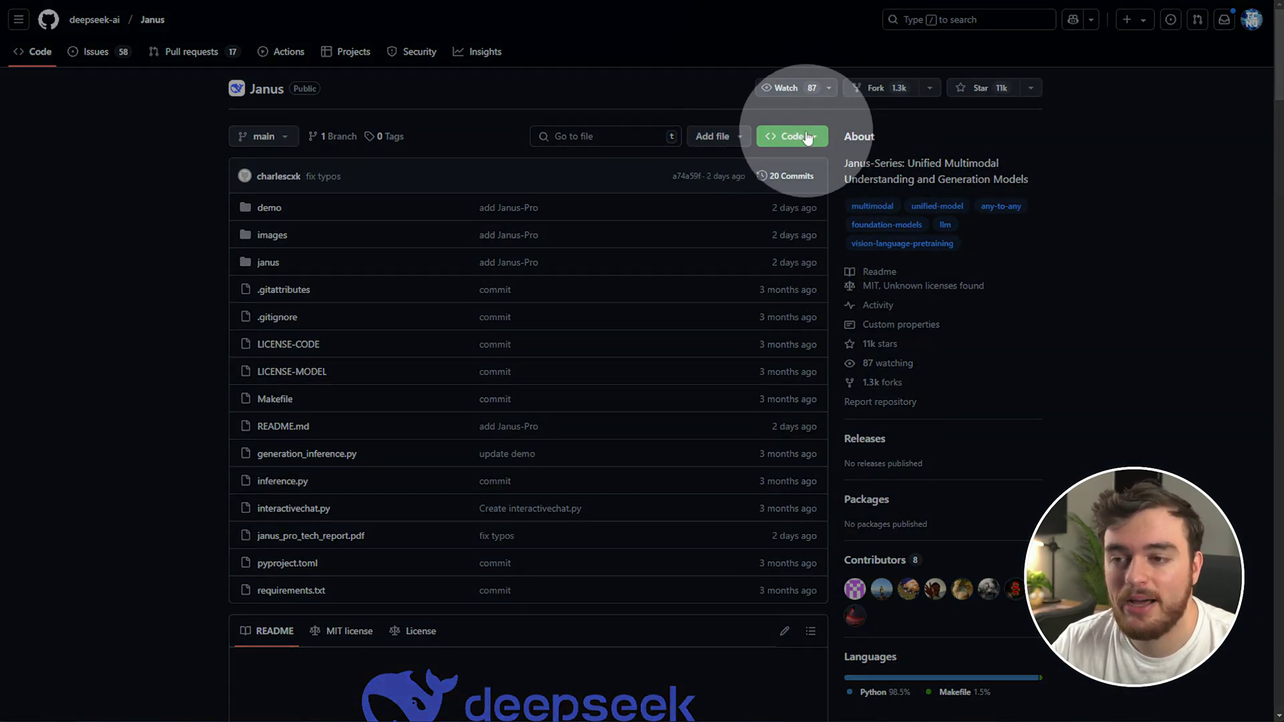
Download the Janus repository via the green Code button's Download ZIP option
{"action": "left_click", "coordinate": [790, 136]}
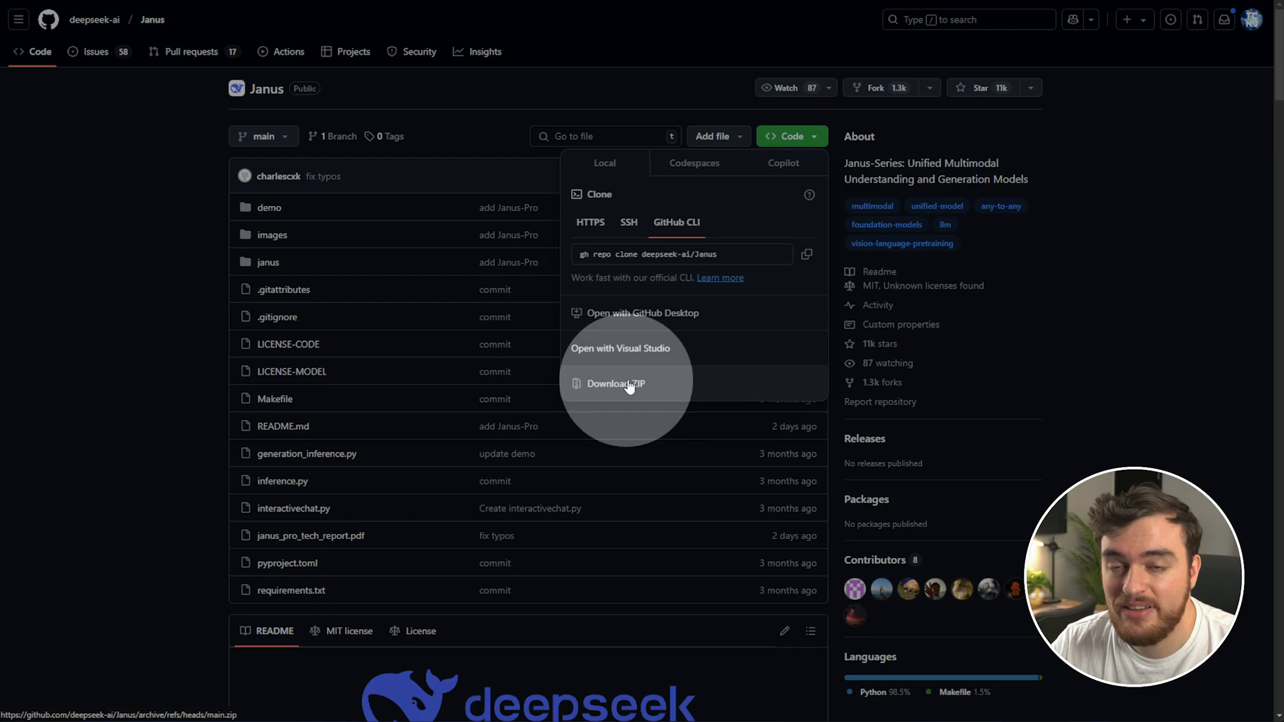
{"action": "left_click", "coordinate": [615, 383]}
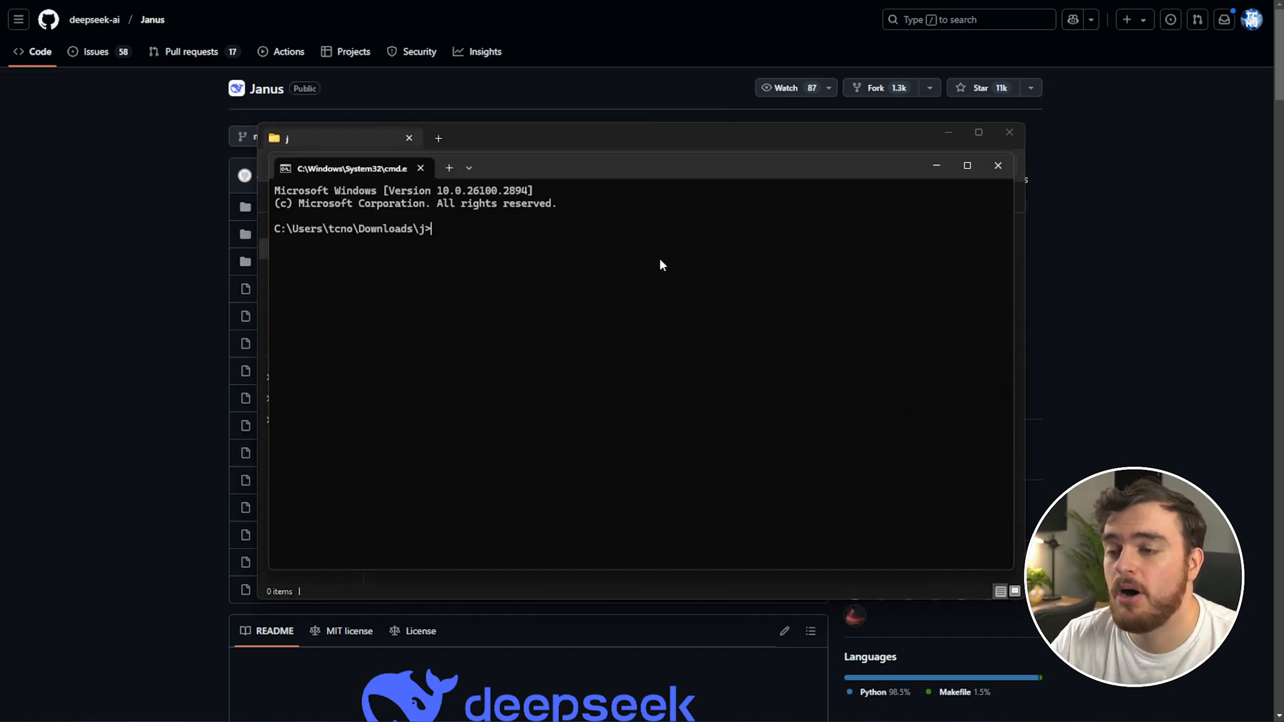
{"action": "mouse_move", "coordinate": [648, 301]}
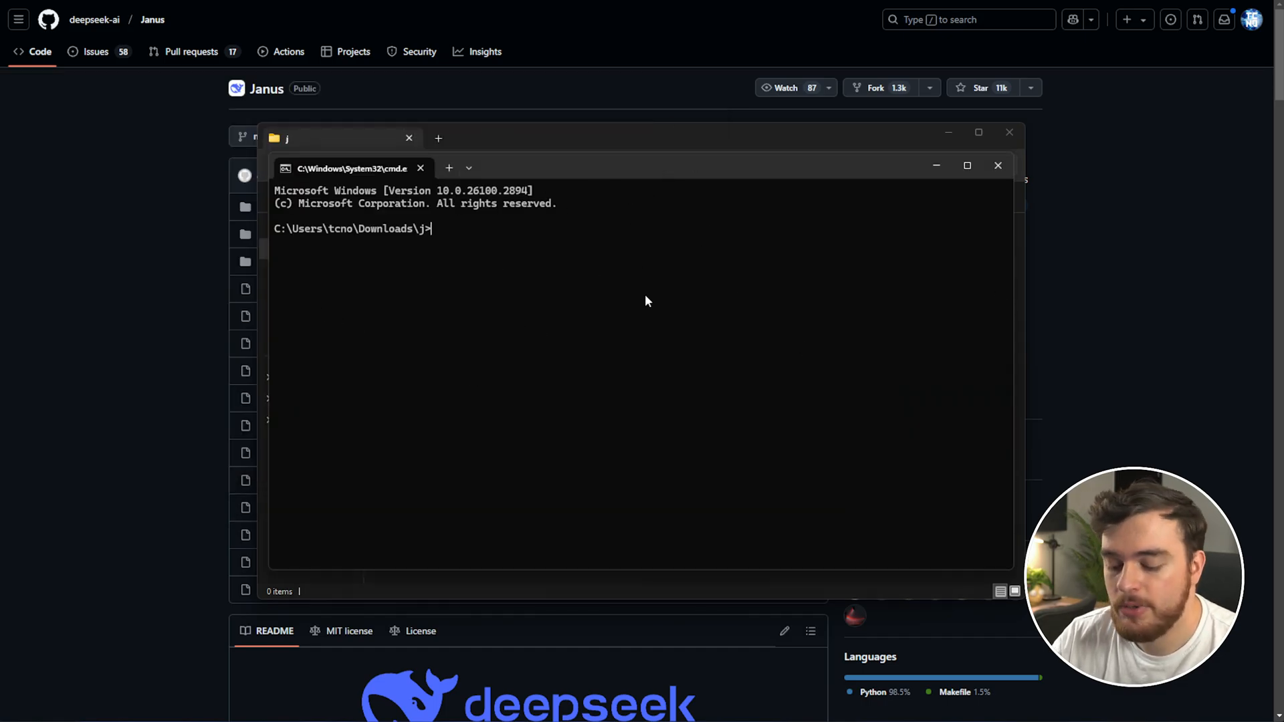
{"action": "type", "text": "git clone https://github.com/deepseek-ai/Janus ."}
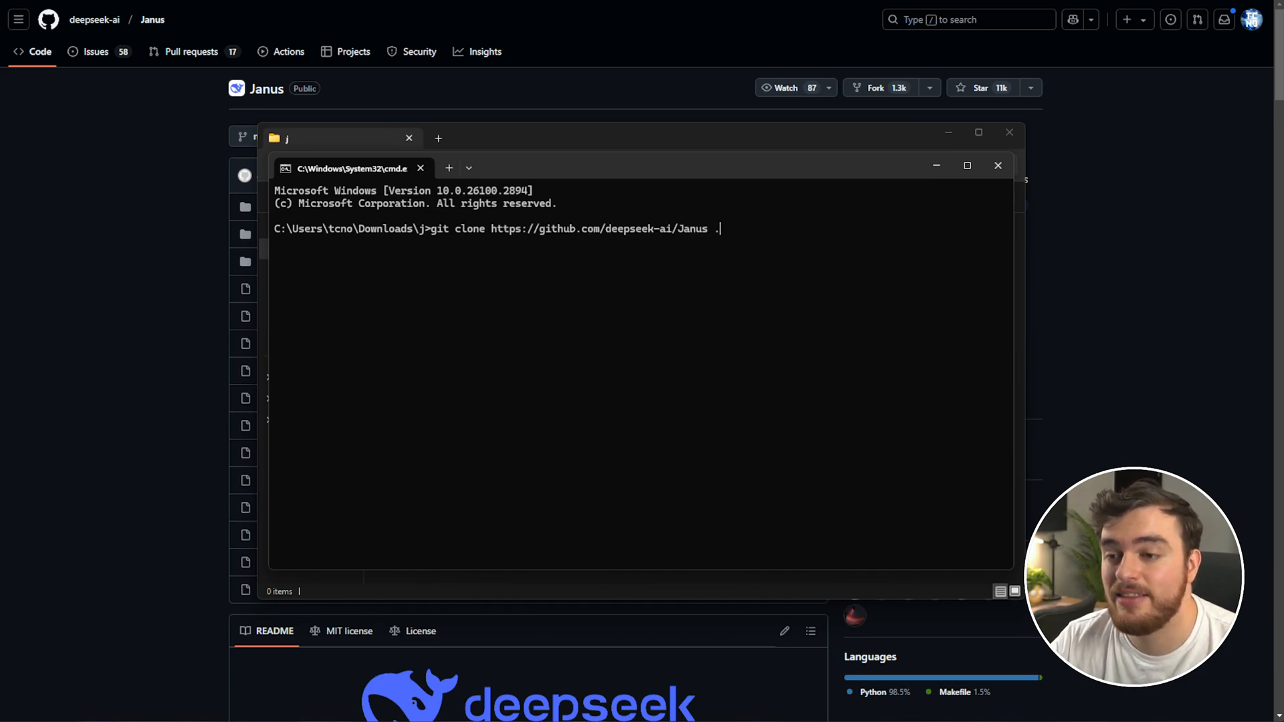
{"action": "key", "text": "Enter"}
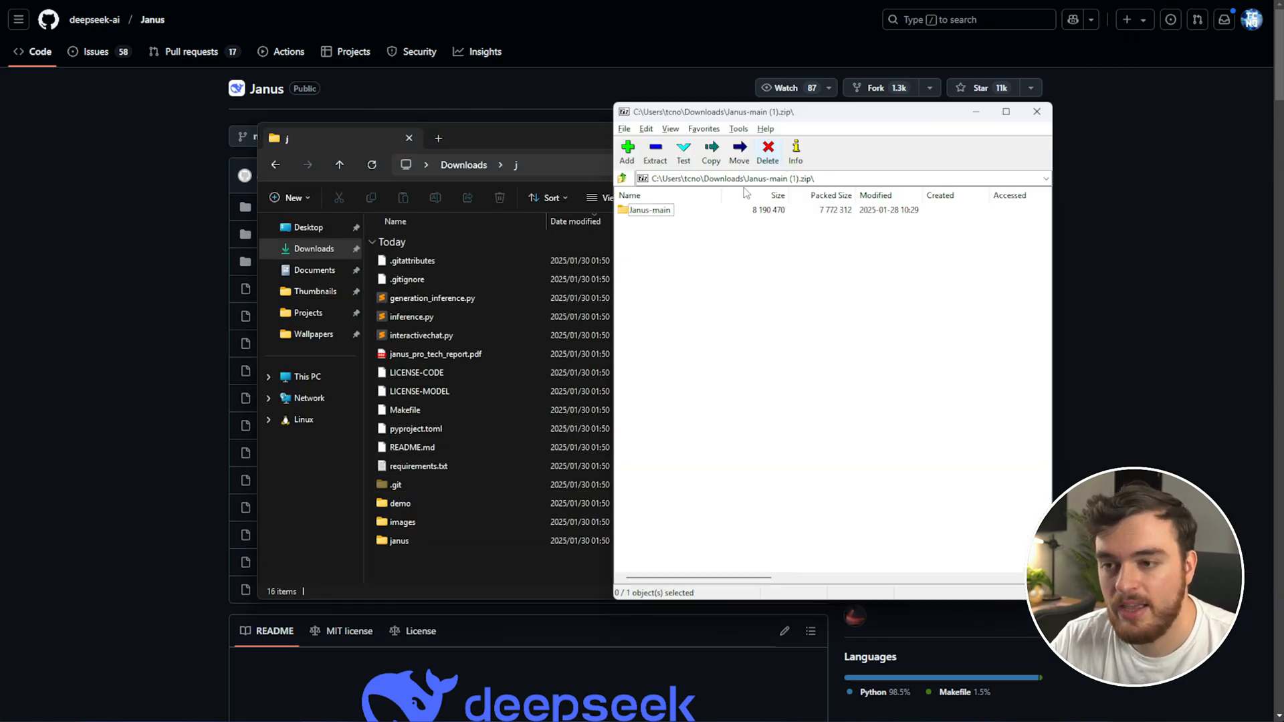
{"action": "double_click", "coordinate": [651, 209]}
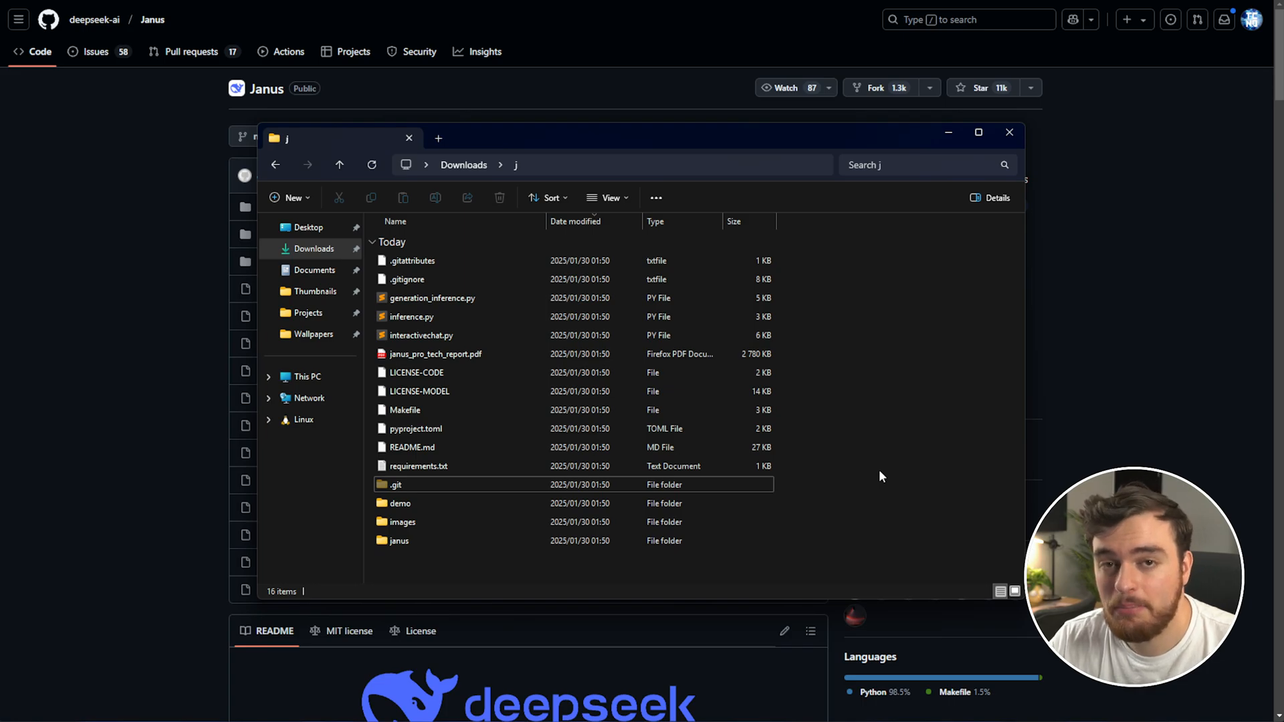
{"action": "mouse_move", "coordinate": [887, 429]}
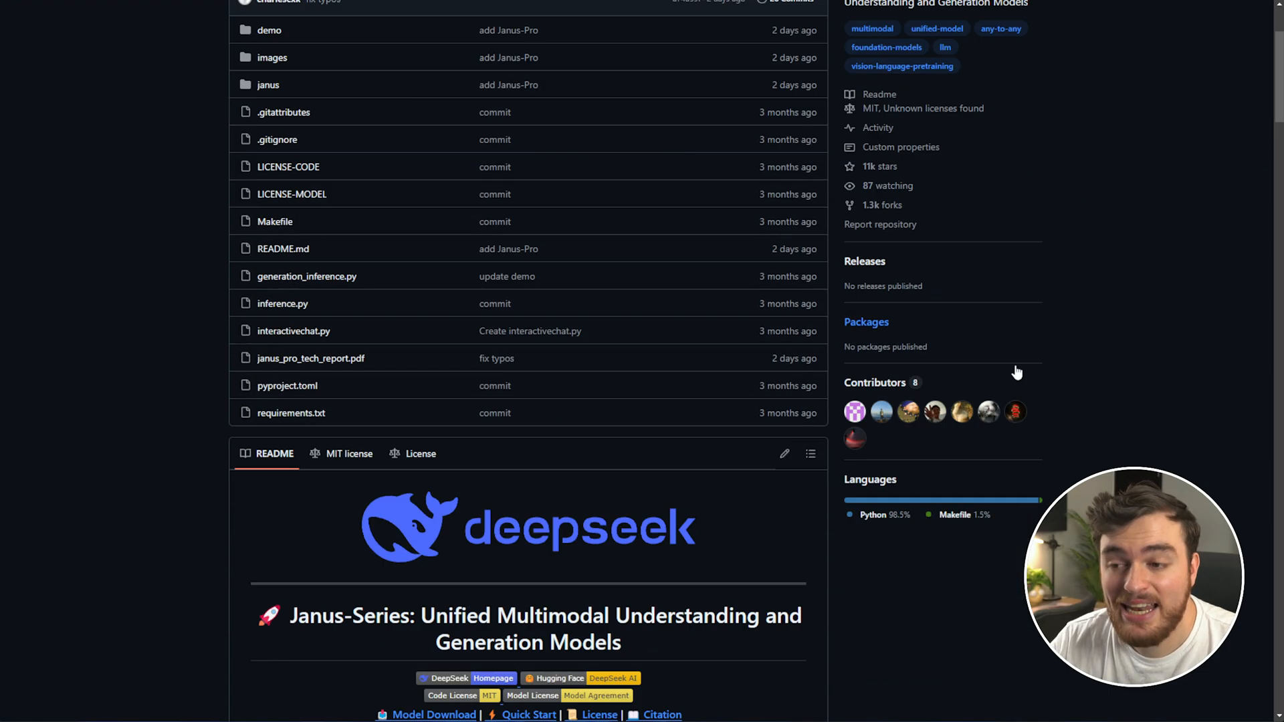
Download the Python 3.13.1 installer for Windows from python.org
{"action": "scroll", "scroll_direction": "down", "scroll_amount": 3}
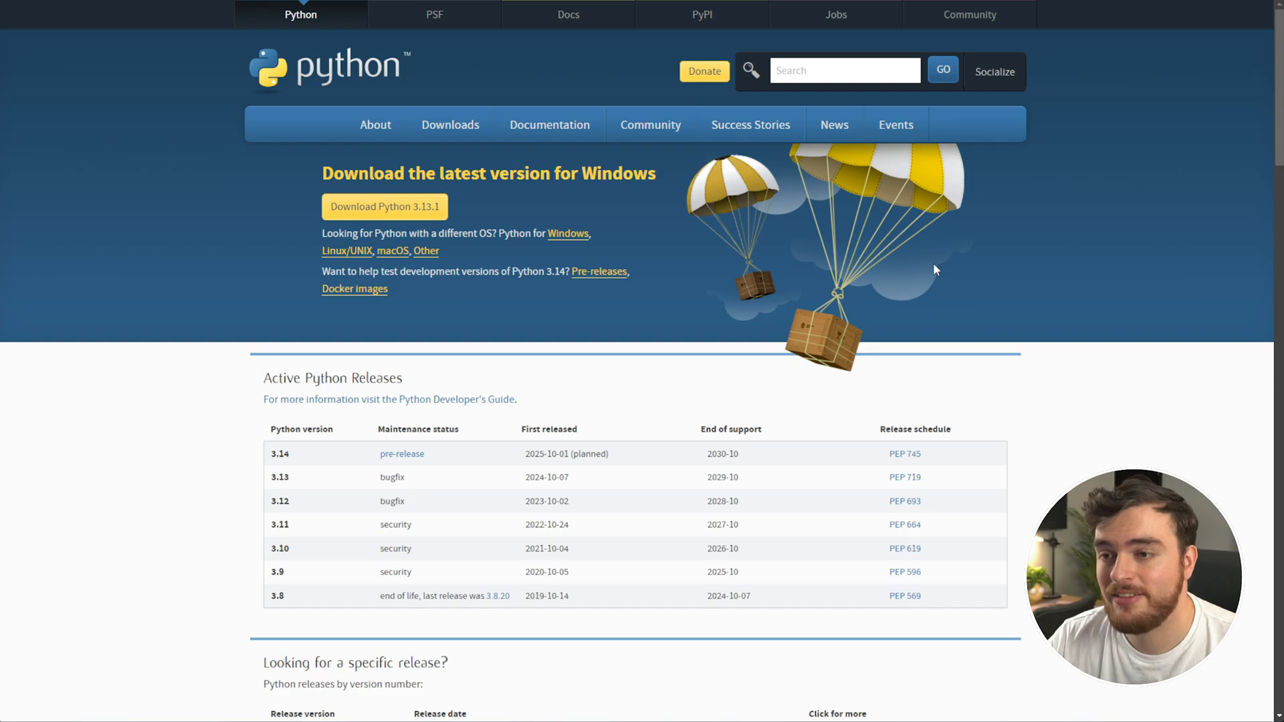
{"action": "left_click", "coordinate": [411, 214]}
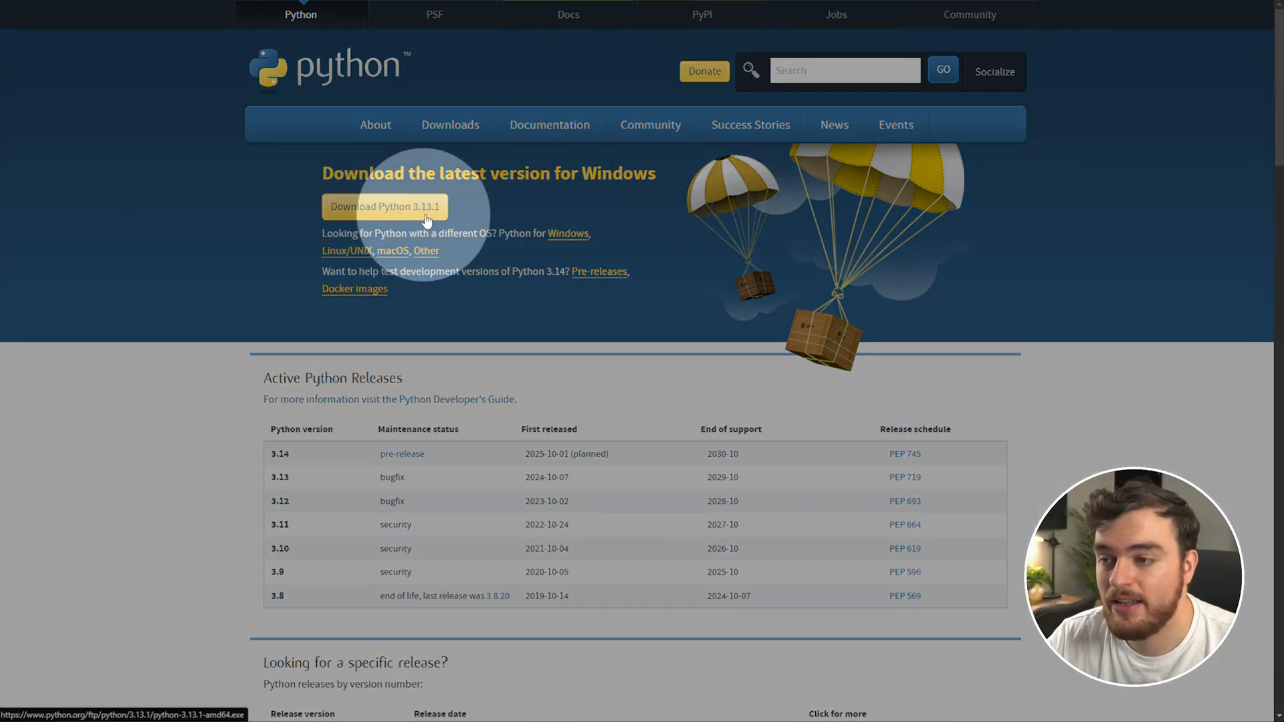
{"action": "mouse_move", "coordinate": [718, 388]}
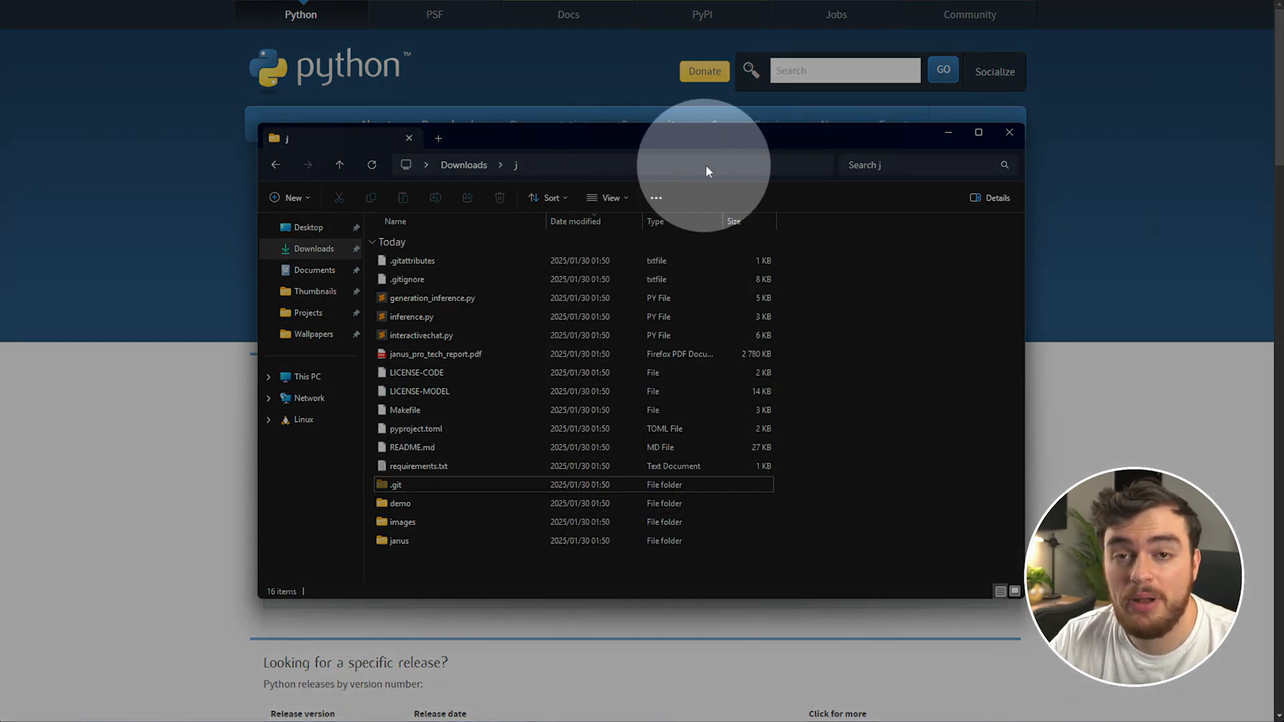
Open a command prompt in the j folder and check the installed Python version
{"action": "type", "text": "cmd"}
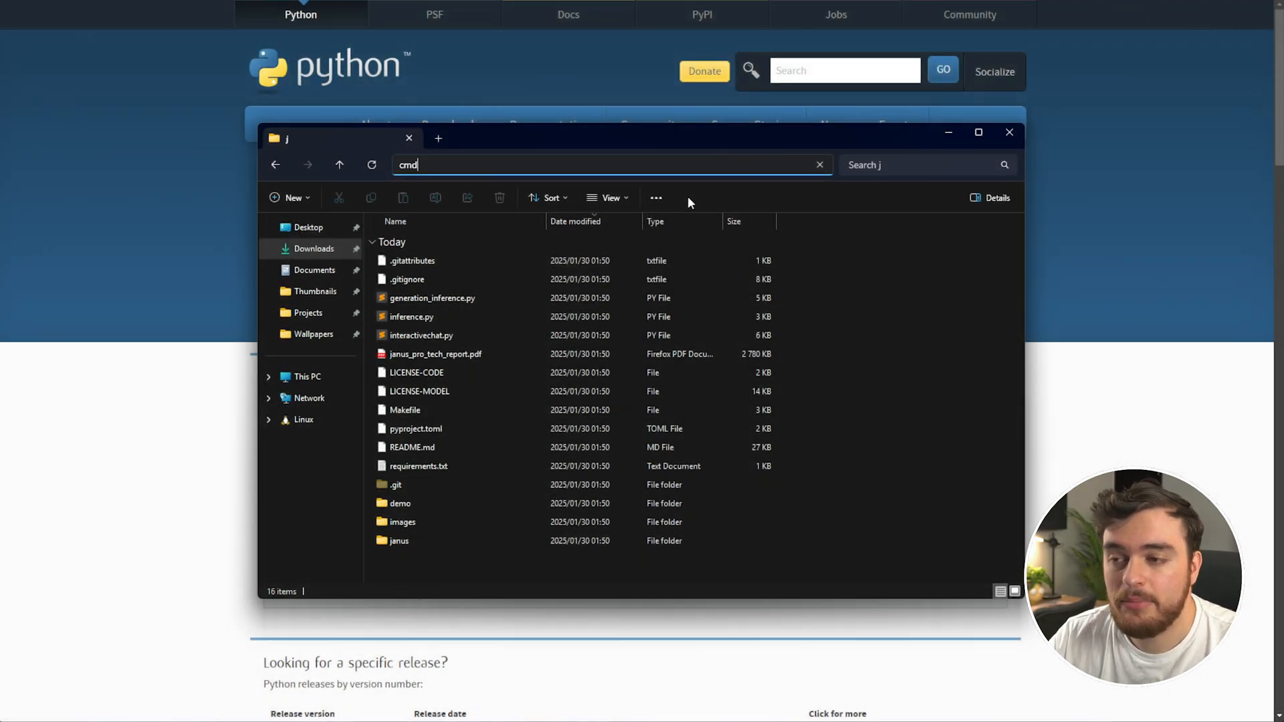
{"action": "key", "text": "Enter"}
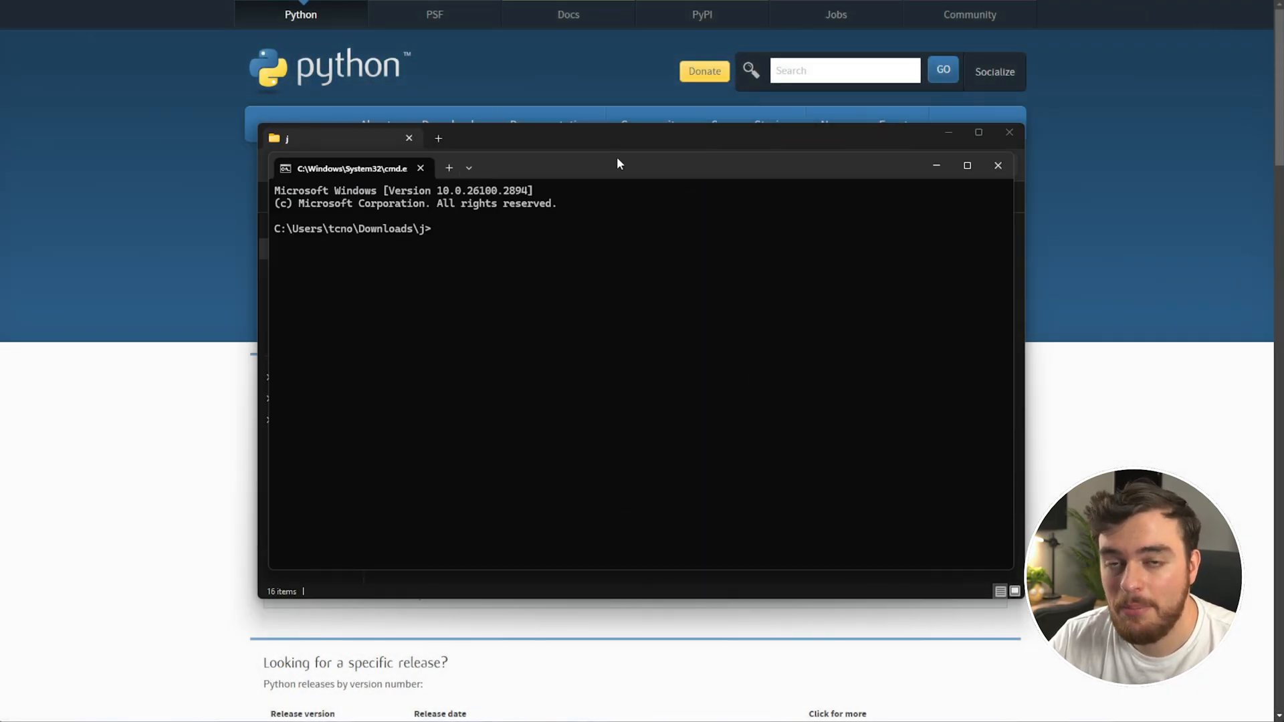
{"action": "type", "text": "python"}
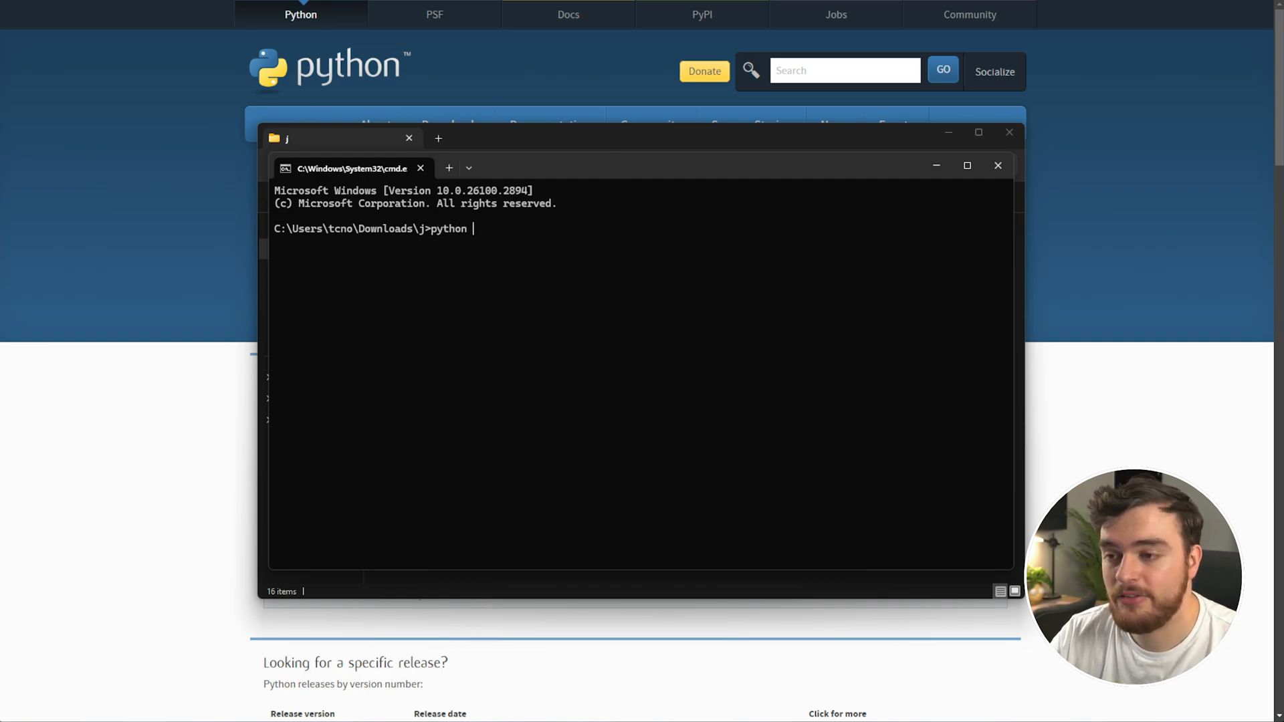
{"action": "type", "text": "--vers"}
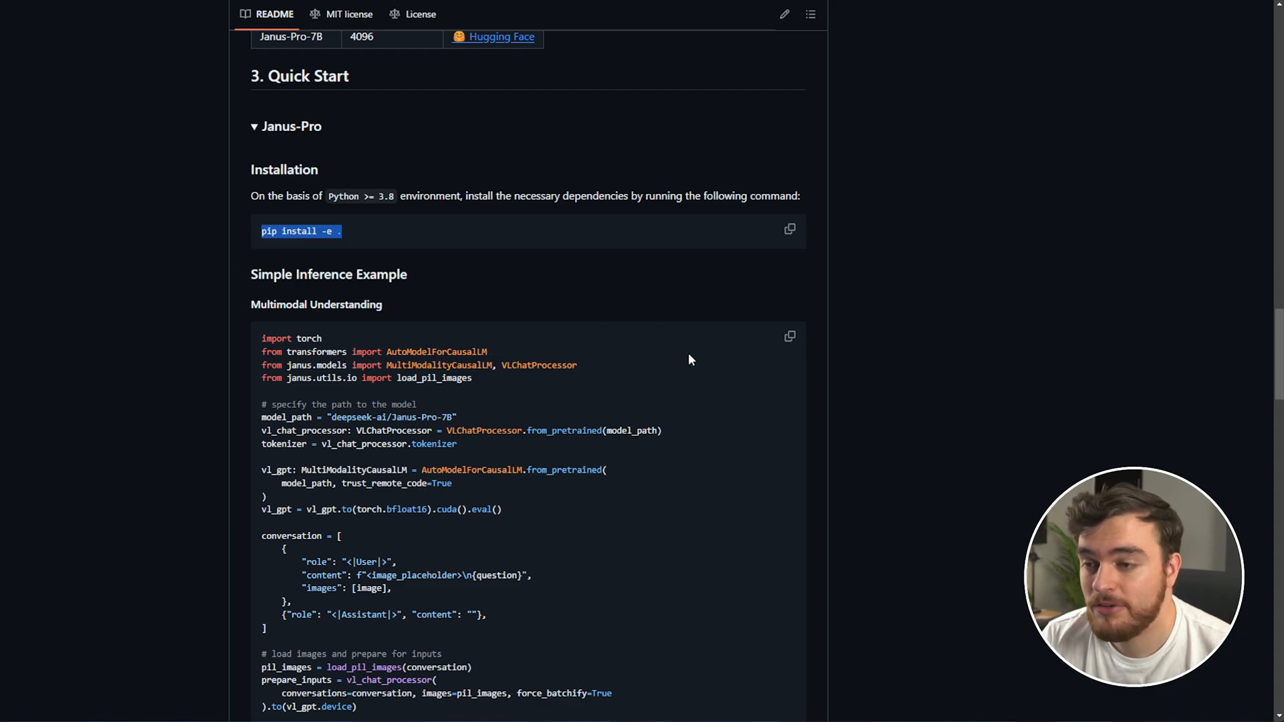
{"action": "scroll", "scroll_direction": "down", "scroll_amount": 3}
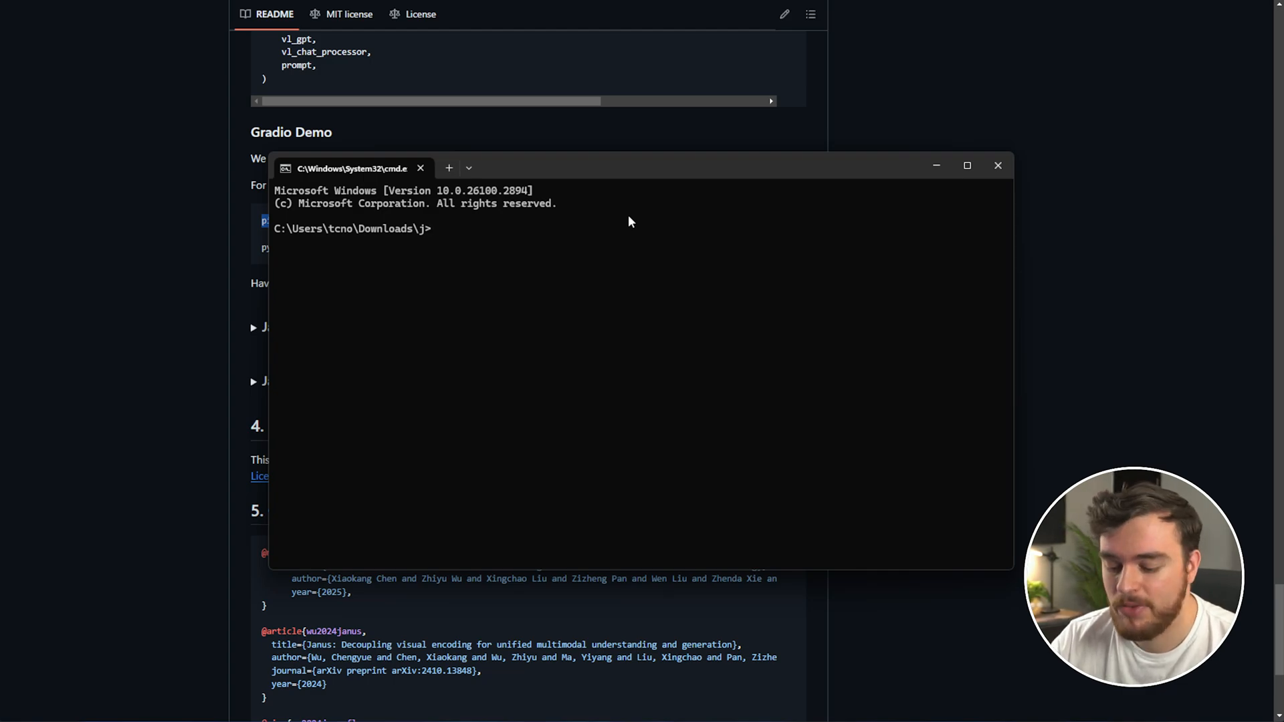
Create the janus conda environment with Python 3.11 and activate it
{"action": "type", "text": "conda create -n"}
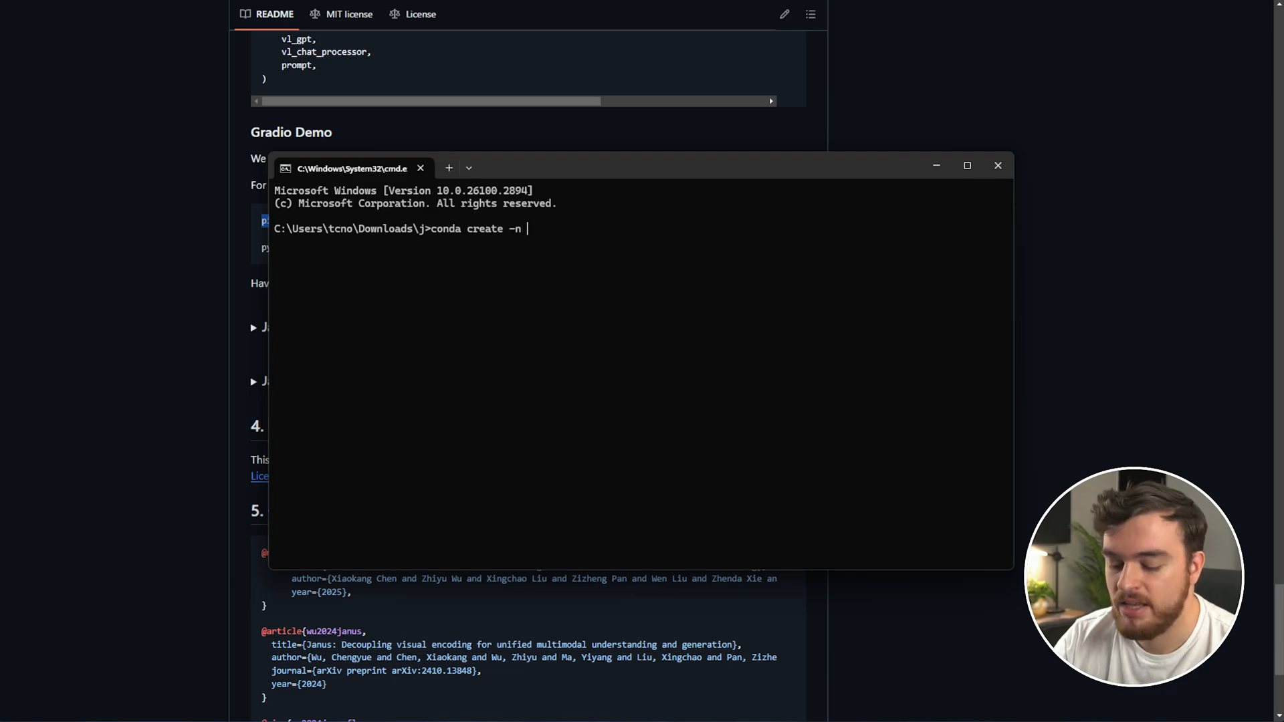
{"action": "type", "text": "janus"}
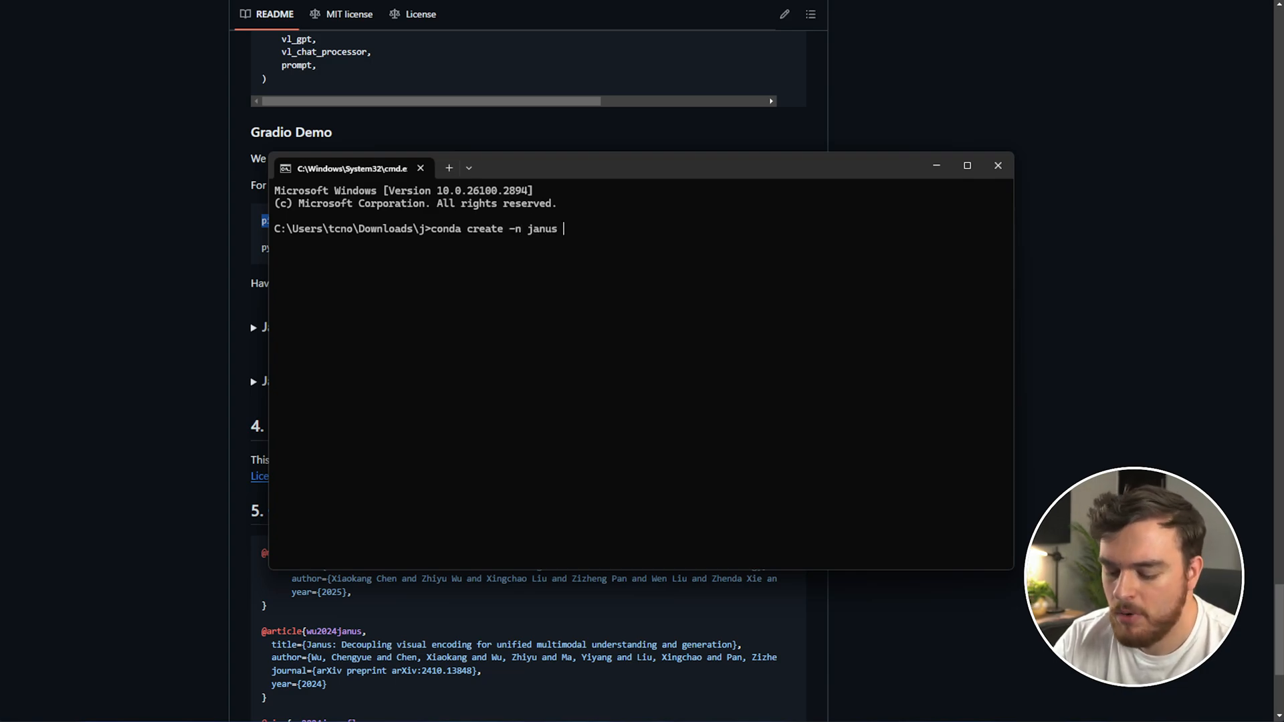
{"action": "type", "text": "python=3."}
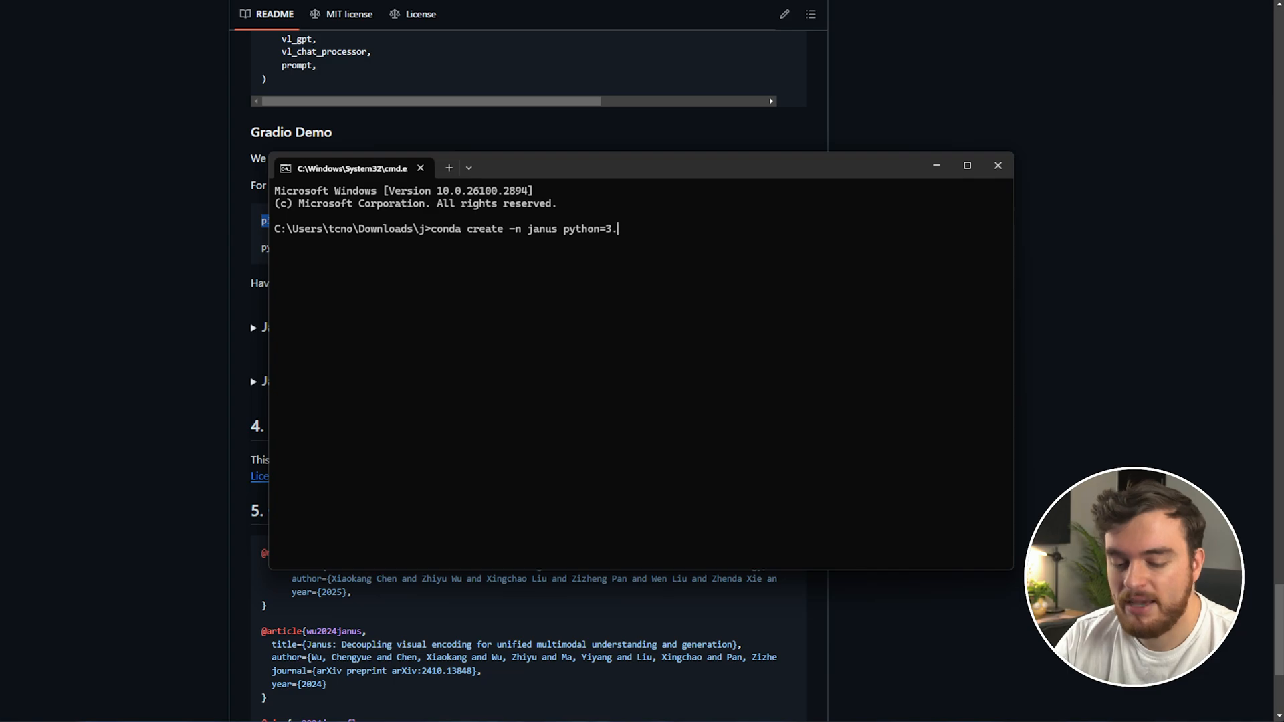
{"action": "type", "text": "11"}
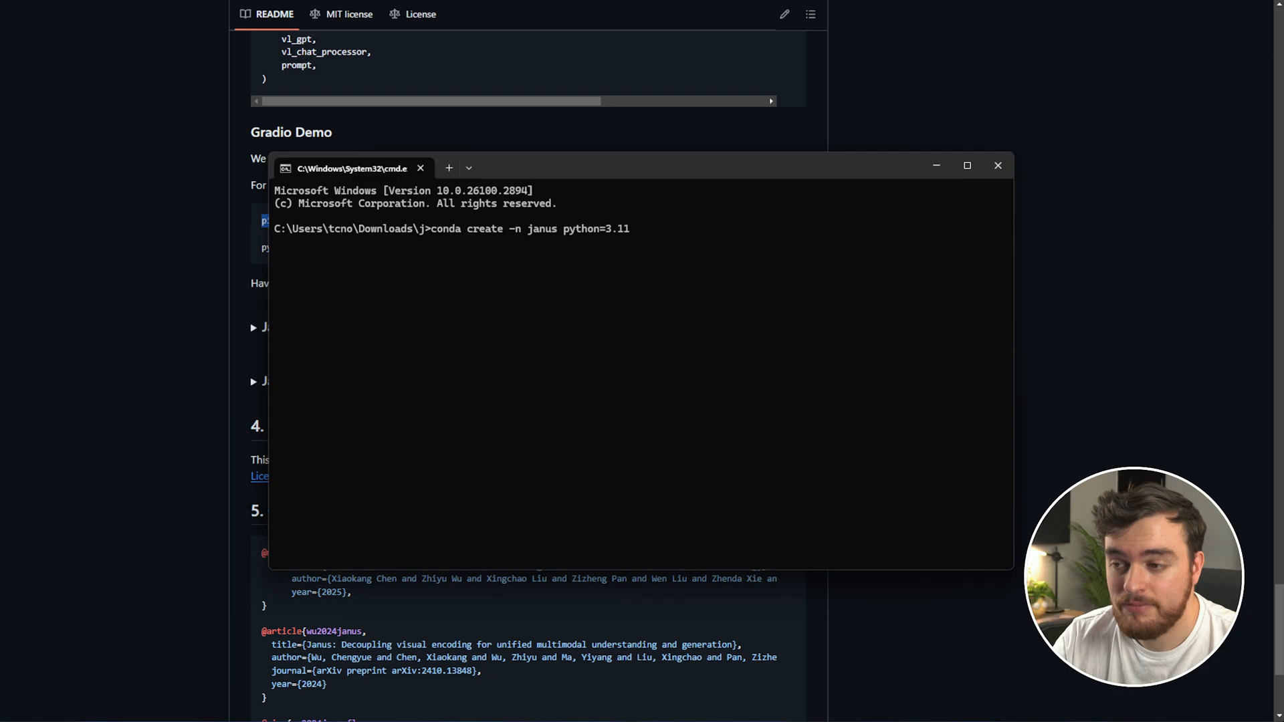
{"action": "key", "text": "Enter"}
{"action": "type", "text": "y"}
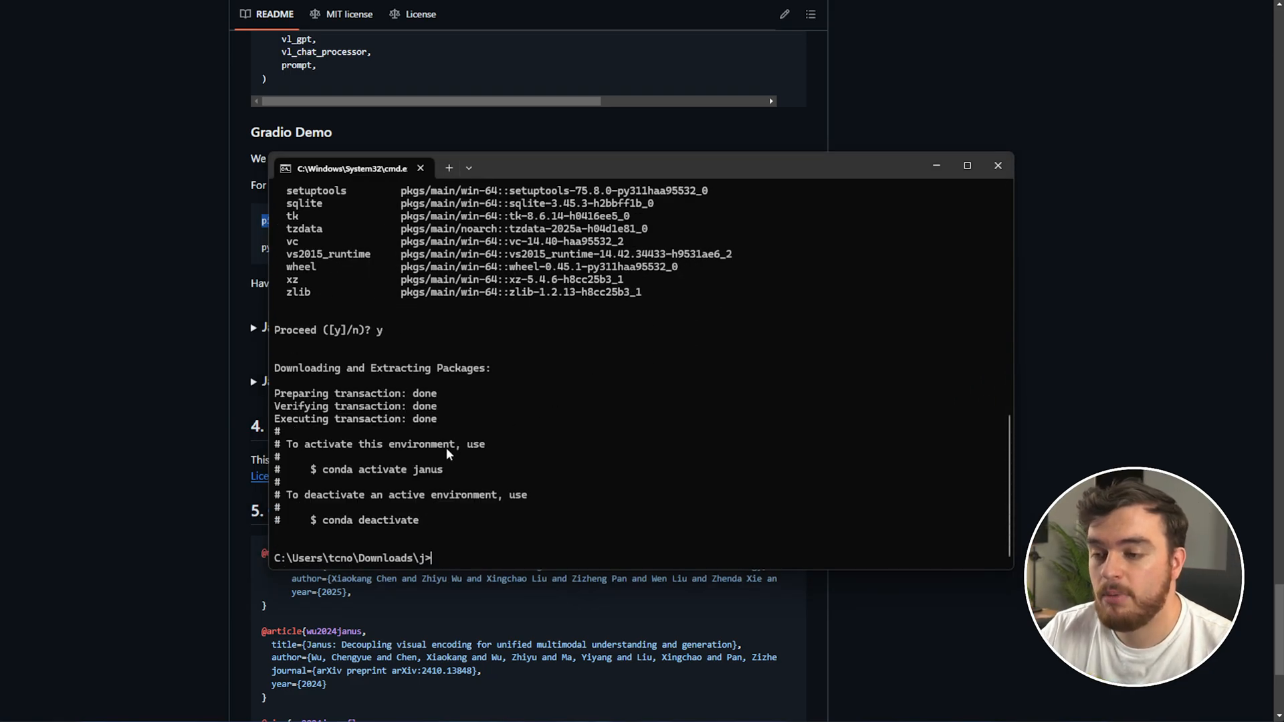
{"action": "type", "text": "conda activate janus"}
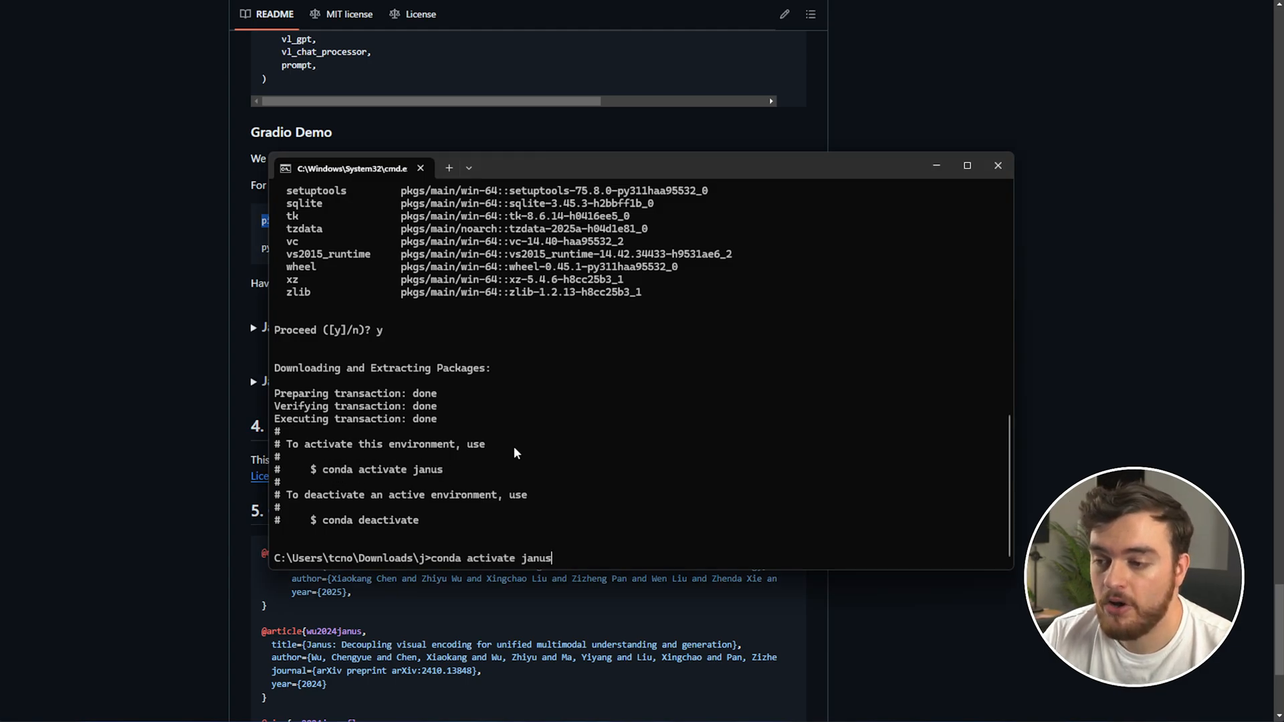
{"action": "key", "text": "Enter"}
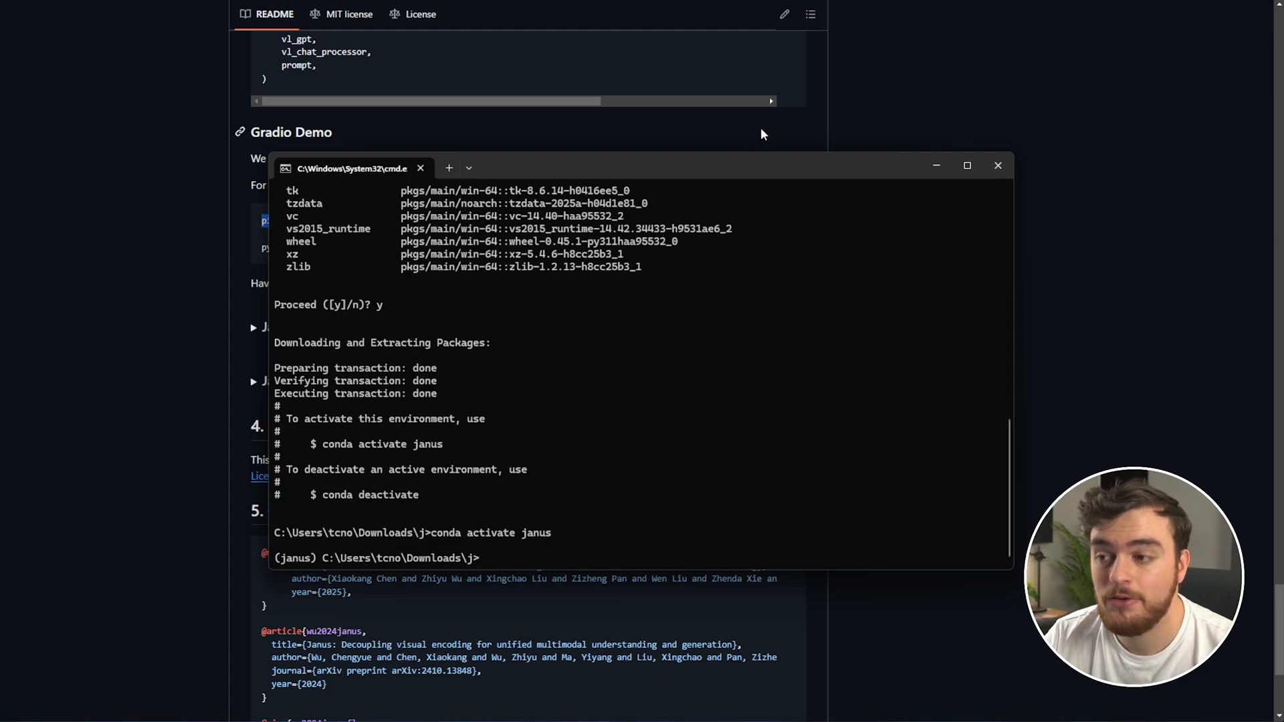
{"action": "left_click", "coordinate": [998, 165]}
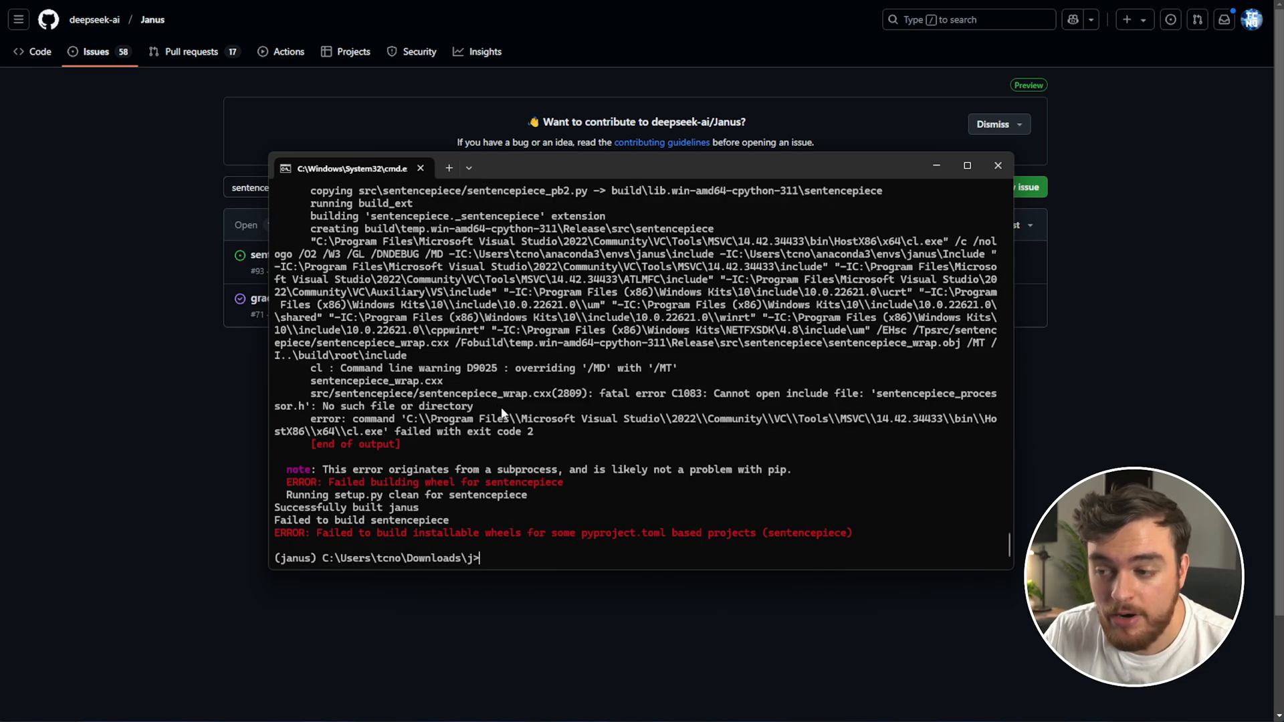
{"action": "mouse_move", "coordinate": [553, 369]}
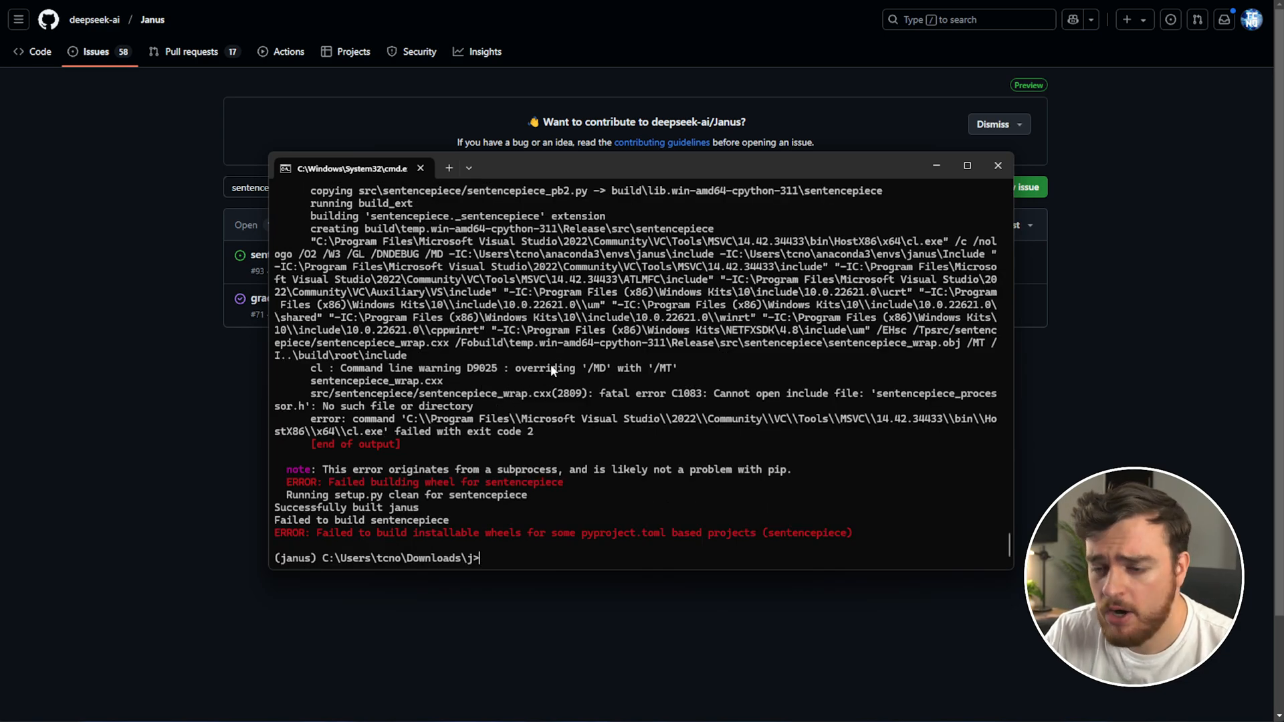
{"action": "mouse_move", "coordinate": [551, 494]}
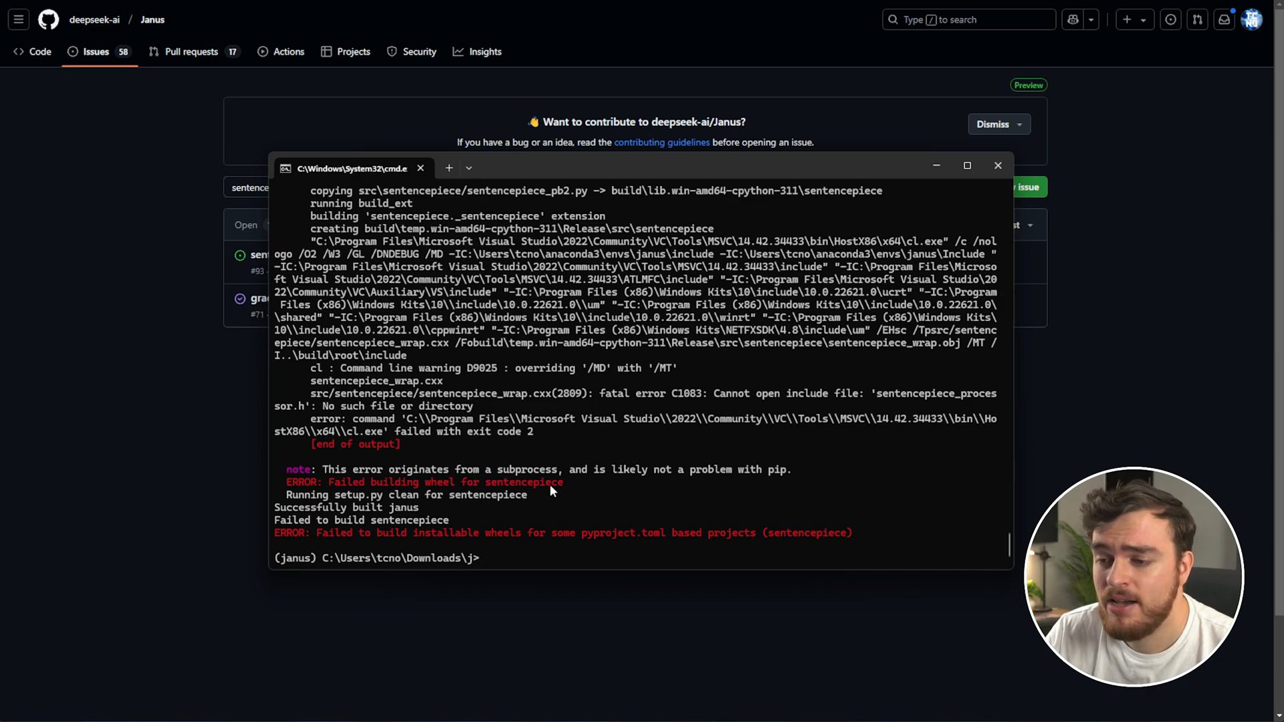
Select the sentencepiece error text and open a GitHub issue about its build failure
{"action": "double_click", "coordinate": [523, 482]}
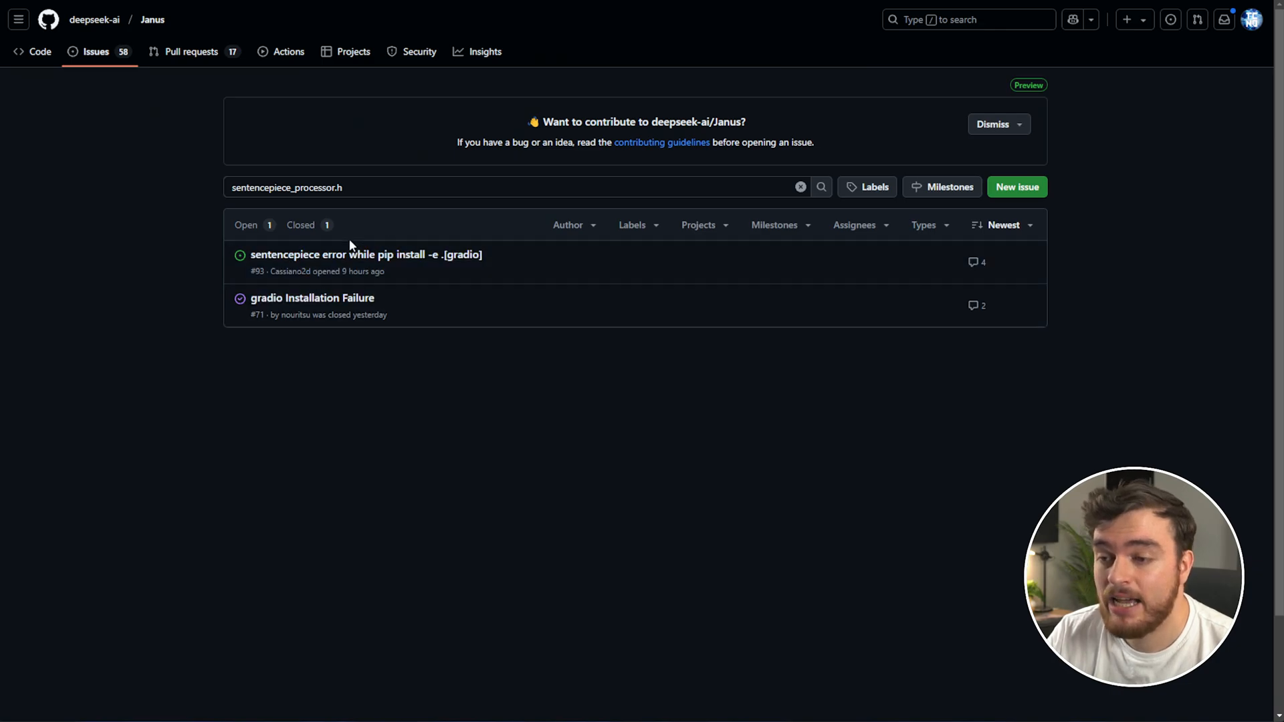
{"action": "left_click", "coordinate": [340, 255]}
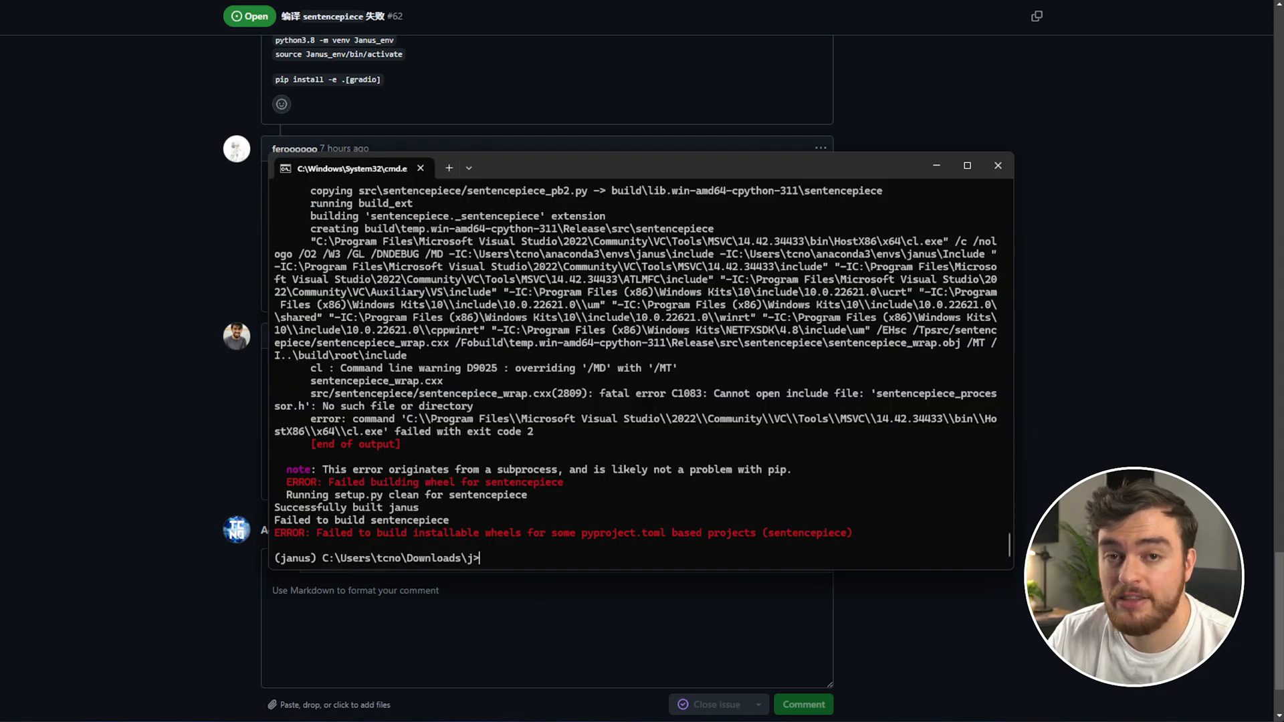
{"action": "mouse_move", "coordinate": [1104, 169]}
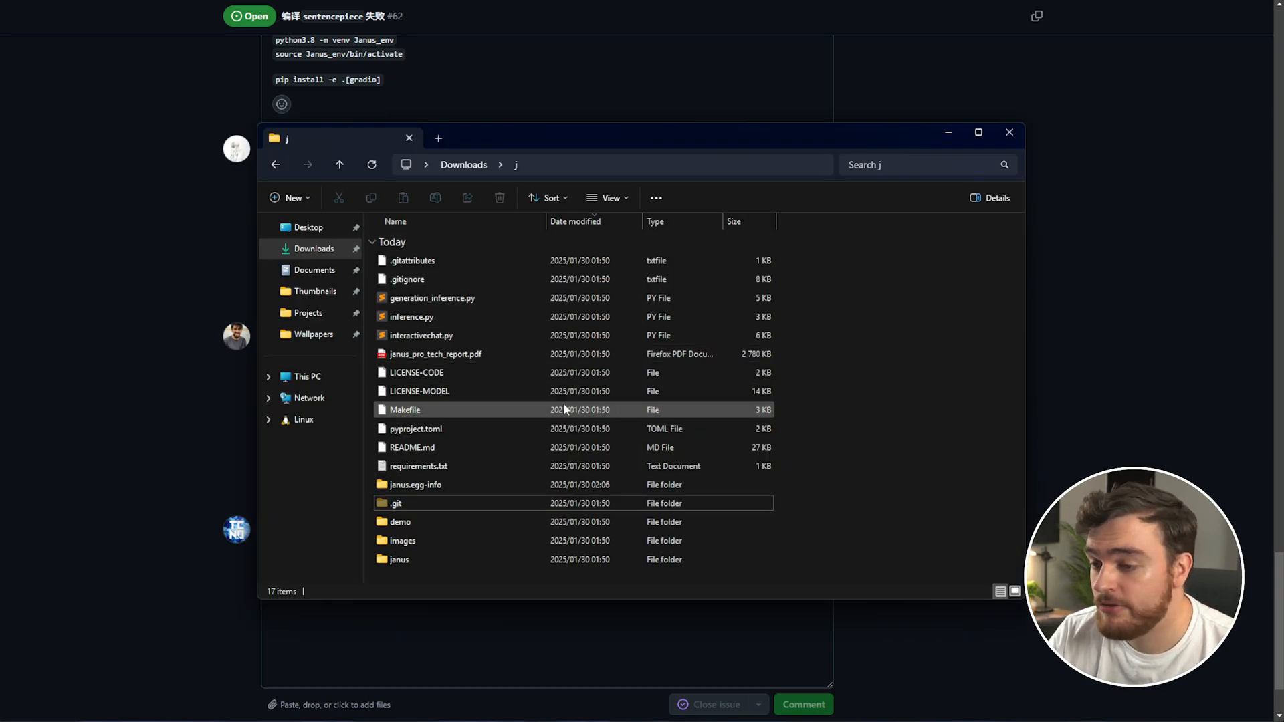
Open pyproject.toml in Sublime Text and save it with both sentencepiece versions set to ==0.2
{"action": "left_click", "coordinate": [416, 429]}
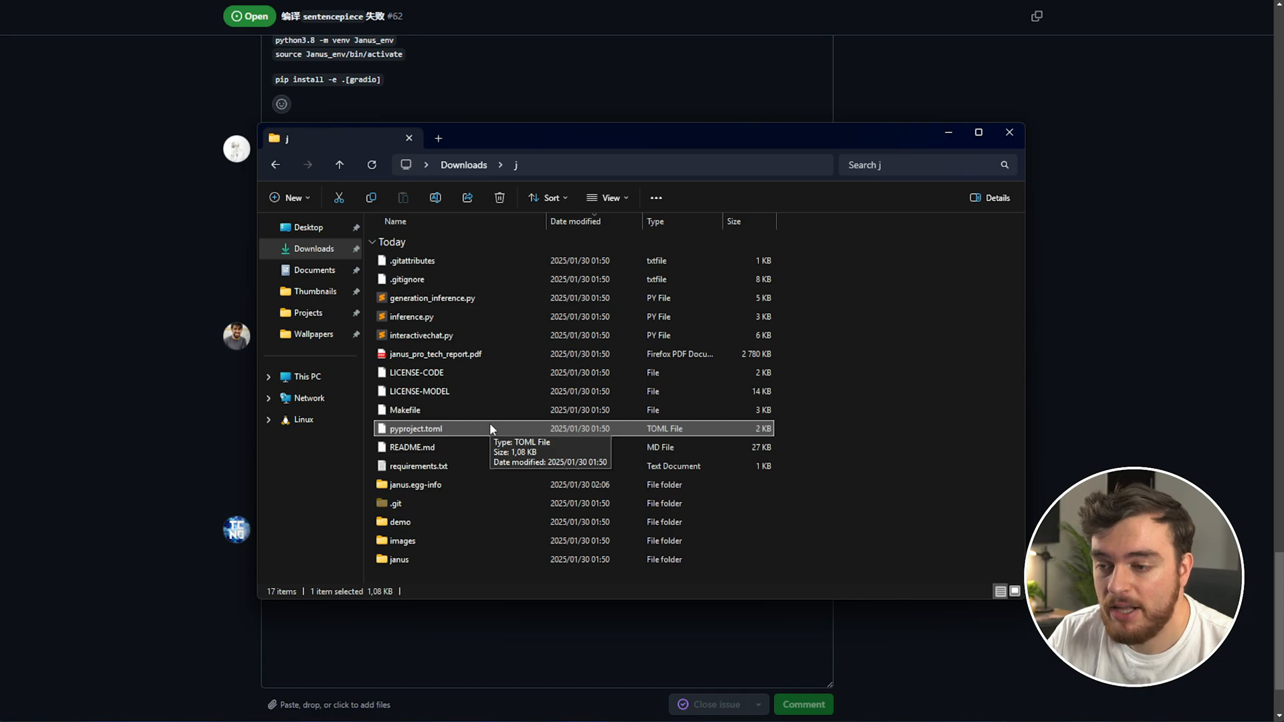
{"action": "right_click", "coordinate": [416, 429]}
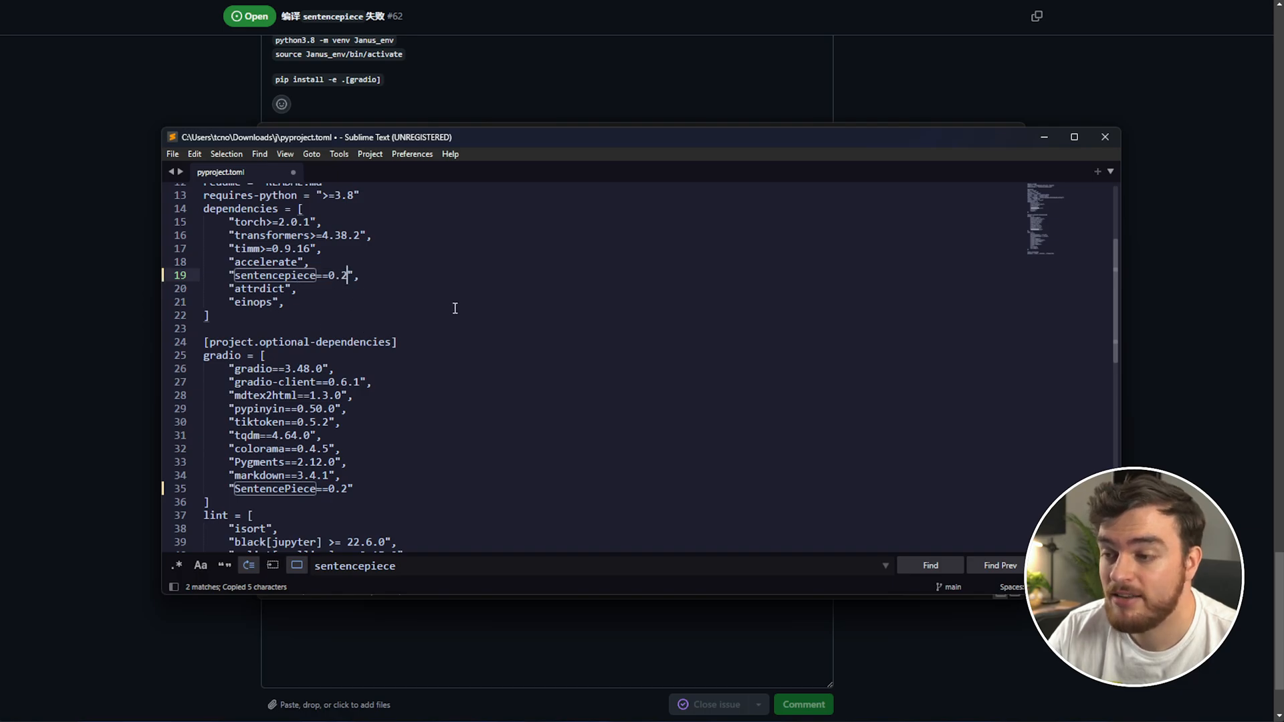
{"action": "key", "text": "ctrl+s"}
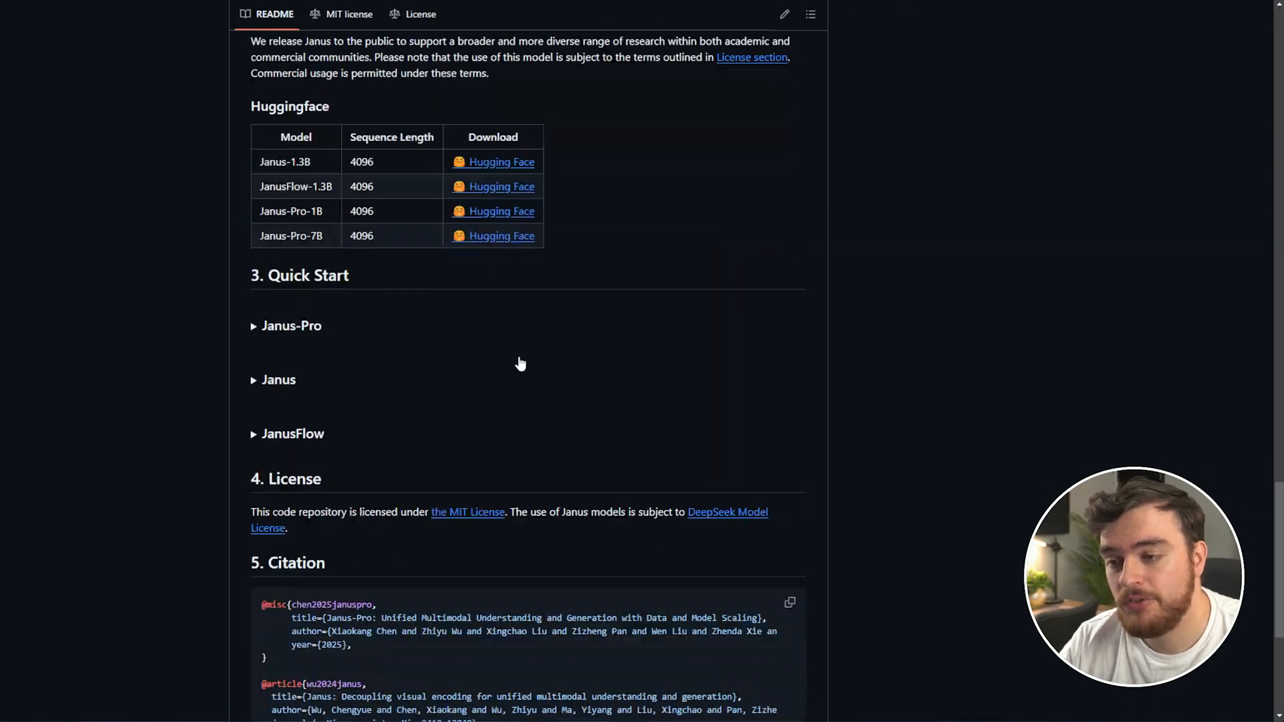
Copy the demo launch command from the README and open demo/app_januspro.py
{"action": "left_click", "coordinate": [285, 326]}
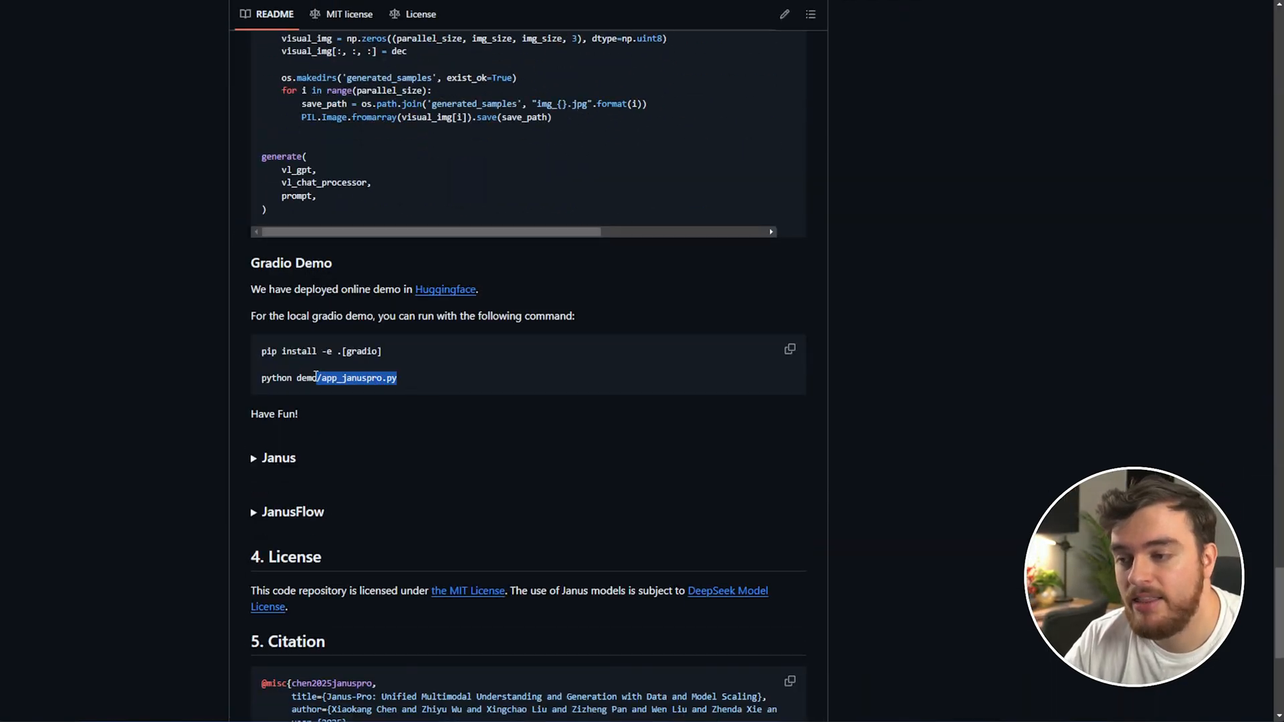
{"action": "triple_click", "coordinate": [327, 377]}
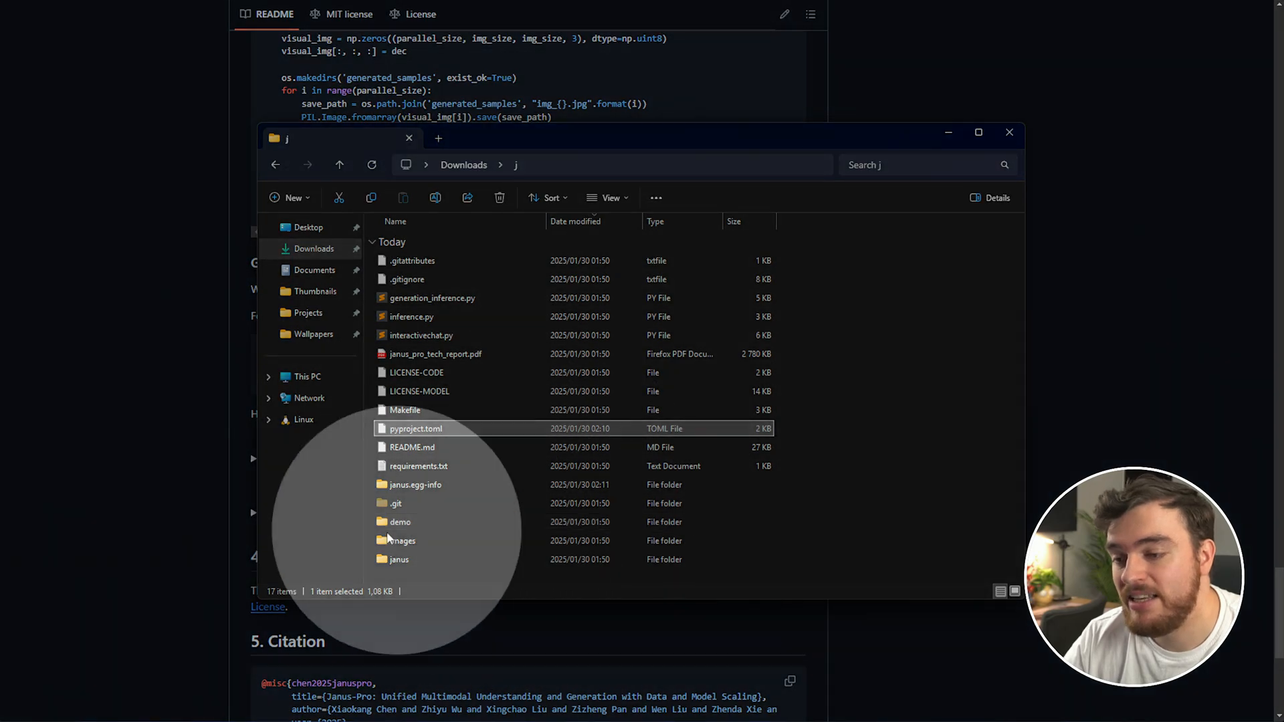
{"action": "double_click", "coordinate": [400, 522]}
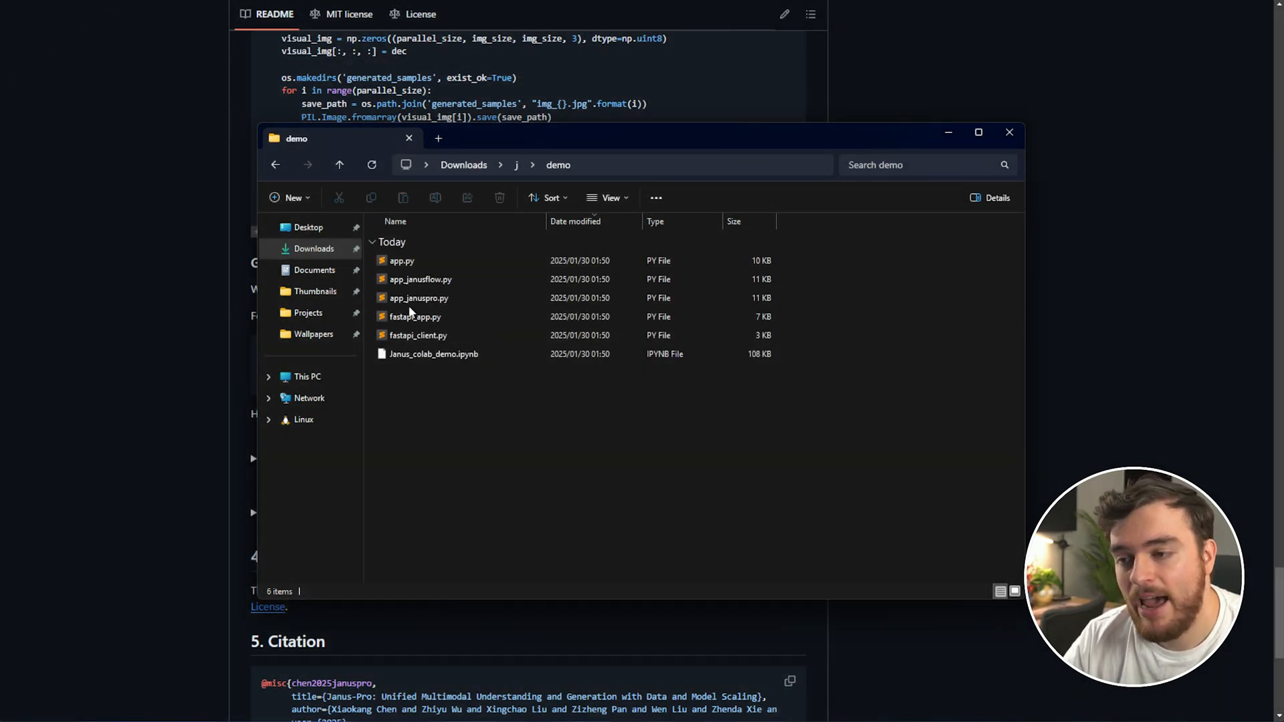
{"action": "left_click", "coordinate": [418, 297]}
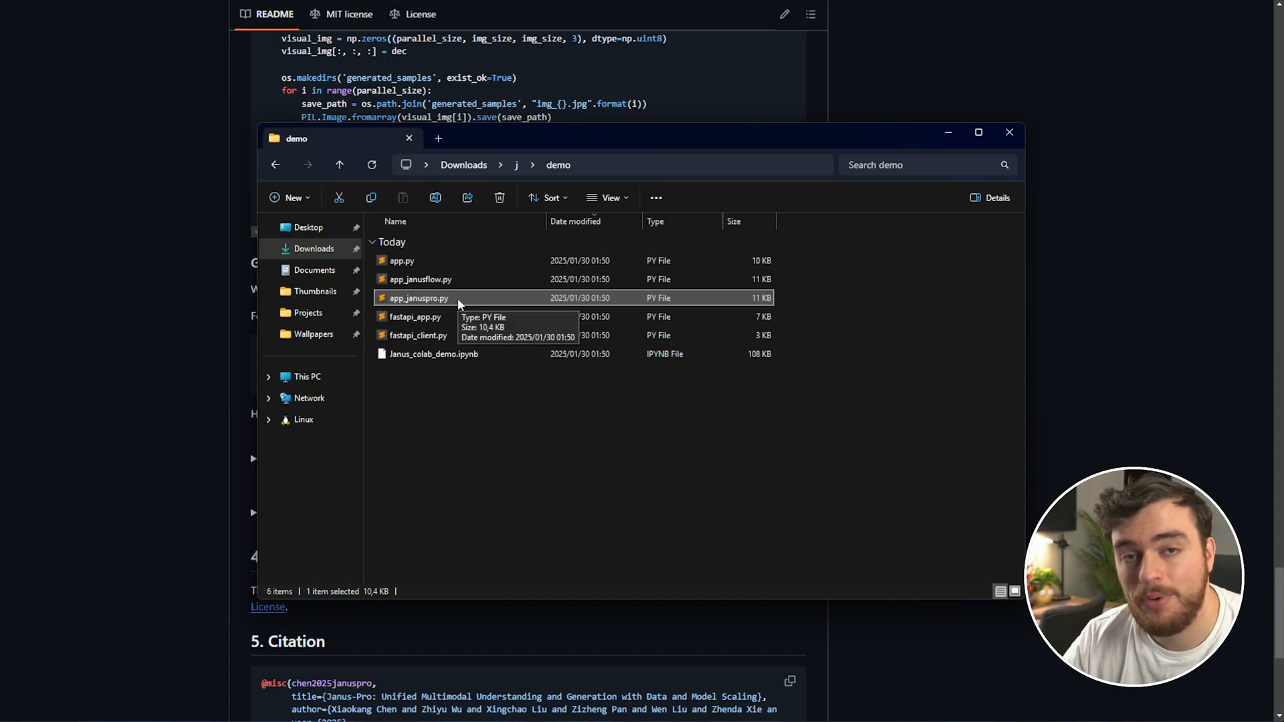
{"action": "double_click", "coordinate": [417, 298]}
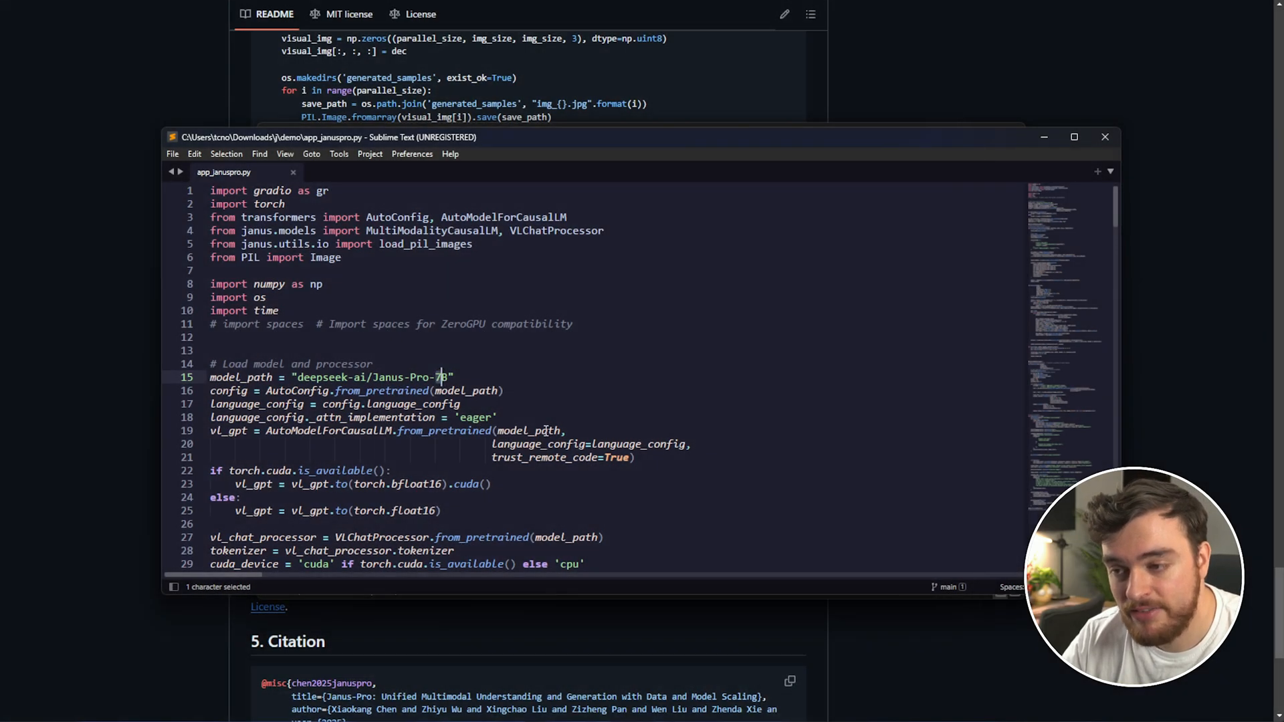
Remove the share argument from demo.launch() and save the script
{"action": "scroll", "scroll_direction": "down", "scroll_amount": 3}
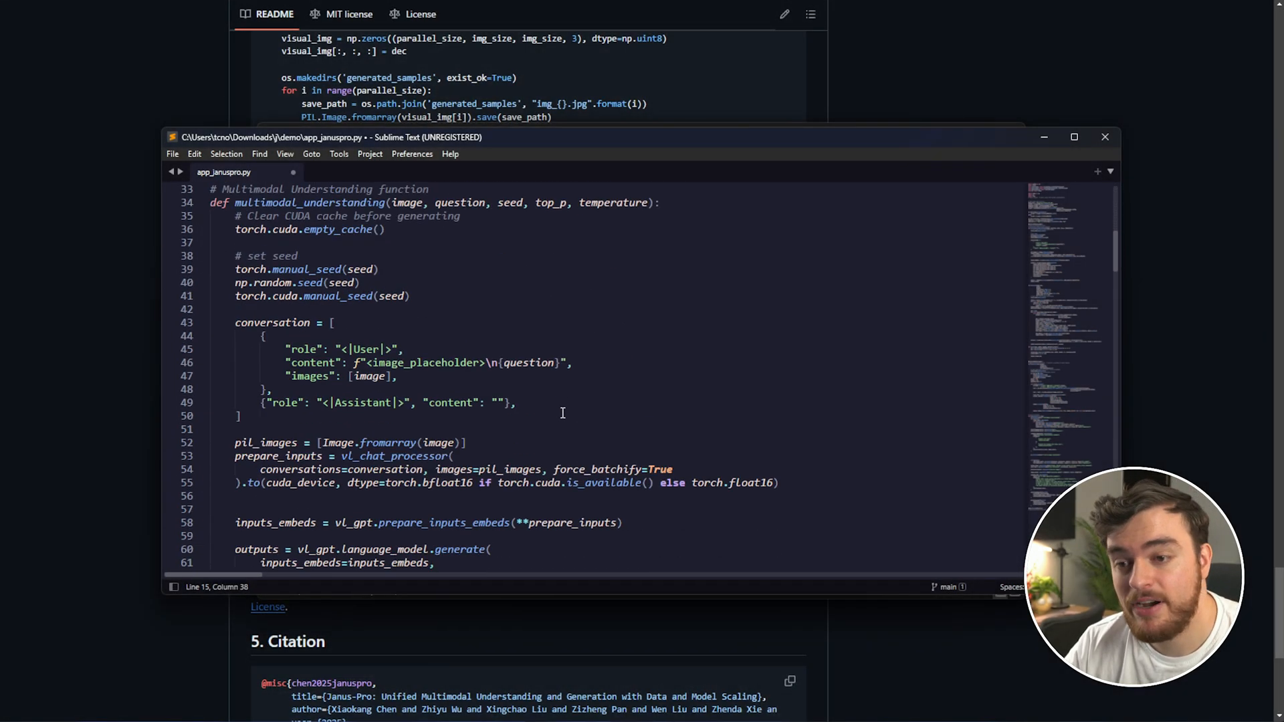
{"action": "scroll", "scroll_direction": "down", "scroll_amount": 3}
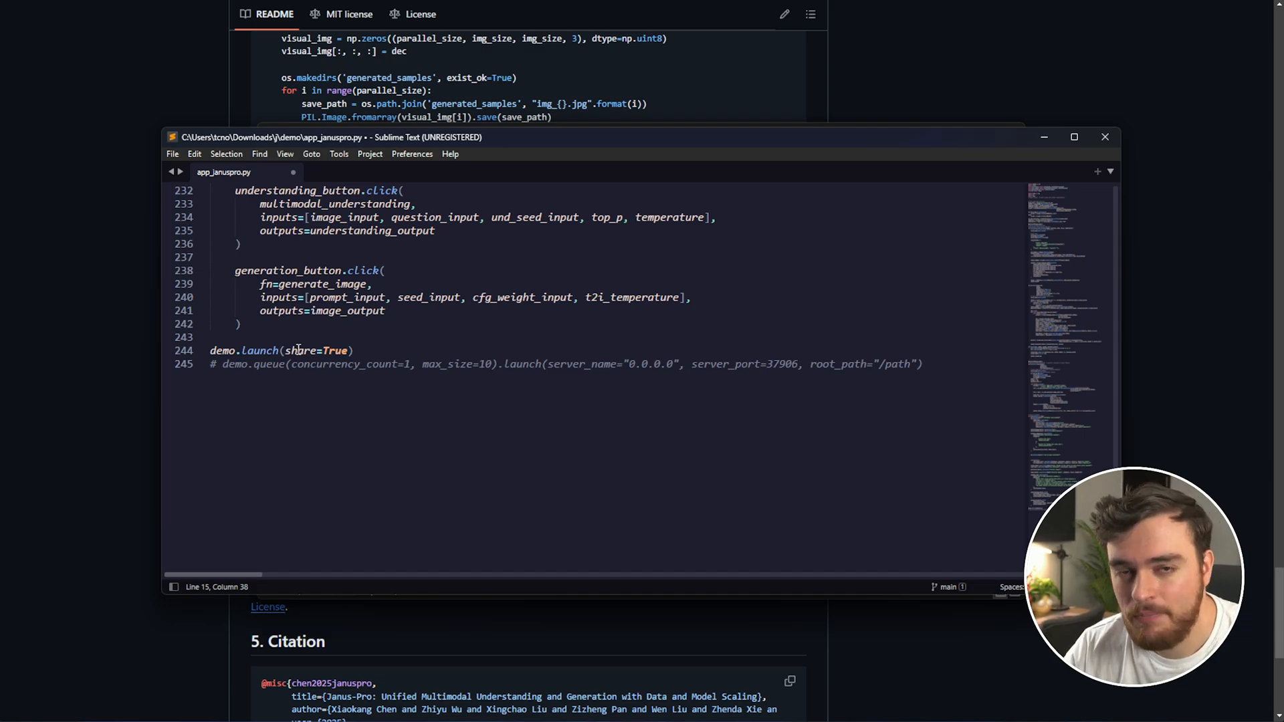
{"action": "mouse_move", "coordinate": [333, 375]}
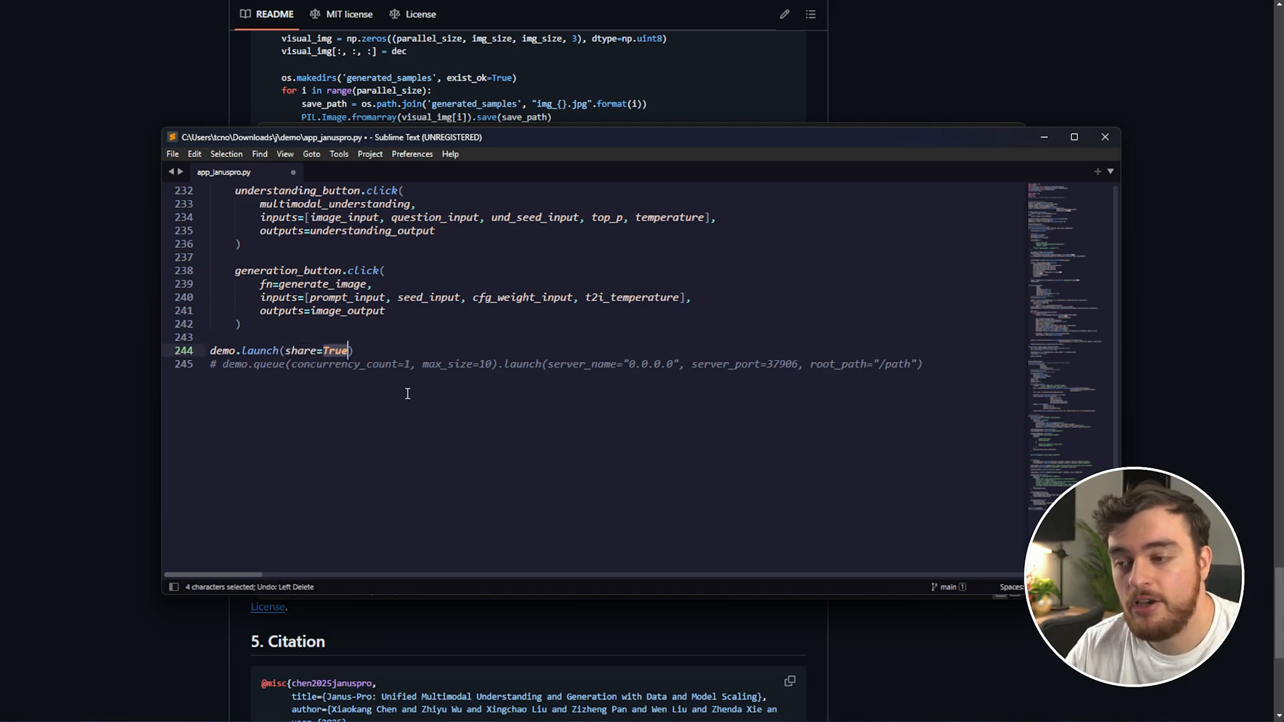
{"action": "type", "text": "False"}
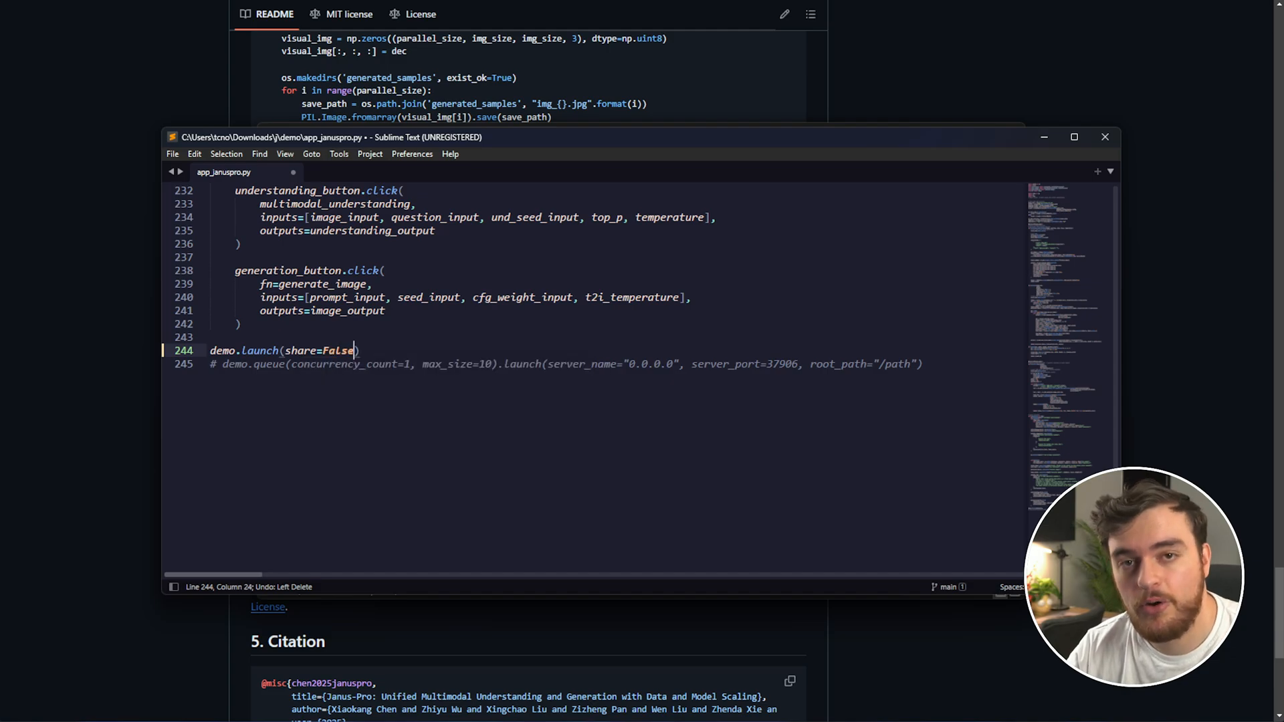
{"action": "double_click", "coordinate": [338, 350]}
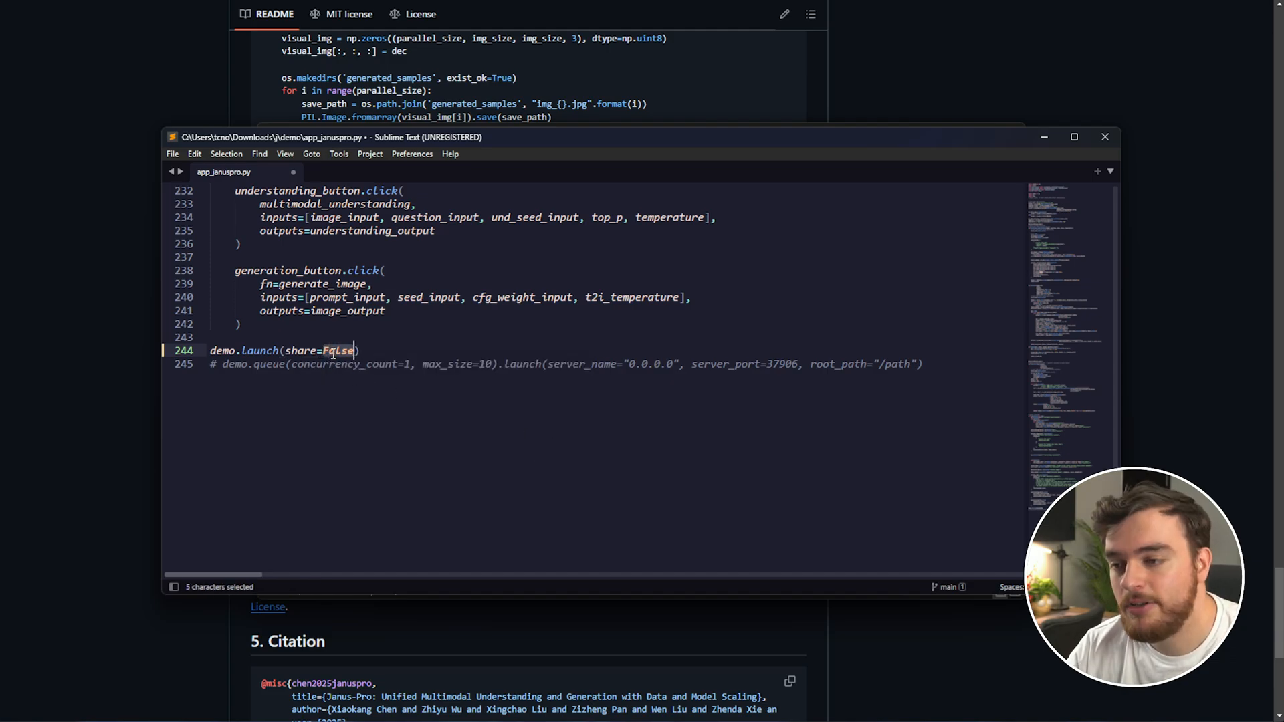
{"action": "key", "text": "Delete"}
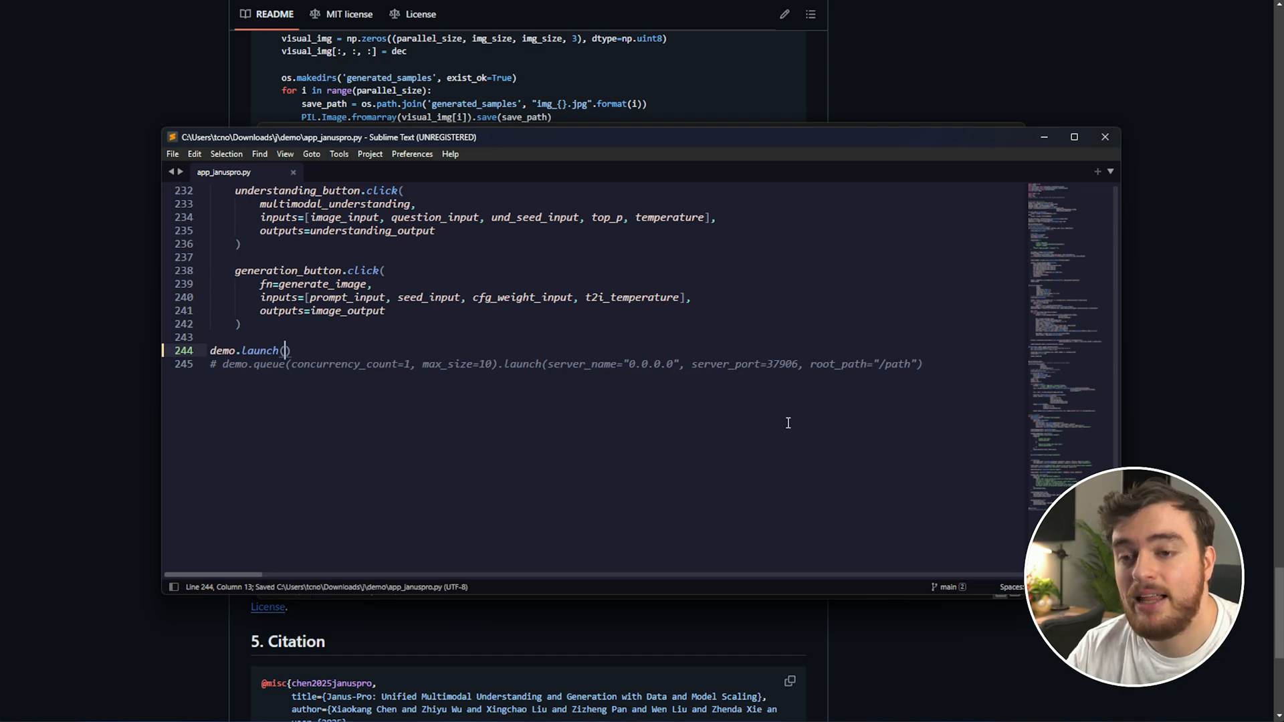
{"action": "left_click", "coordinate": [1105, 136]}
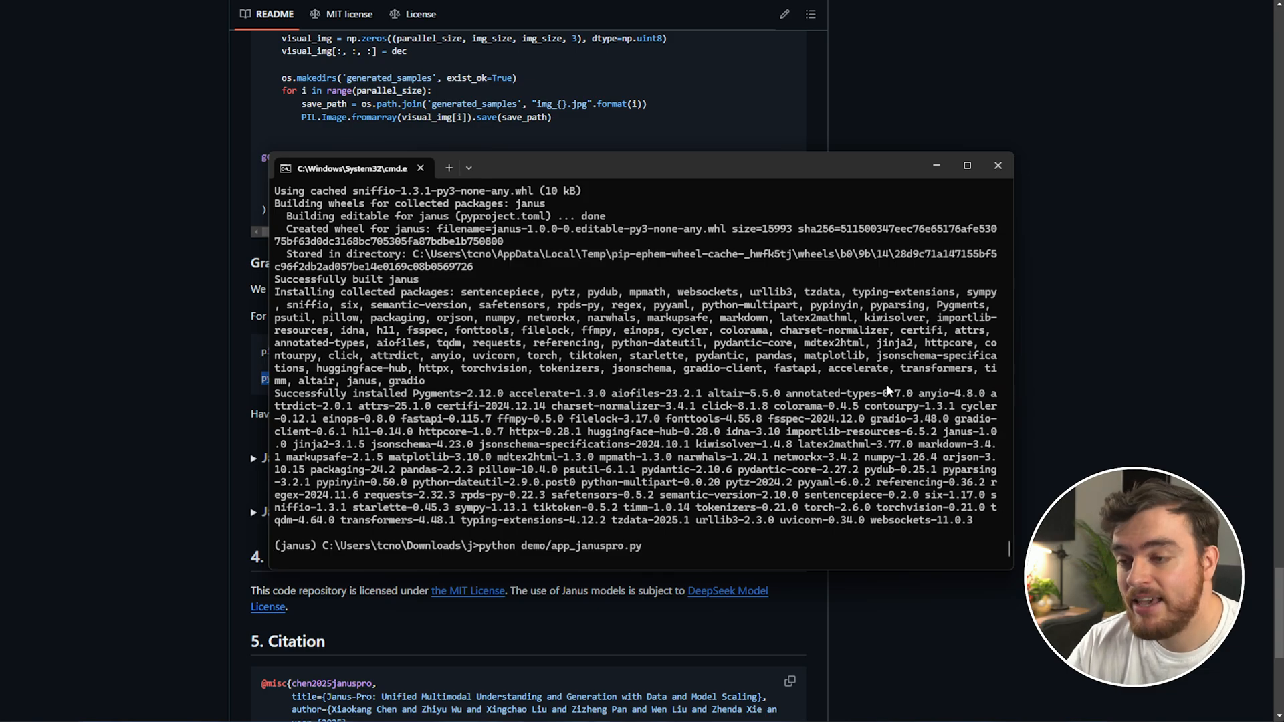
{"action": "mouse_move", "coordinate": [830, 437]}
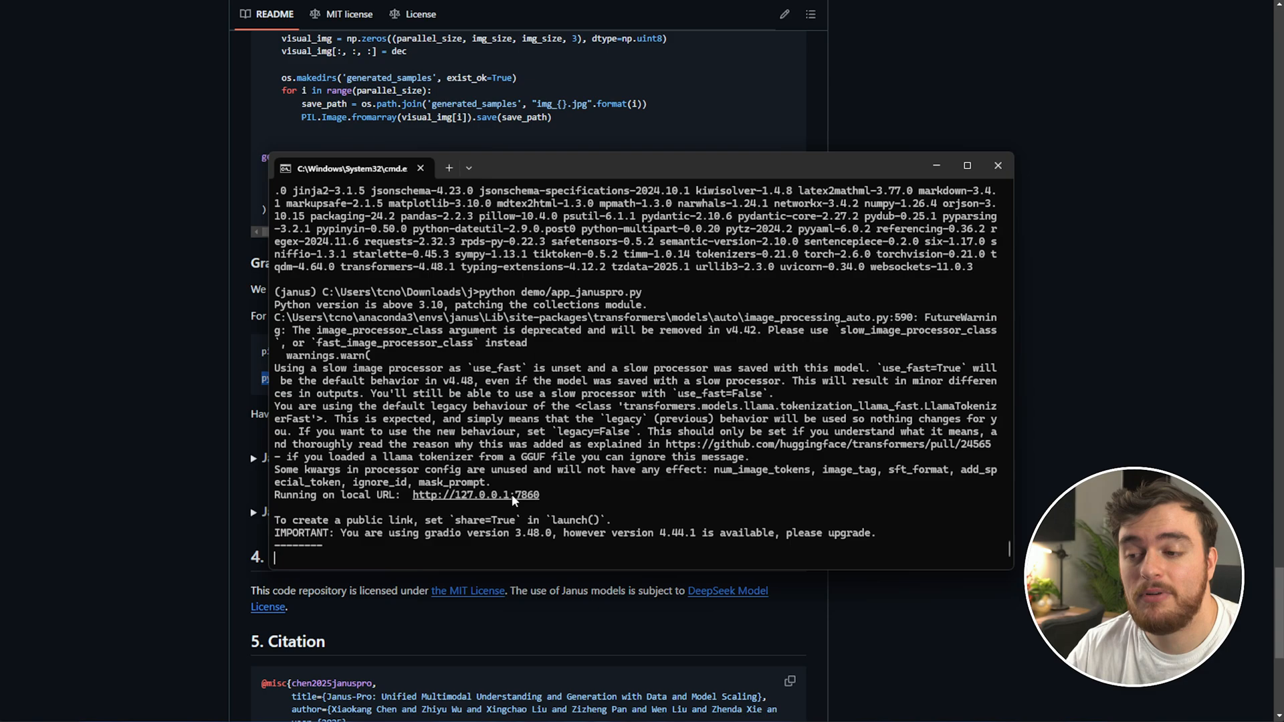
{"action": "double_click", "coordinate": [528, 495]}
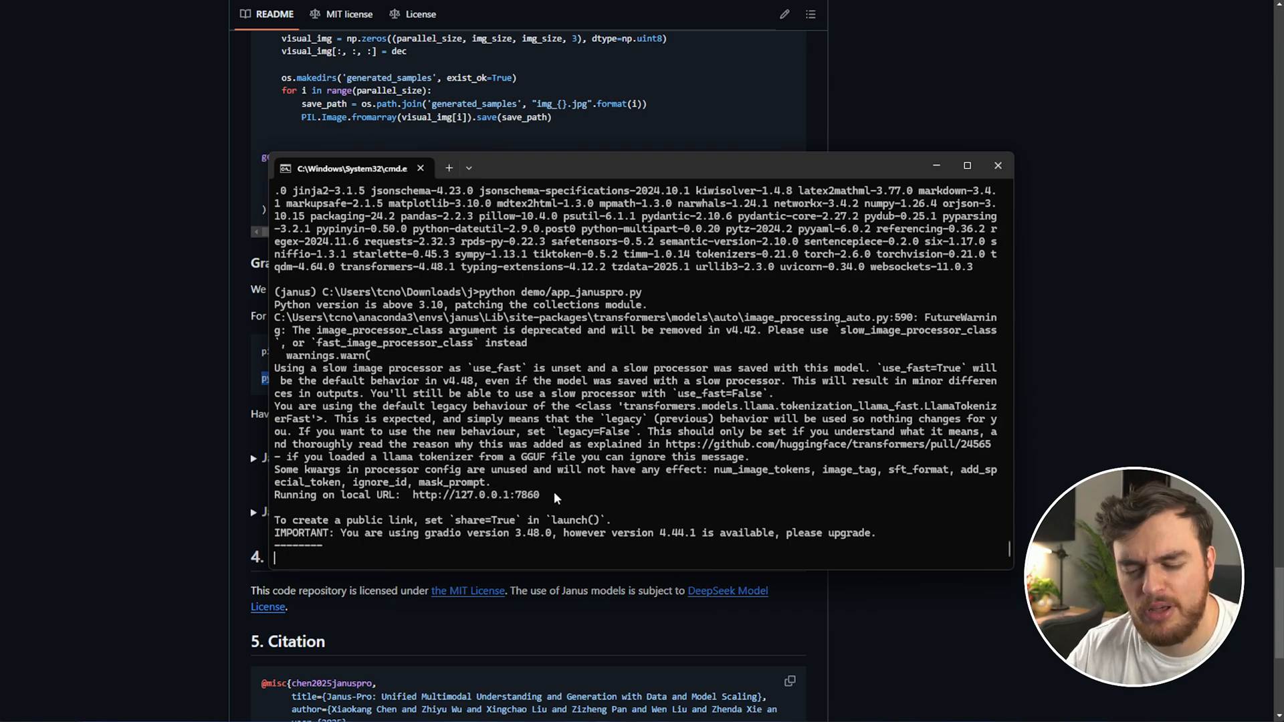
{"action": "left_click", "coordinate": [485, 495]}
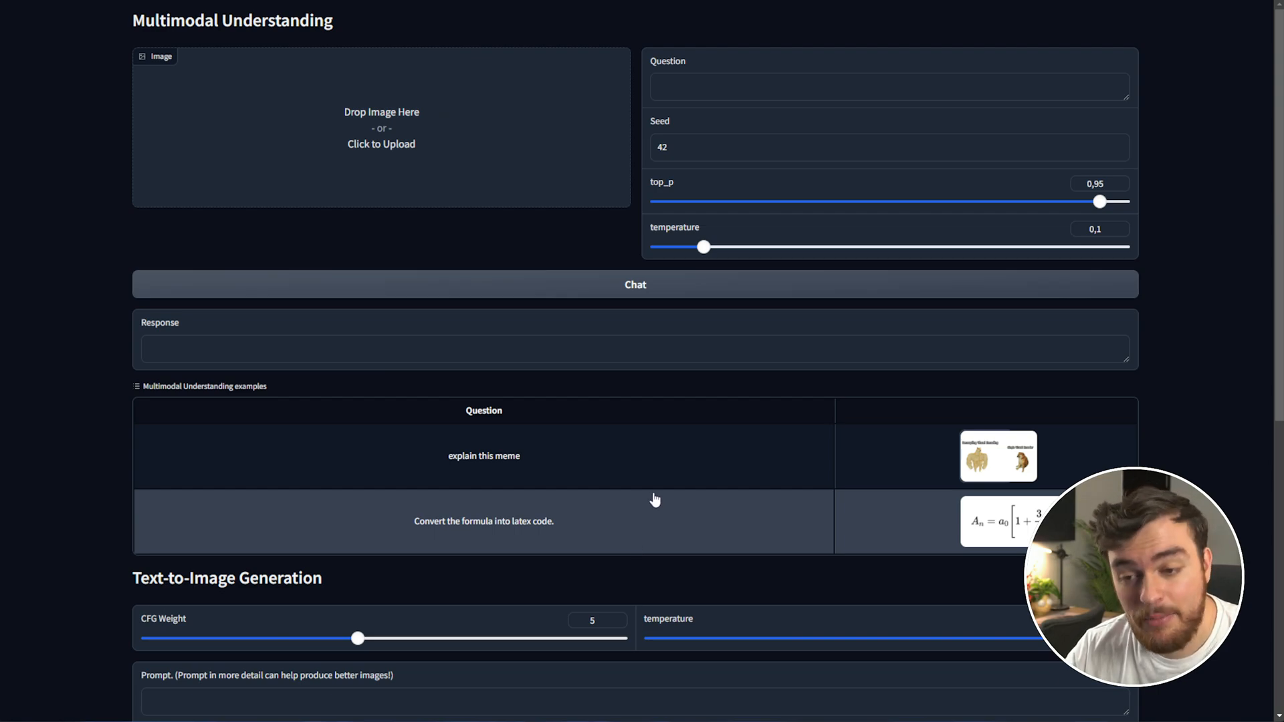
{"action": "mouse_move", "coordinate": [536, 21]}
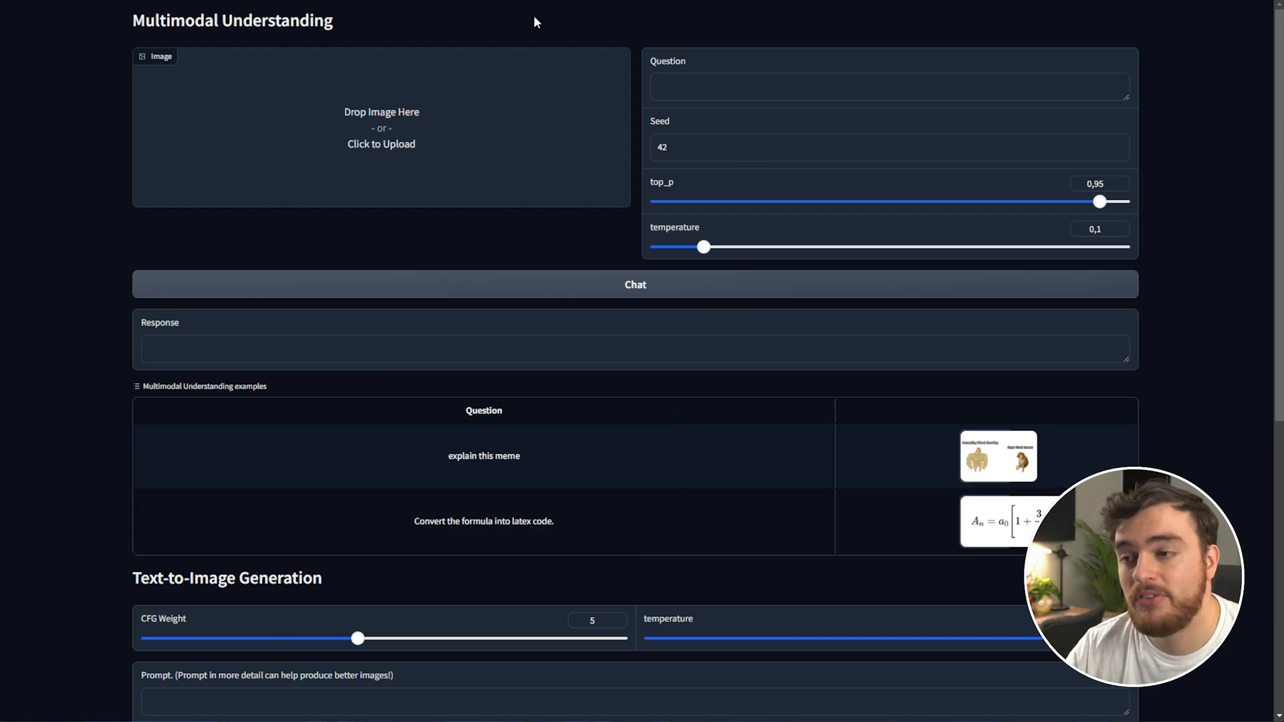
Ask 'What is this from, and who are these people?' about the desert photo
{"action": "scroll", "scroll_direction": "down", "scroll_amount": 3}
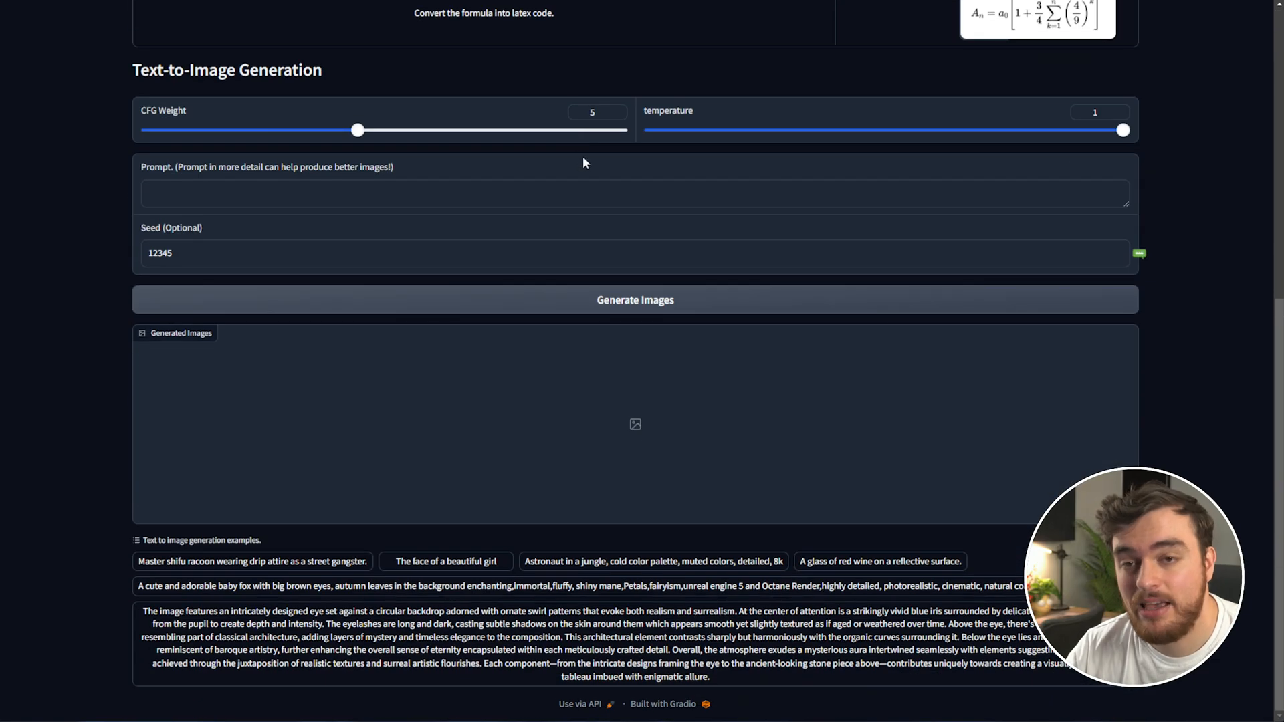
{"action": "scroll", "scroll_direction": "up", "scroll_amount": 3}
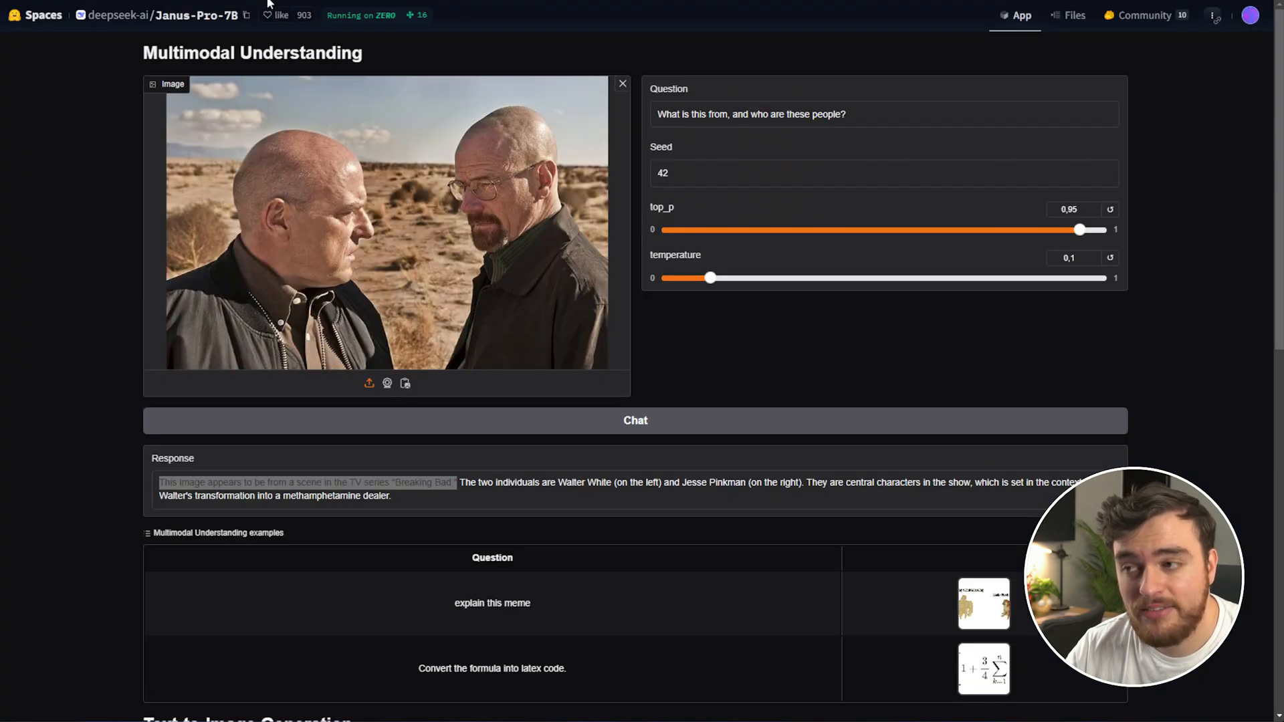
{"action": "mouse_move", "coordinate": [258, 38]}
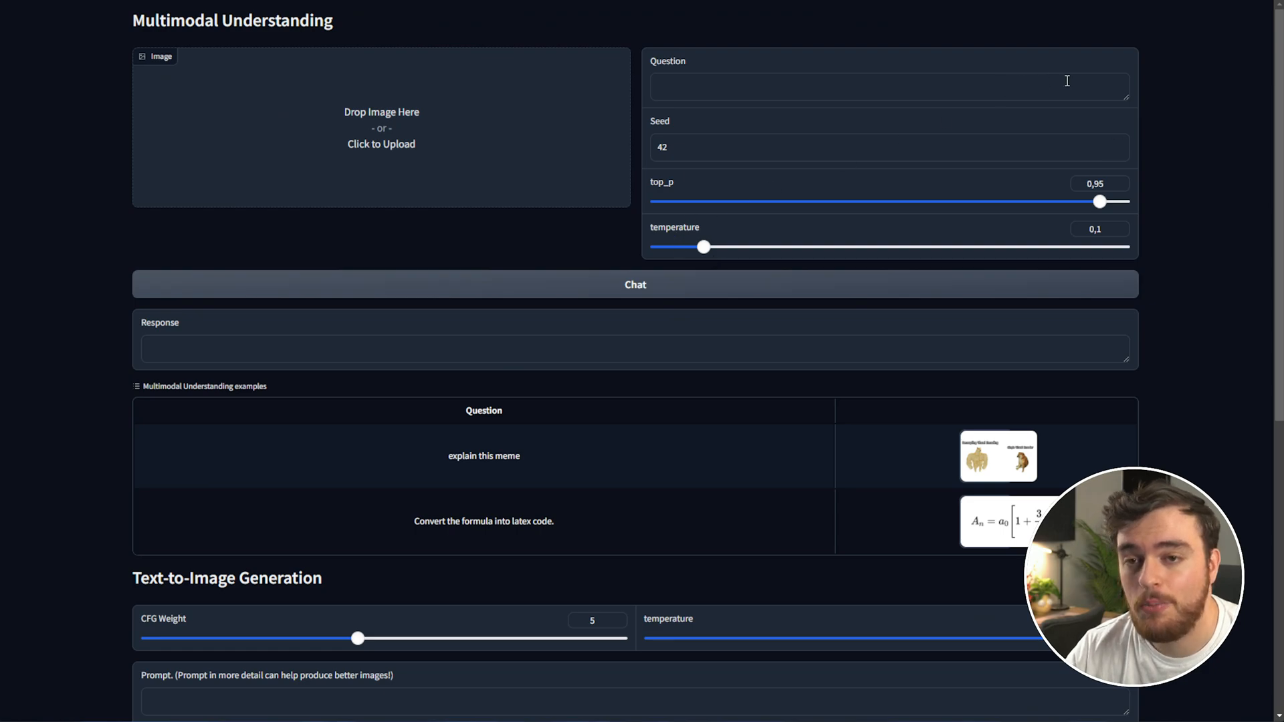
{"action": "left_click", "coordinate": [381, 133]}
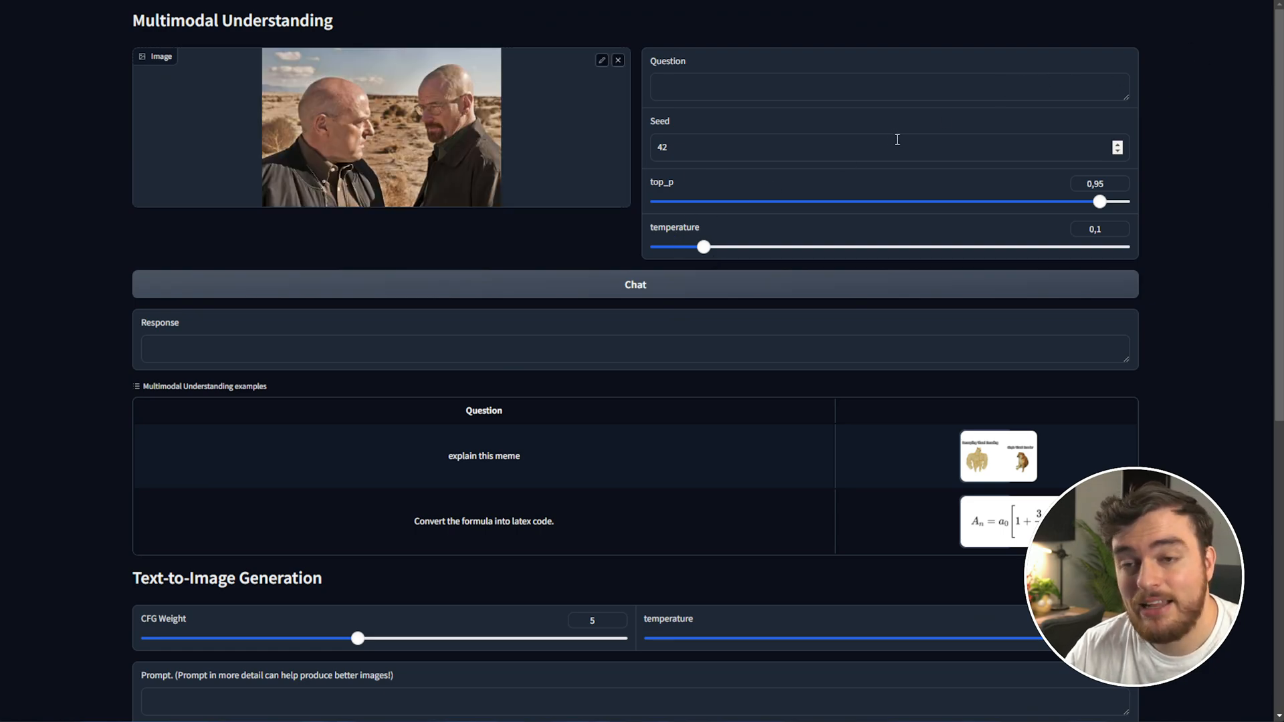
{"action": "type", "text": "What is this from, and who are these people?"}
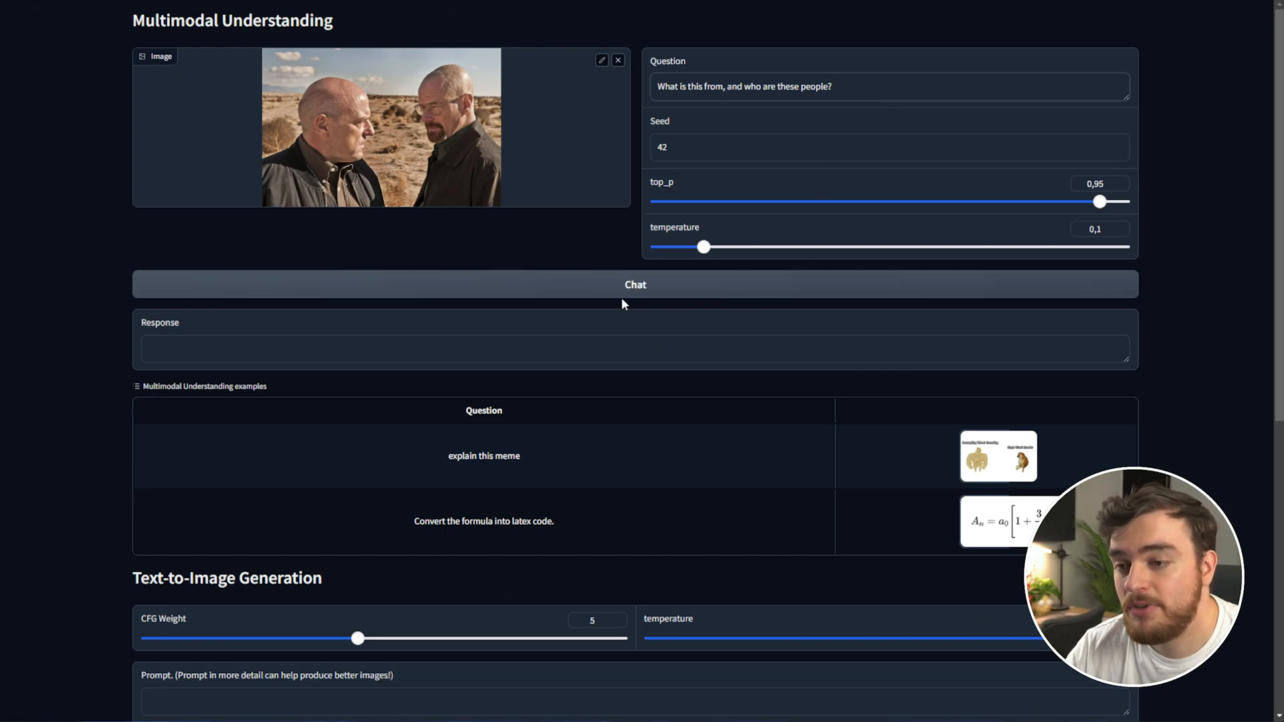
{"action": "left_click", "coordinate": [636, 284]}
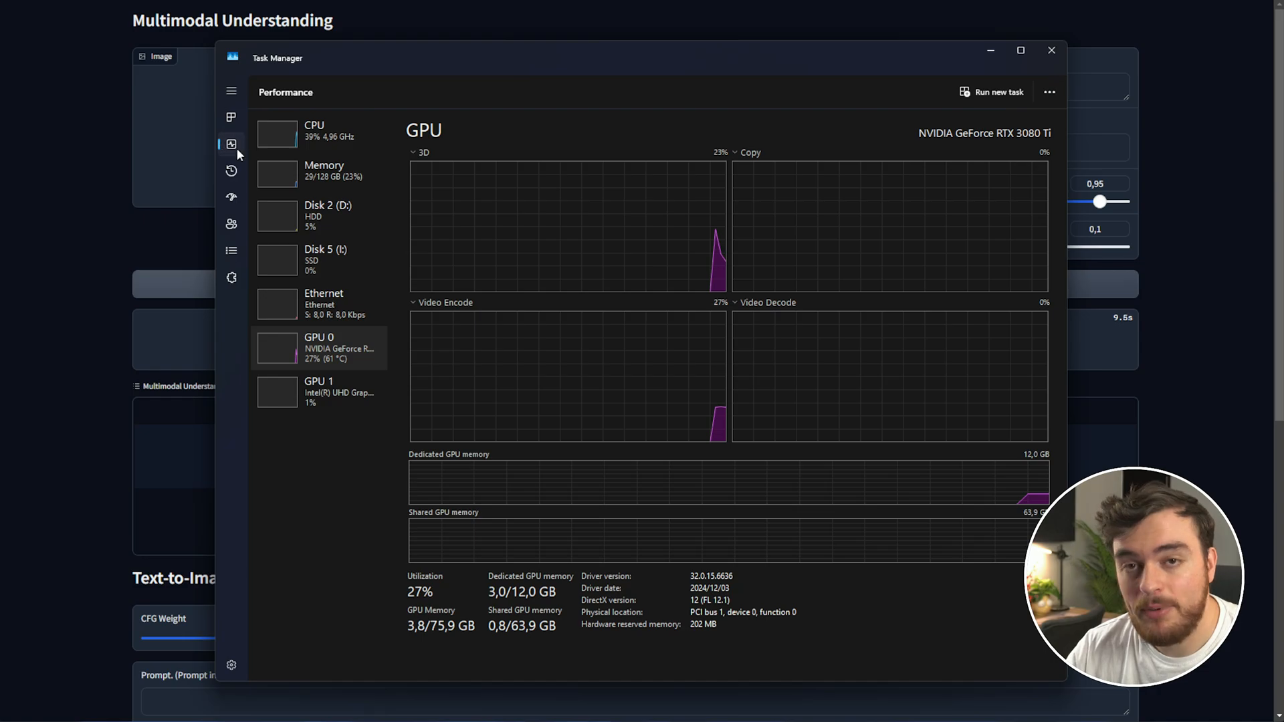
Review GPU 0 and CPU load, sort processes by memory, then go back to the demo
{"action": "left_click", "coordinate": [314, 134]}
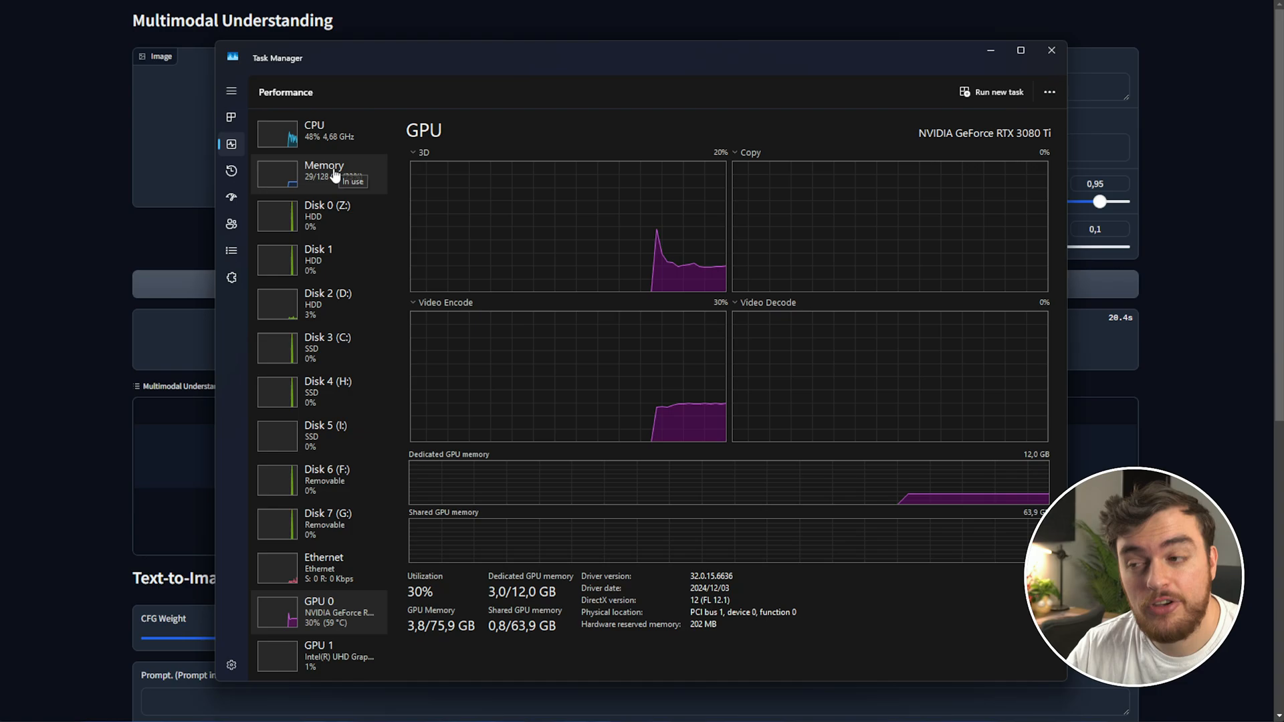
{"action": "left_click", "coordinate": [314, 130]}
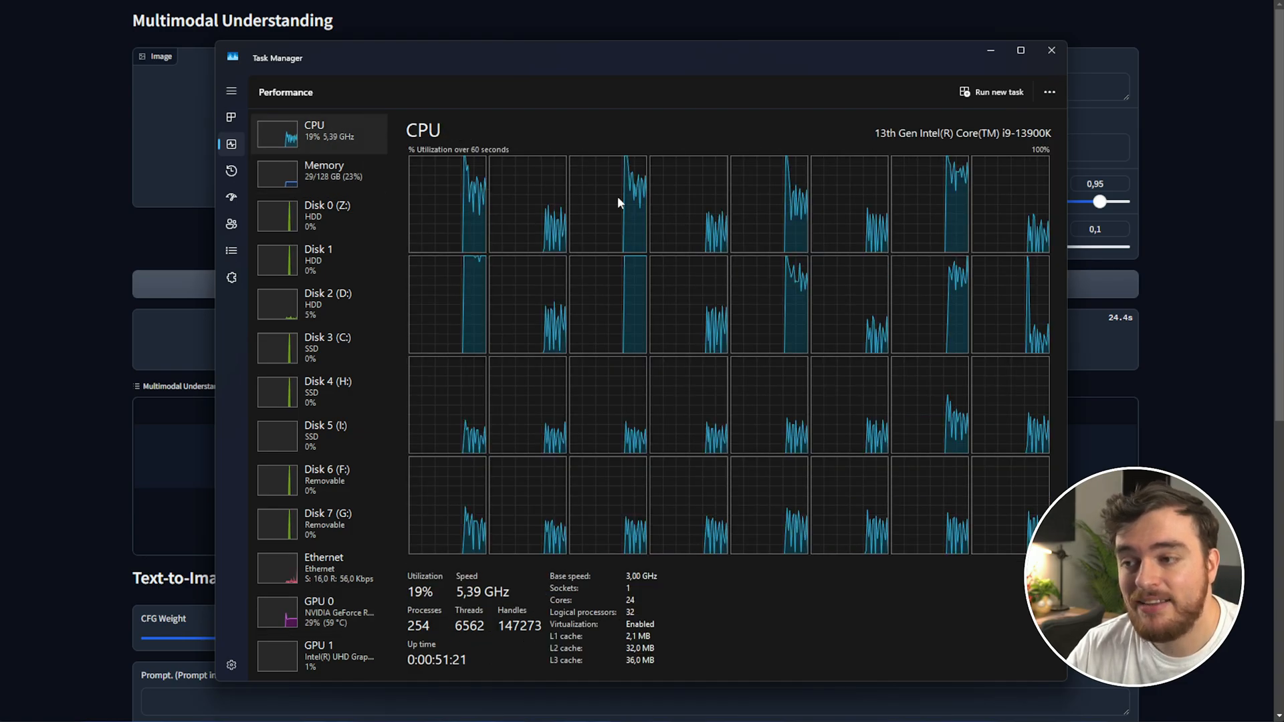
{"action": "left_click", "coordinate": [1051, 50]}
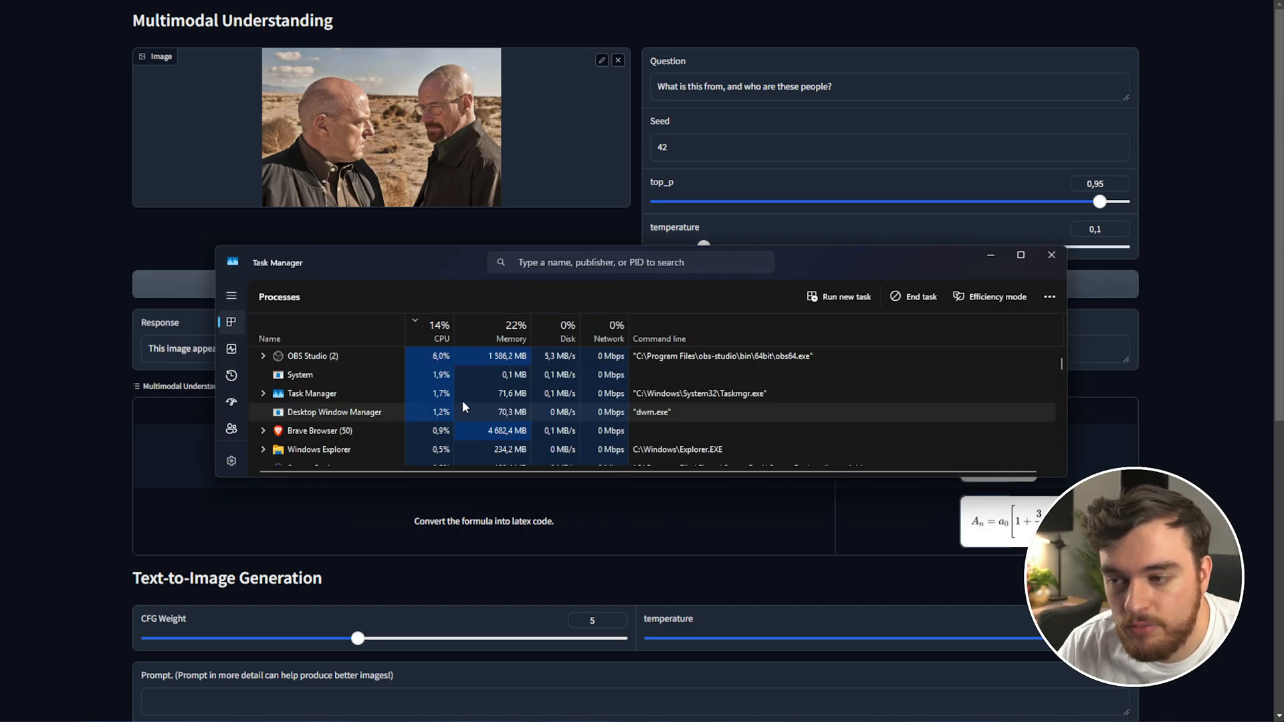
{"action": "left_click", "coordinate": [511, 331]}
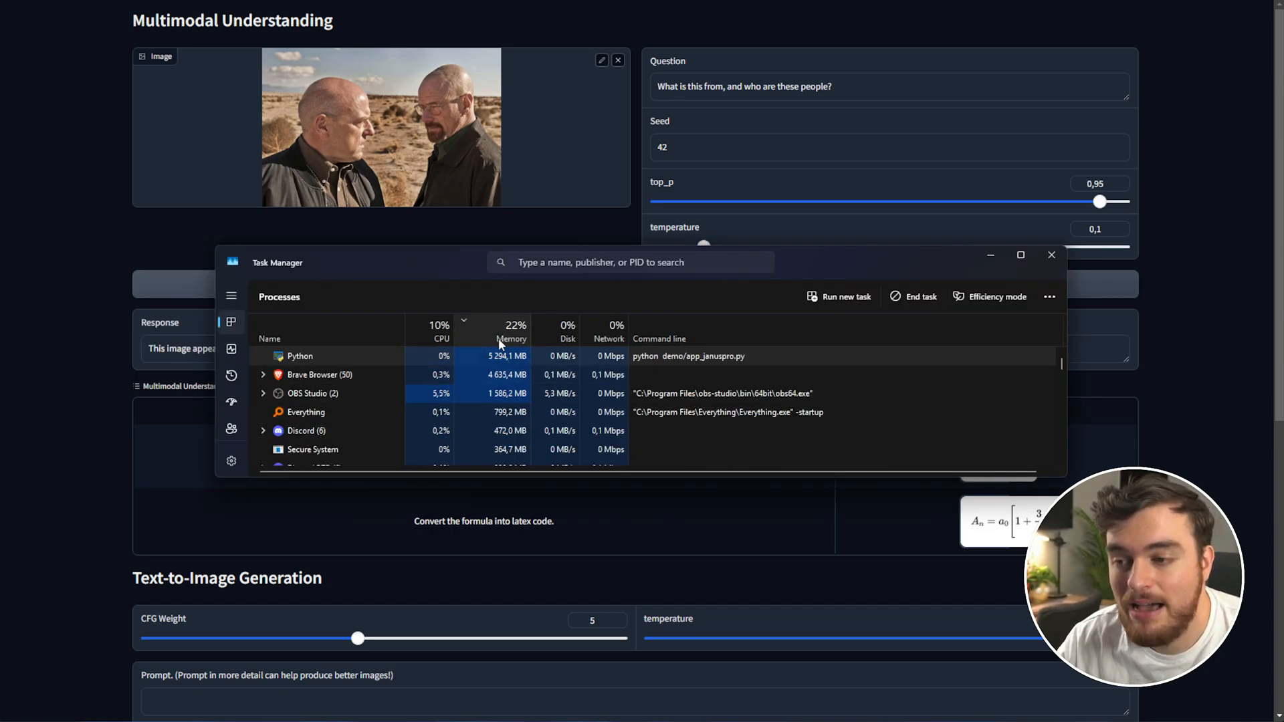
{"action": "left_click", "coordinate": [1051, 254]}
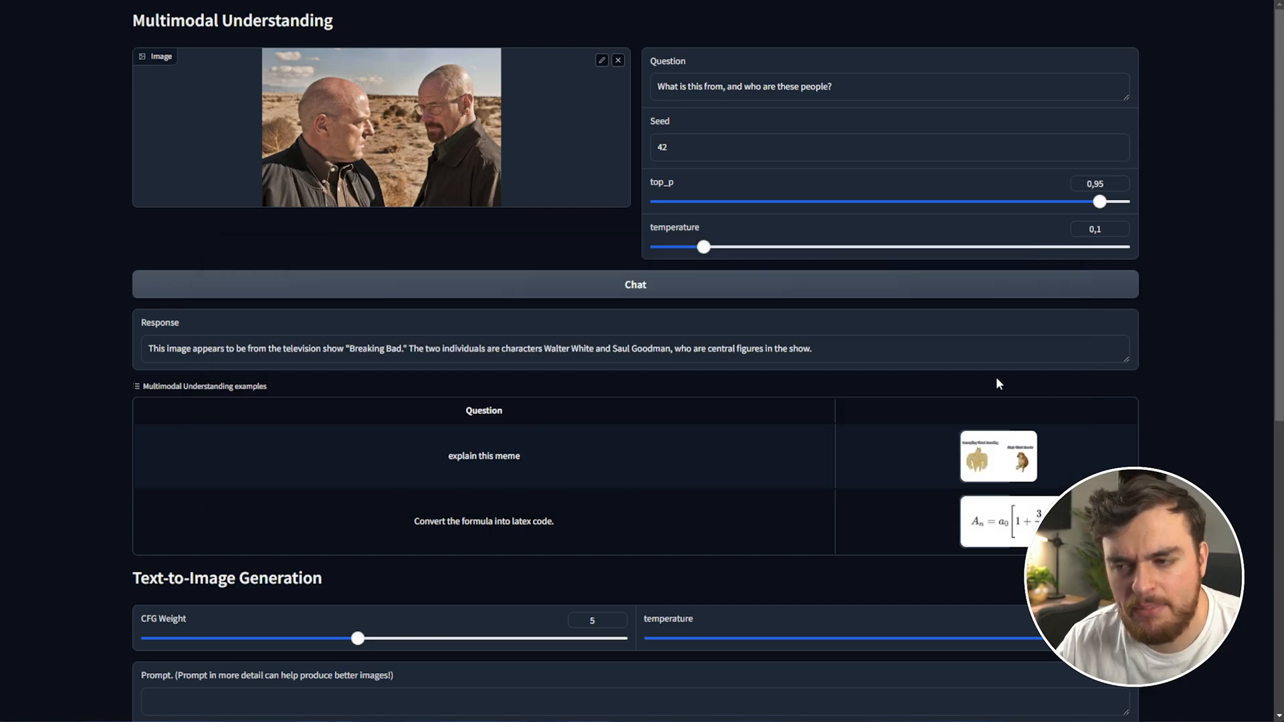
{"action": "mouse_move", "coordinate": [217, 349]}
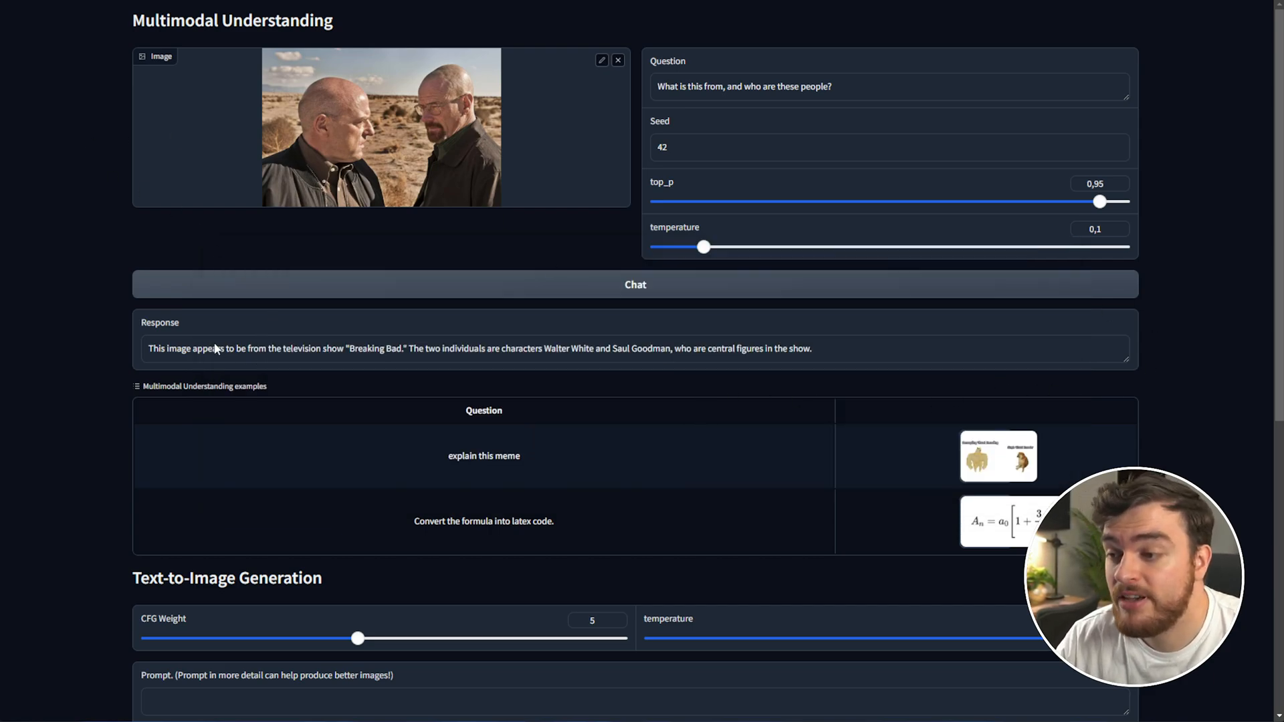
{"action": "left_click_drag", "start_coordinate": [200, 348], "coordinate": [385, 348]}
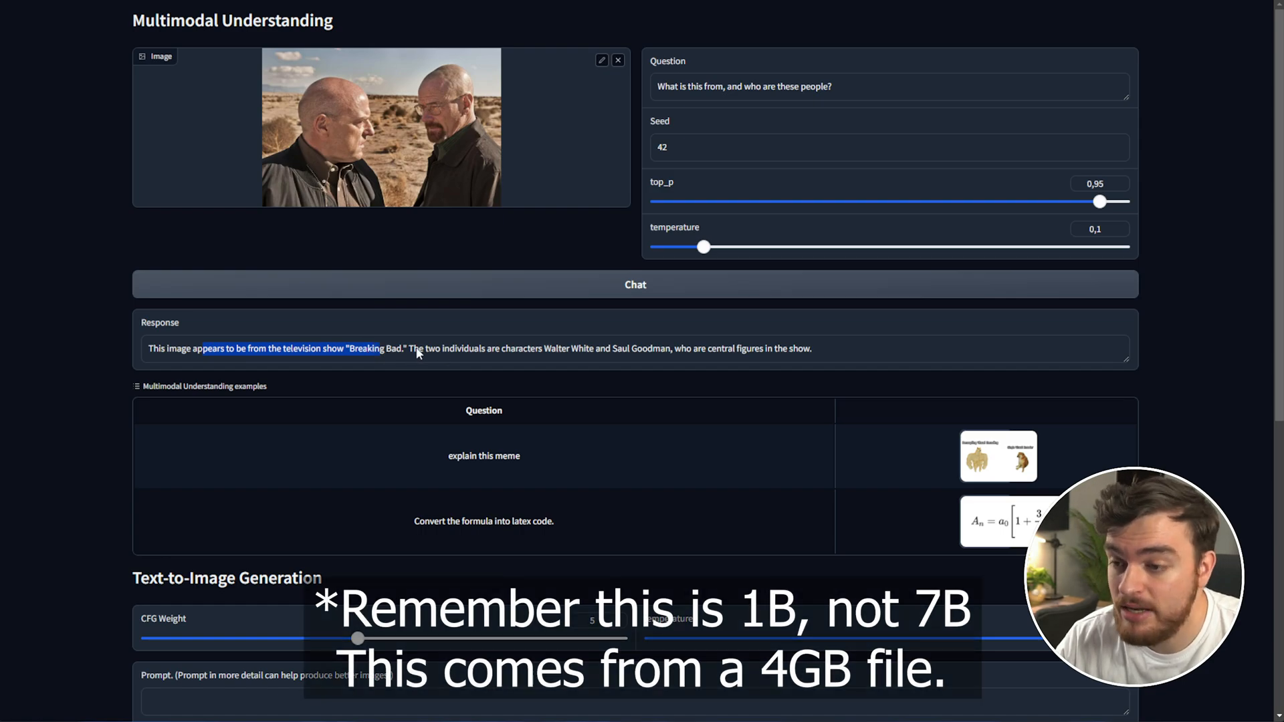
{"action": "double_click", "coordinate": [623, 349]}
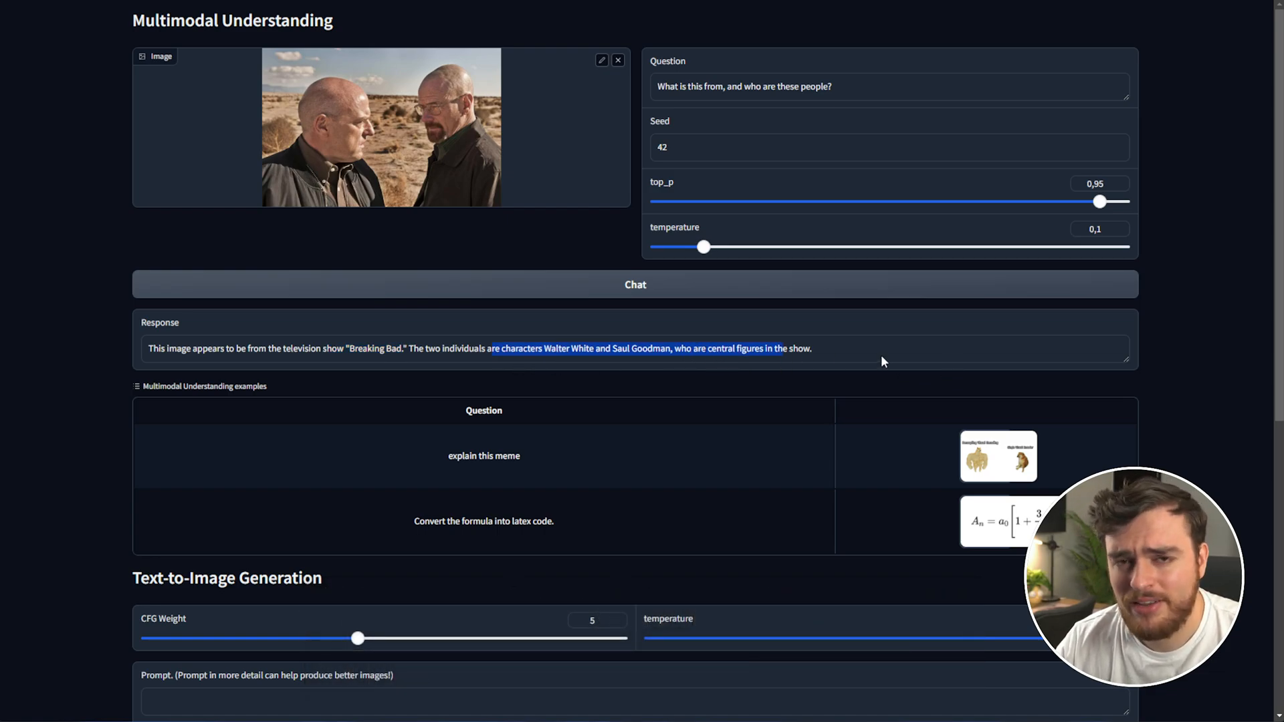
{"action": "mouse_move", "coordinate": [1181, 190]}
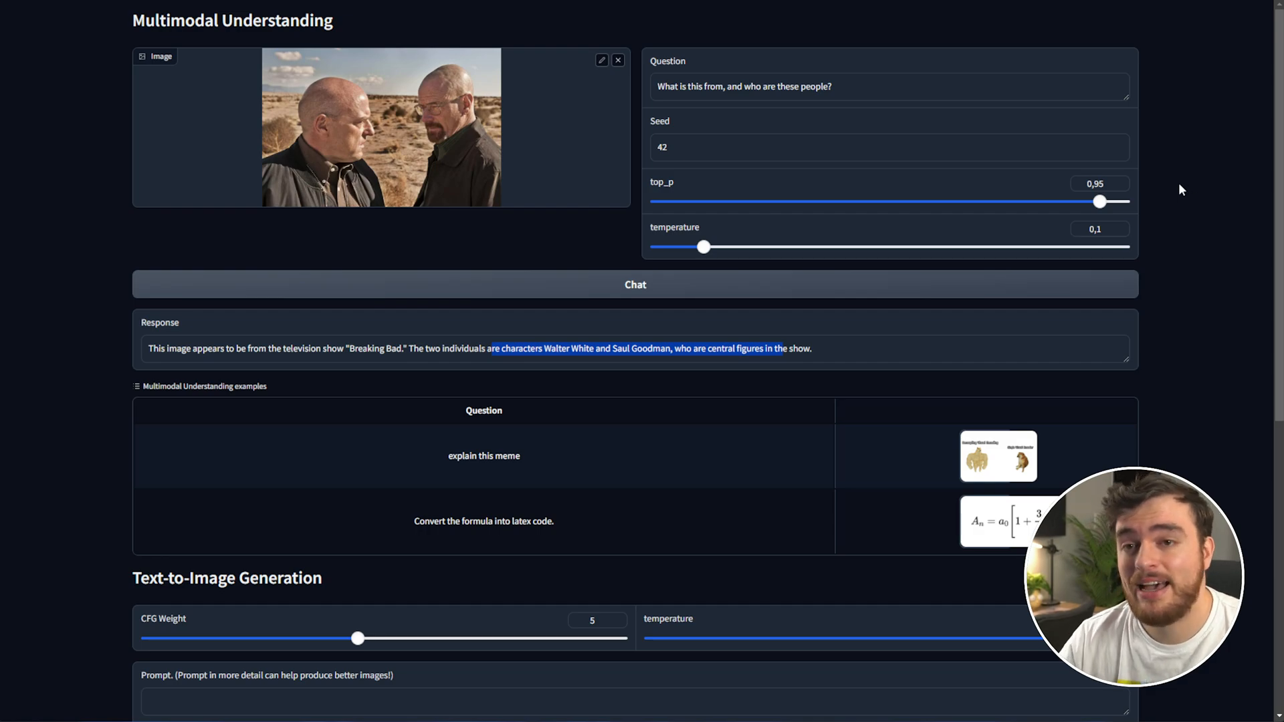
{"action": "mouse_move", "coordinate": [1101, 203]}
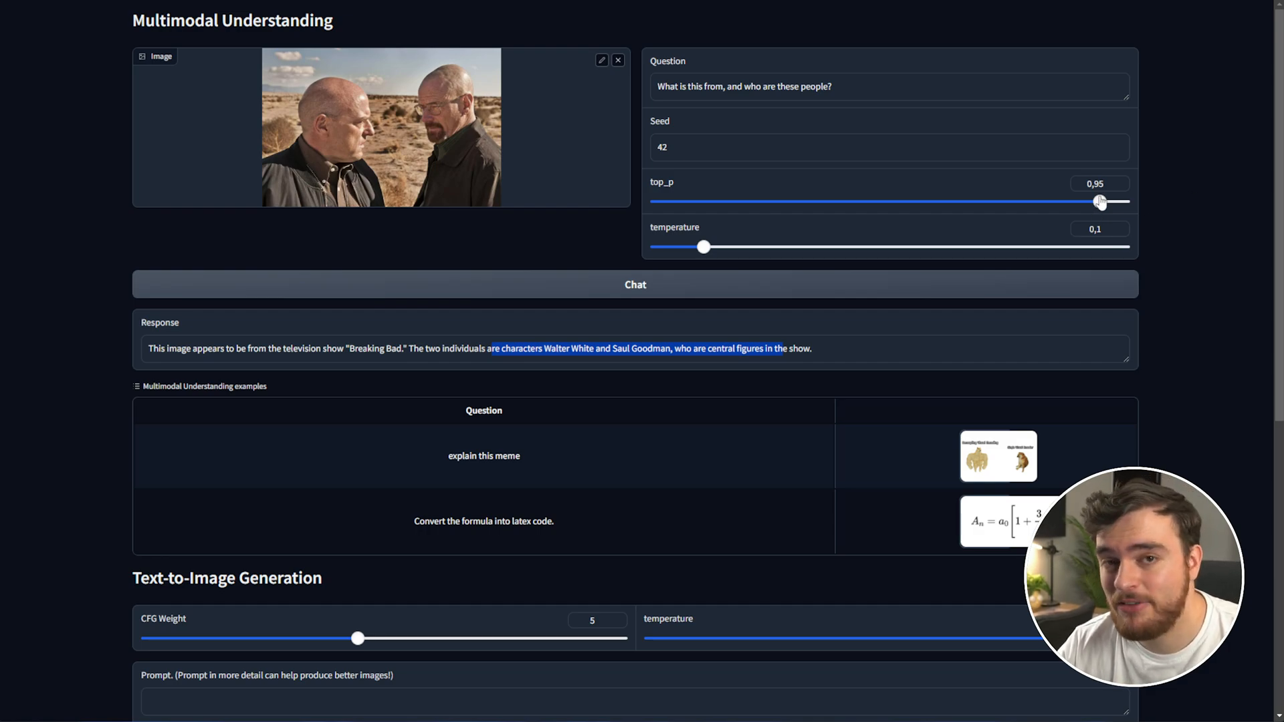
{"action": "mouse_move", "coordinate": [747, 232]}
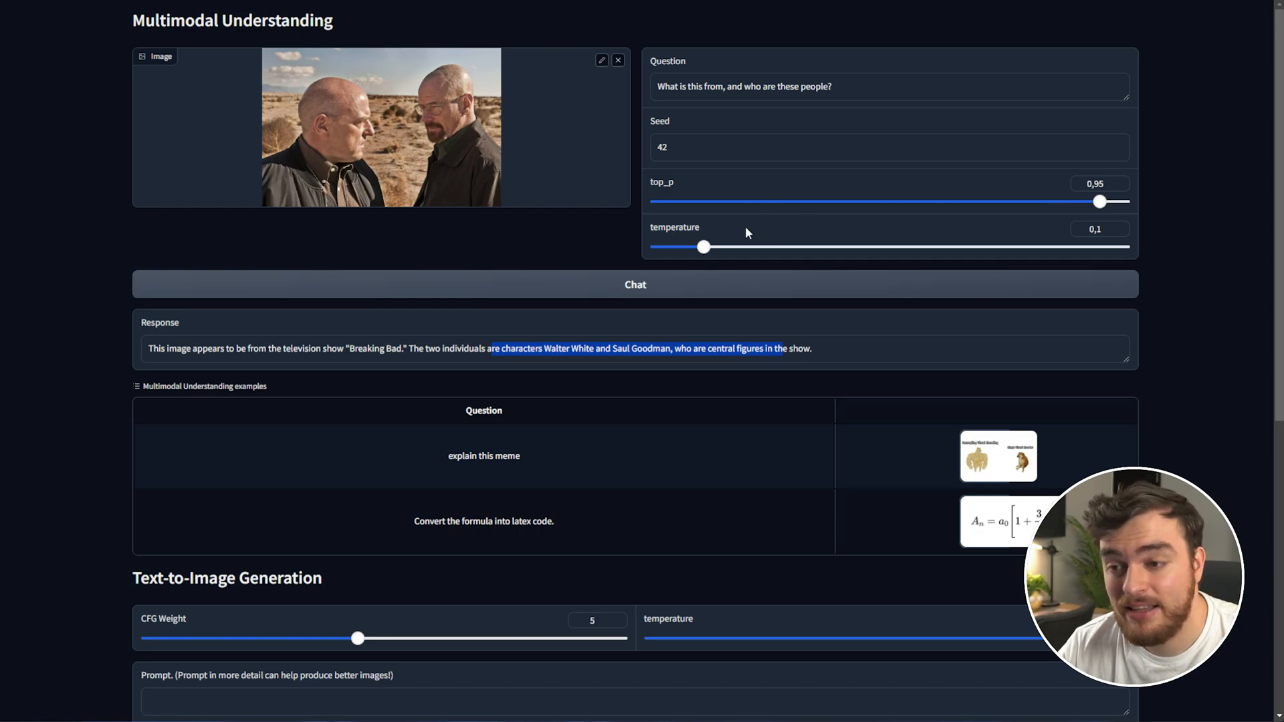
Nudge top_p and raise the temperature slider to 0.85 for a fresh answer
{"action": "left_click_drag", "start_coordinate": [1100, 201], "coordinate": [1054, 201]}
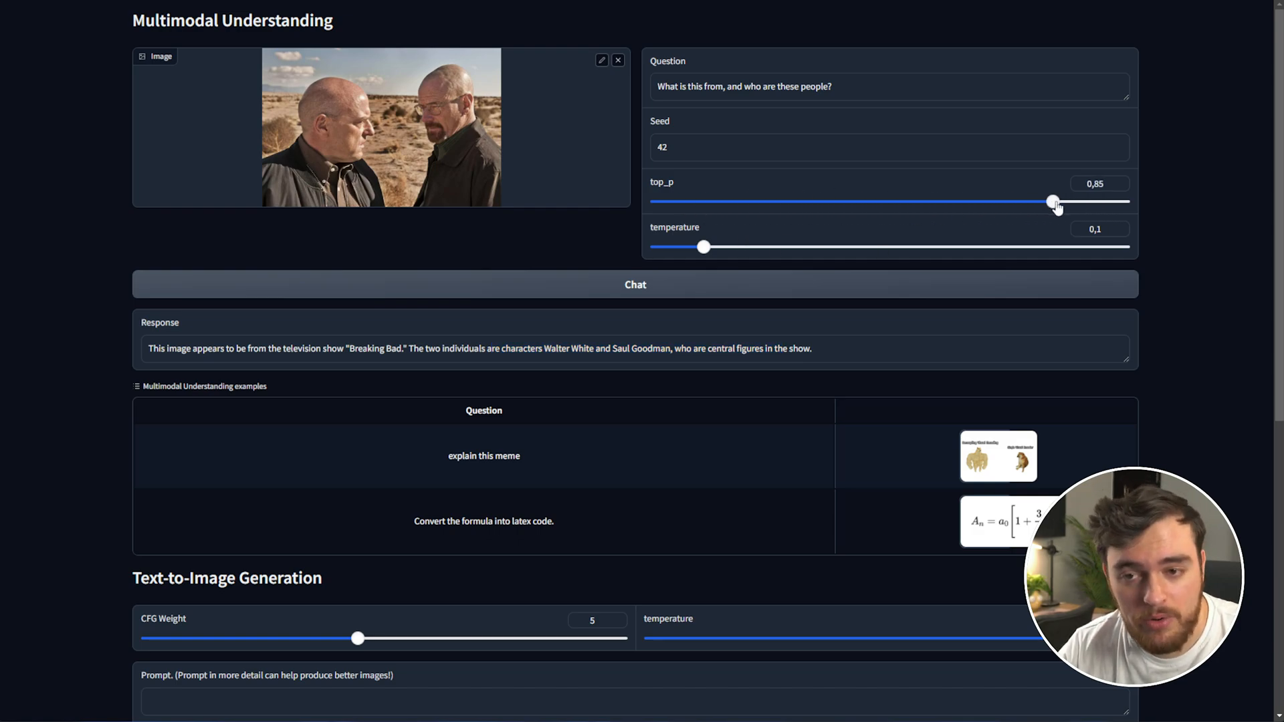
{"action": "left_click_drag", "start_coordinate": [700, 247], "coordinate": [818, 247]}
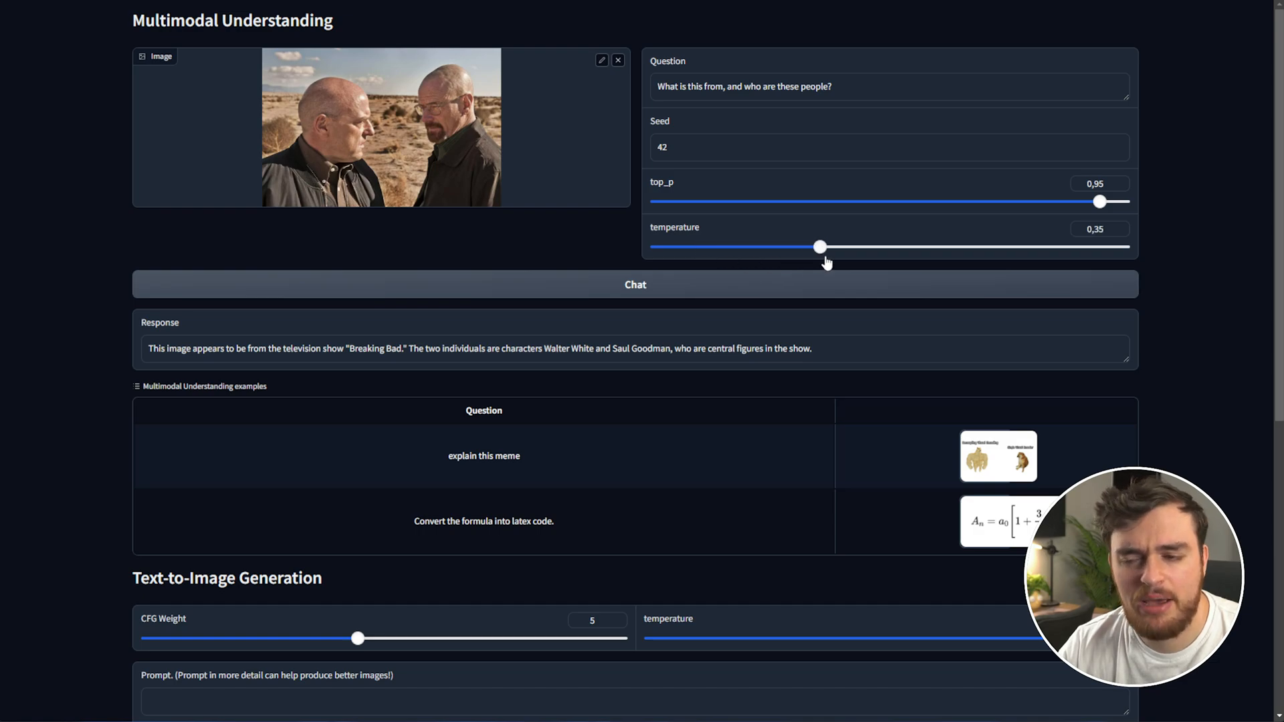
{"action": "left_click_drag", "start_coordinate": [818, 246], "coordinate": [844, 247]}
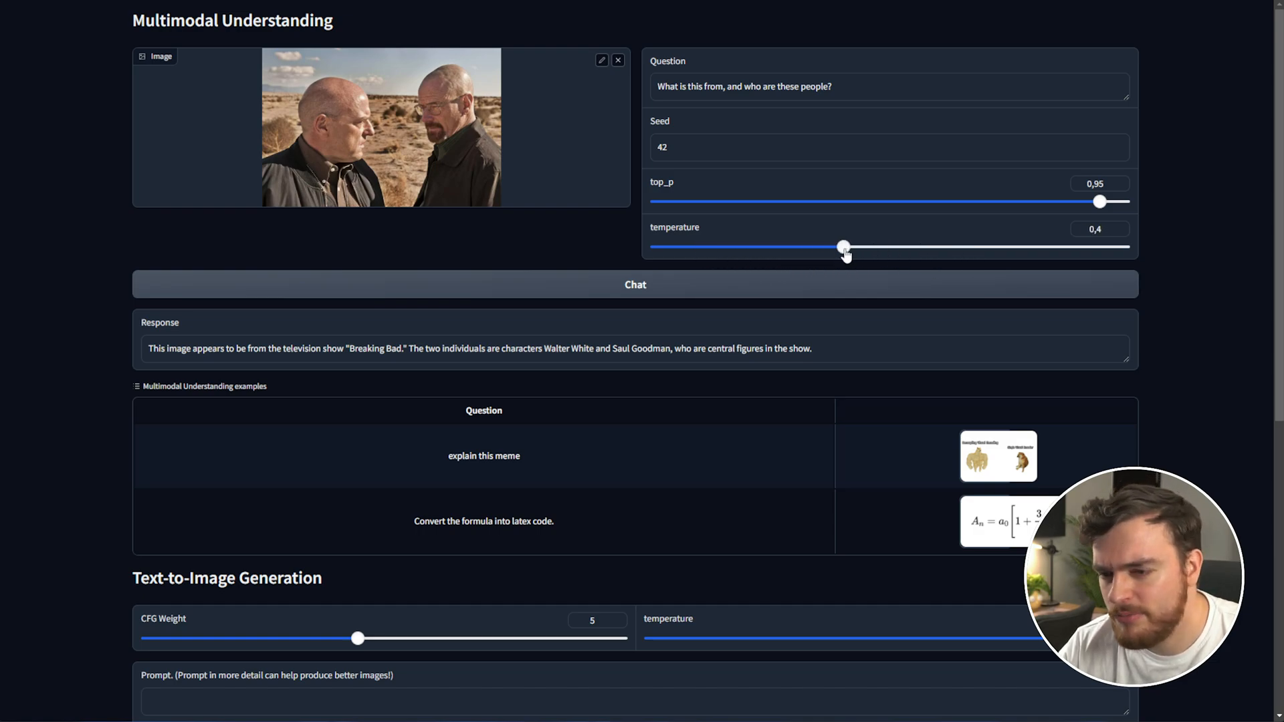
{"action": "left_click_drag", "start_coordinate": [843, 246], "coordinate": [1052, 247]}
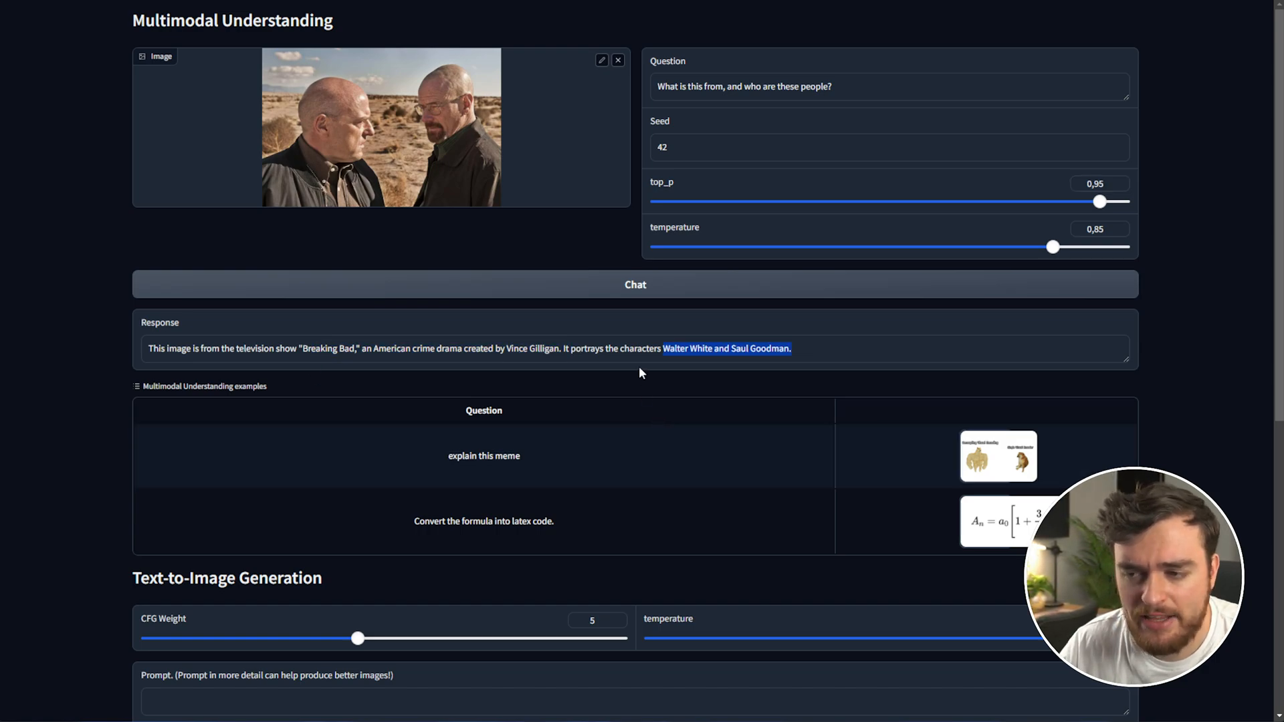
{"action": "mouse_move", "coordinate": [894, 342]}
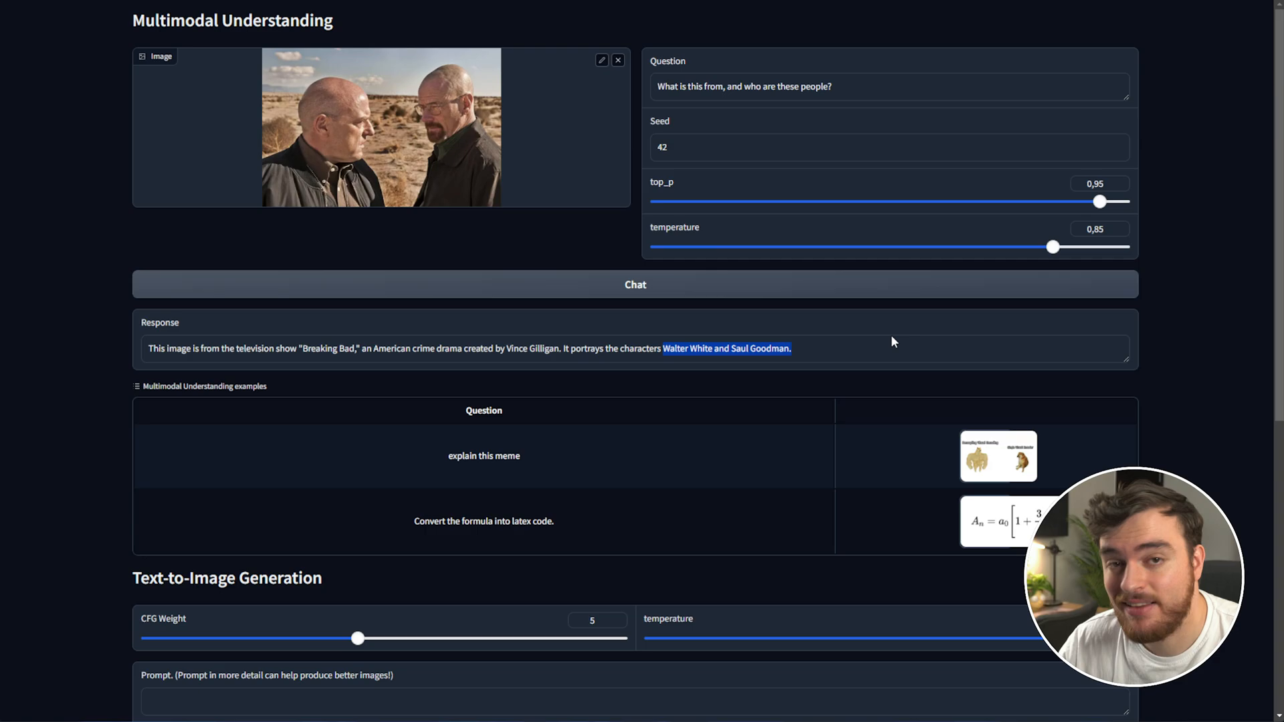
{"action": "scroll", "scroll_direction": "down", "scroll_amount": 3}
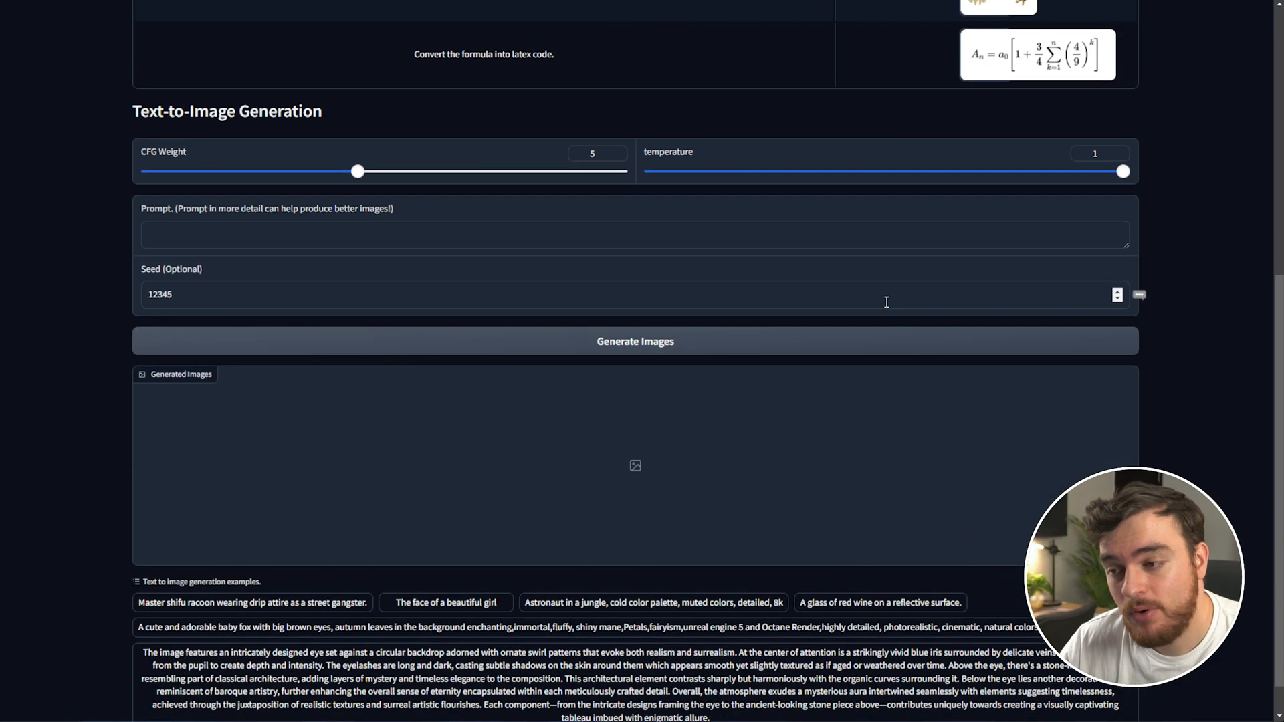
Enter a Breaking Bad TV series movie poster prompt and generate images with no seed
{"action": "scroll", "scroll_direction": "down", "scroll_amount": 3}
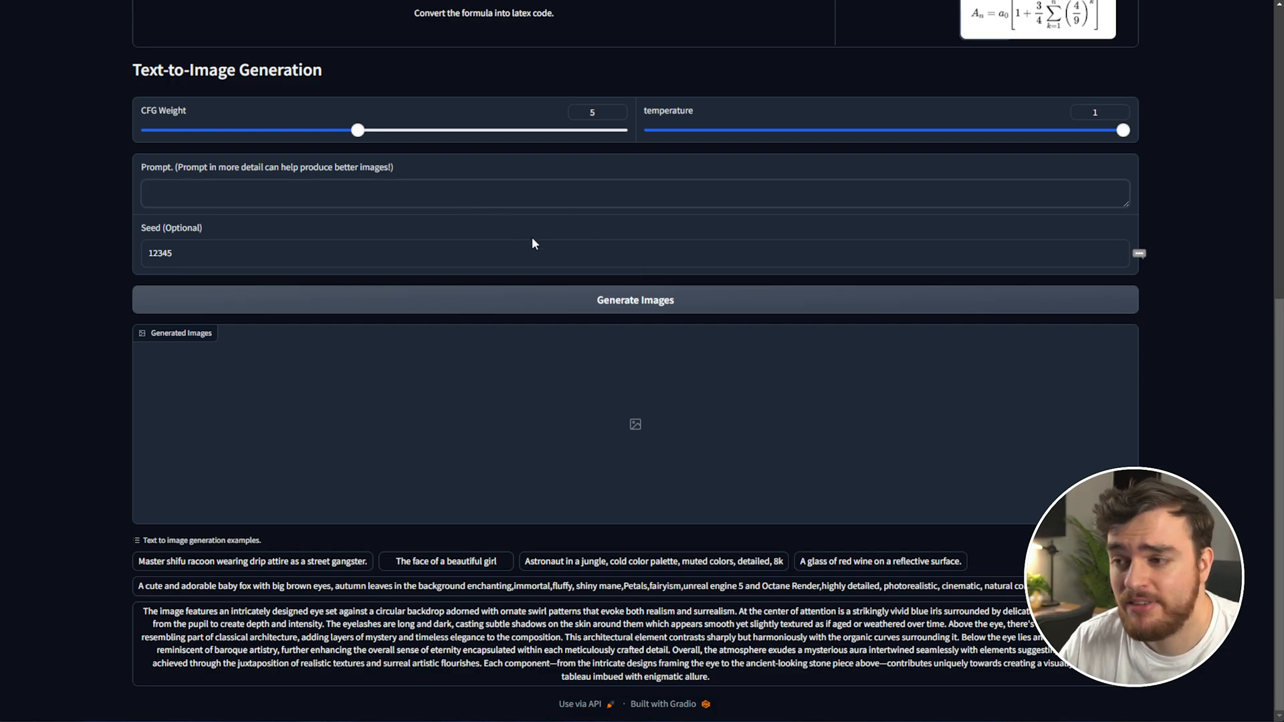
{"action": "type", "text": "B"}
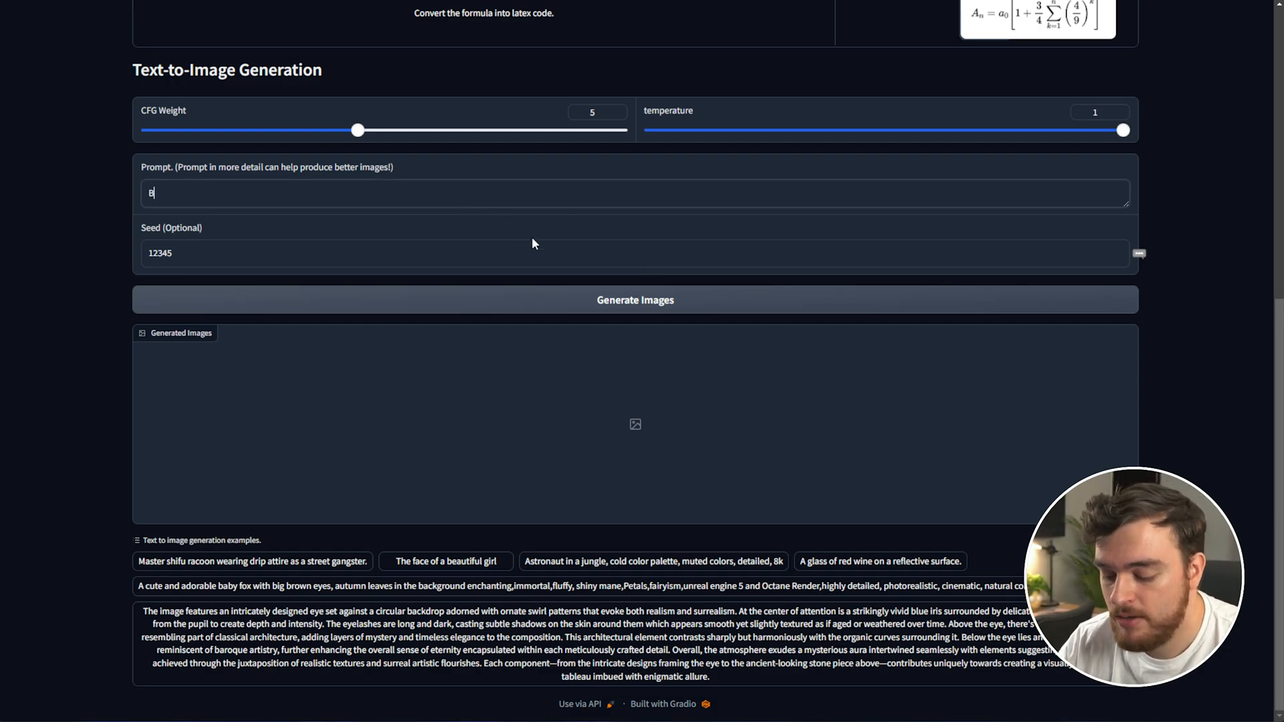
{"action": "type", "text": "A movie poster for"}
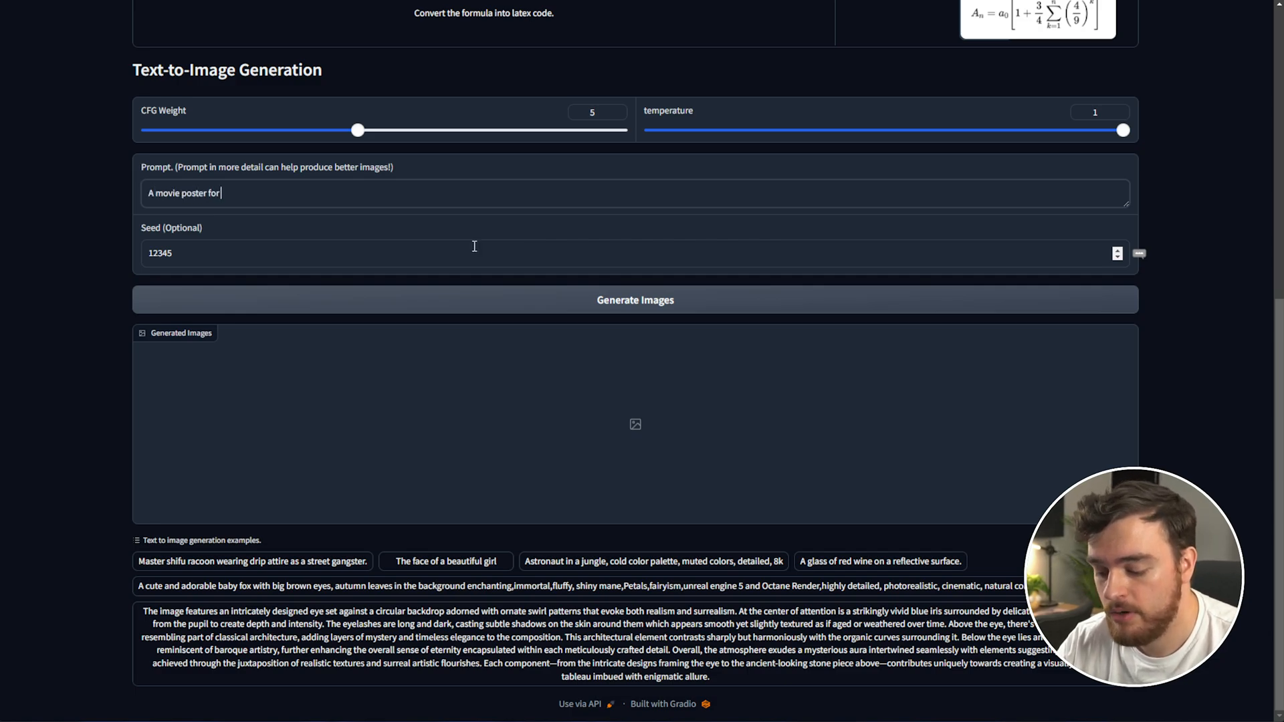
{"action": "type", "text": "the TV series Breaking Bad showing the main characters Walter White and Jesse Pinkman"}
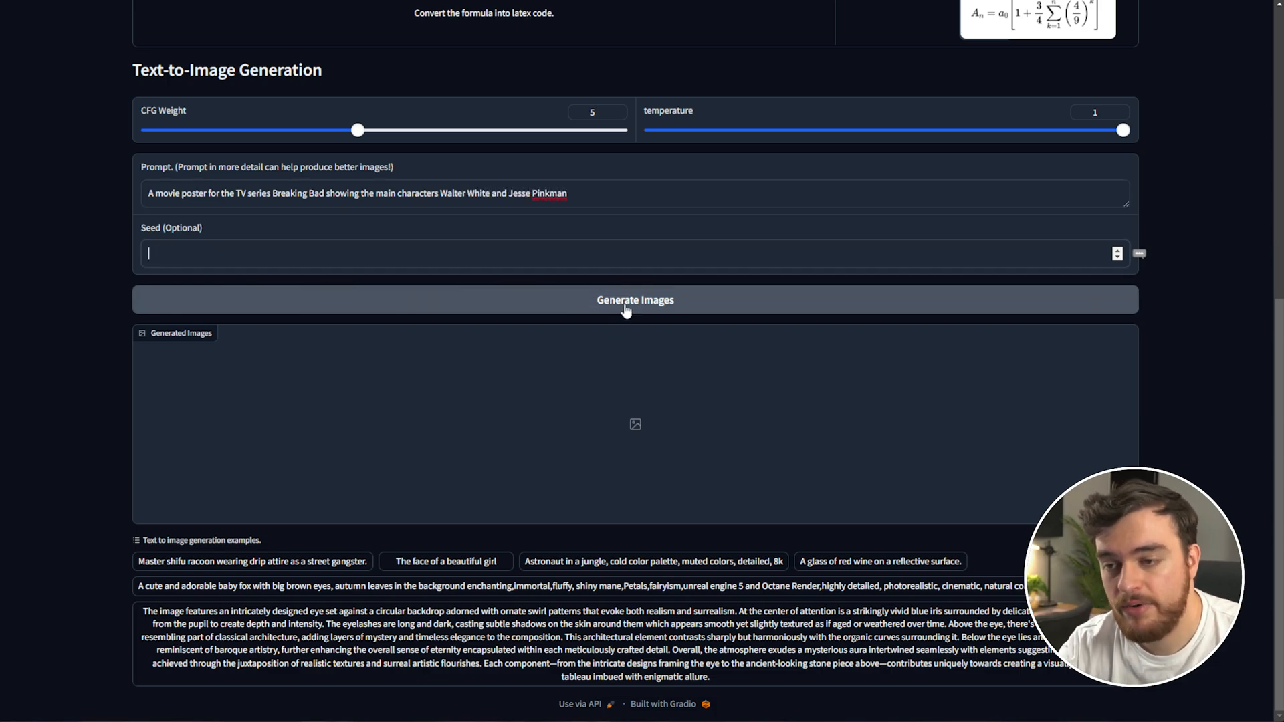
{"action": "left_click", "coordinate": [635, 300]}
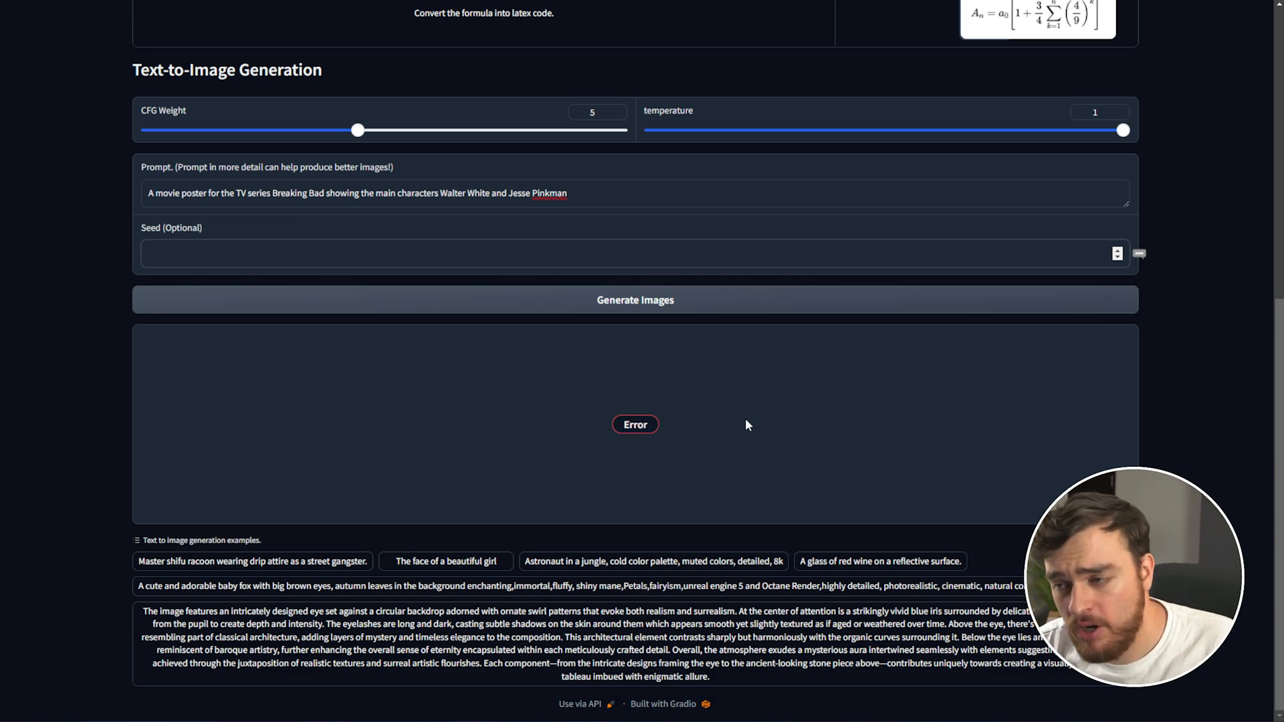
{"action": "mouse_move", "coordinate": [849, 357]}
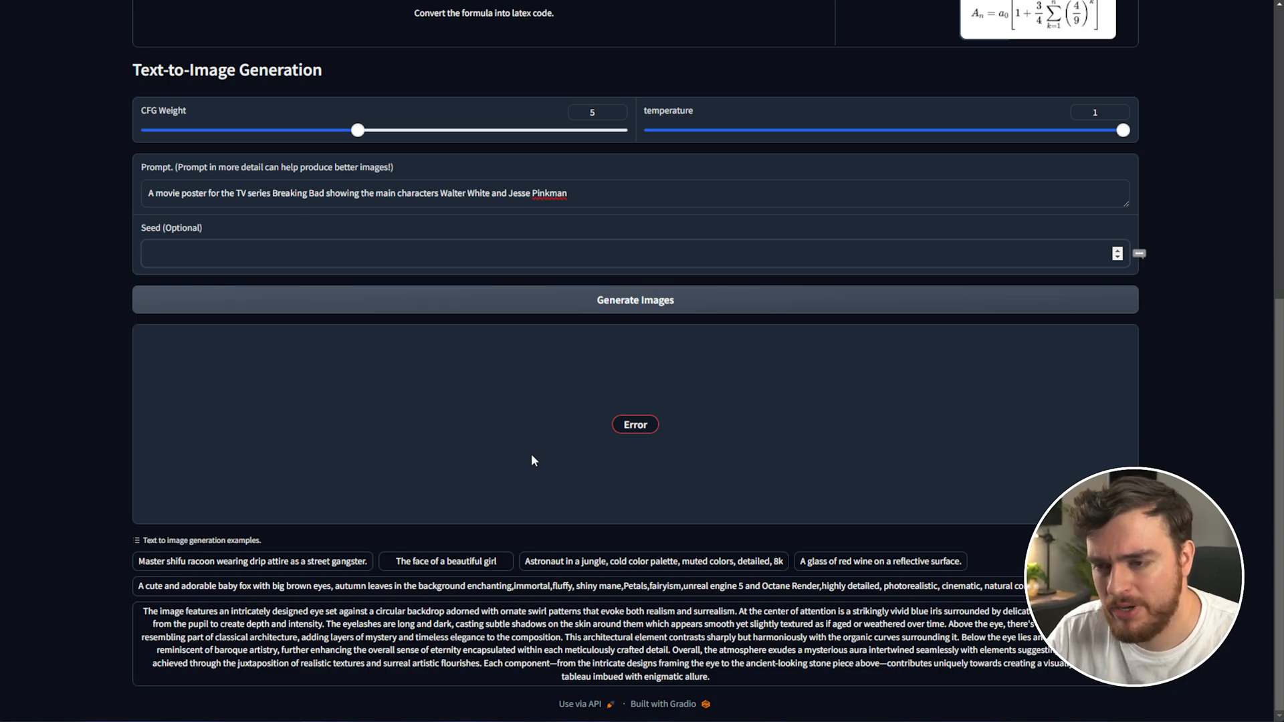
Show the README's Gradio Demo command python demo/app_januspro.py on GitHub
{"action": "scroll", "scroll_direction": "up", "scroll_amount": 3}
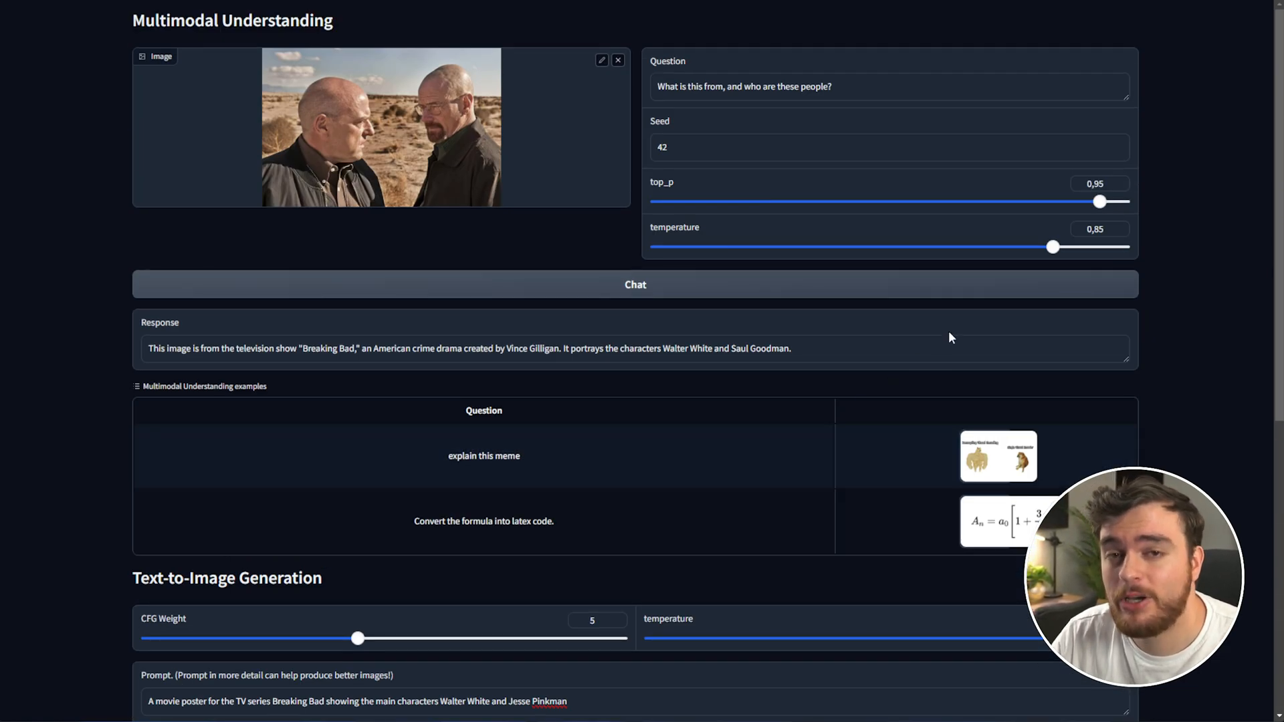
{"action": "mouse_move", "coordinate": [1147, 156]}
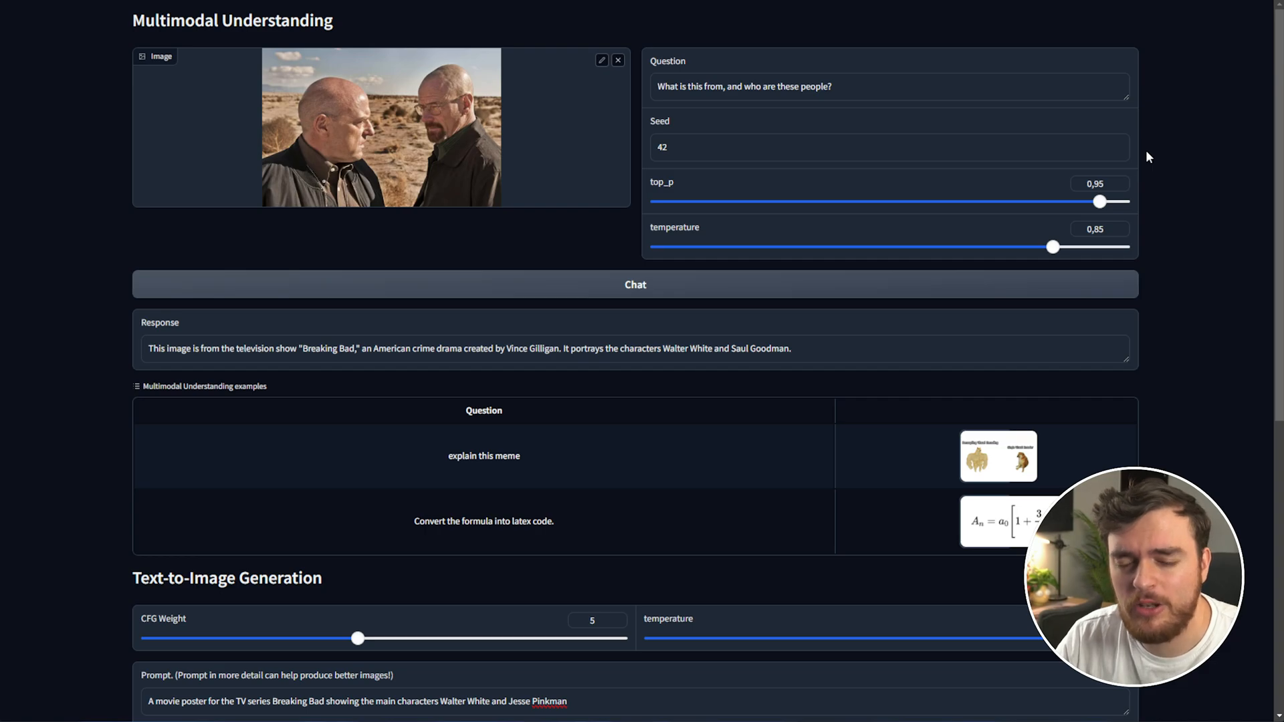
{"action": "mouse_move", "coordinate": [1139, 145]}
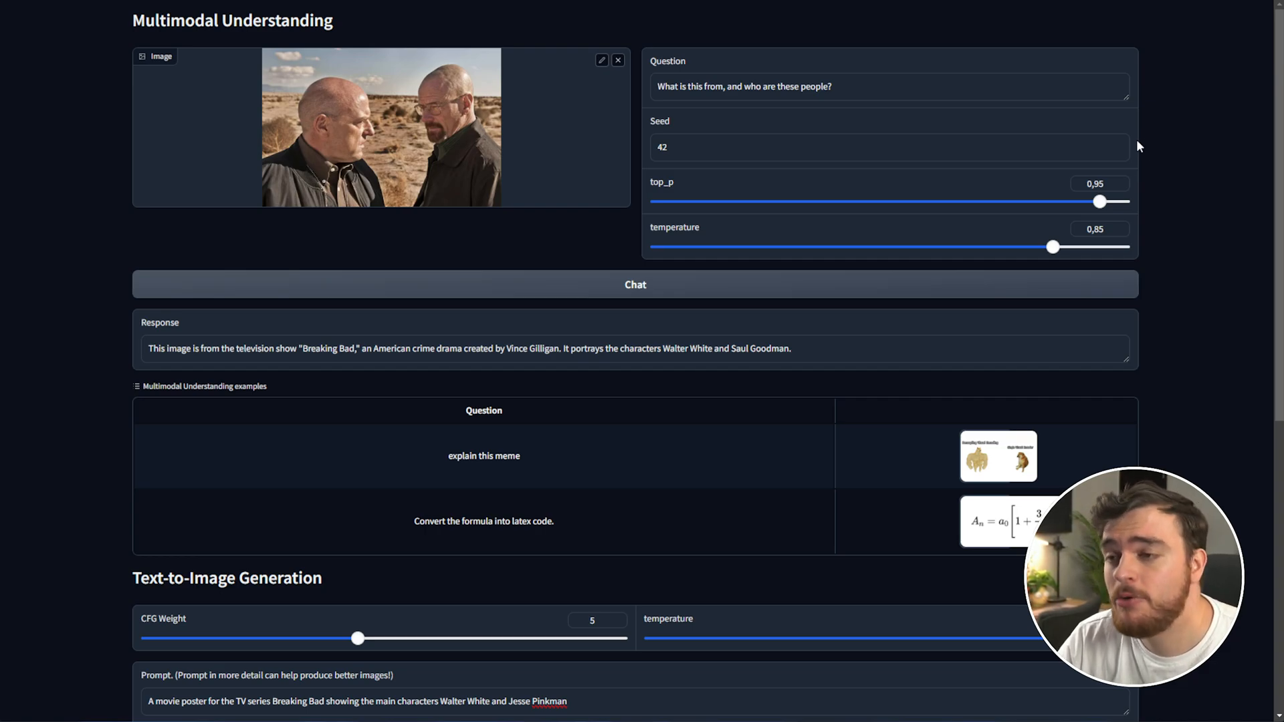
{"action": "mouse_move", "coordinate": [1155, 144]}
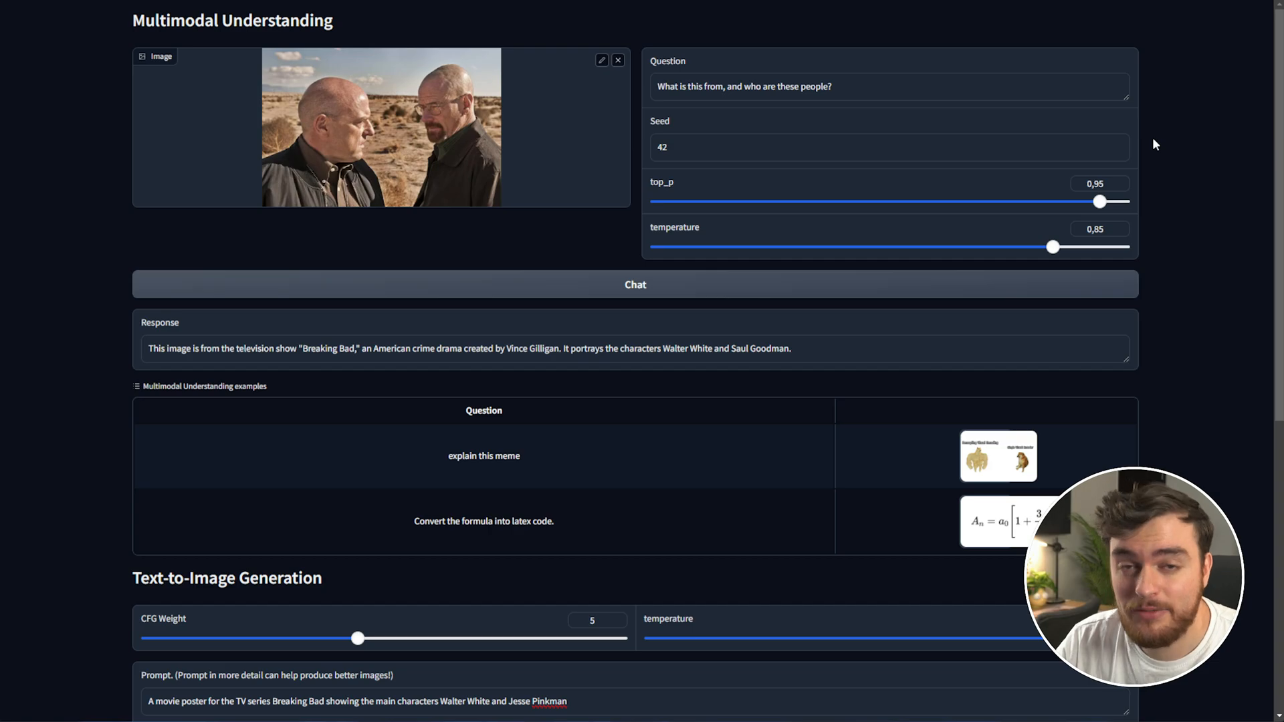
{"action": "mouse_move", "coordinate": [1006, 73]}
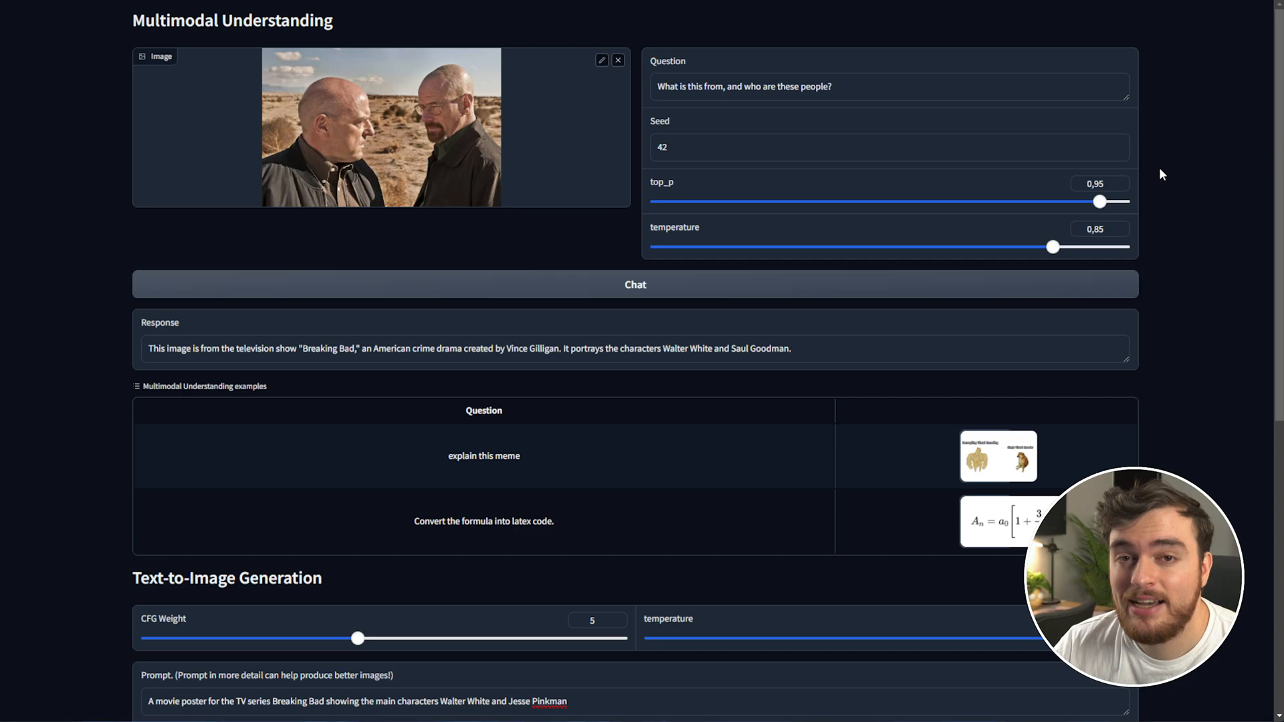
{"action": "left_click", "coordinate": [666, 148]}
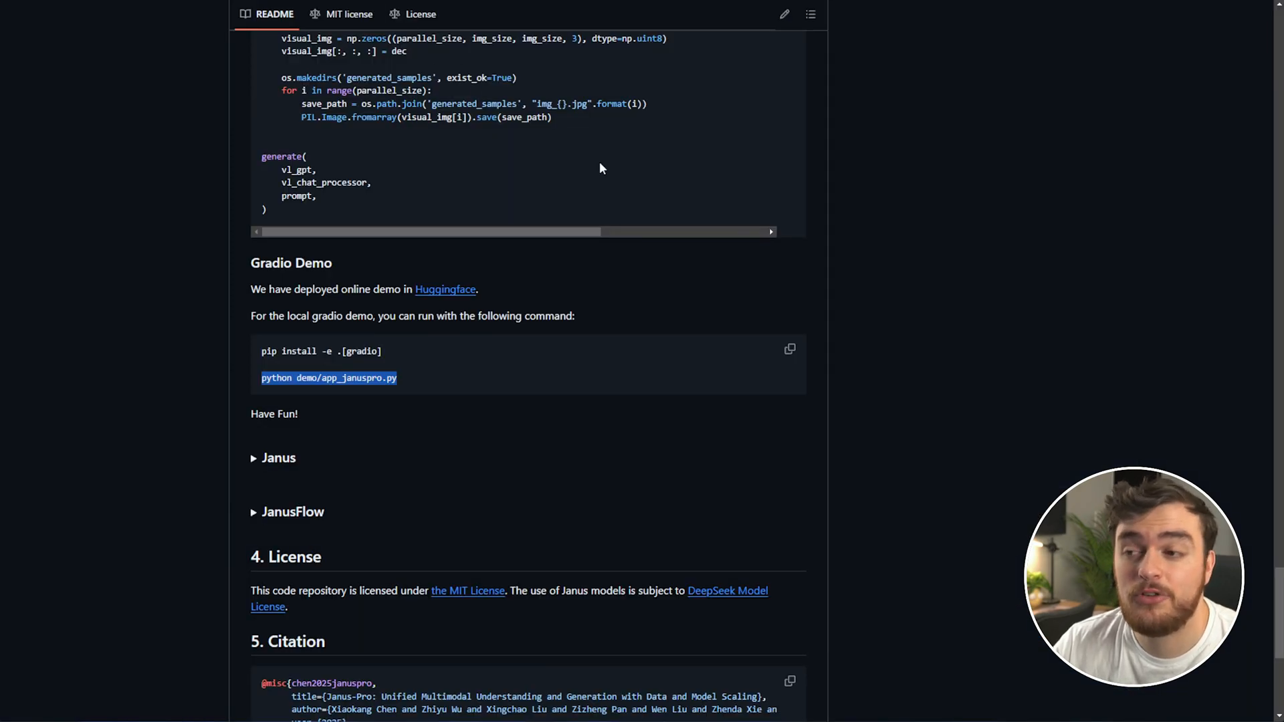
Select Stable, Windows, Python, CUDA 12.4 and switch from Pip back to Conda
{"action": "scroll", "scroll_direction": "down", "scroll_amount": 3}
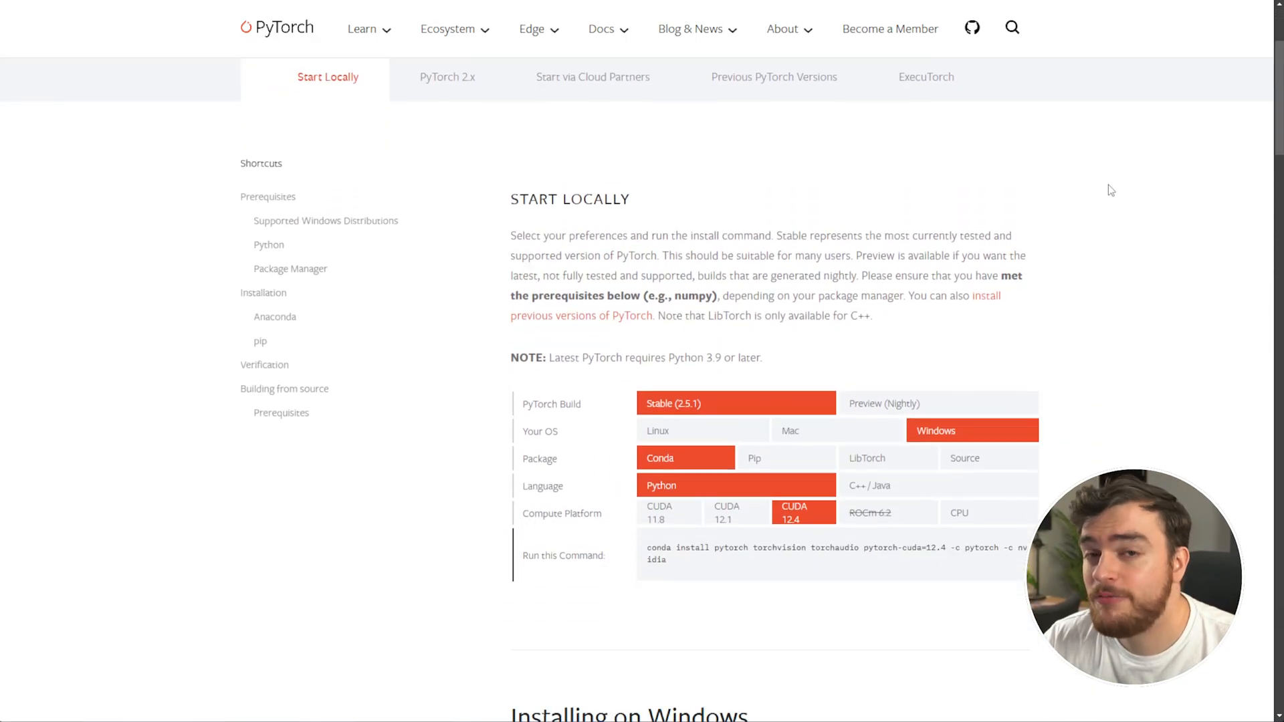
{"action": "left_click", "coordinate": [786, 457]}
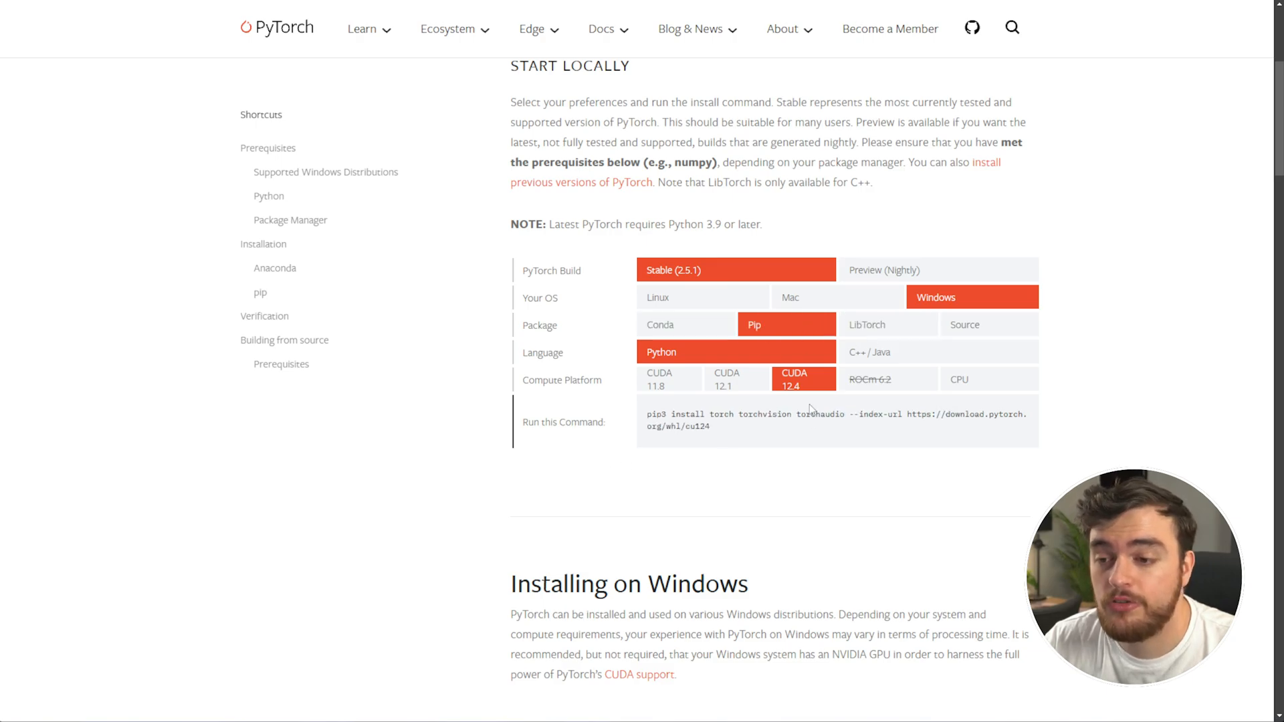
{"action": "left_click", "coordinate": [659, 324]}
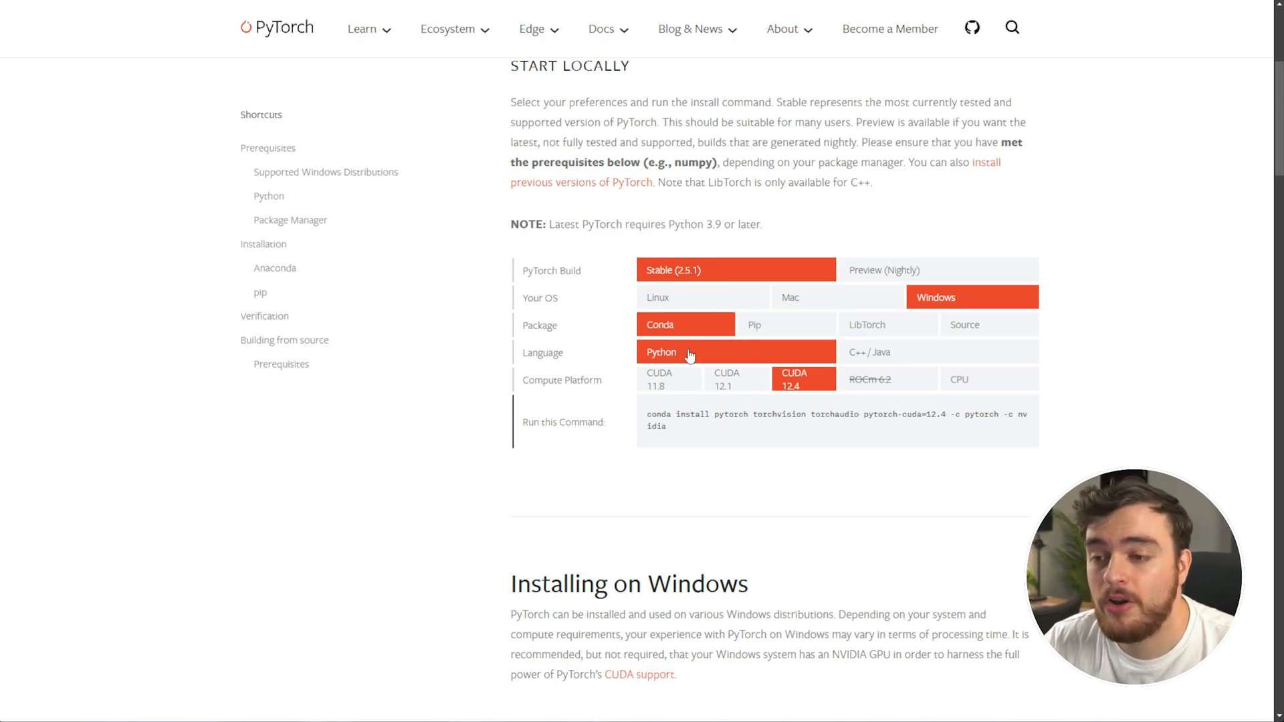
{"action": "mouse_move", "coordinate": [675, 383]}
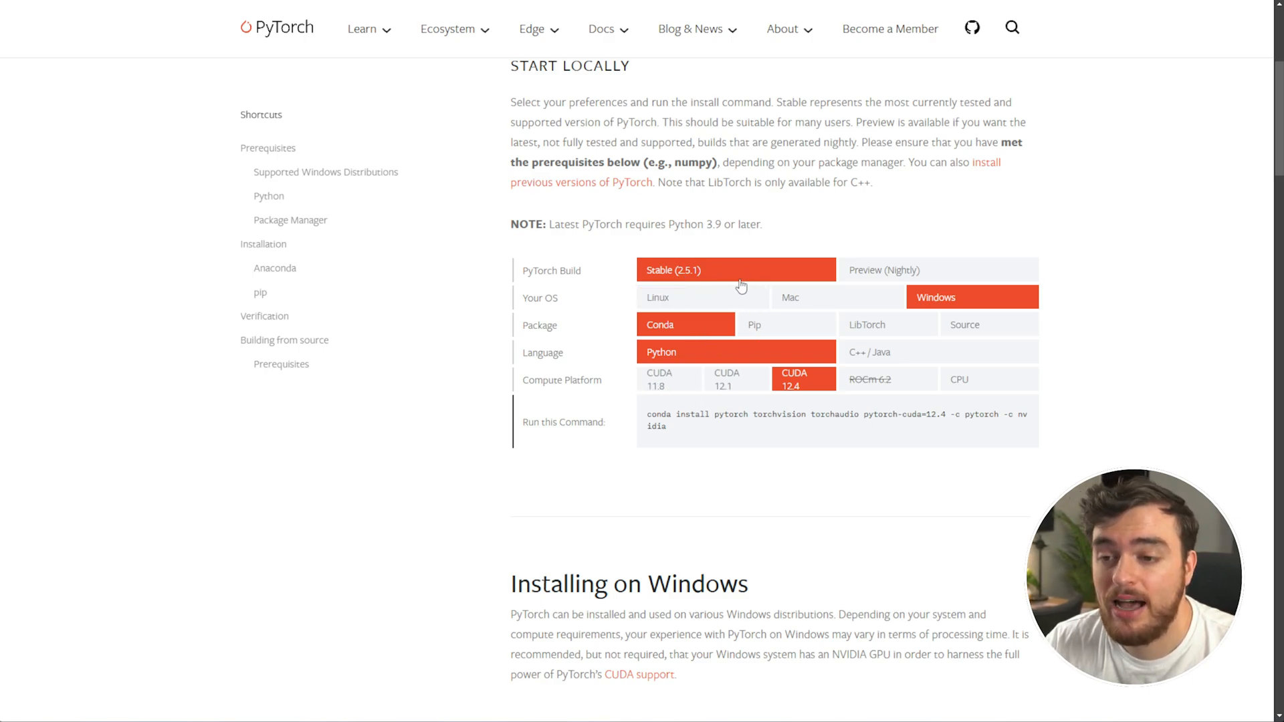
{"action": "mouse_move", "coordinate": [671, 351]}
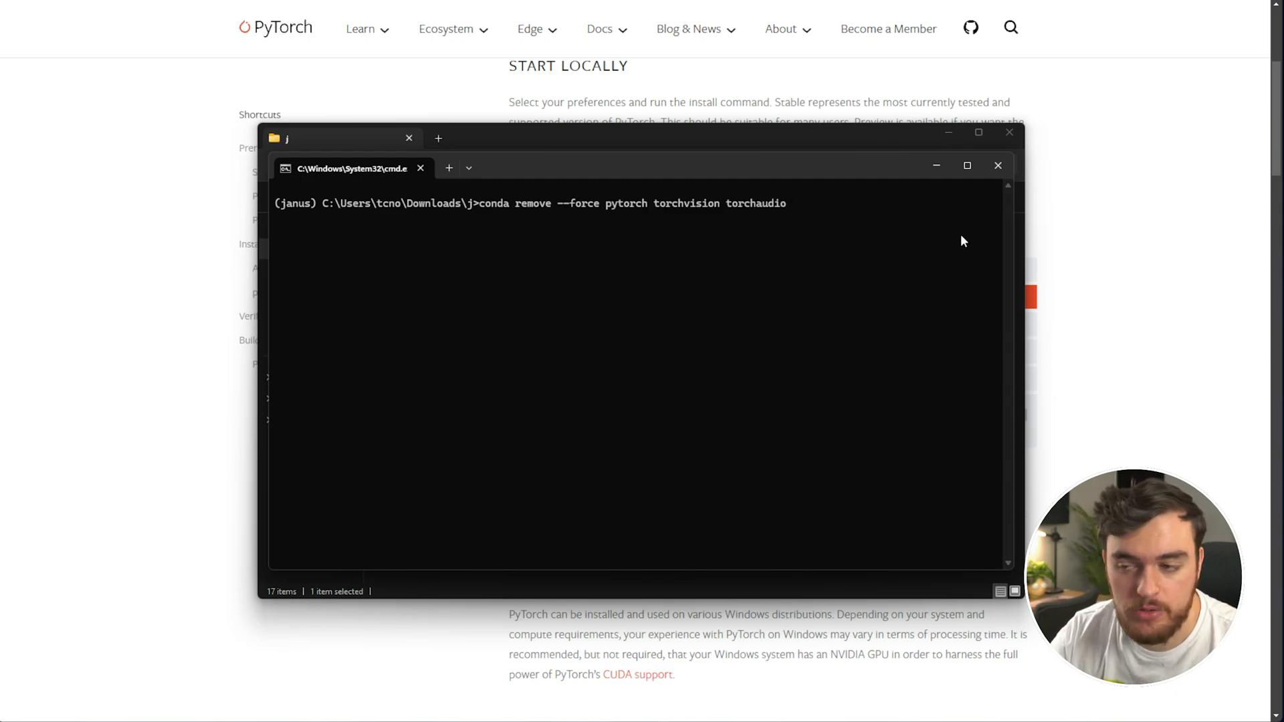
{"action": "mouse_move", "coordinate": [1118, 316]}
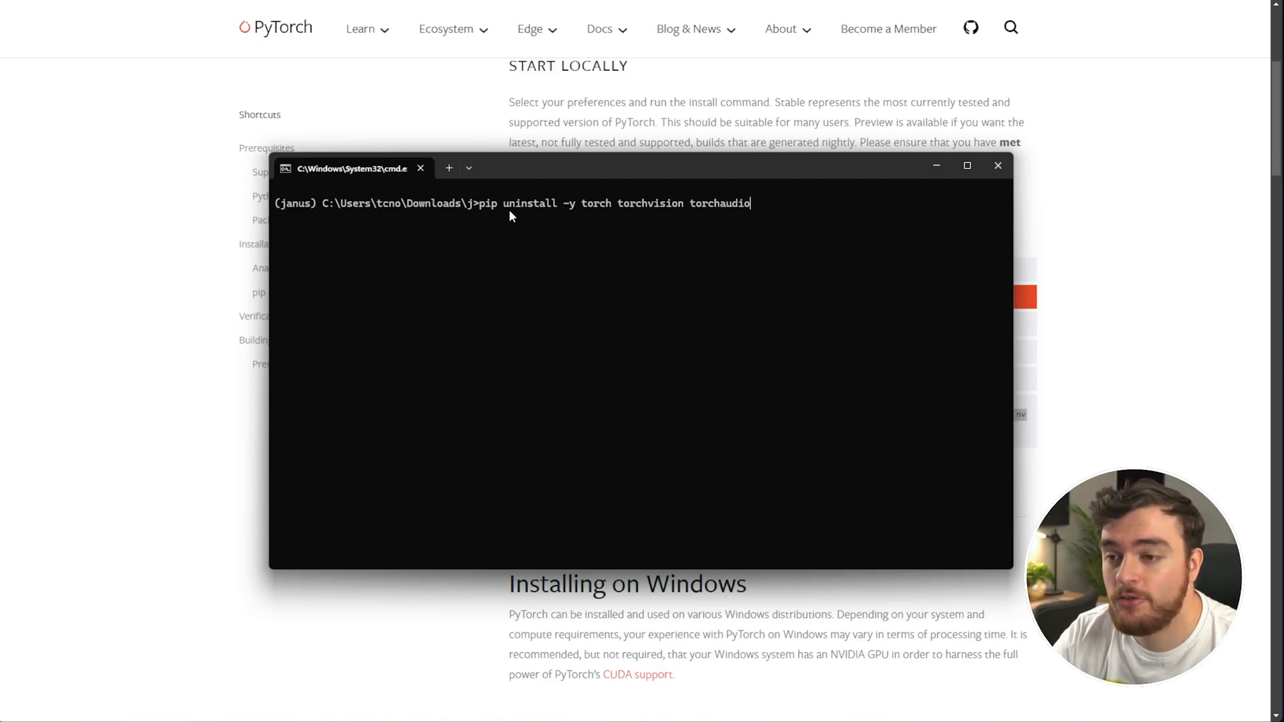
{"action": "mouse_move", "coordinate": [874, 307]}
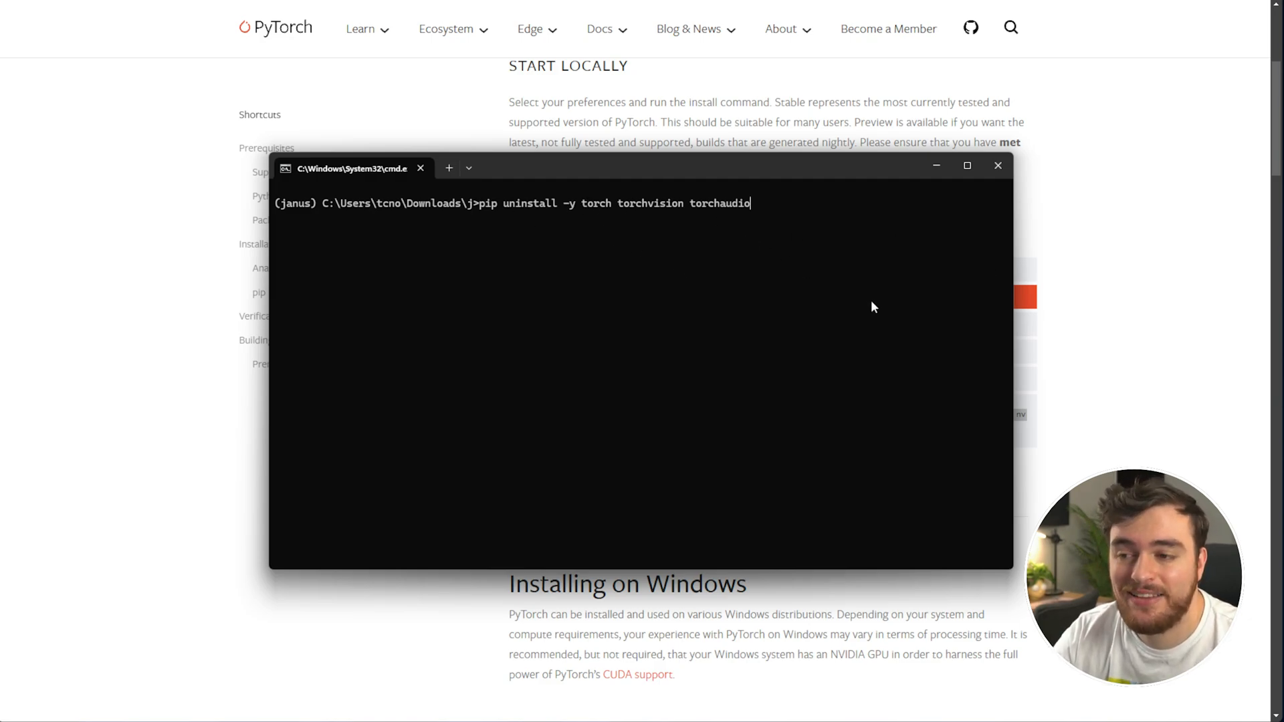
Return to the PyTorch page and copy the CUDA-enabled Conda install command
{"action": "left_click", "coordinate": [998, 165]}
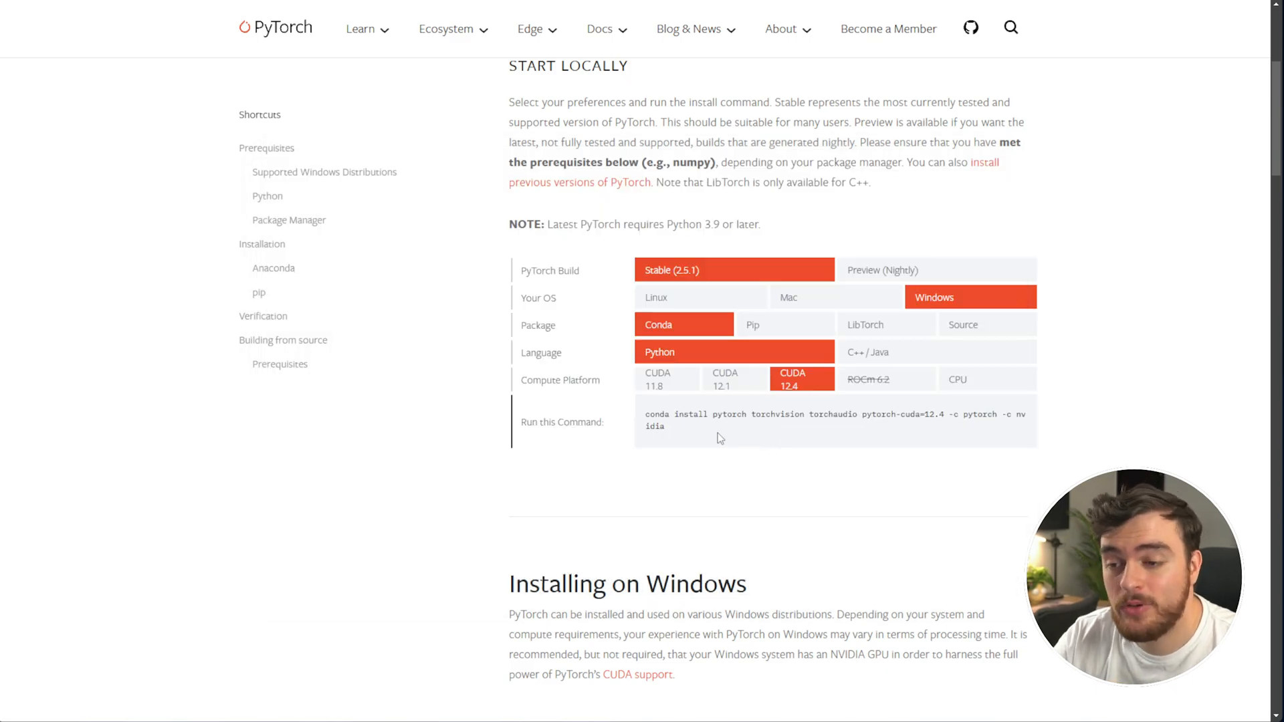
{"action": "left_click", "coordinate": [753, 324]}
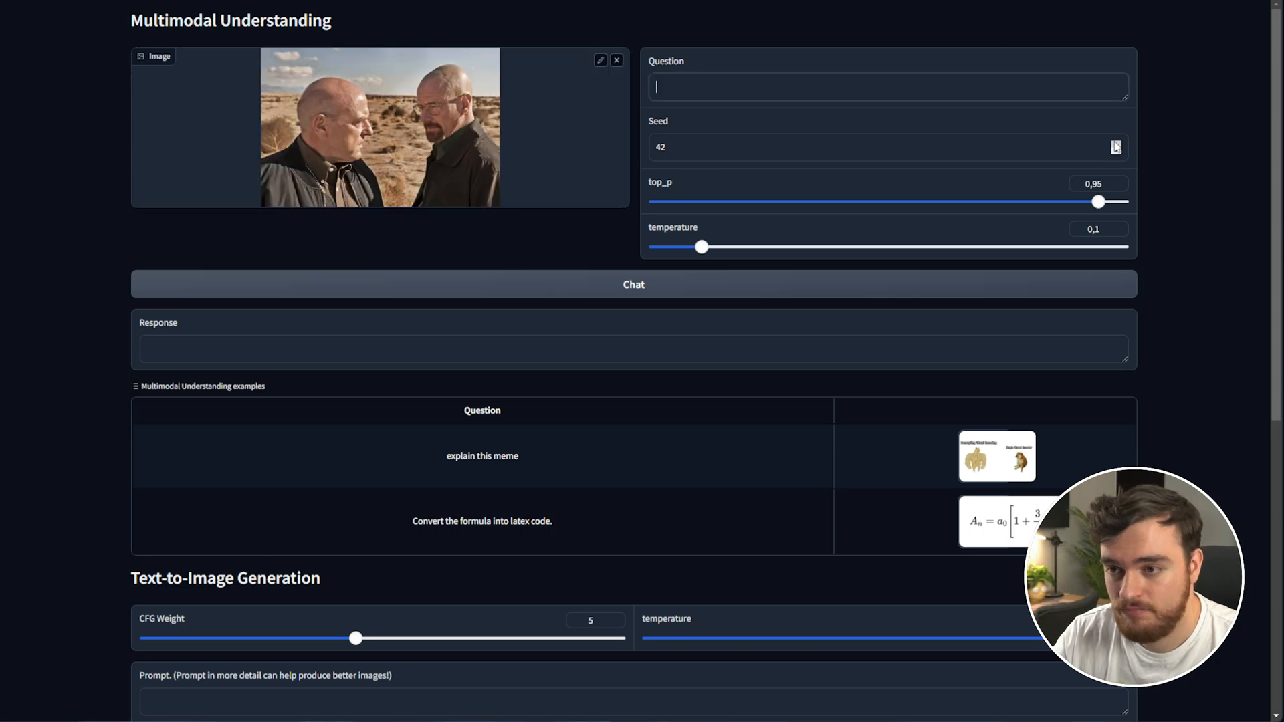
Resend the photo question at temperature 0.1 and highlight Walter White and Jesse Pinkman
{"action": "left_click", "coordinate": [634, 284]}
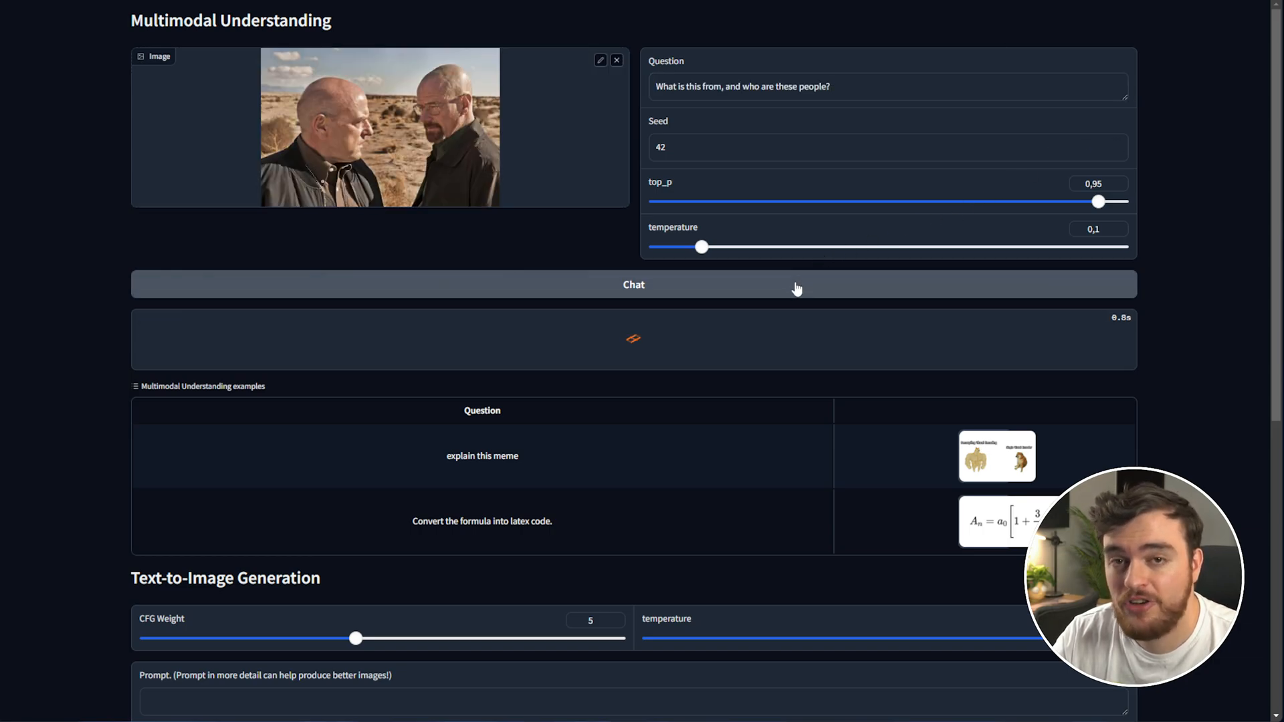
{"action": "left_click", "coordinate": [633, 285]}
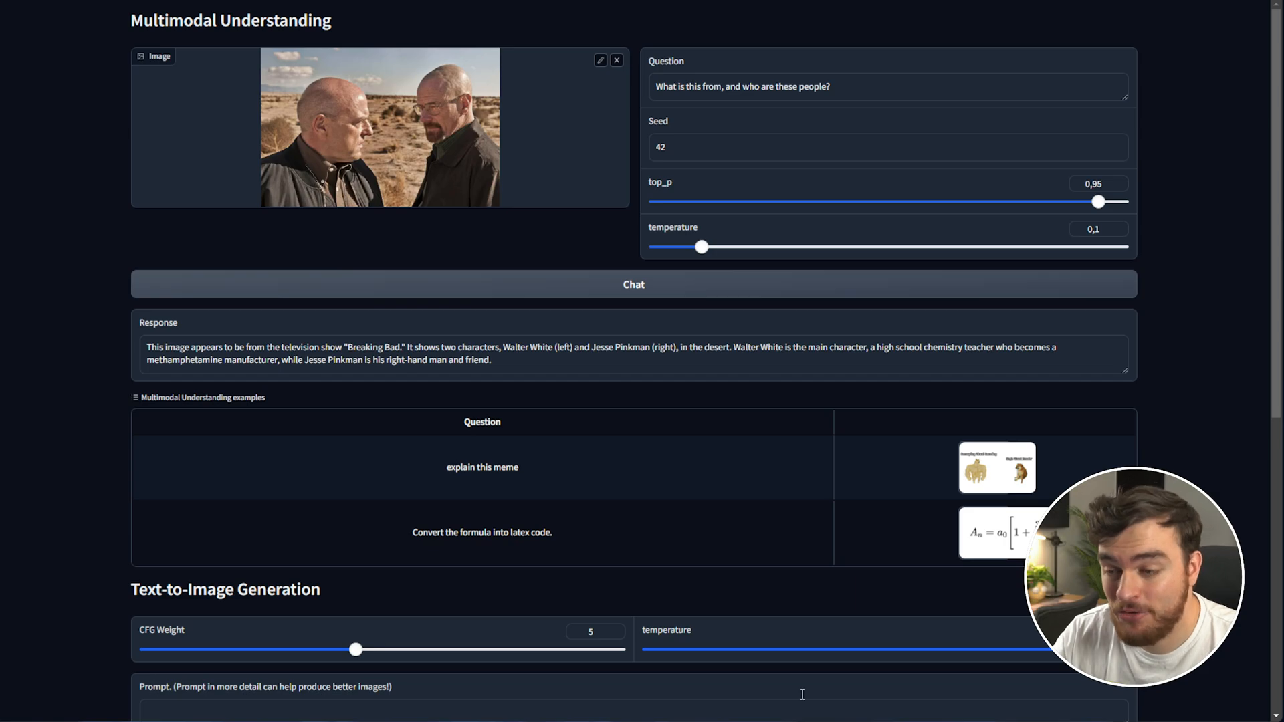
{"action": "left_click", "coordinate": [634, 284]}
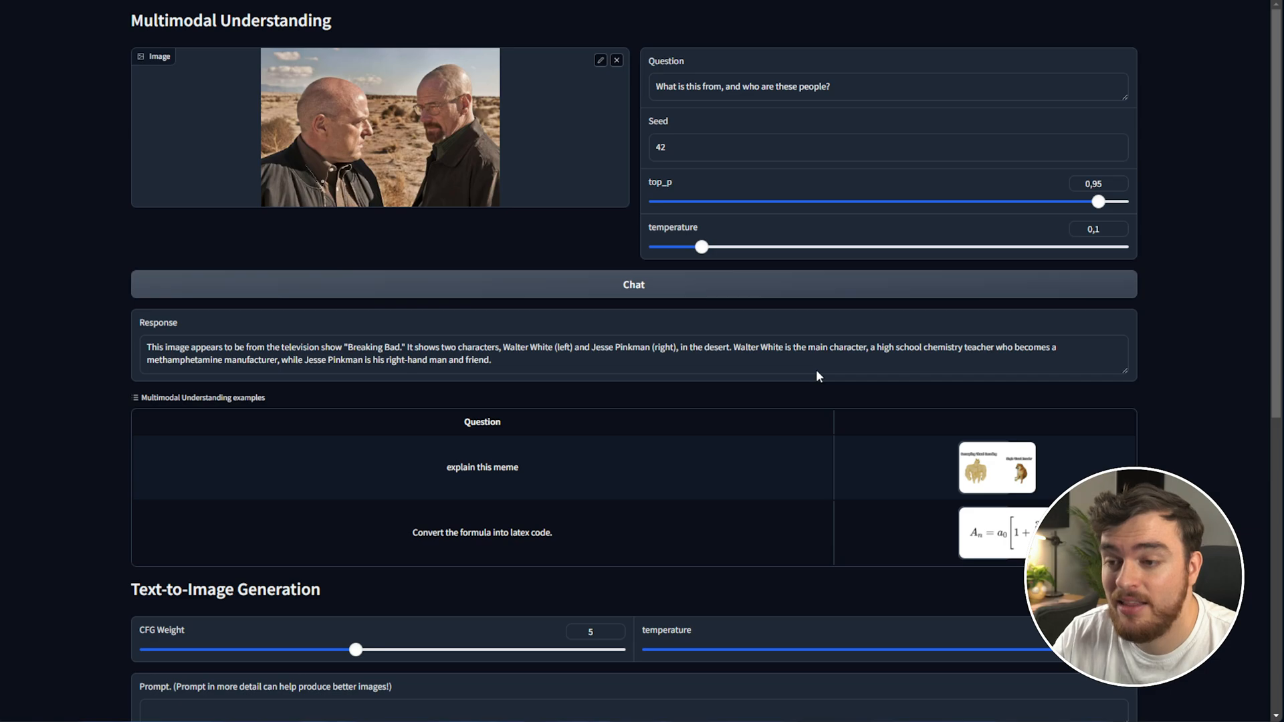
{"action": "left_click_drag", "start_coordinate": [496, 347], "coordinate": [675, 348]}
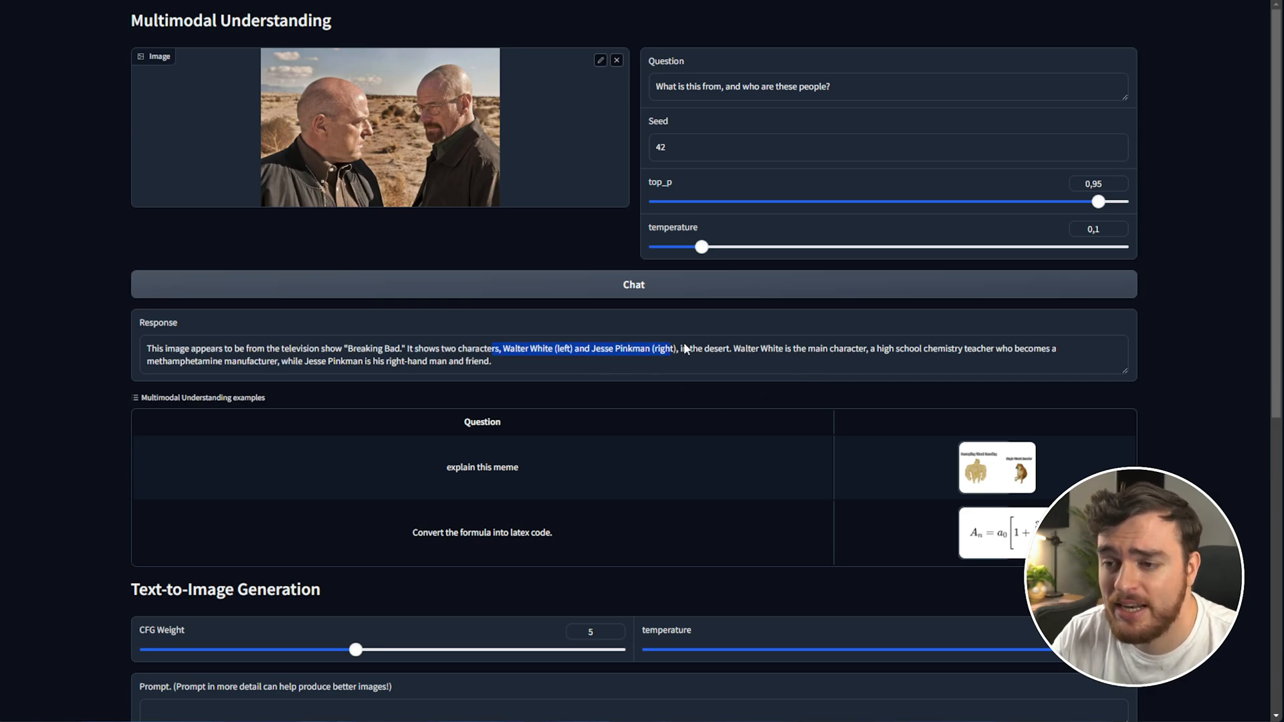
{"action": "mouse_move", "coordinate": [812, 279]}
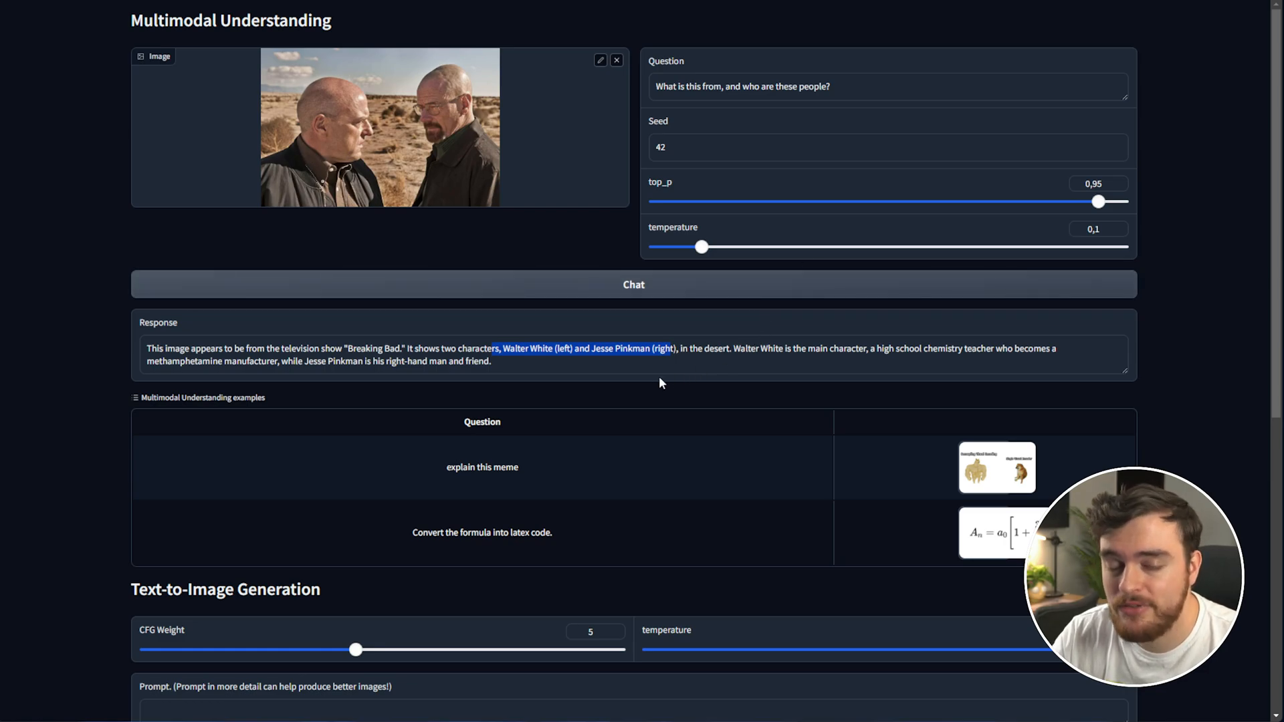
{"action": "scroll", "scroll_direction": "down", "scroll_amount": 3}
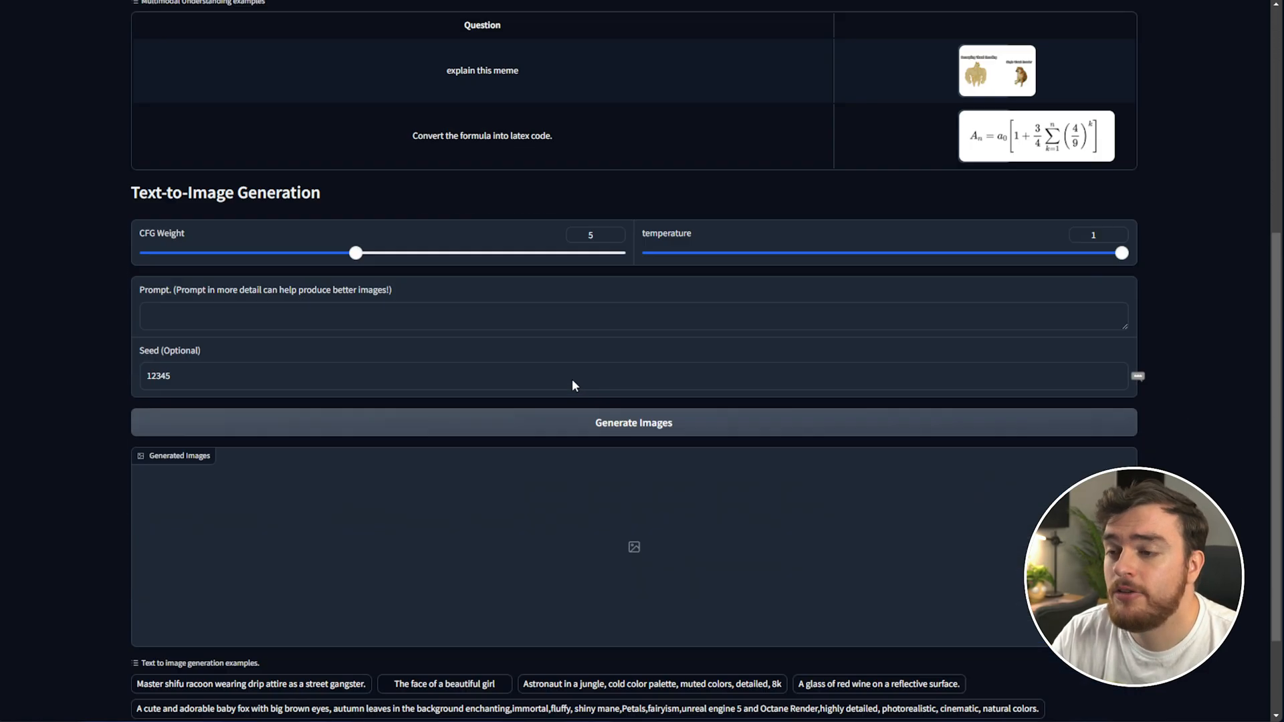
View the generated Breaking Bad posters enlarged, stepping through to the last one
{"action": "scroll", "scroll_direction": "down", "scroll_amount": 3}
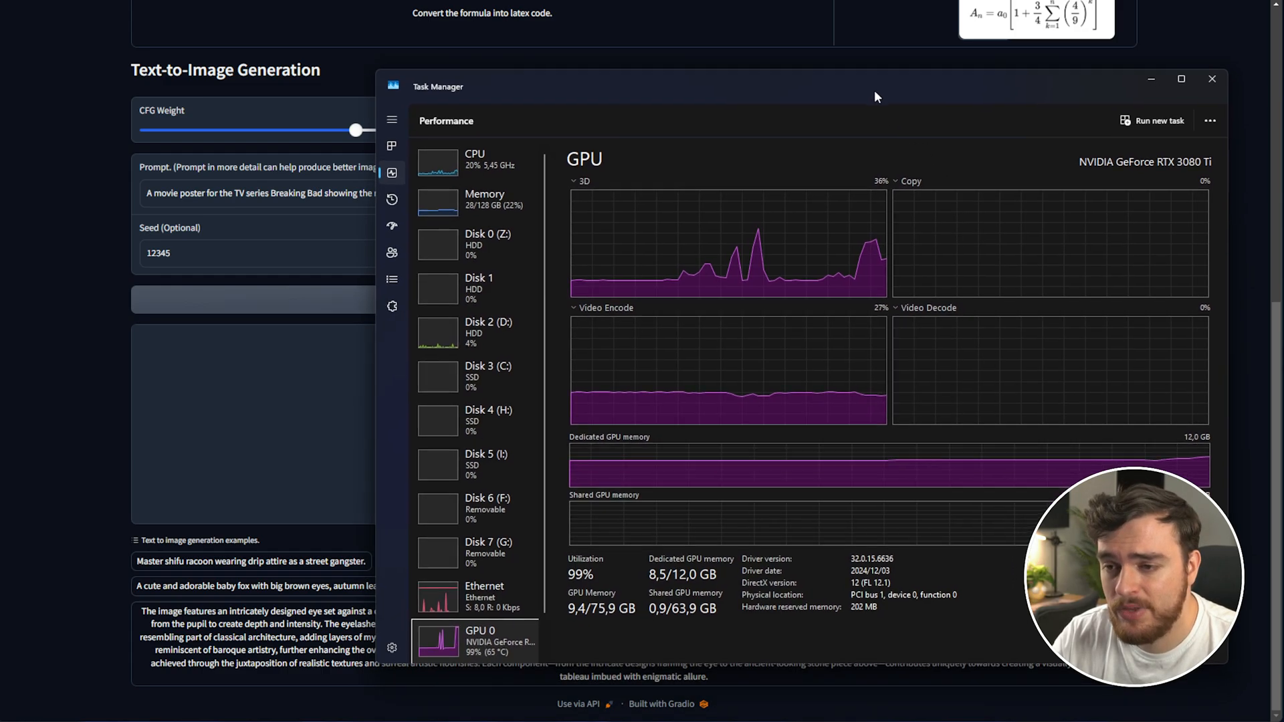
{"action": "mouse_move", "coordinate": [1254, 418]}
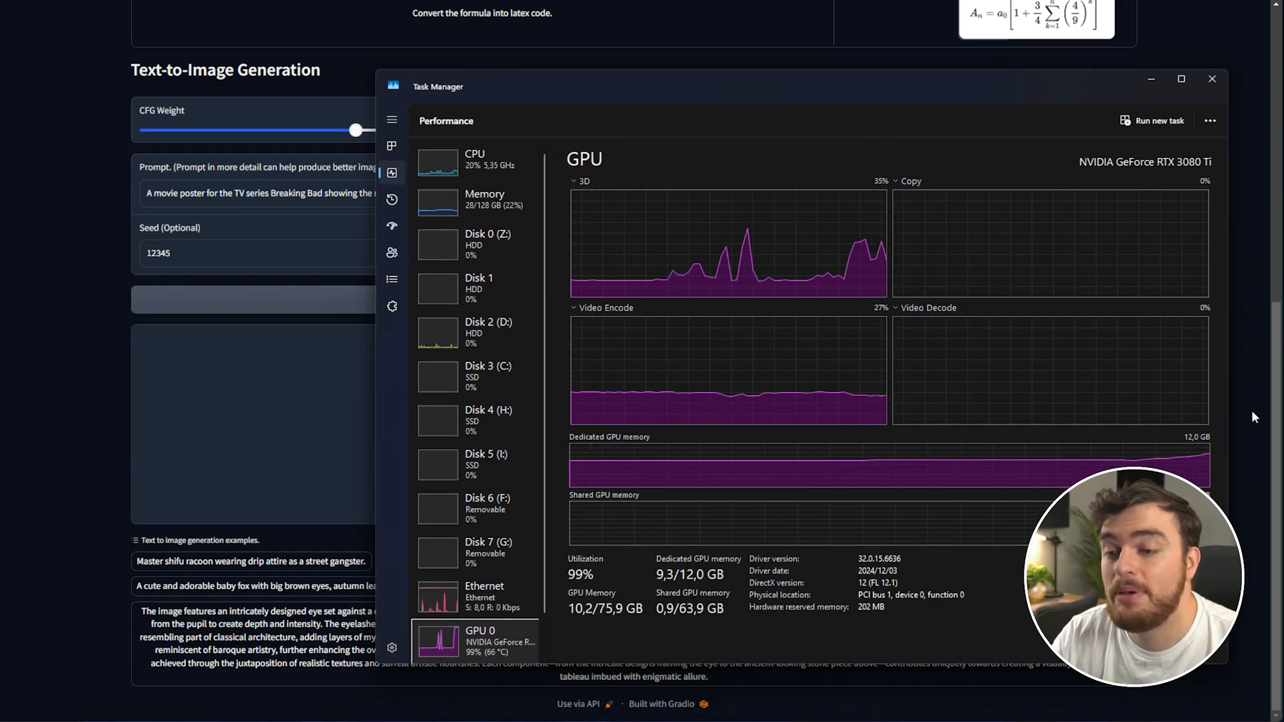
{"action": "mouse_move", "coordinate": [1216, 469]}
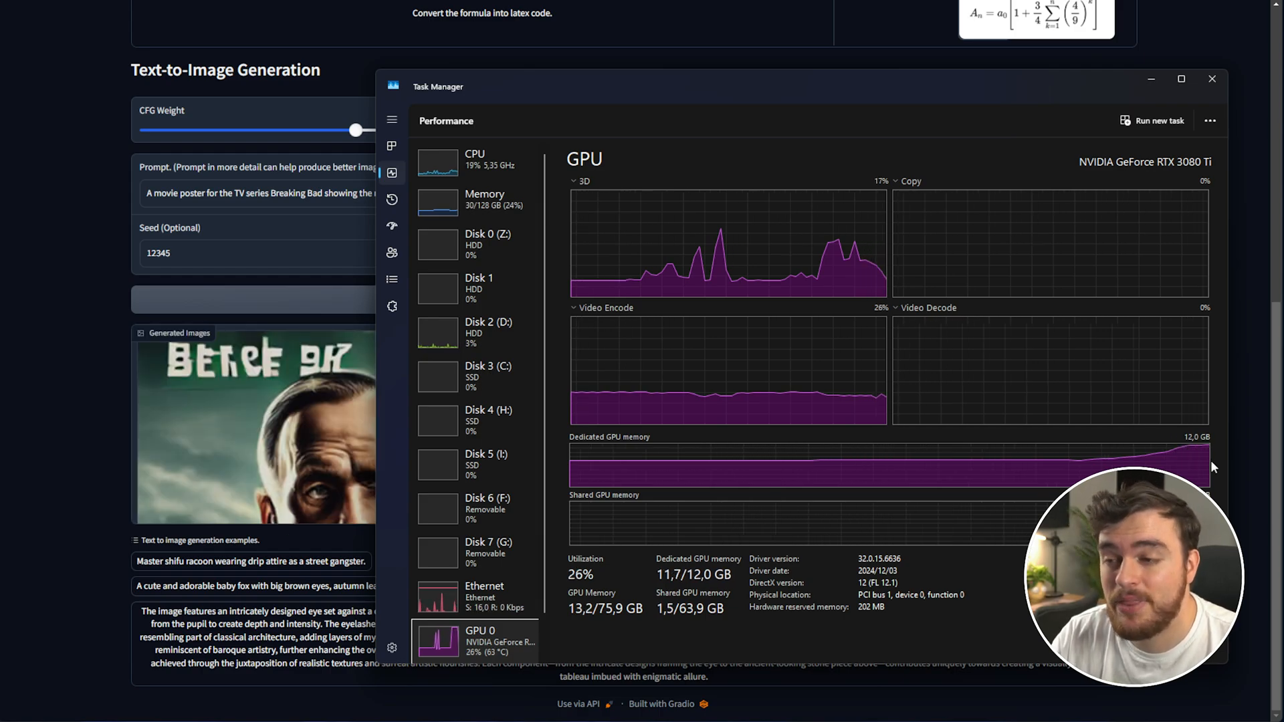
{"action": "left_click", "coordinate": [1212, 79]}
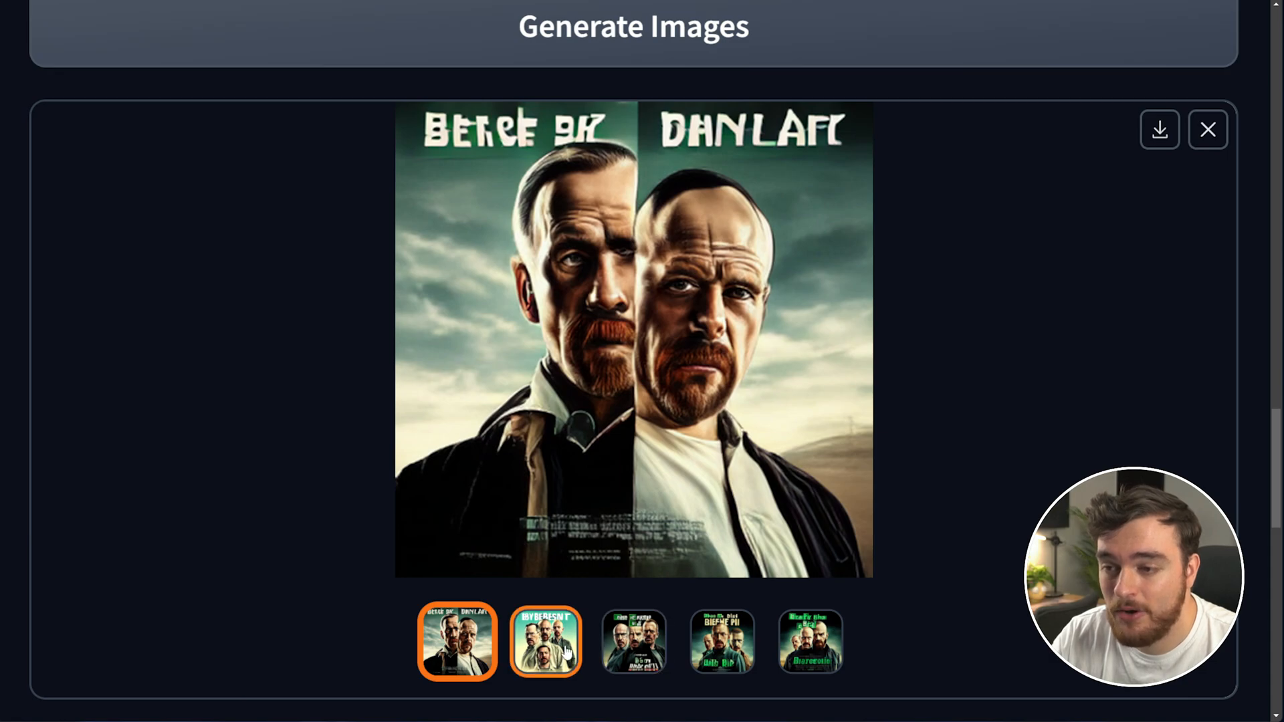
{"action": "left_click", "coordinate": [633, 642]}
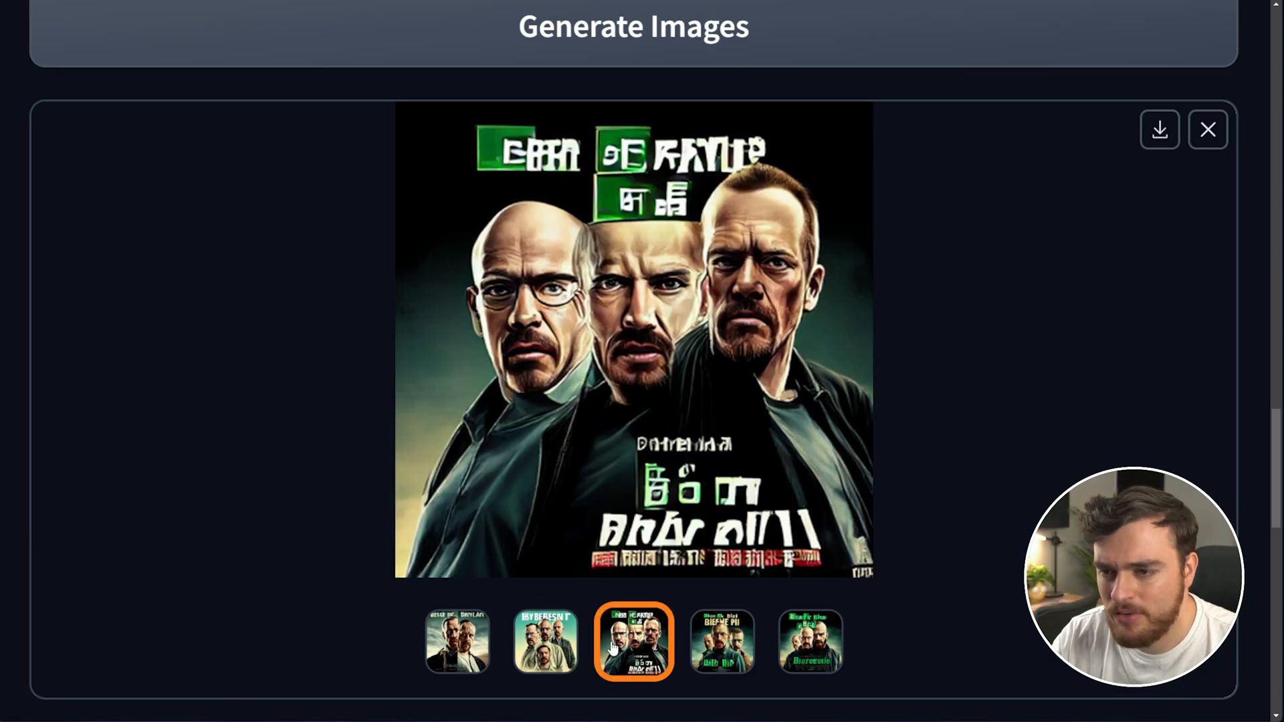
{"action": "left_click", "coordinate": [723, 642]}
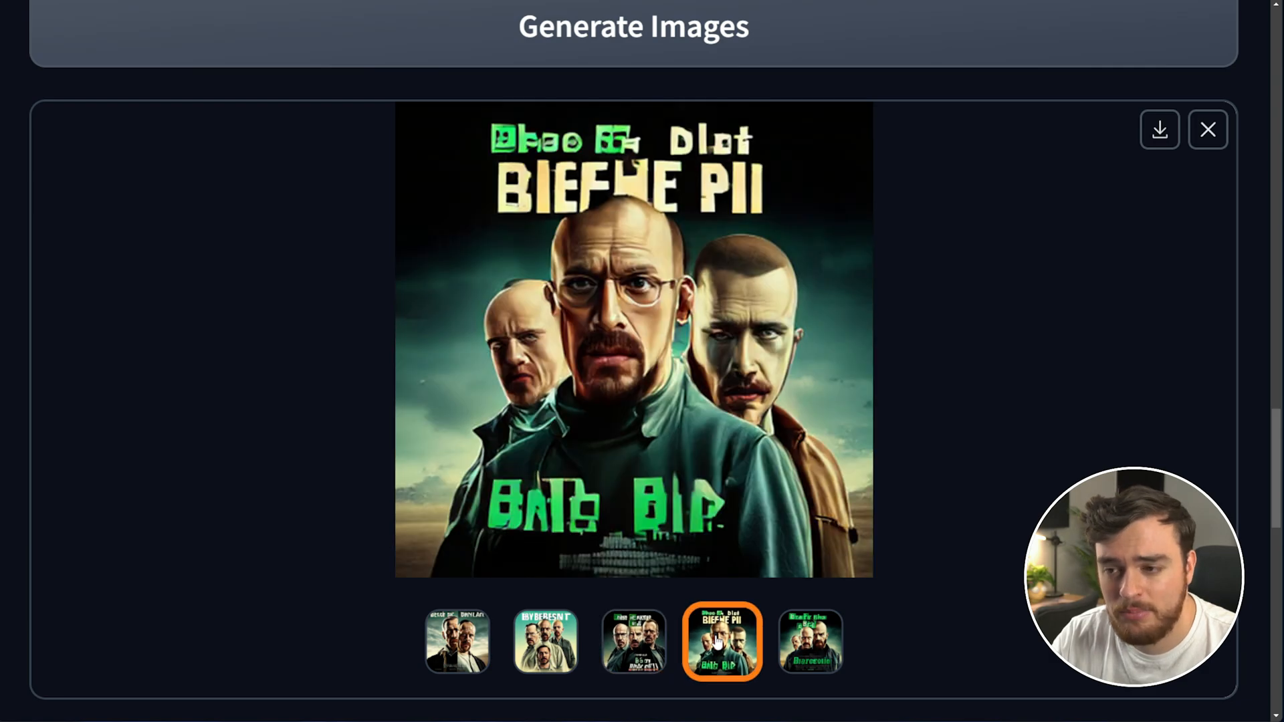
{"action": "left_click", "coordinate": [813, 651]}
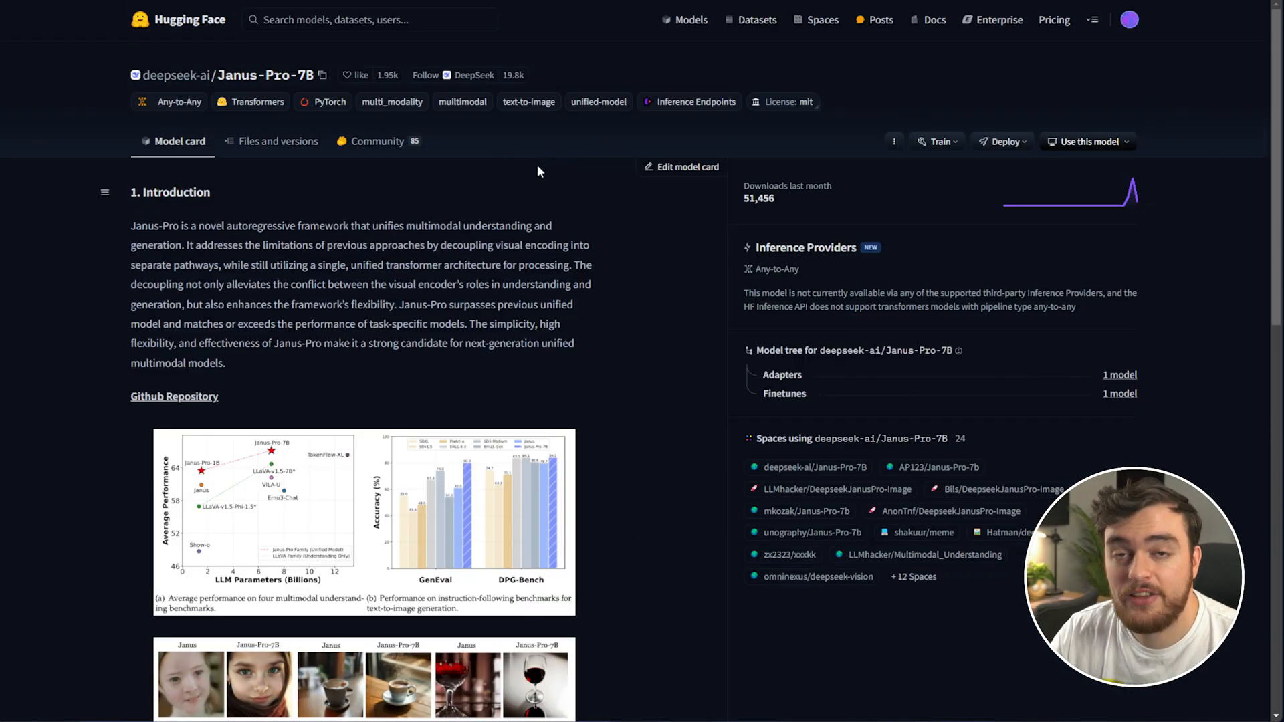
{"action": "scroll", "scroll_direction": "down", "scroll_amount": 3}
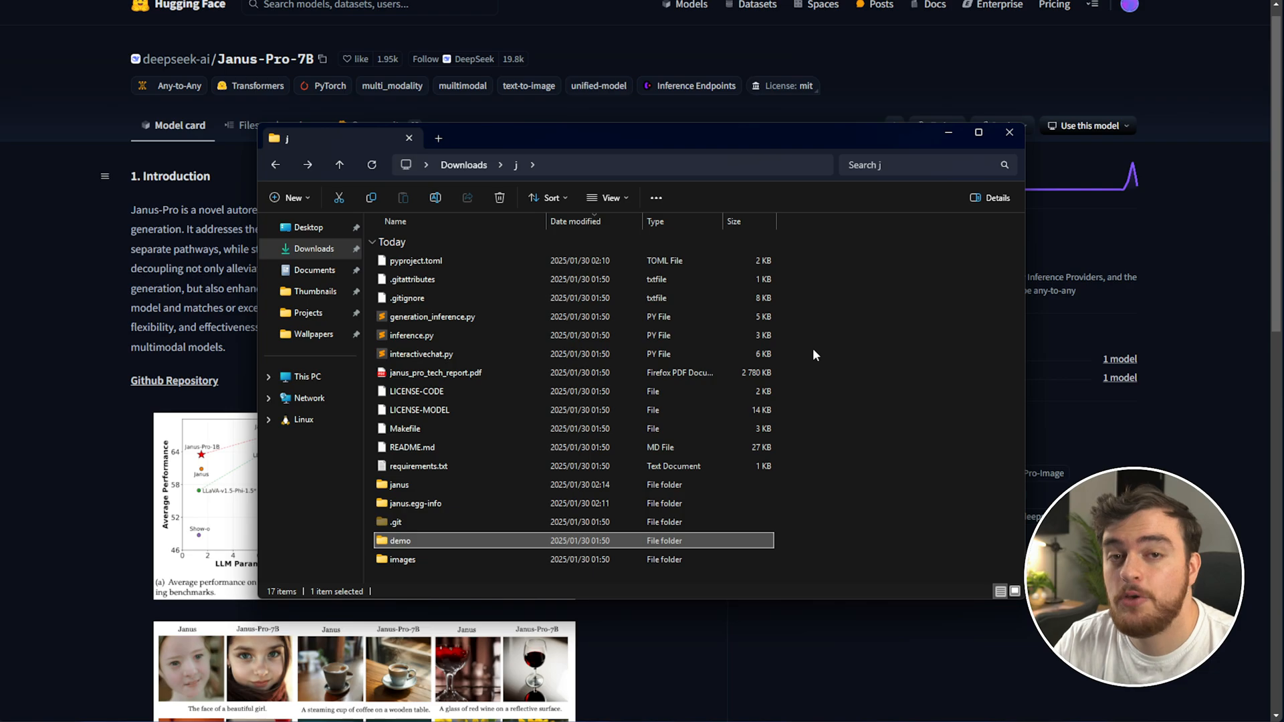
{"action": "double_click", "coordinate": [401, 540]}
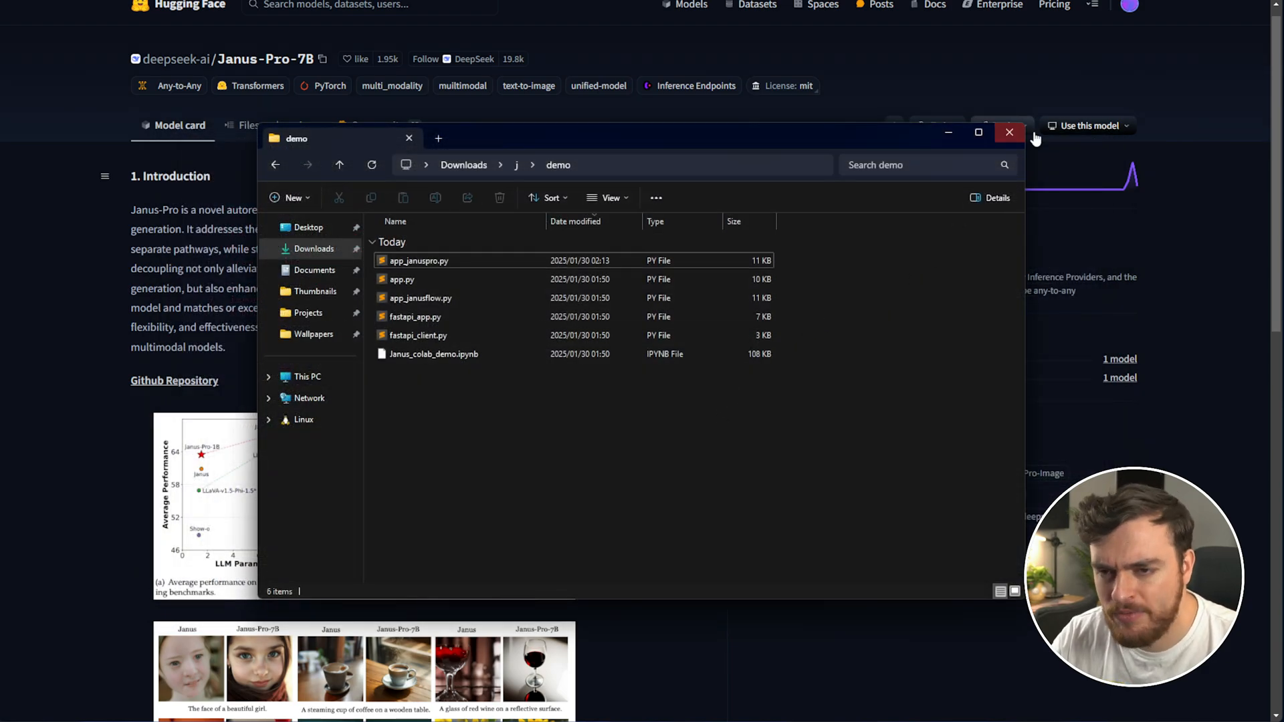
{"action": "left_click", "coordinate": [1009, 131]}
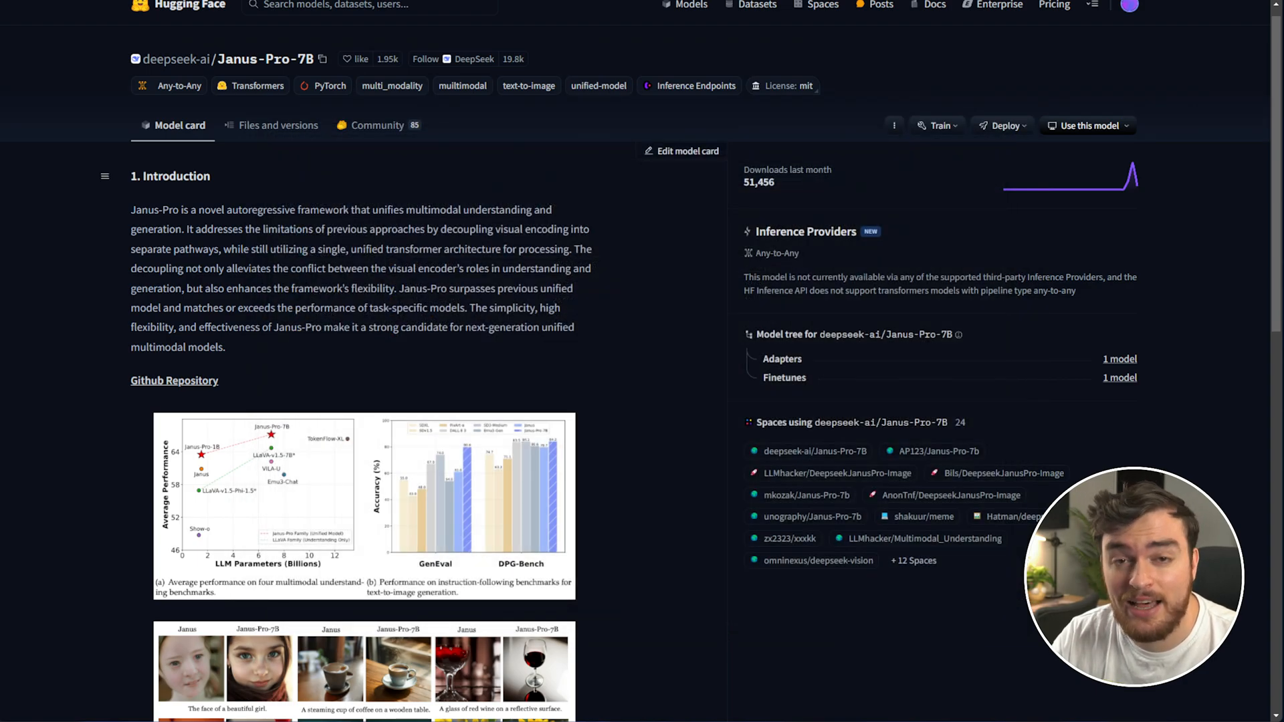